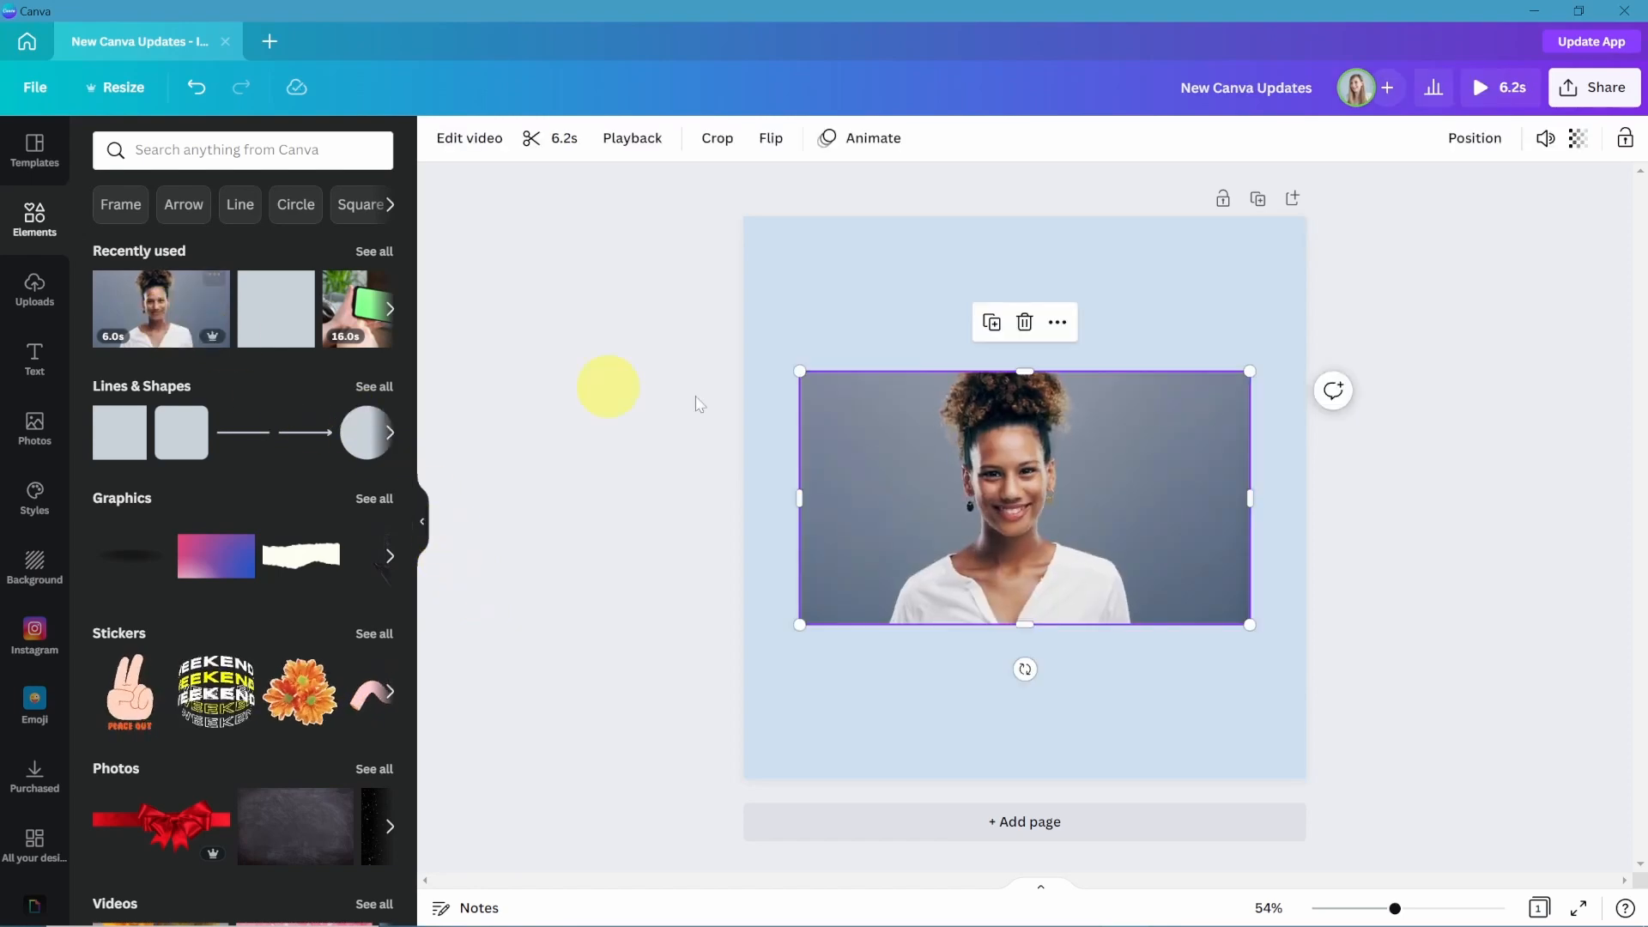
Apply Background Remover to the smiling woman's video through Edit video effects.
click(1024, 497)
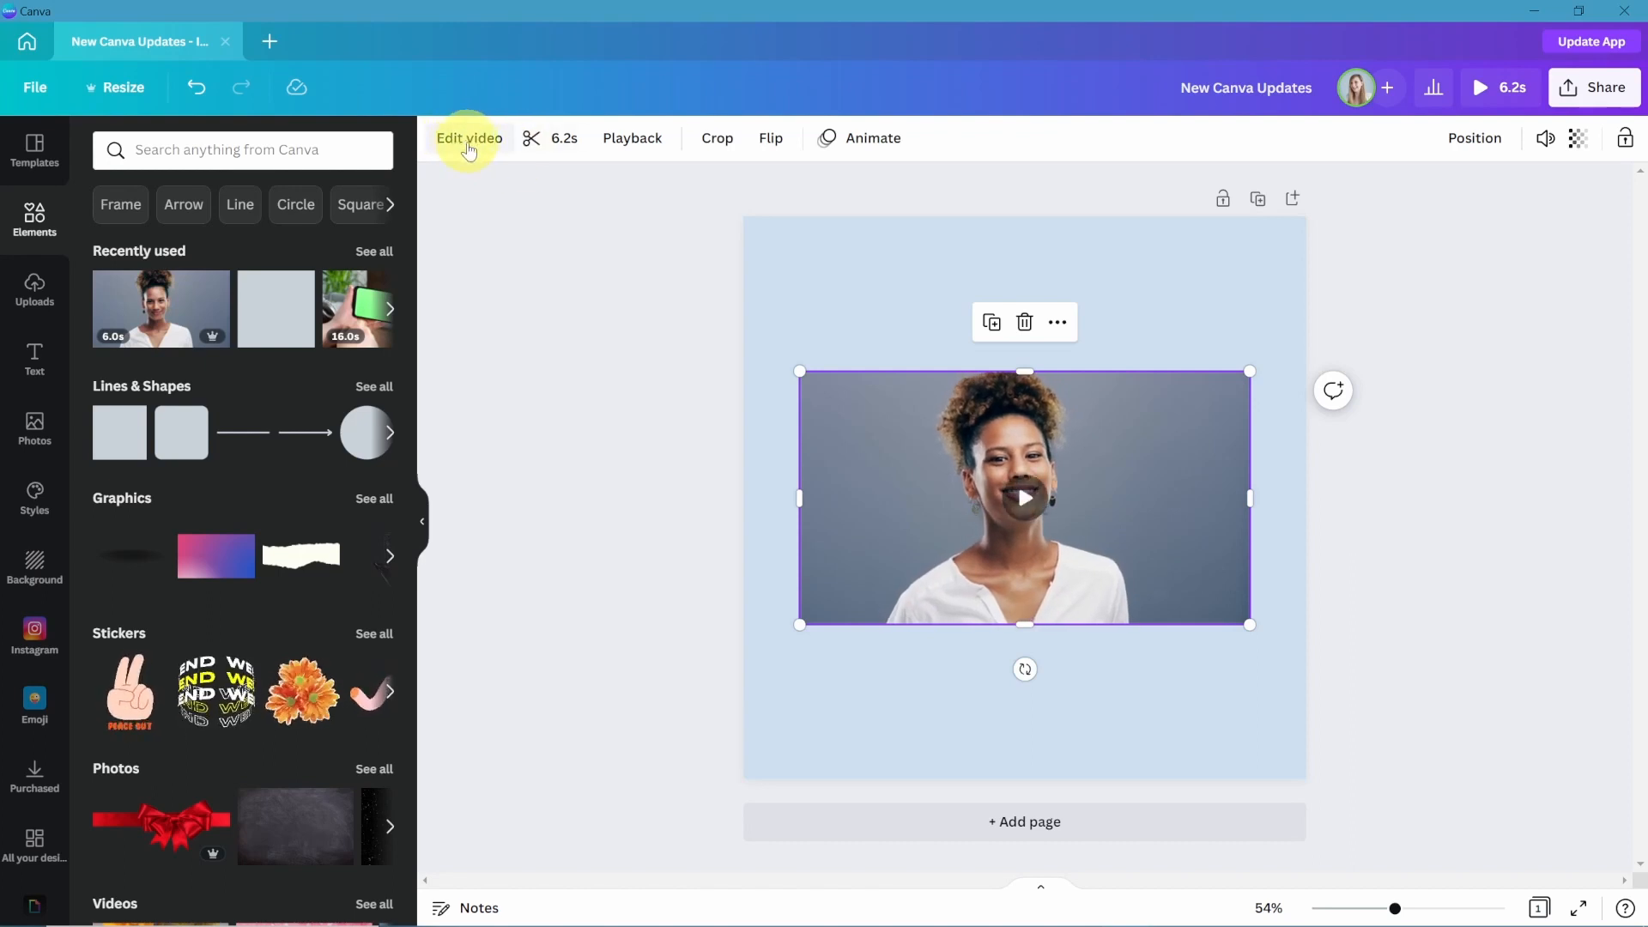
click(468, 139)
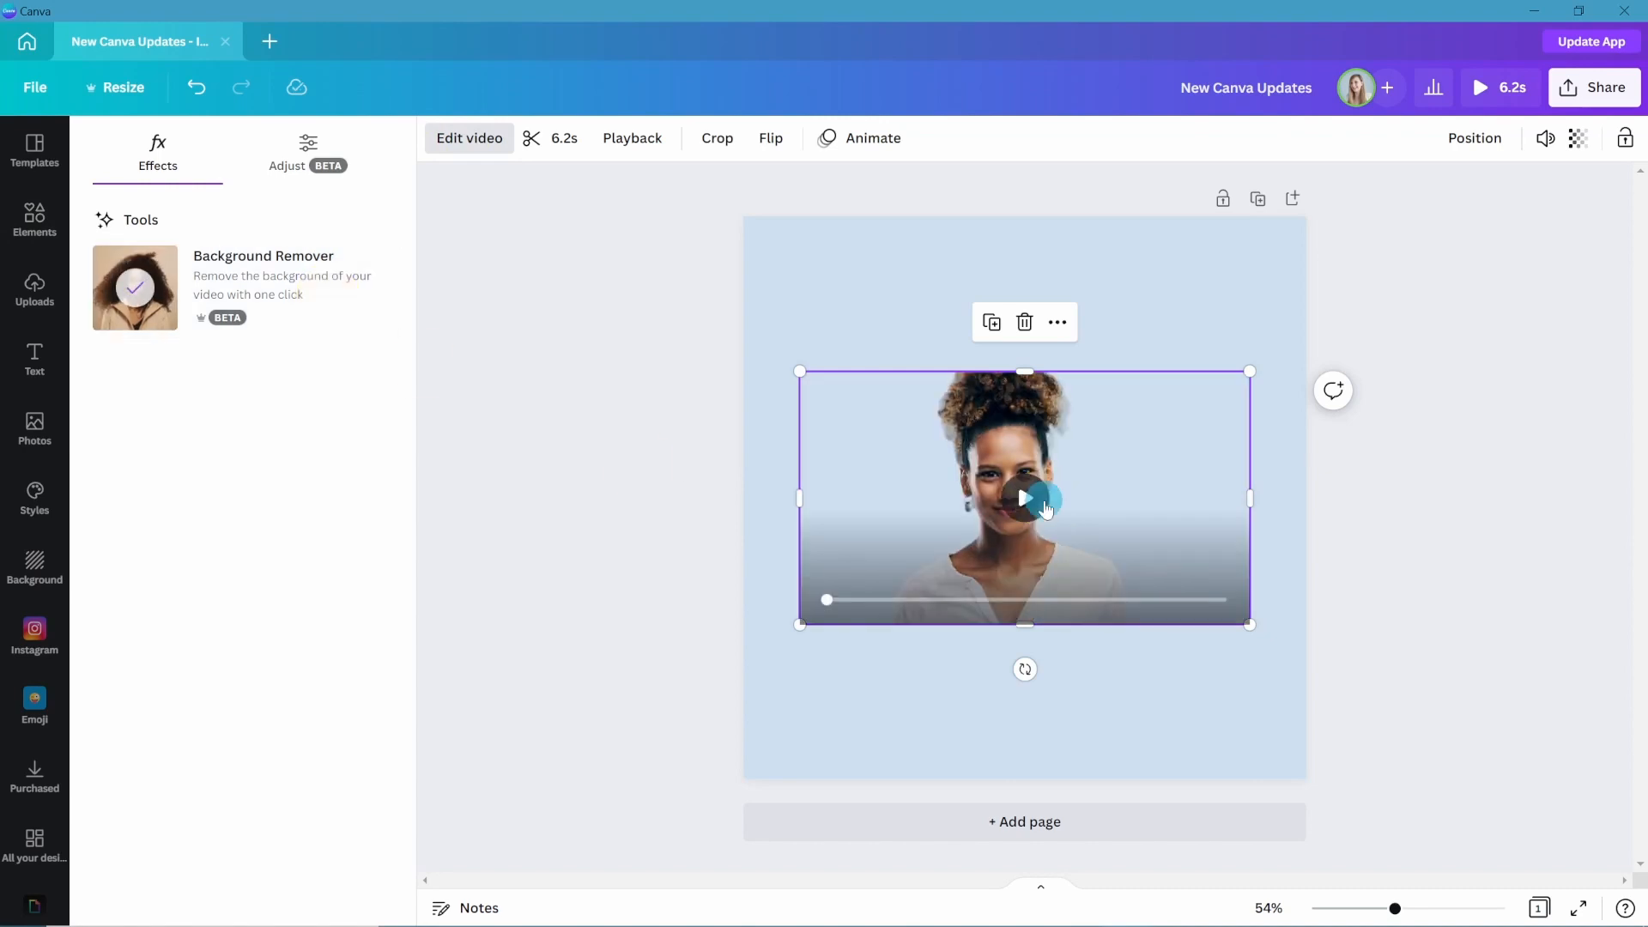
click(1024, 498)
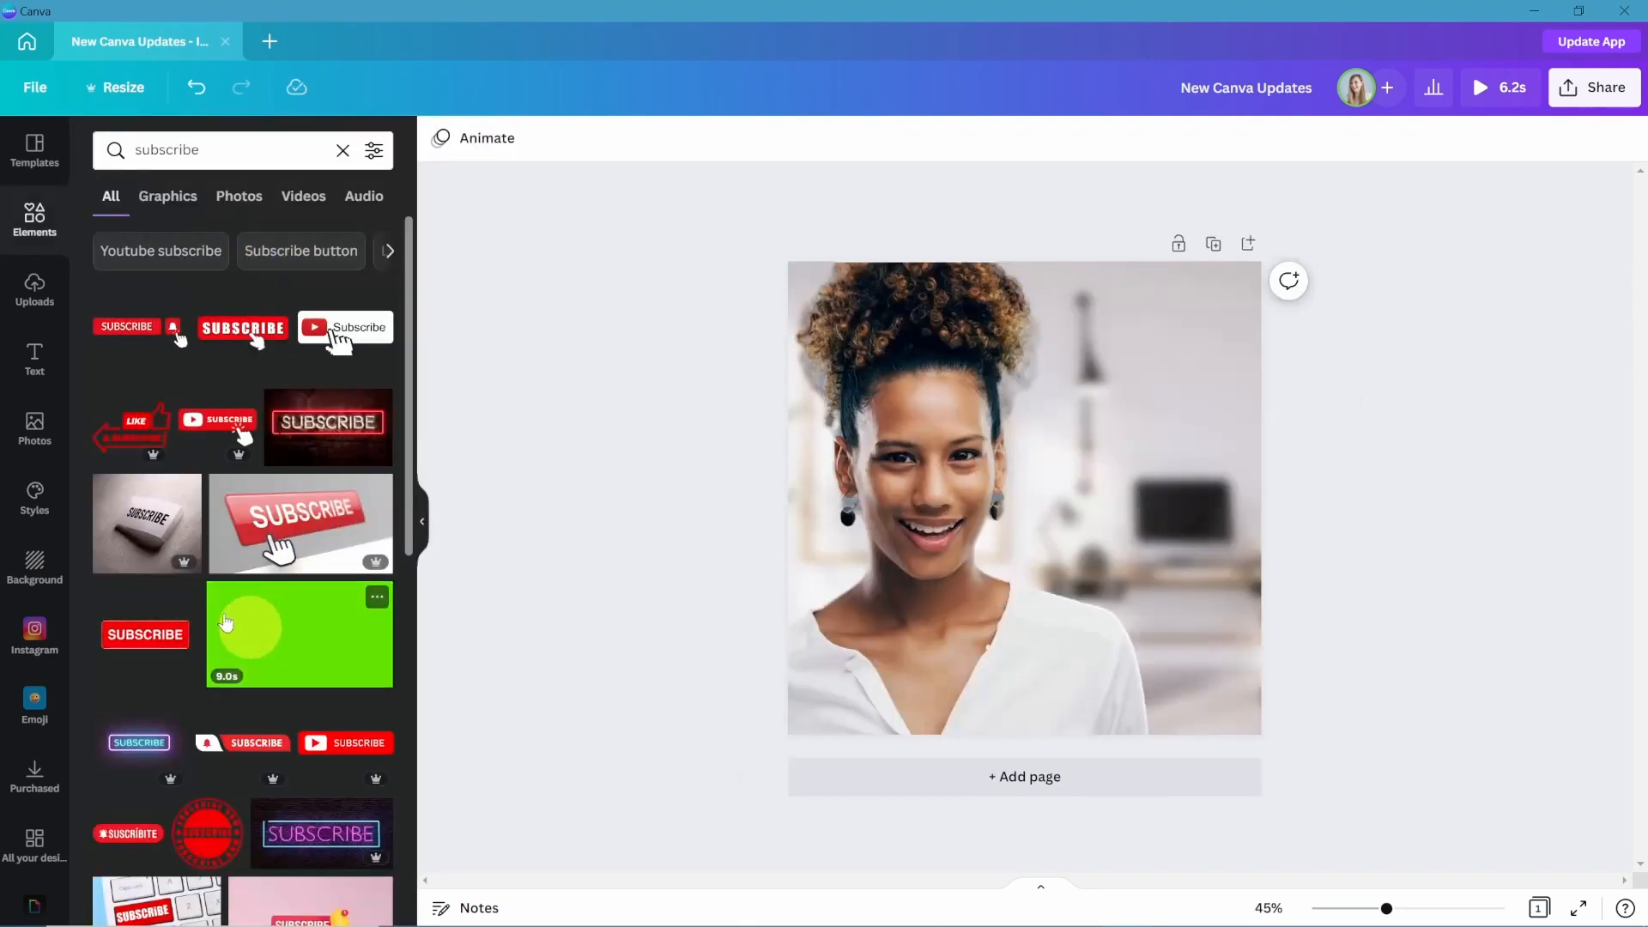
Add the office photo and drag the woman video into place over it.
click(303, 196)
text(office)
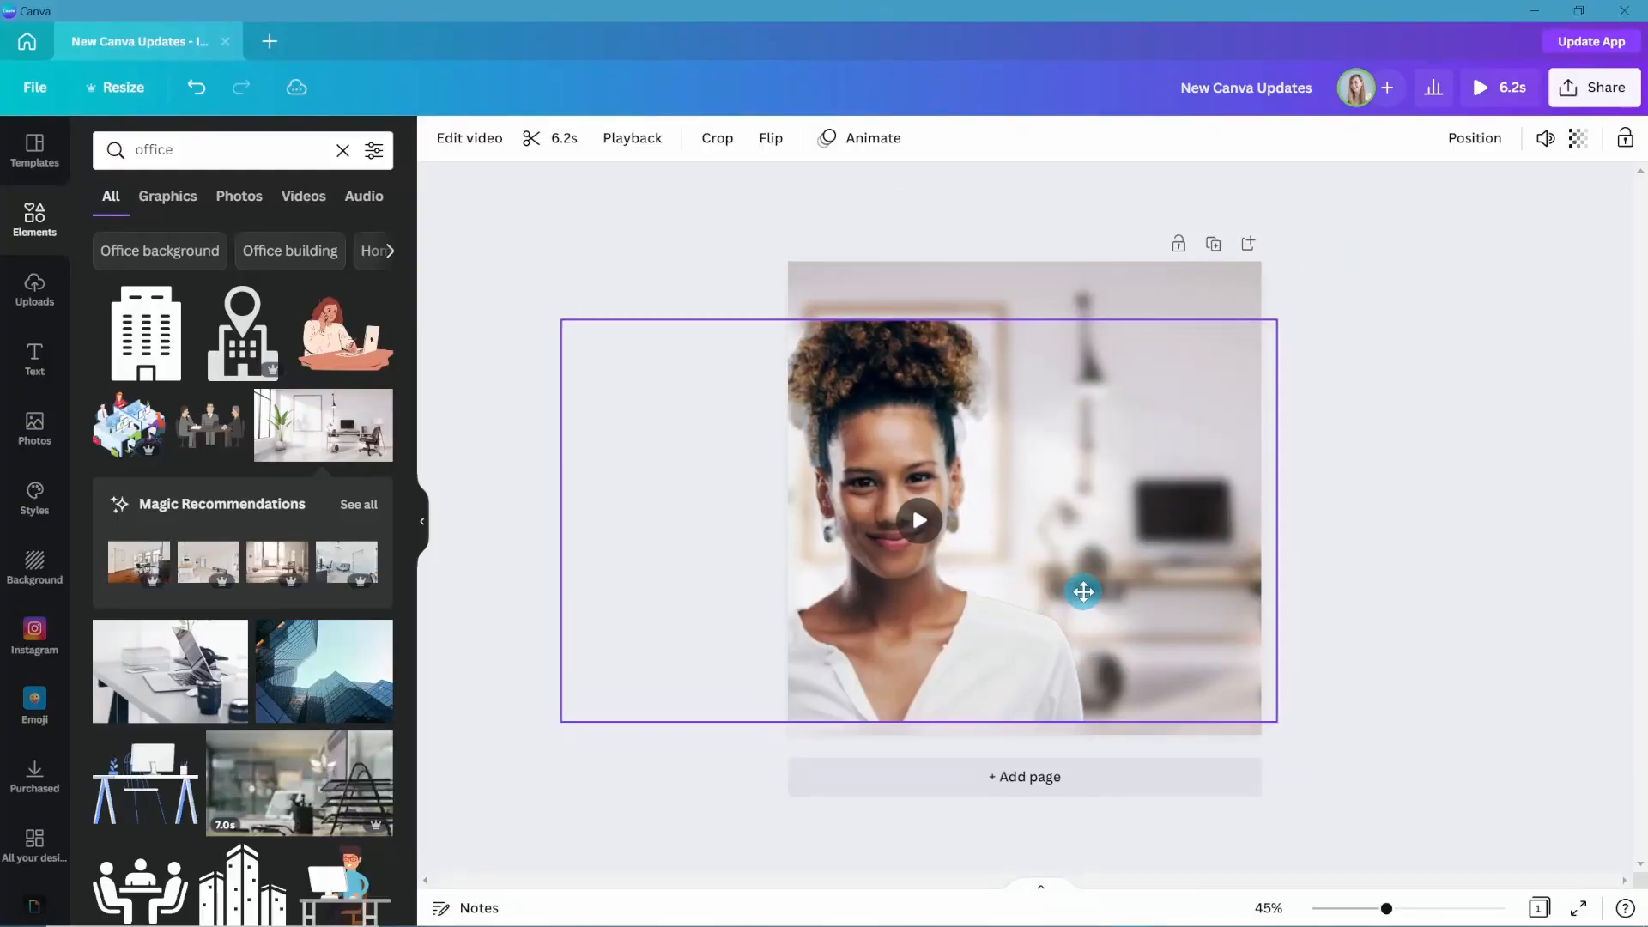
drag(1274, 319, 1407, 251)
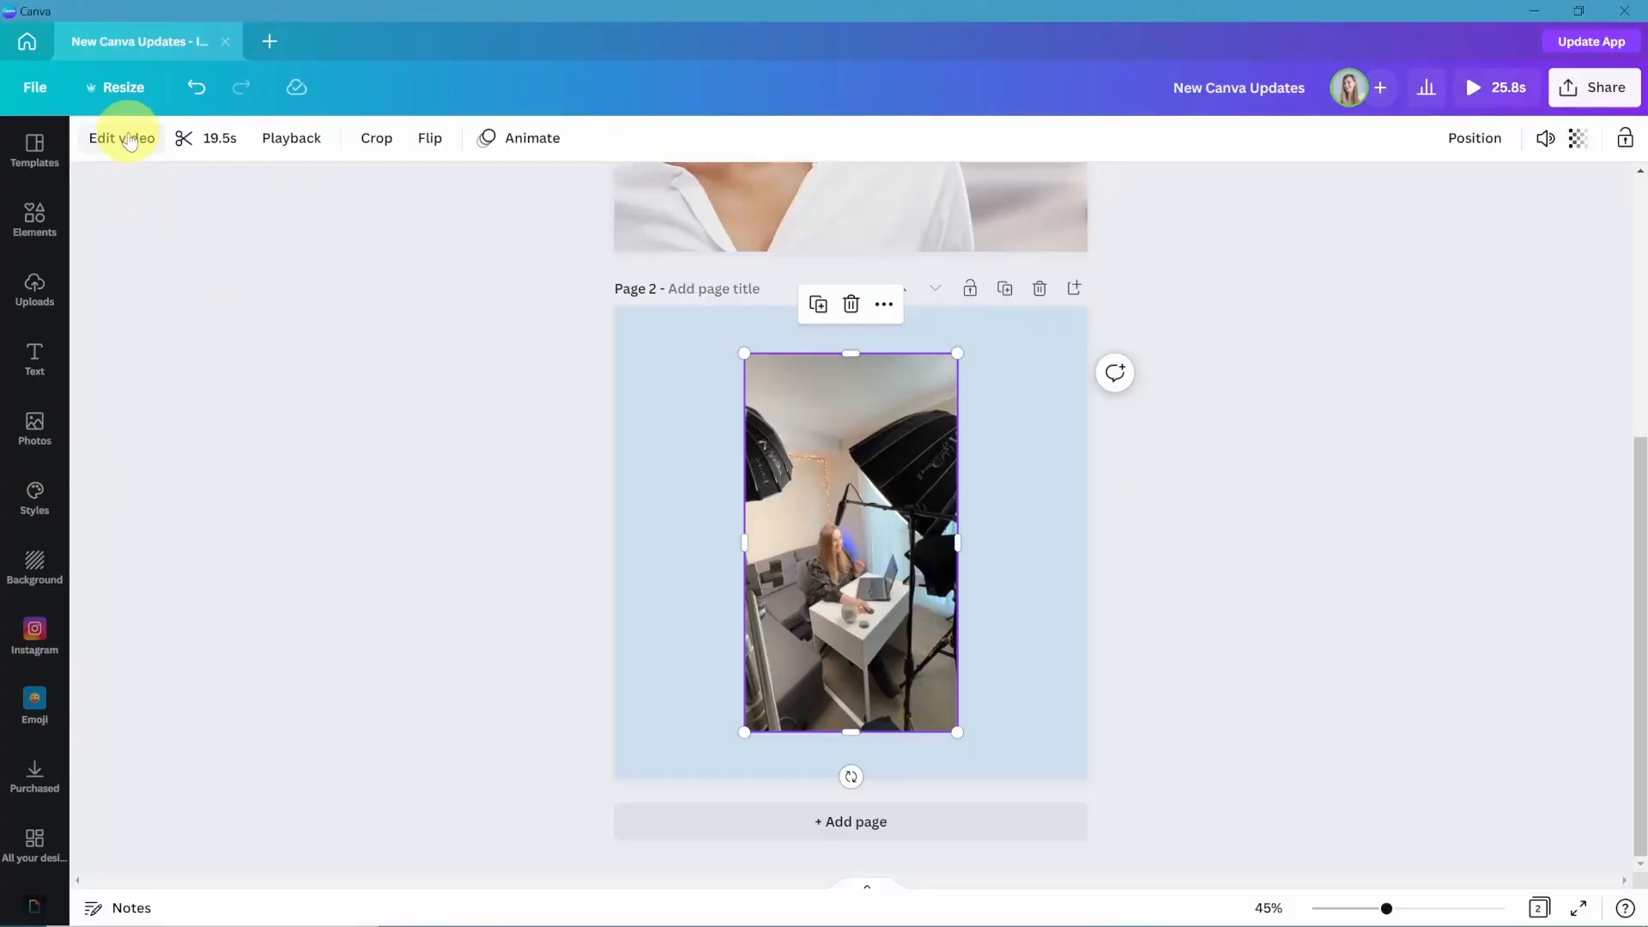
Apply Background Remover to the page 2 studio desk clip.
click(123, 138)
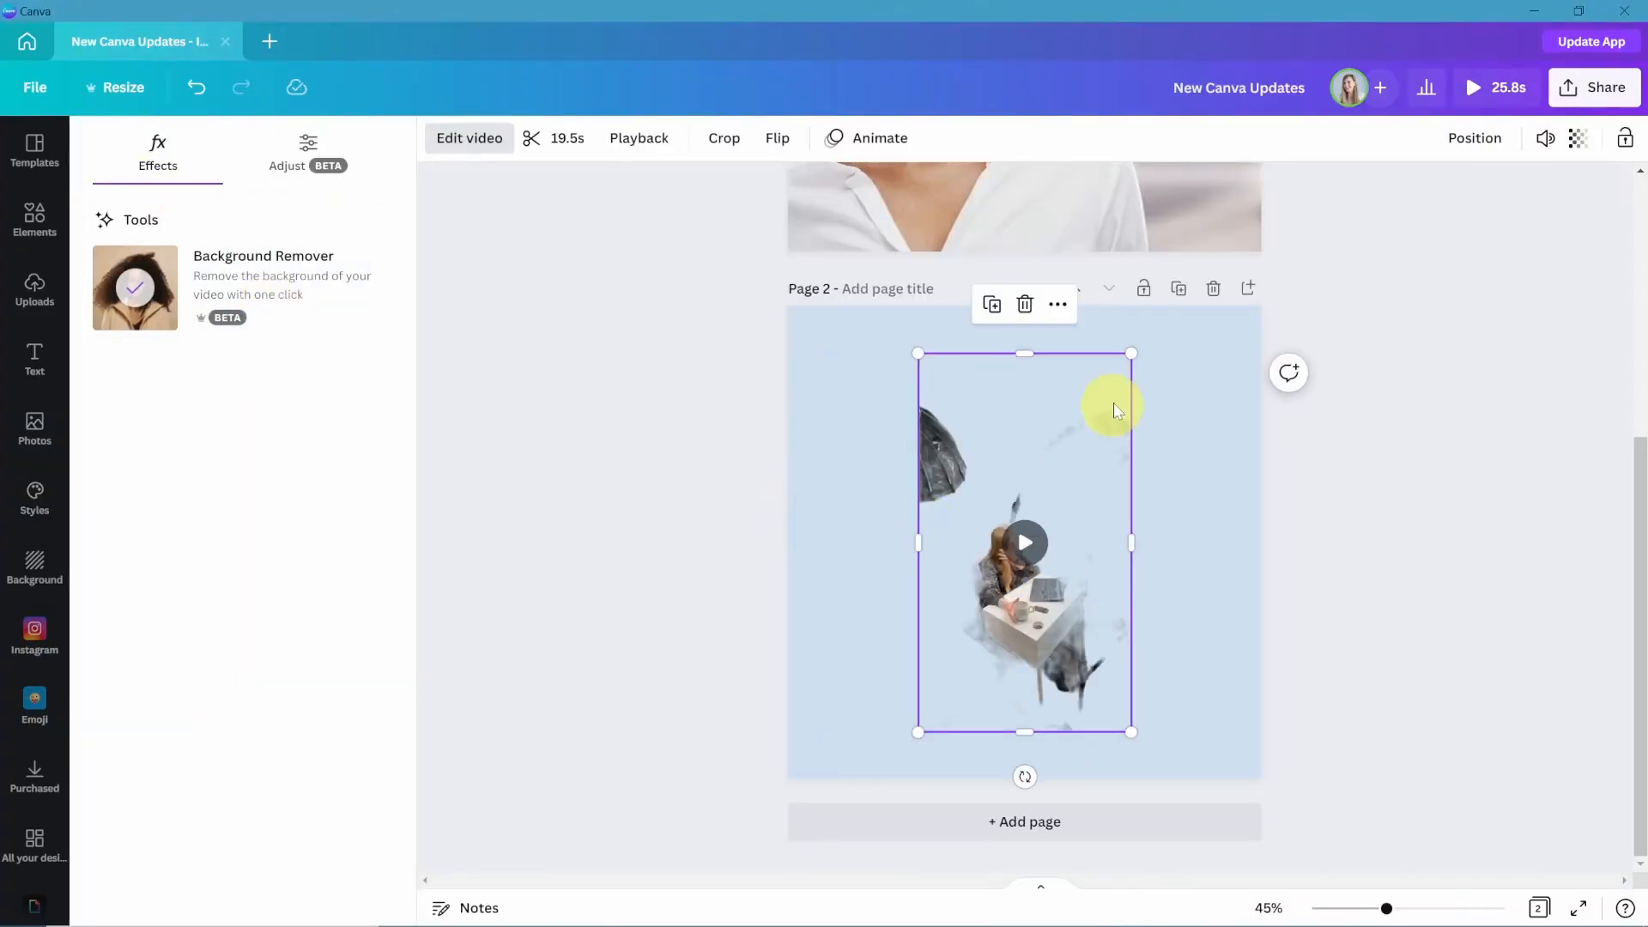
click(1024, 541)
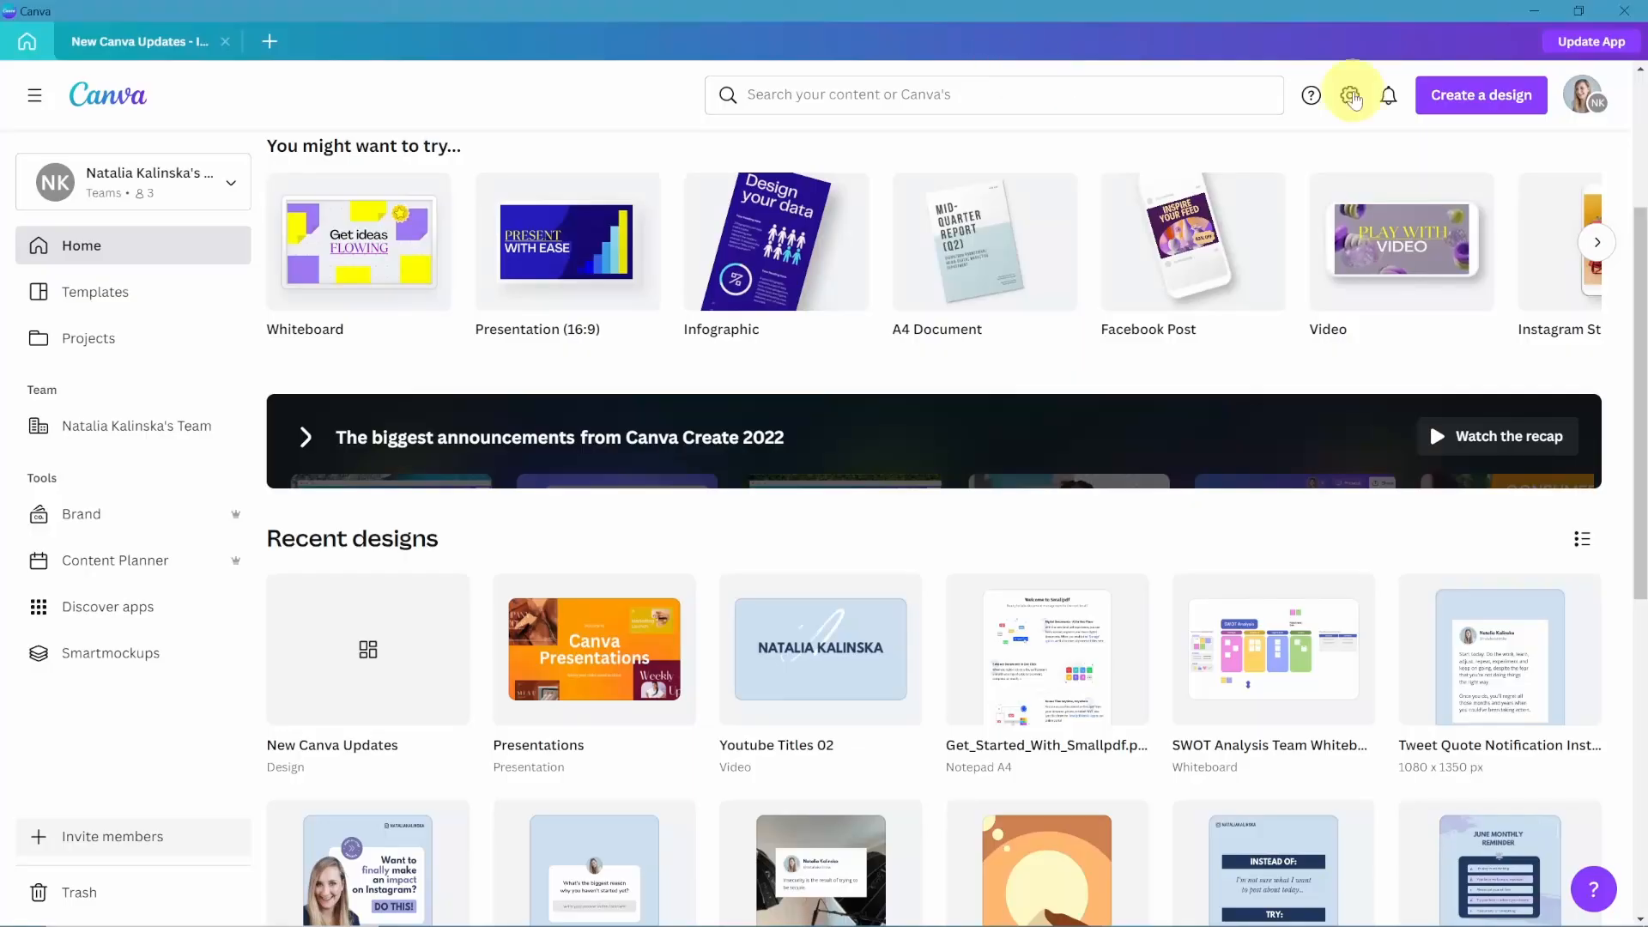
Import Get_Started_With_Smallpdf from the Desktop as a new design.
click(1481, 96)
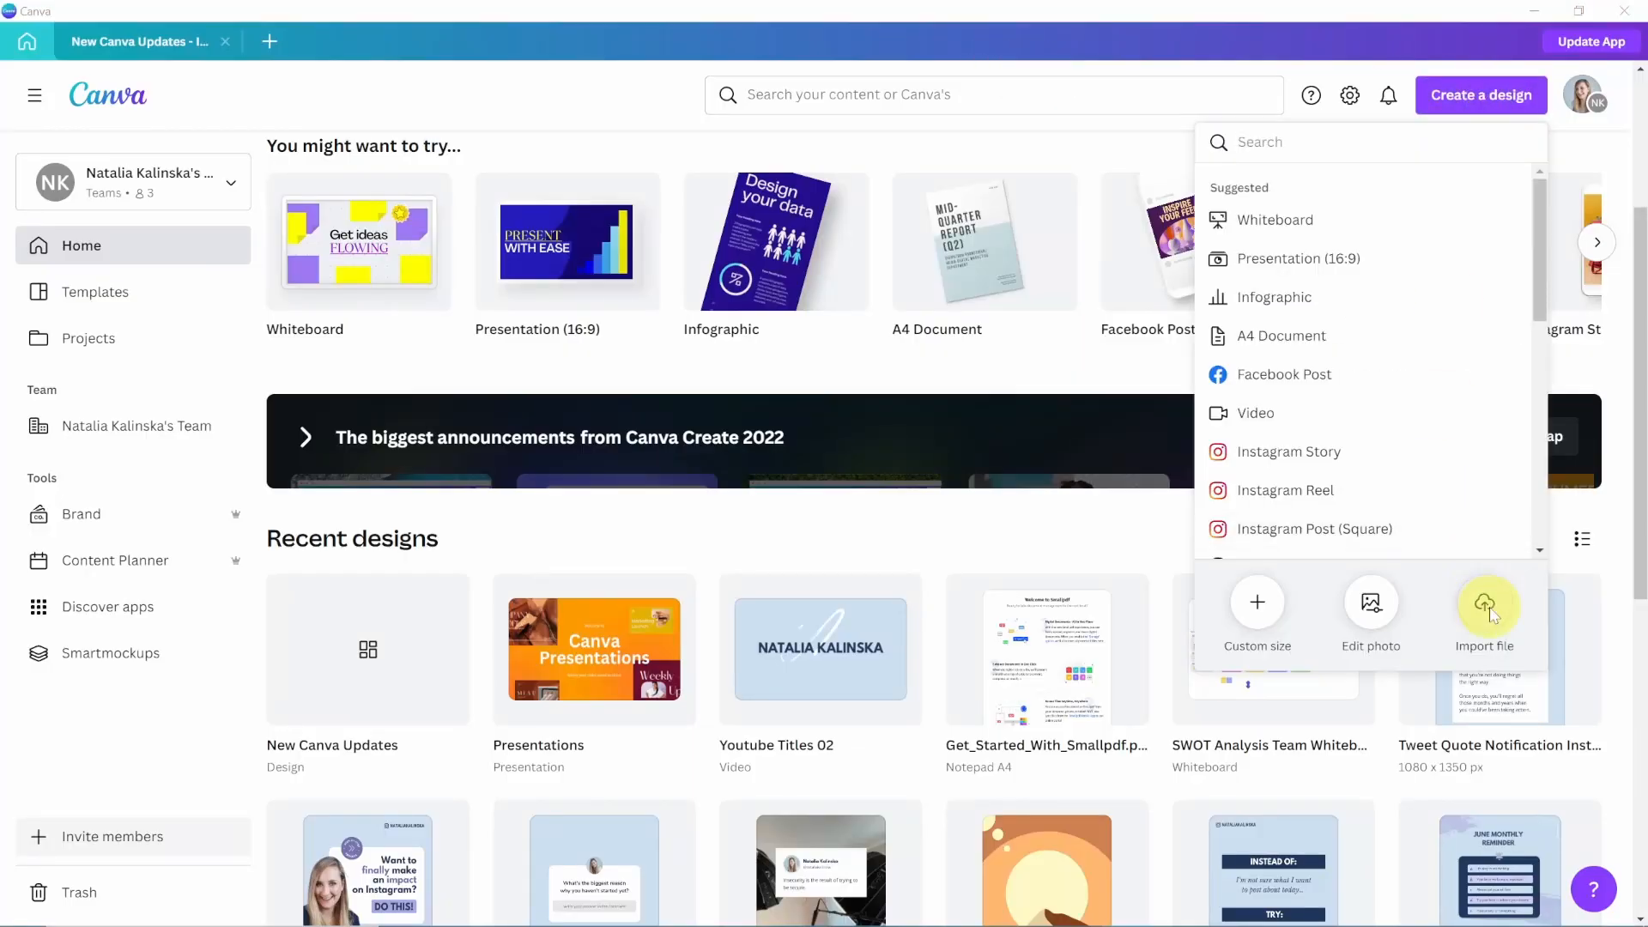
click(1484, 602)
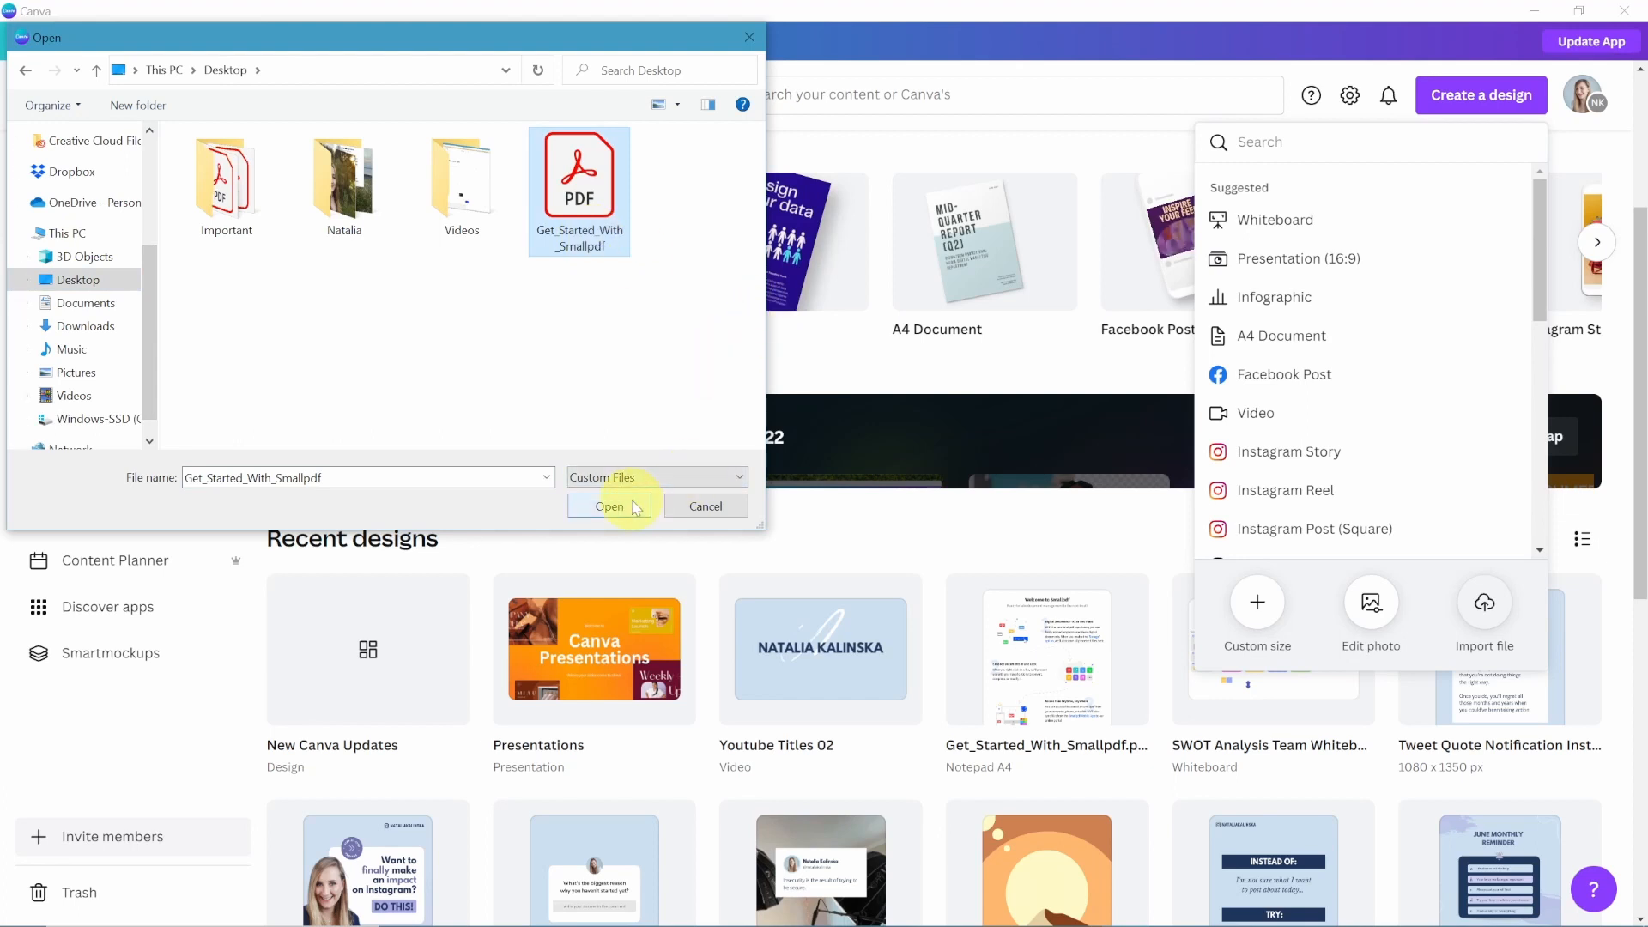
click(610, 506)
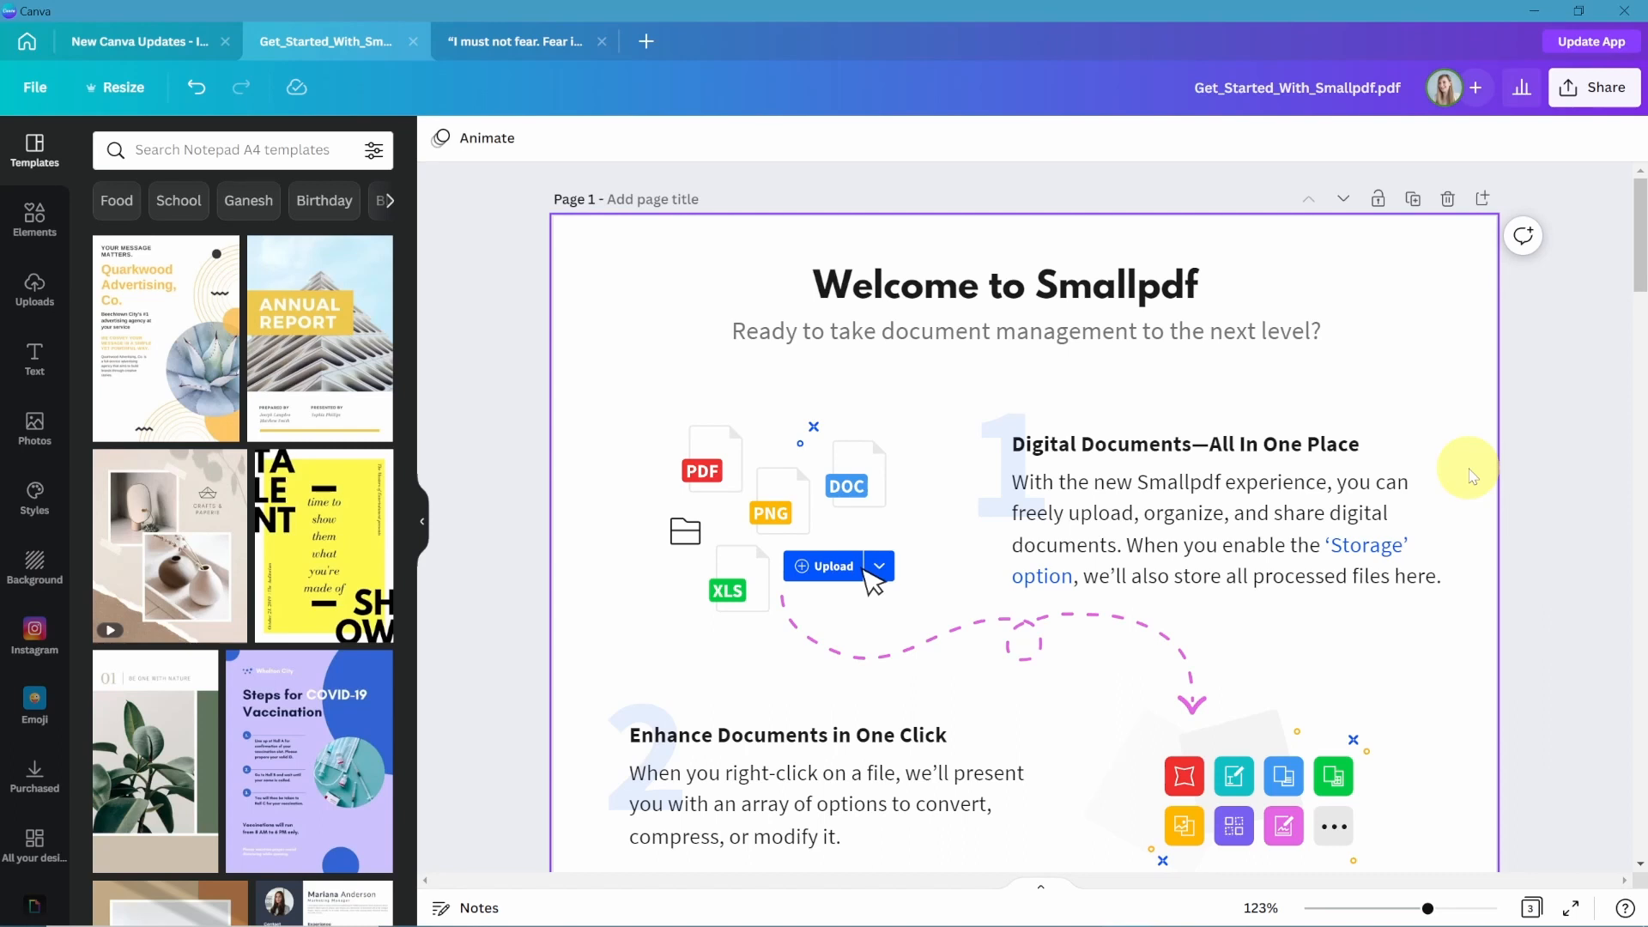
mouse_move(1456, 488)
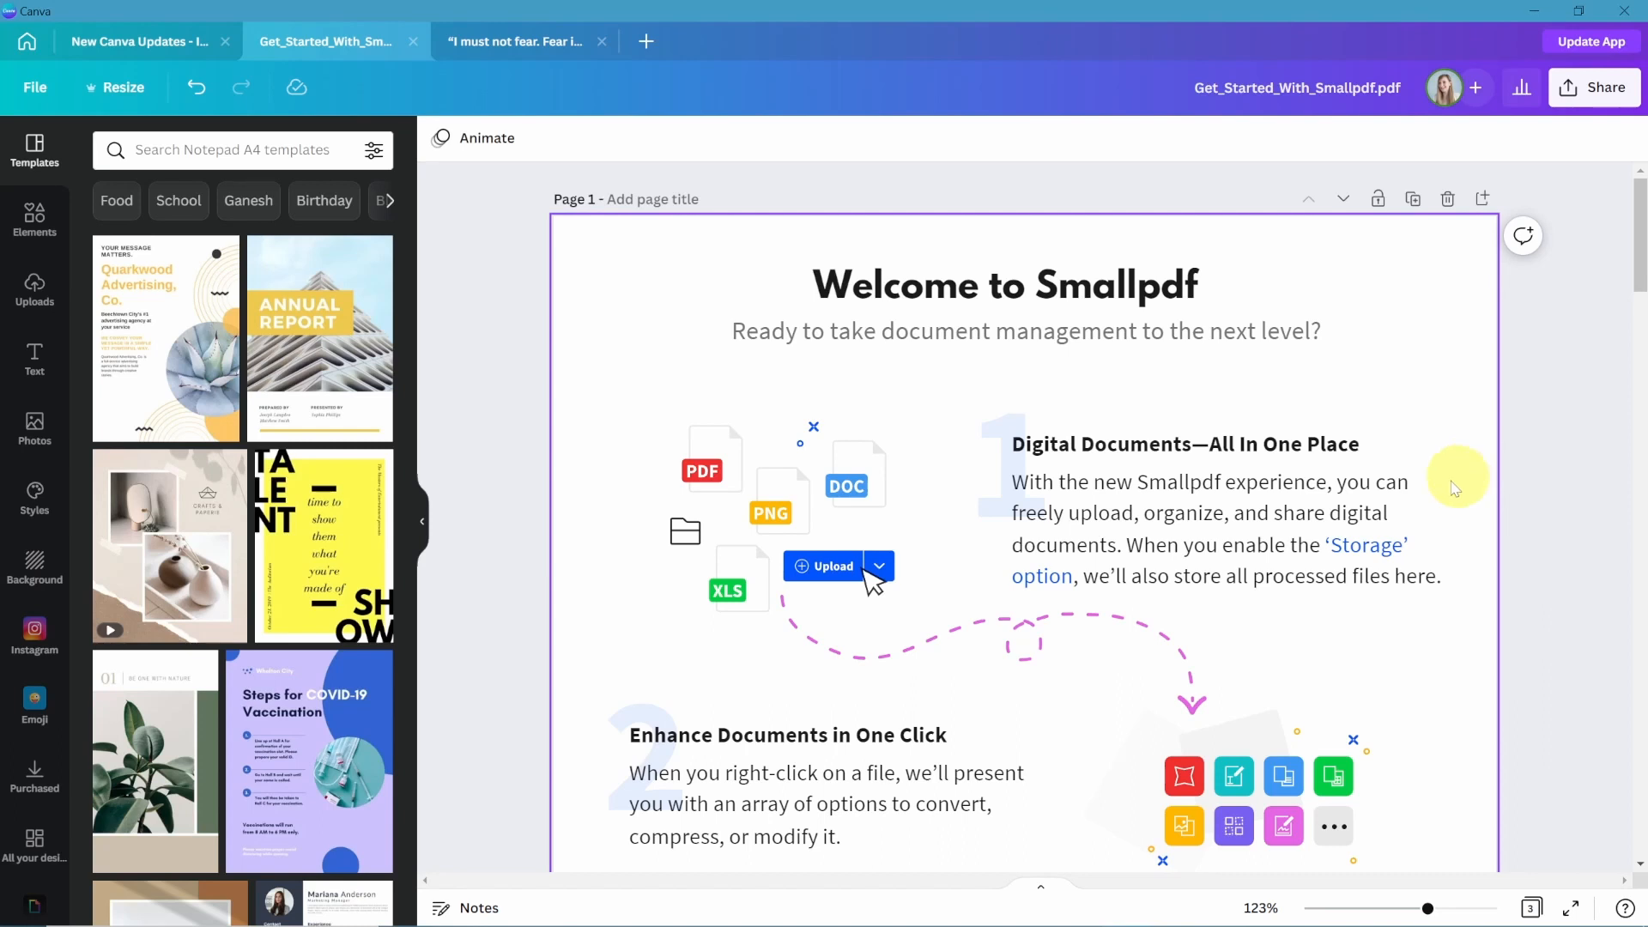
Recolour the dashed arrow's grey arrowhead to purple from Document Colours.
scroll(down, 3)
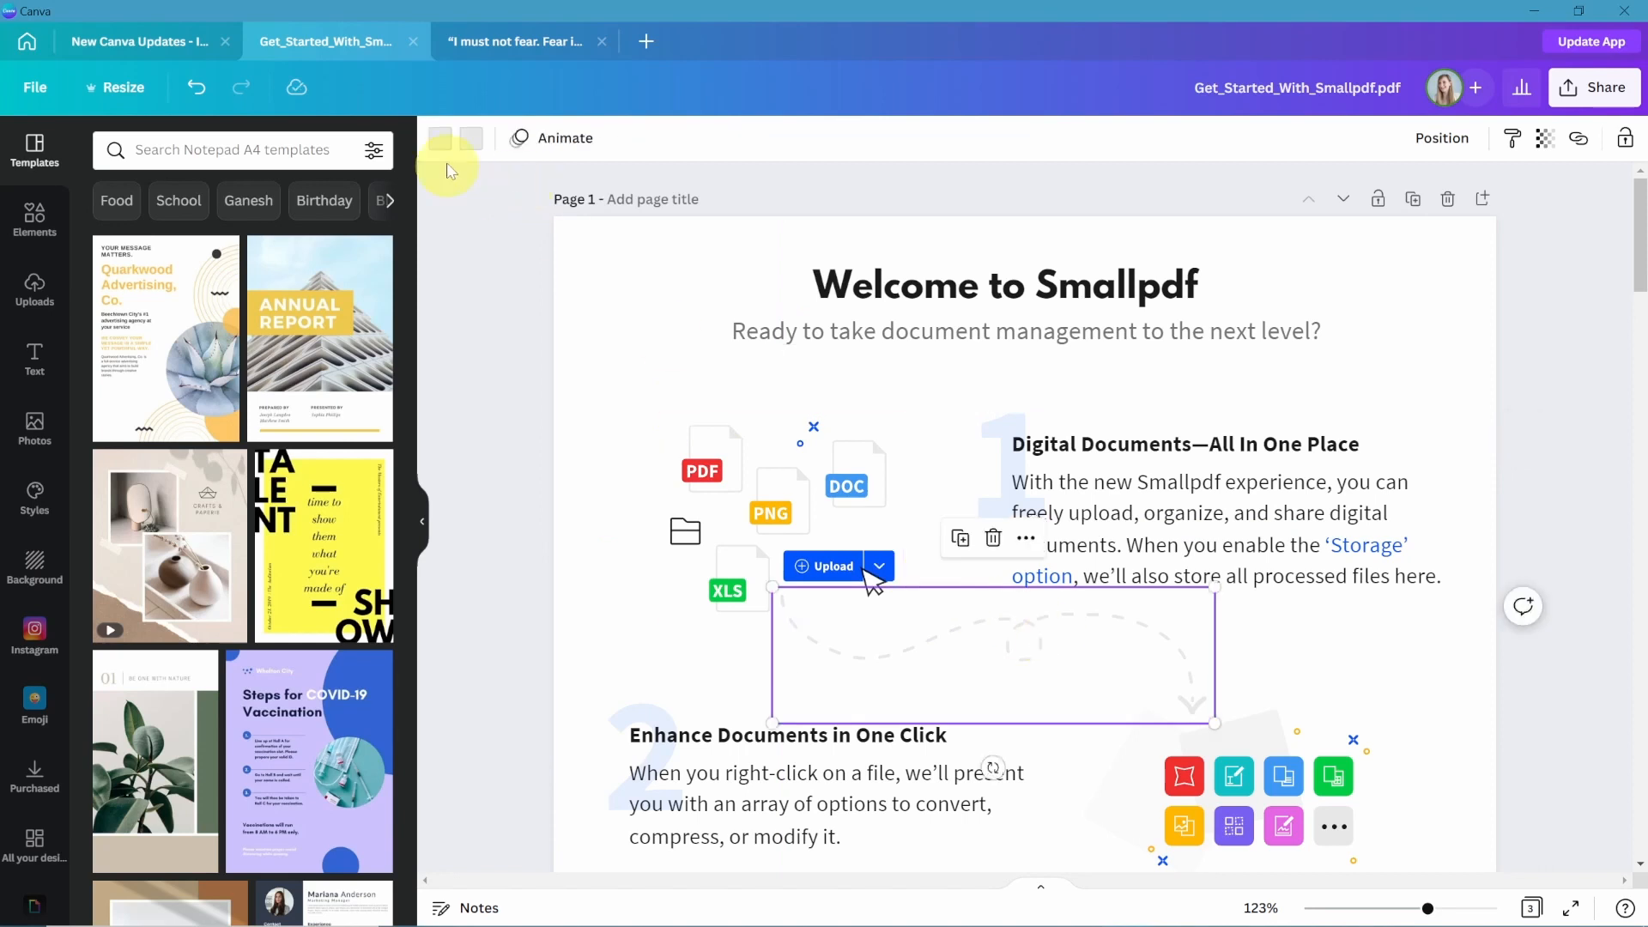
click(440, 139)
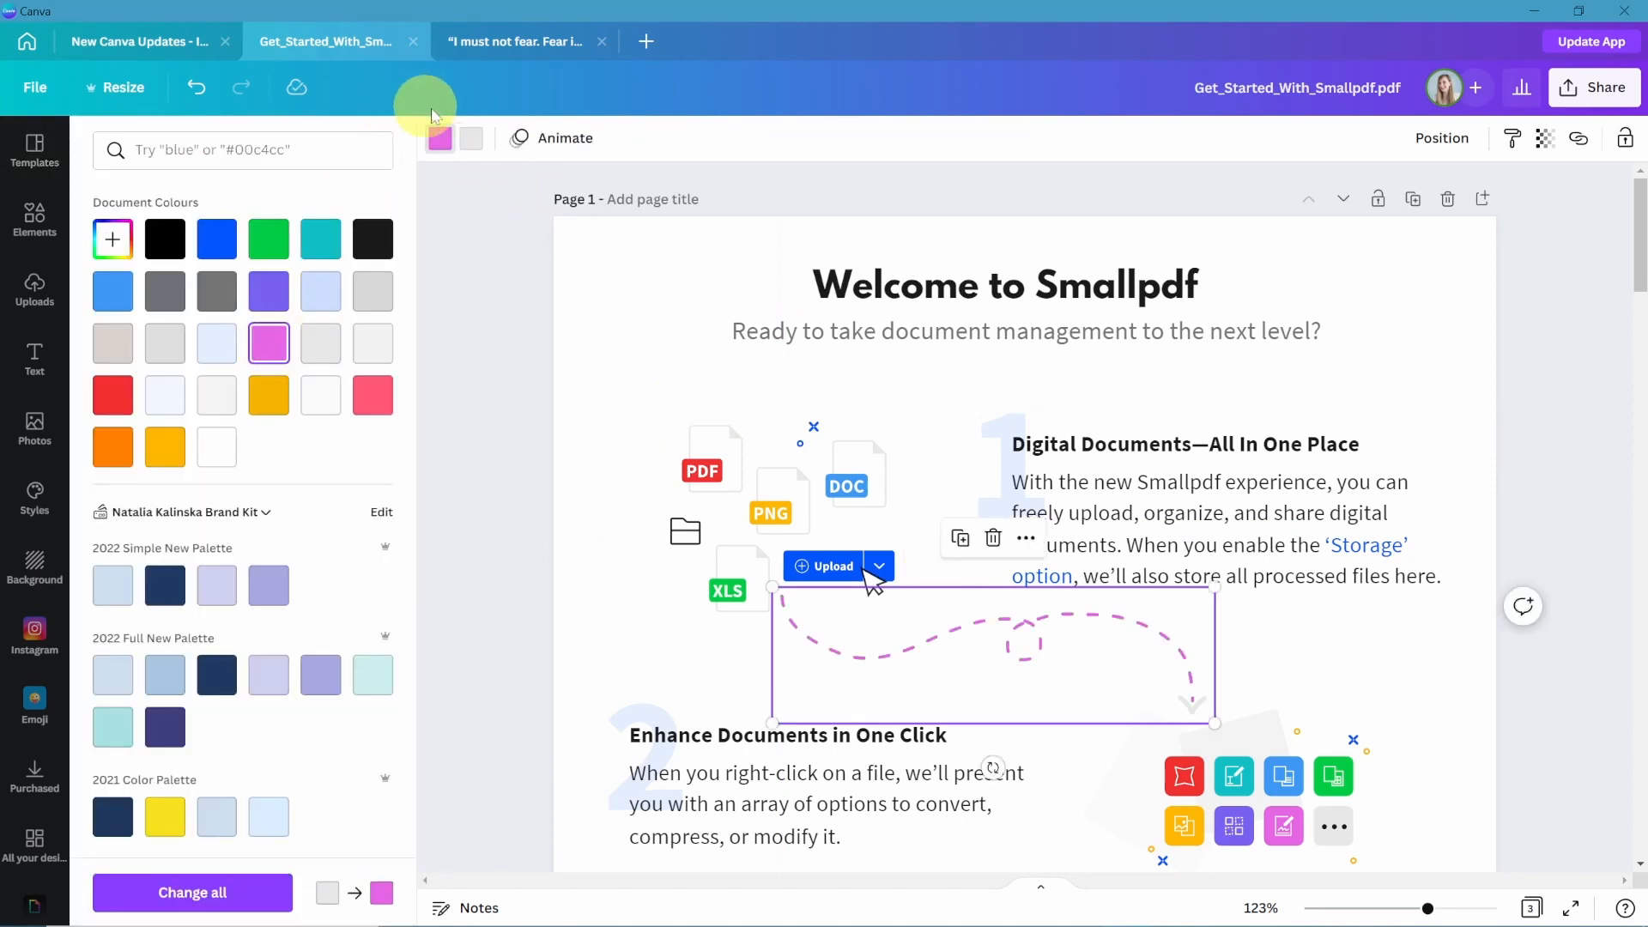
click(269, 291)
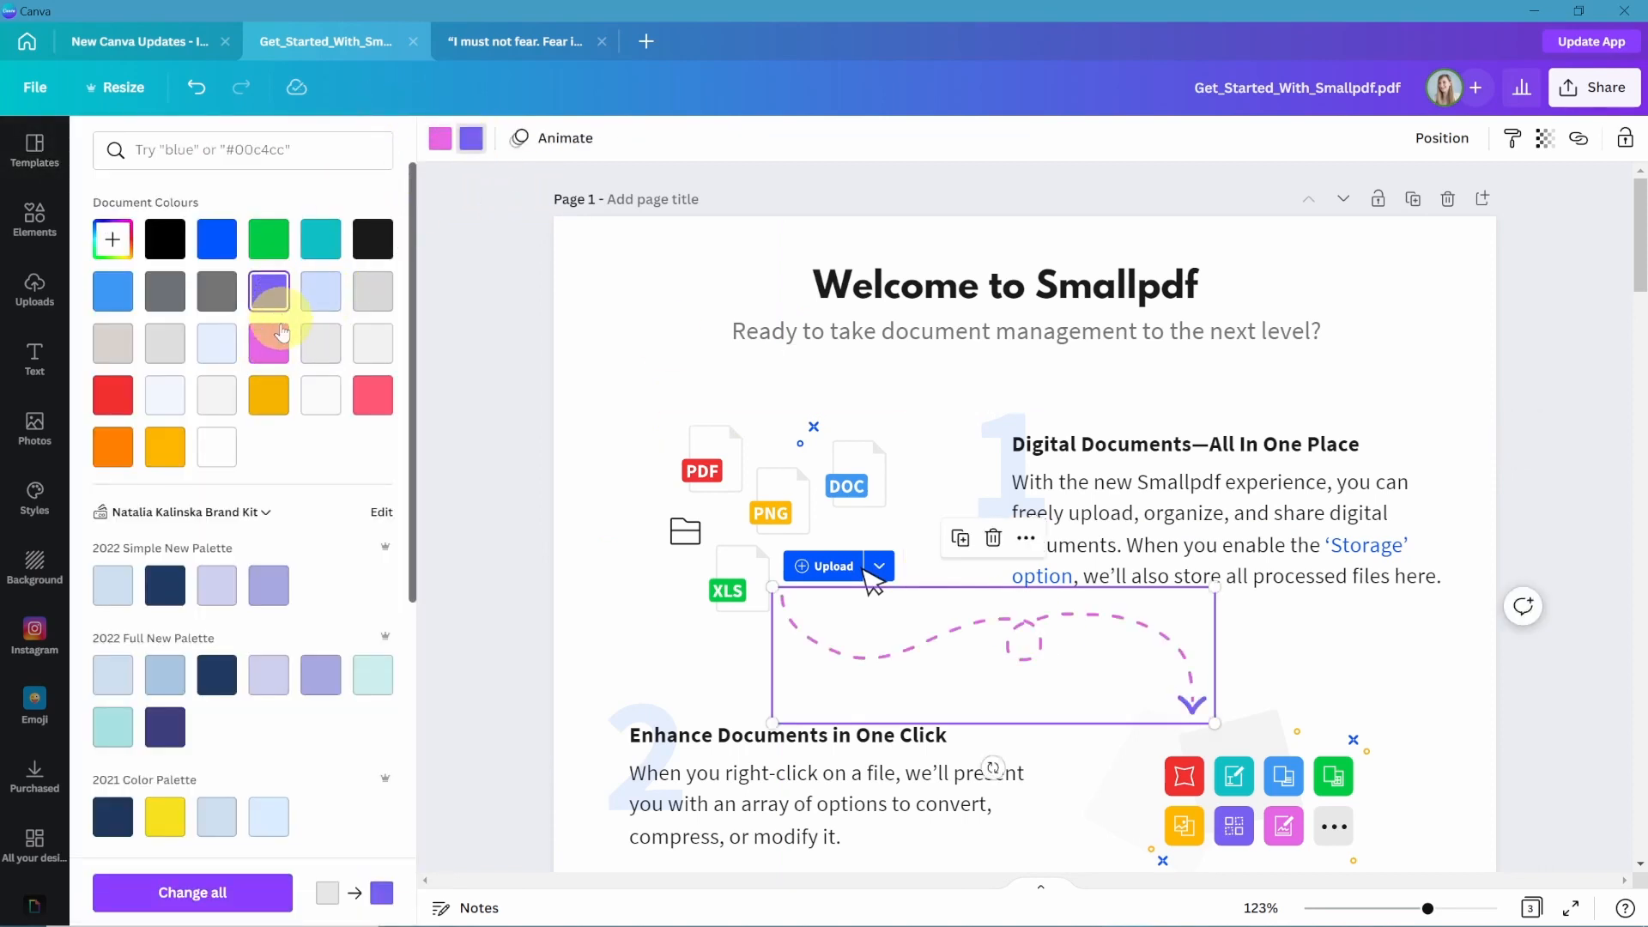
click(268, 343)
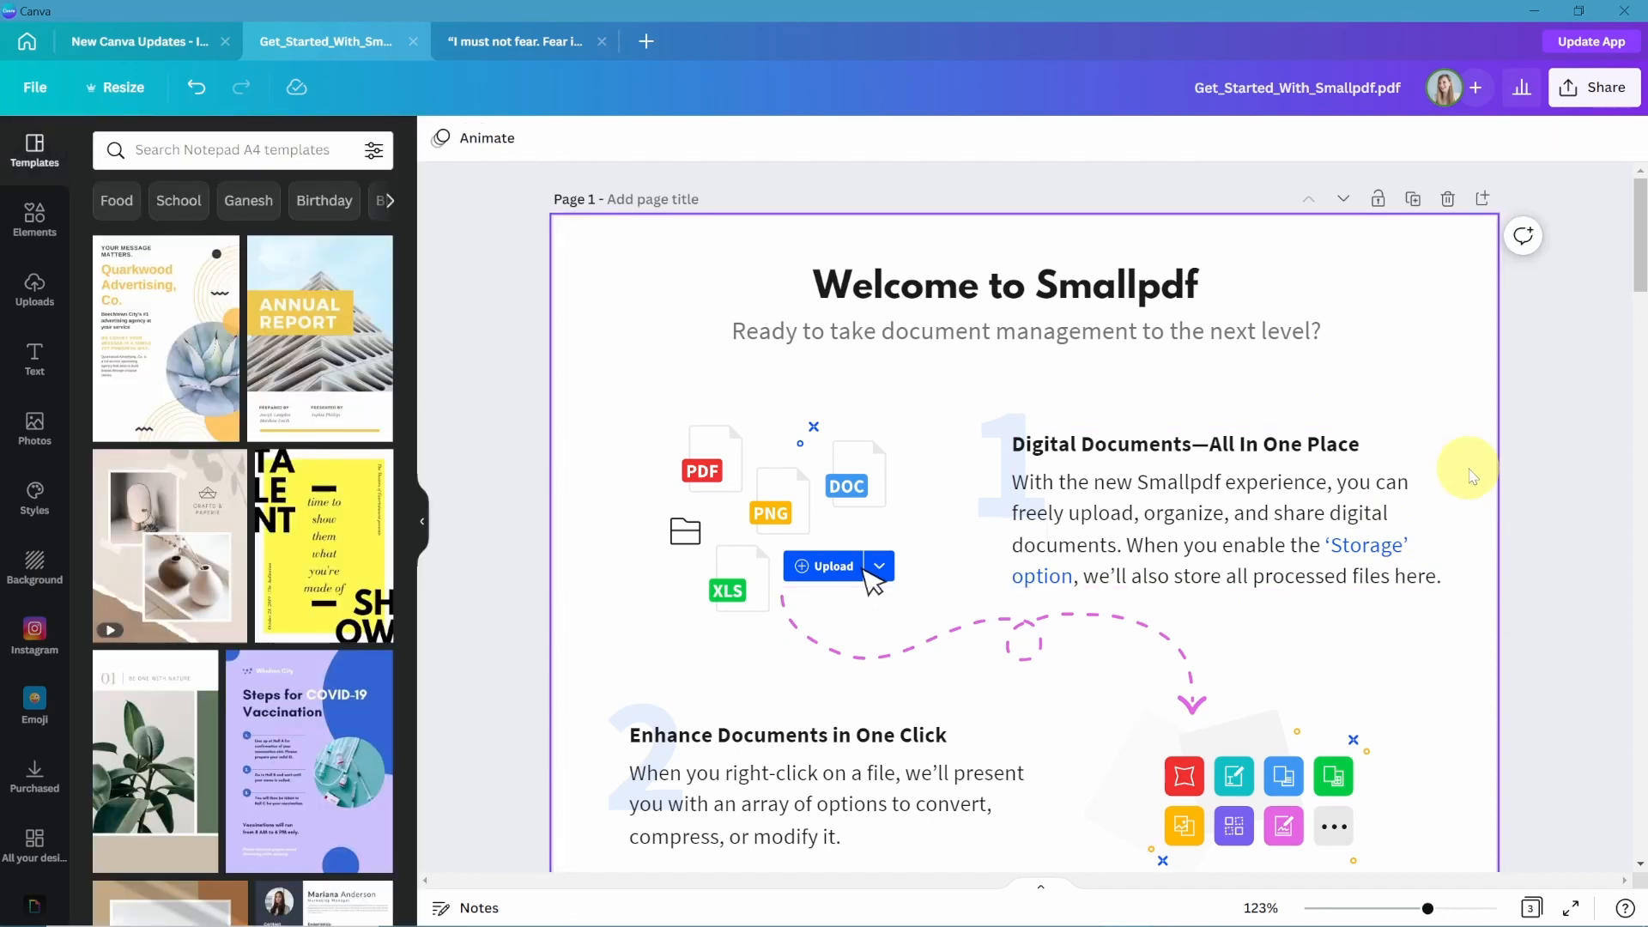
mouse_move(1455, 491)
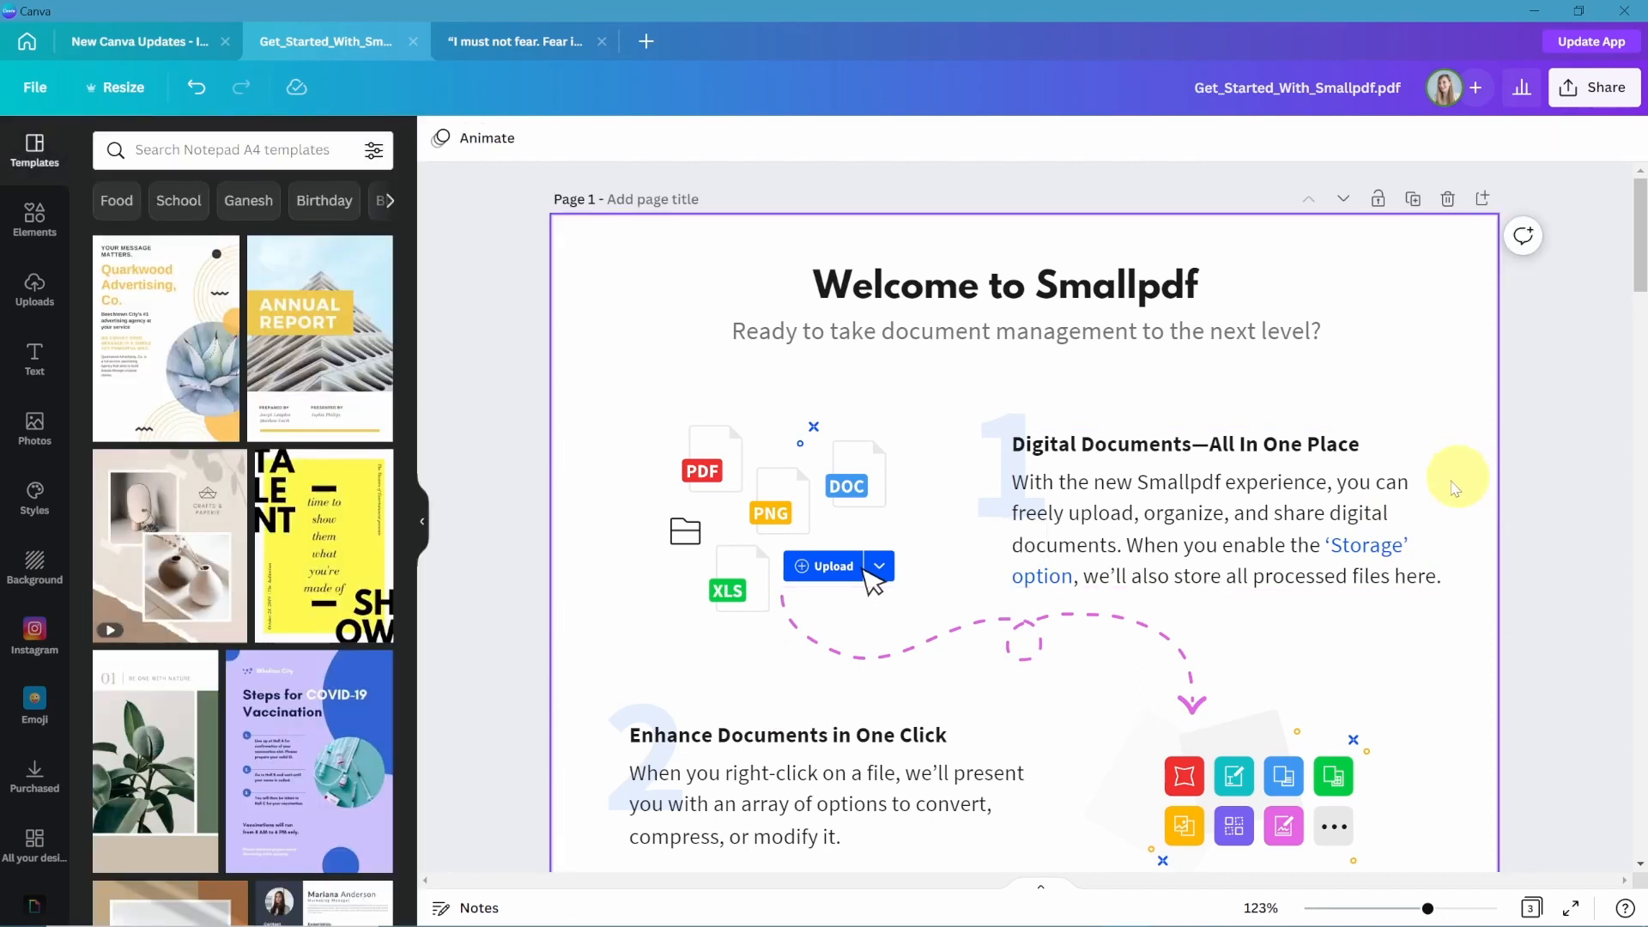
Colour the large numeral 2 pink, deselect it, and move to the Dune Quote design.
scroll(down, 3)
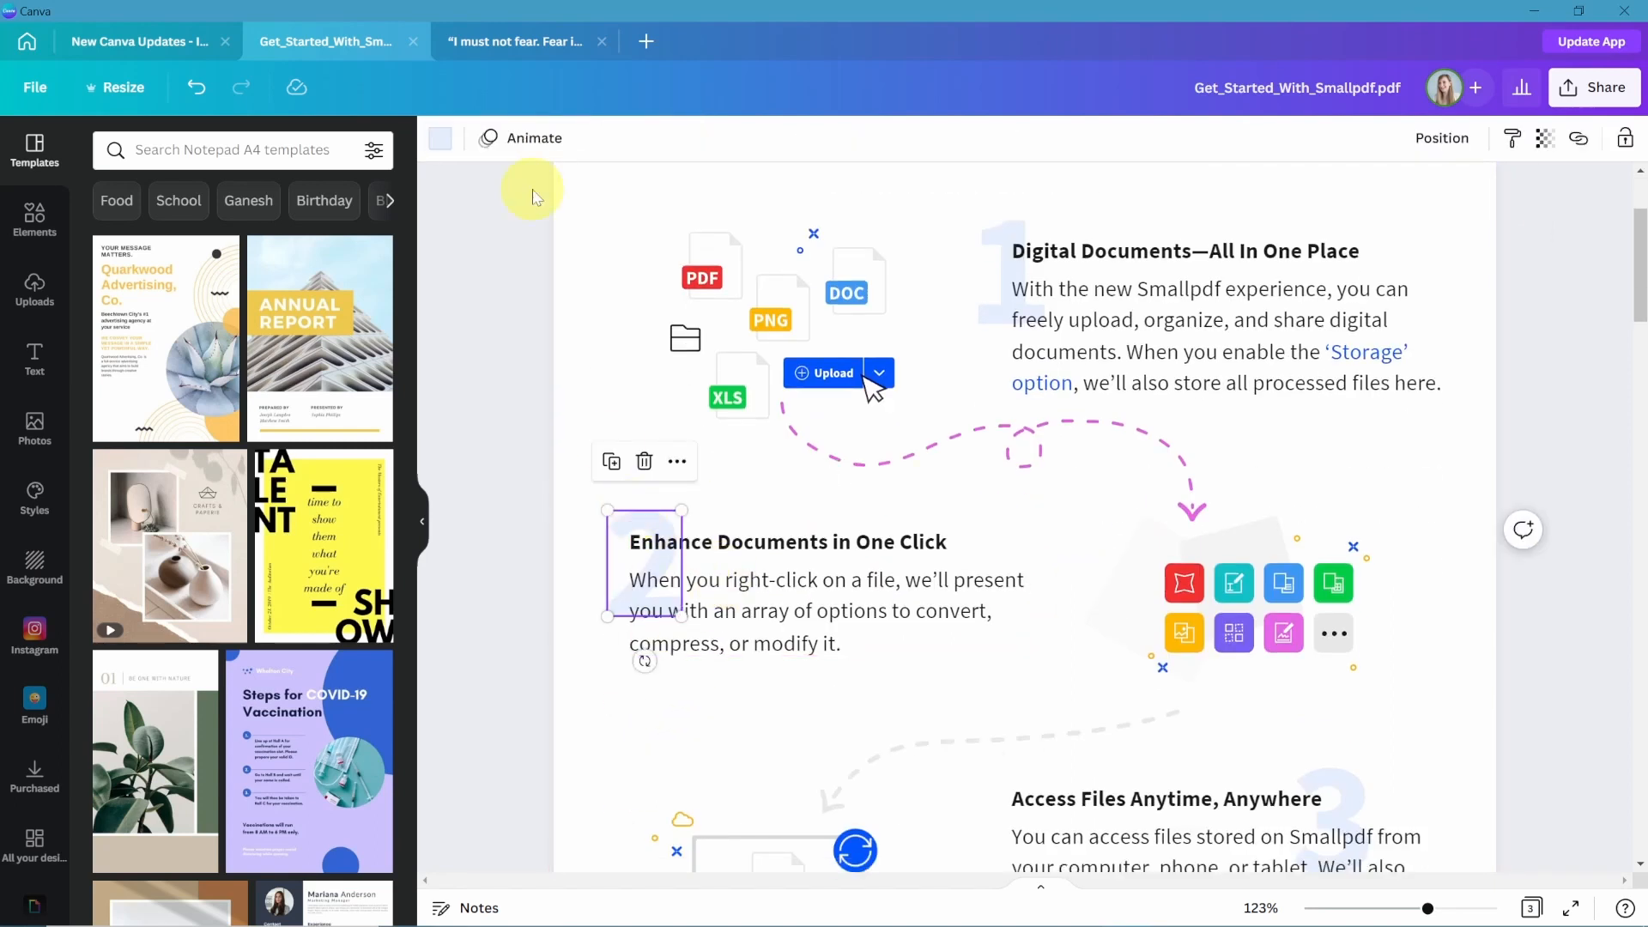
click(440, 138)
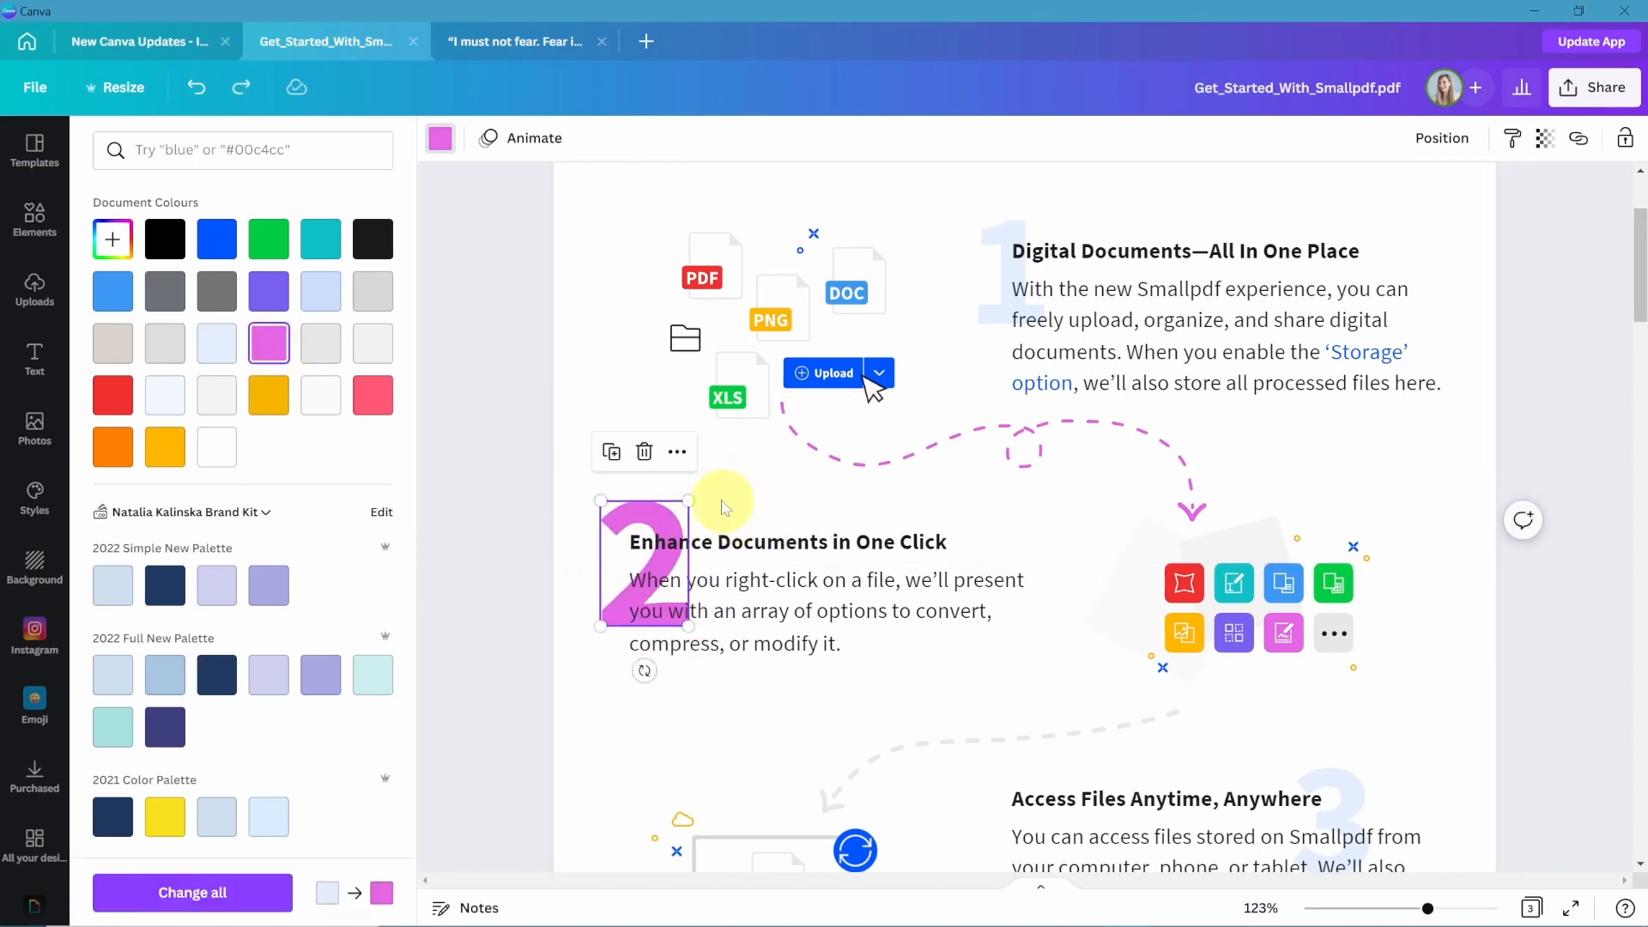
click(34, 150)
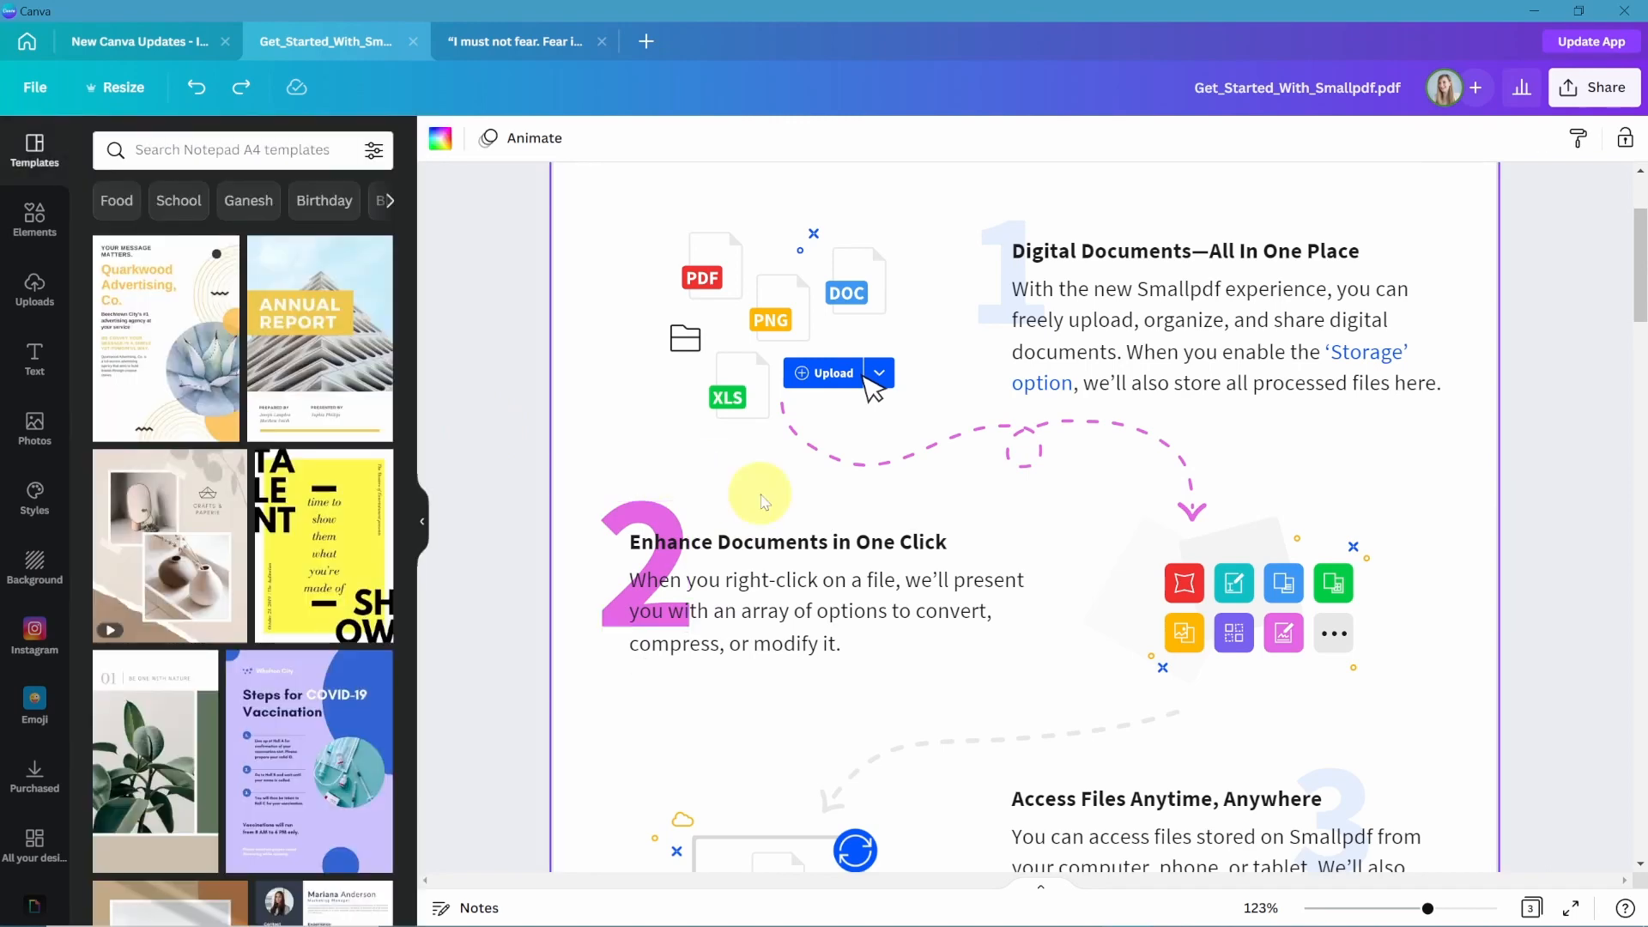
click(522, 42)
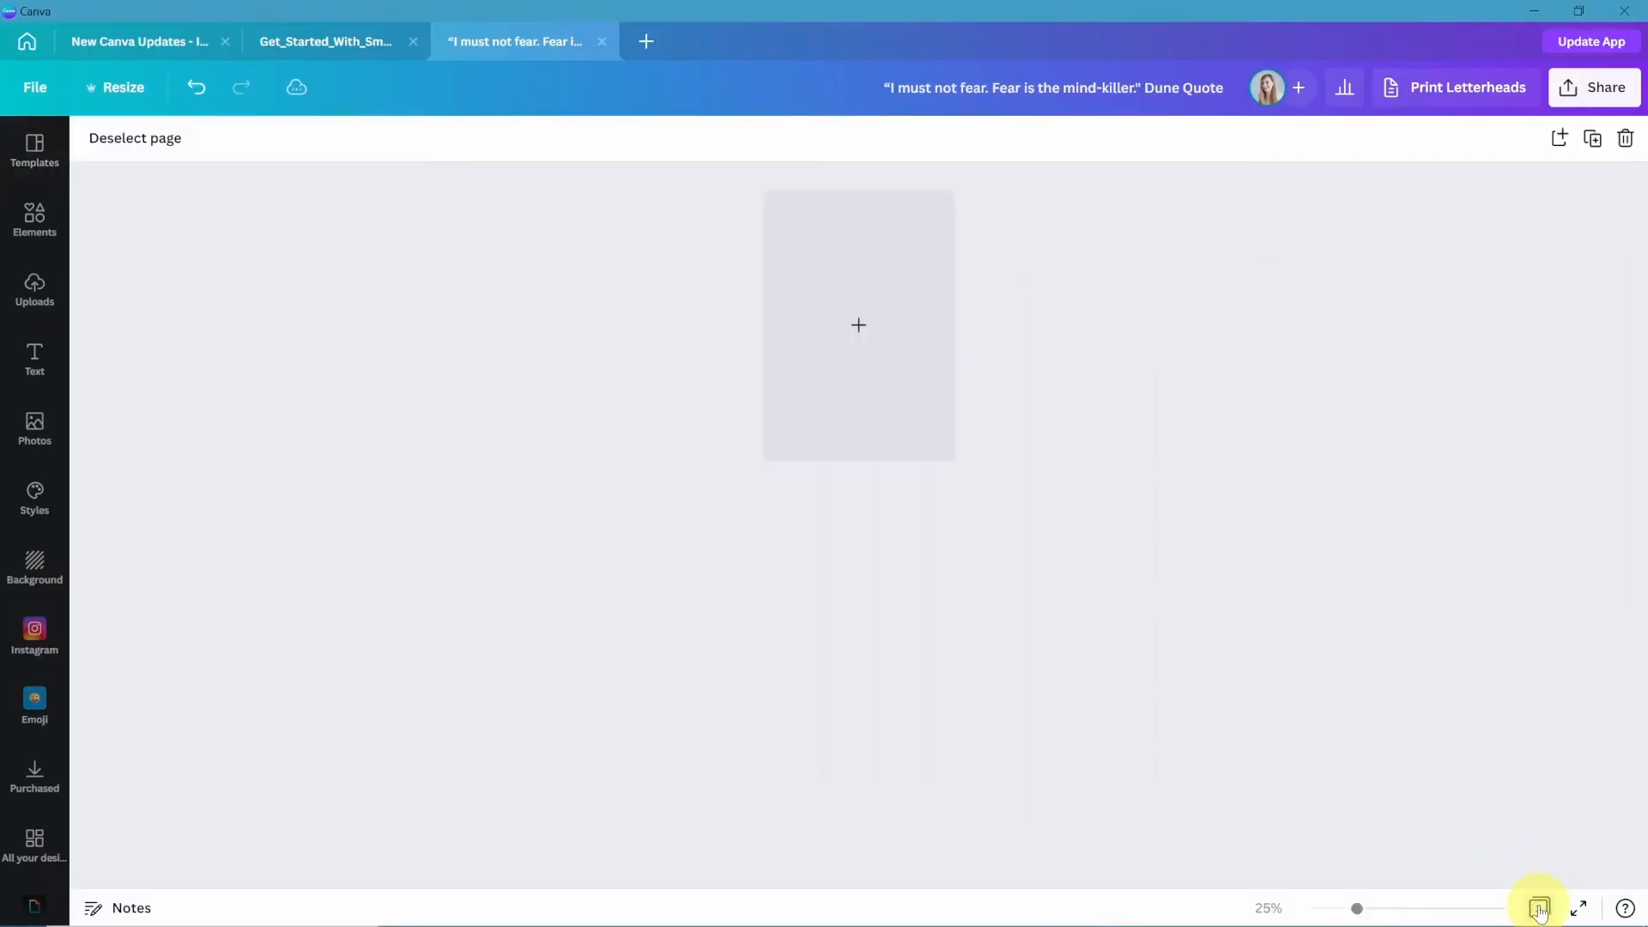
Set up a PNG download of the Smallpdf design with all pages selected.
click(331, 42)
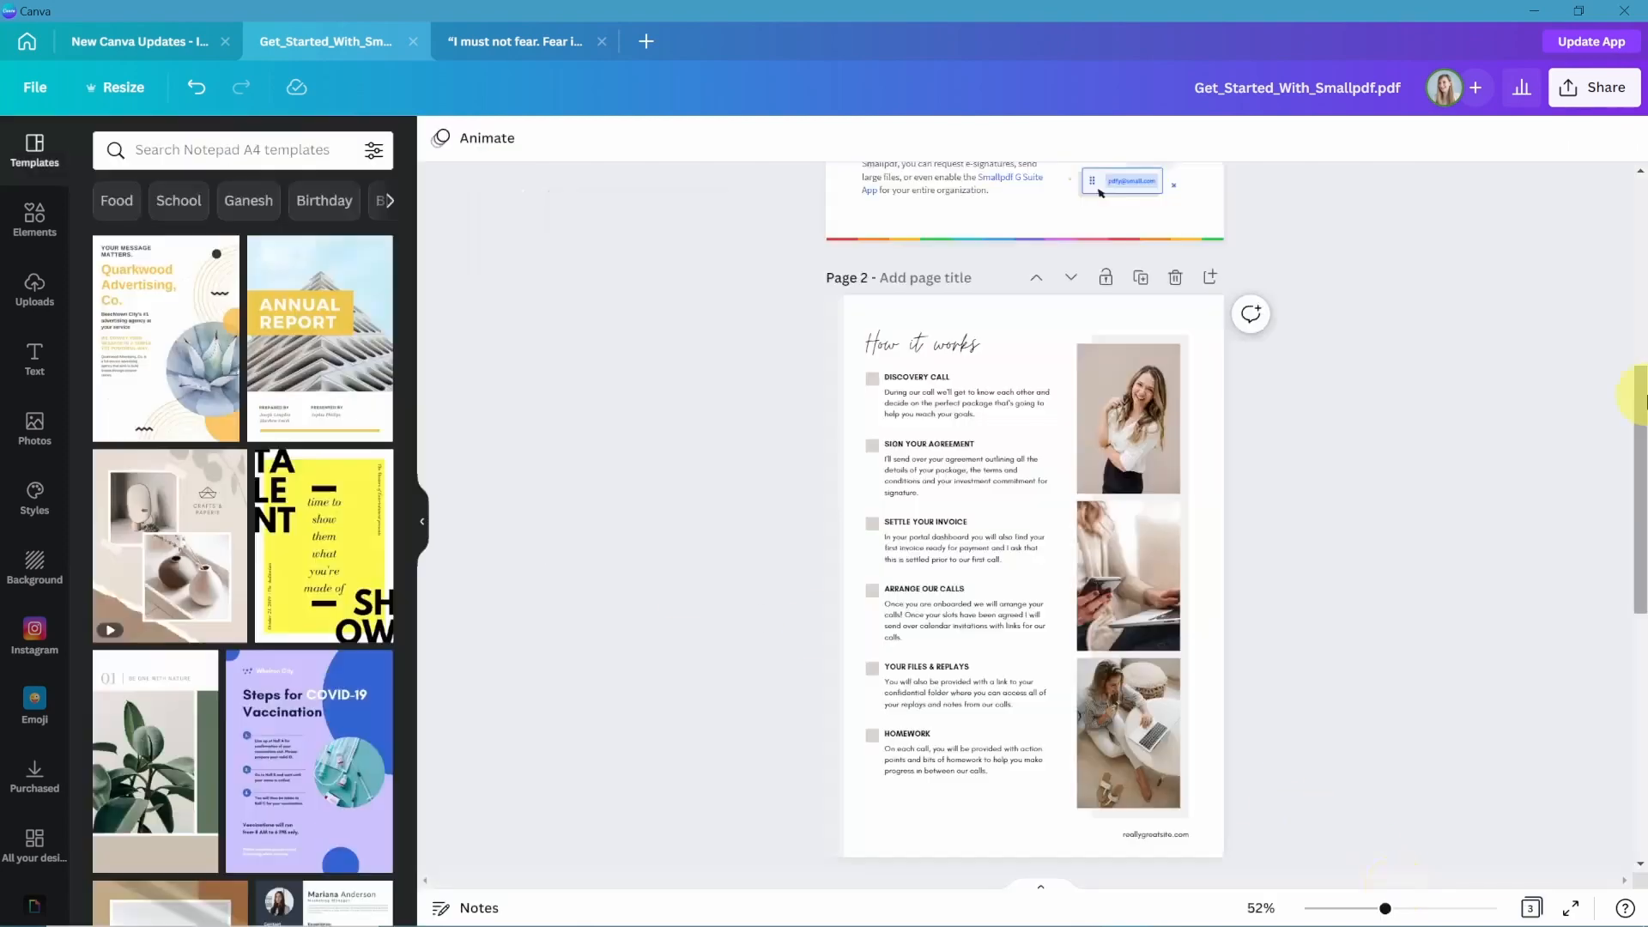
click(1594, 87)
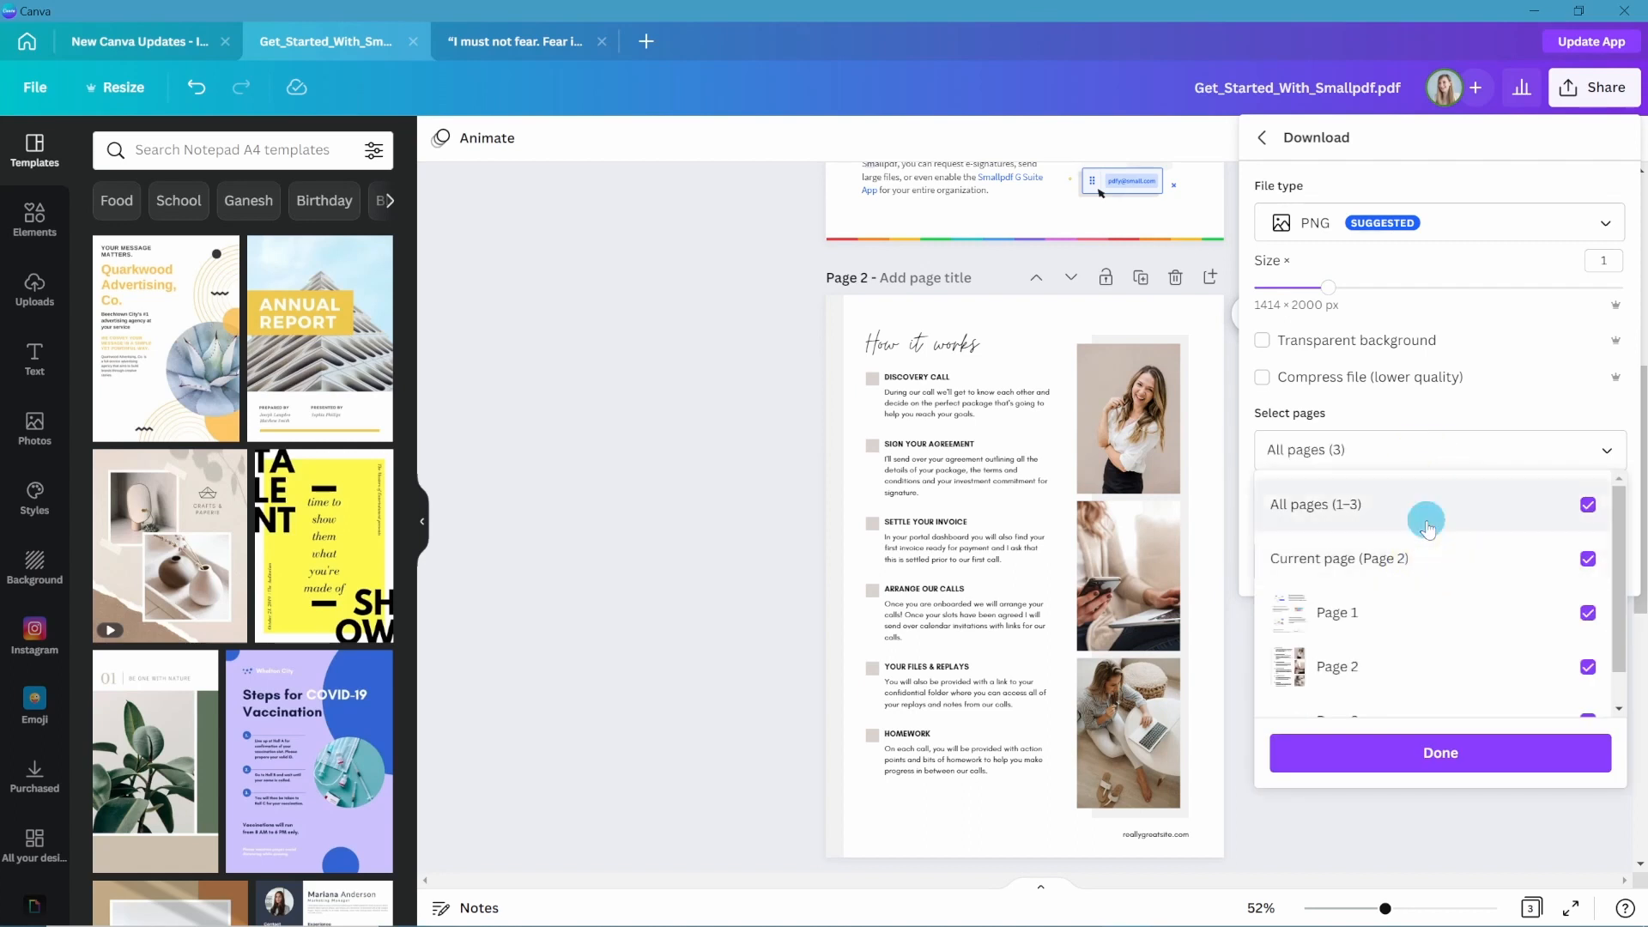
click(1338, 559)
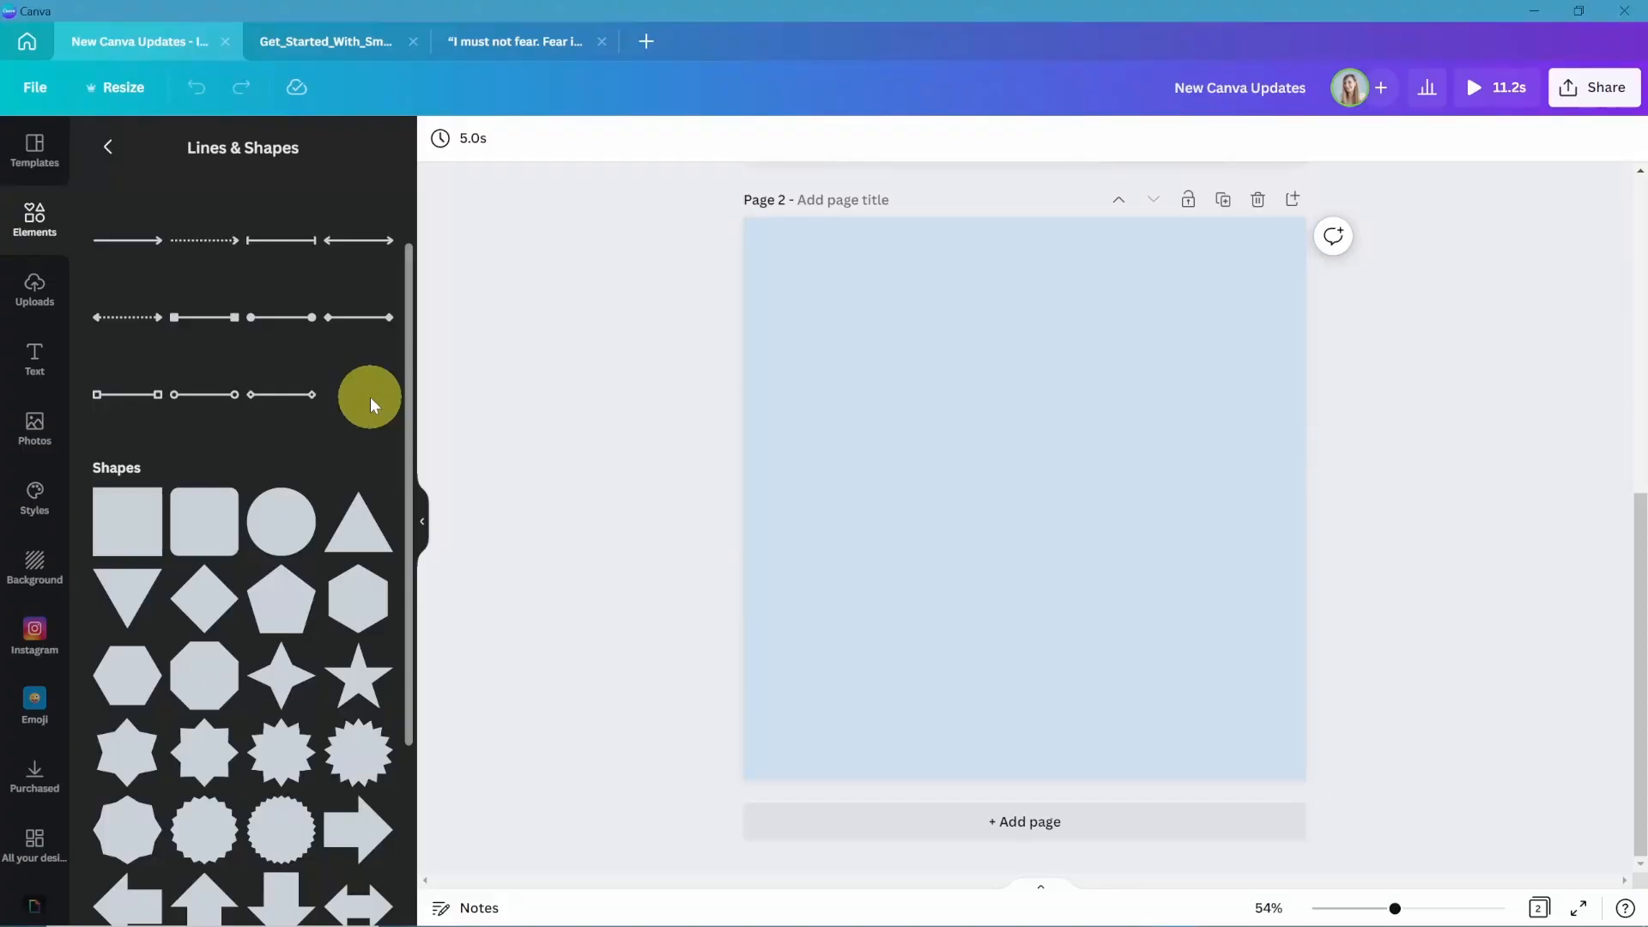
Add a square from Lines & Shapes to page 2 with text inside.
click(204, 523)
text(AAAAAAAAAAAAAAAAAAAAAAAAAAAAAAAAAAAAAAAAAAAAAAAAAAAAAAAAAA)
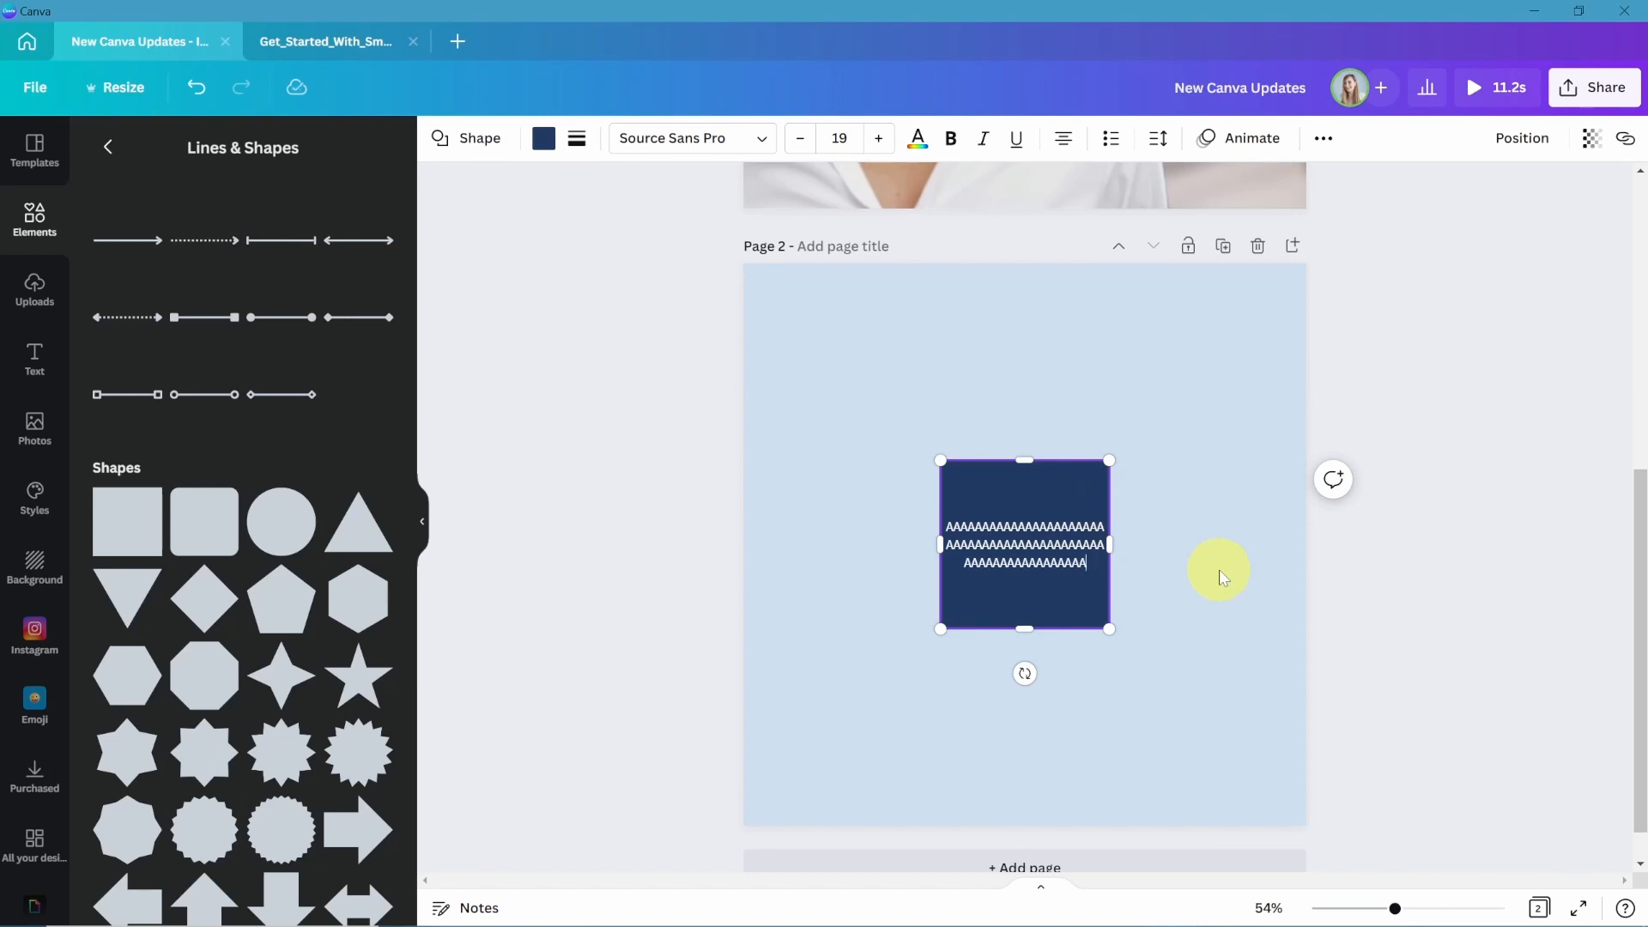
mouse_move(704, 73)
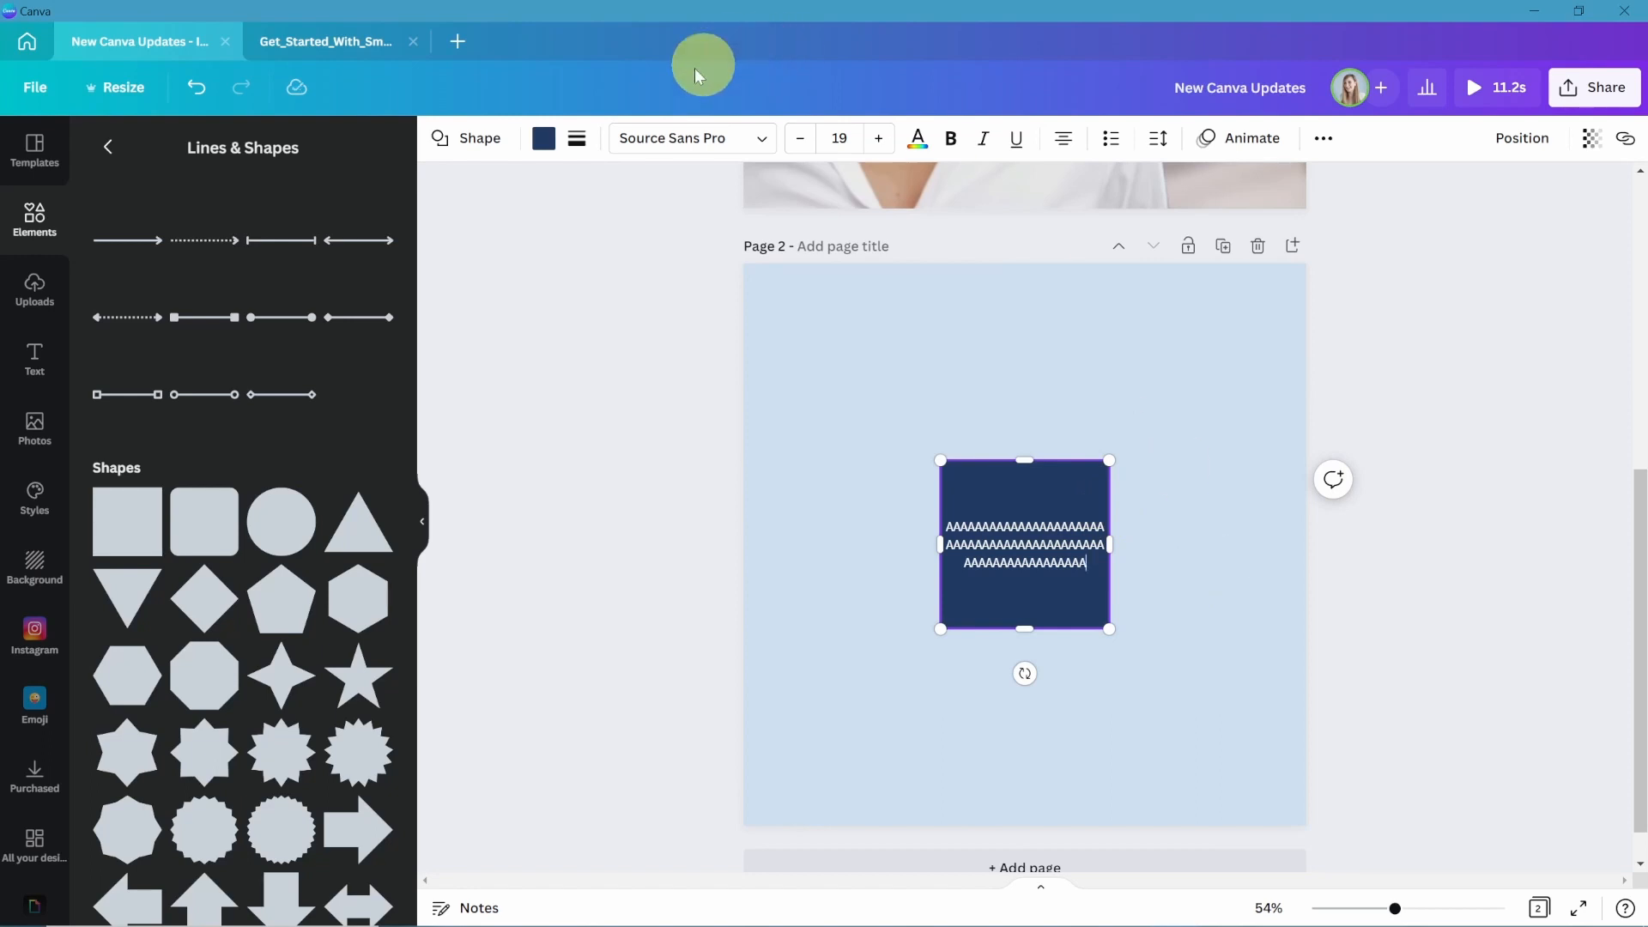
mouse_move(542, 138)
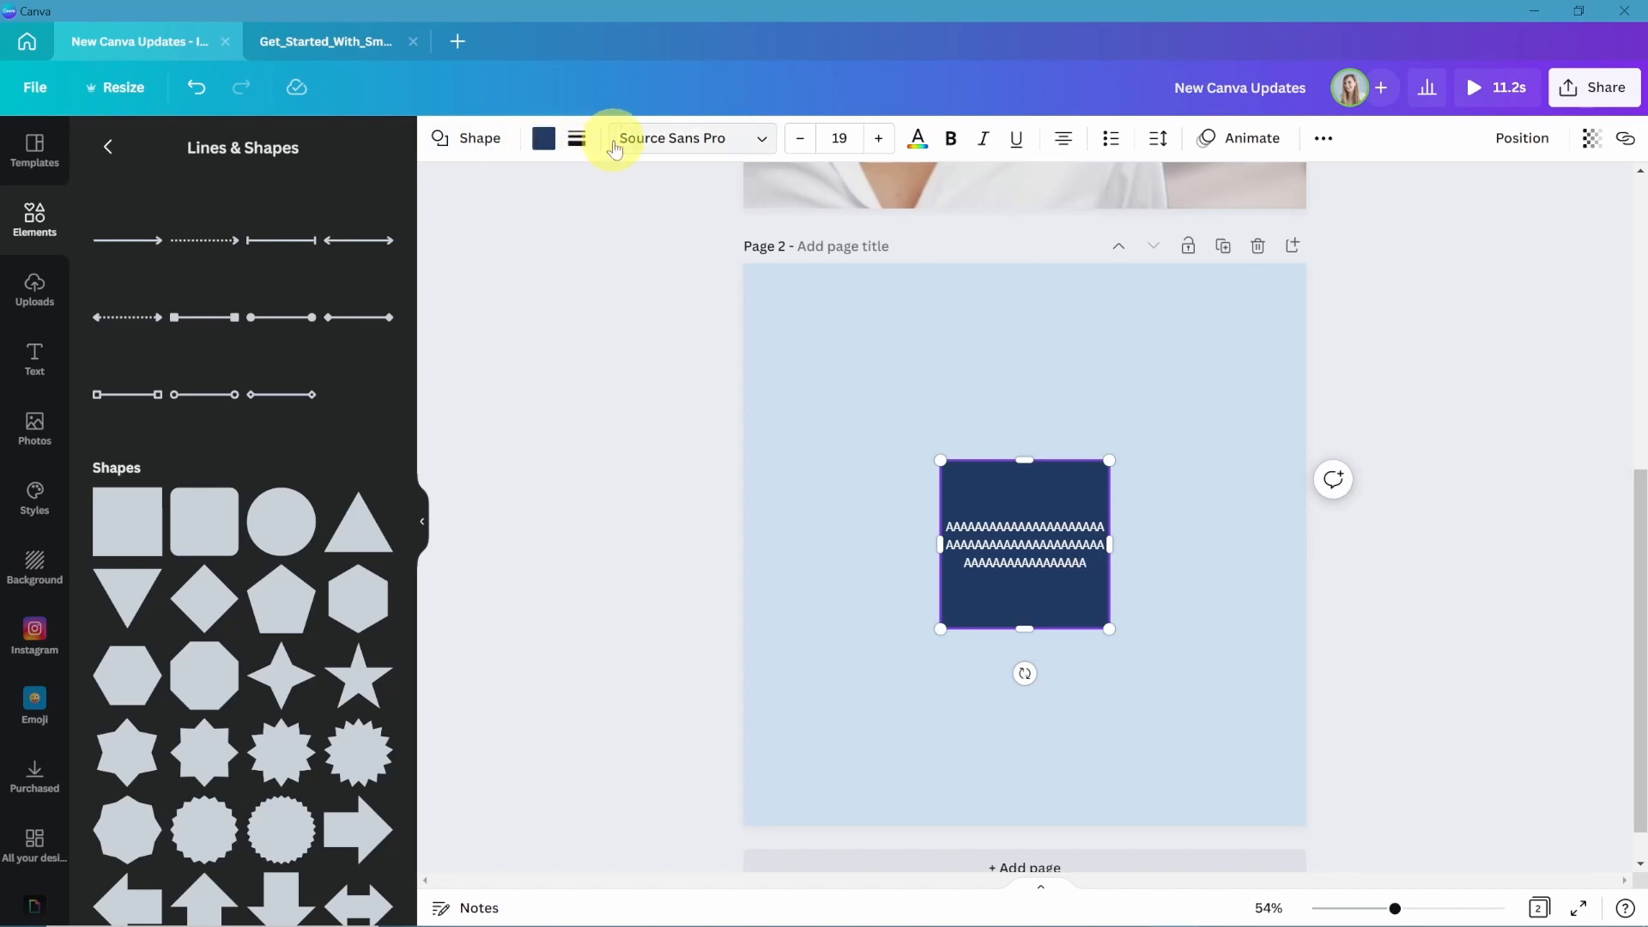
mouse_move(682, 143)
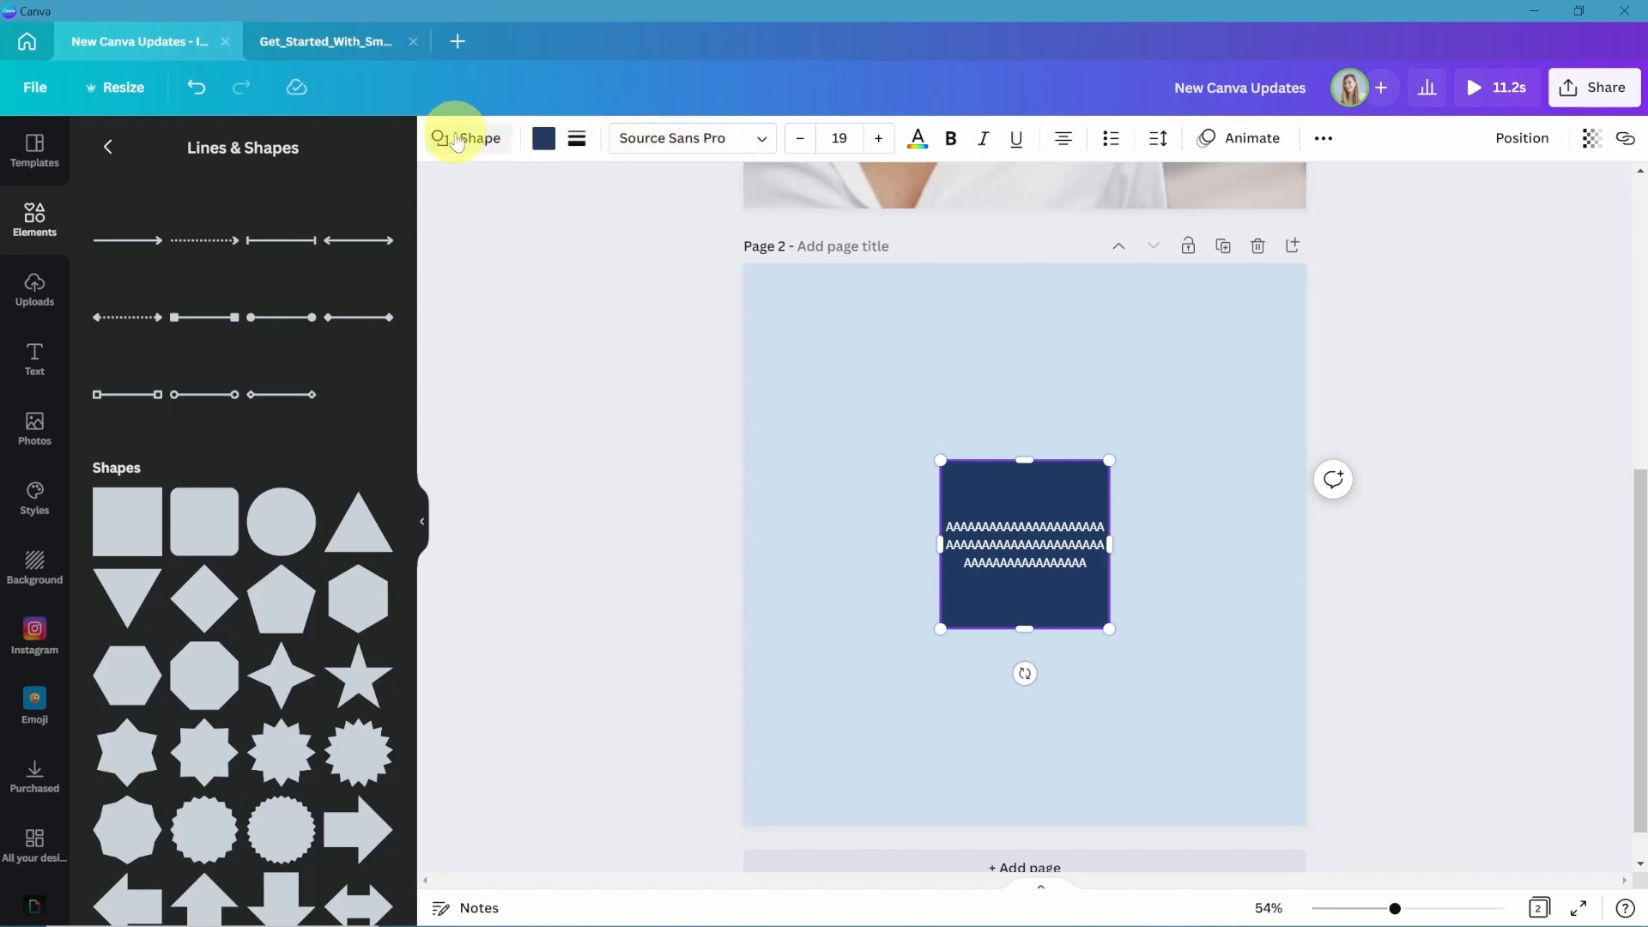
click(466, 139)
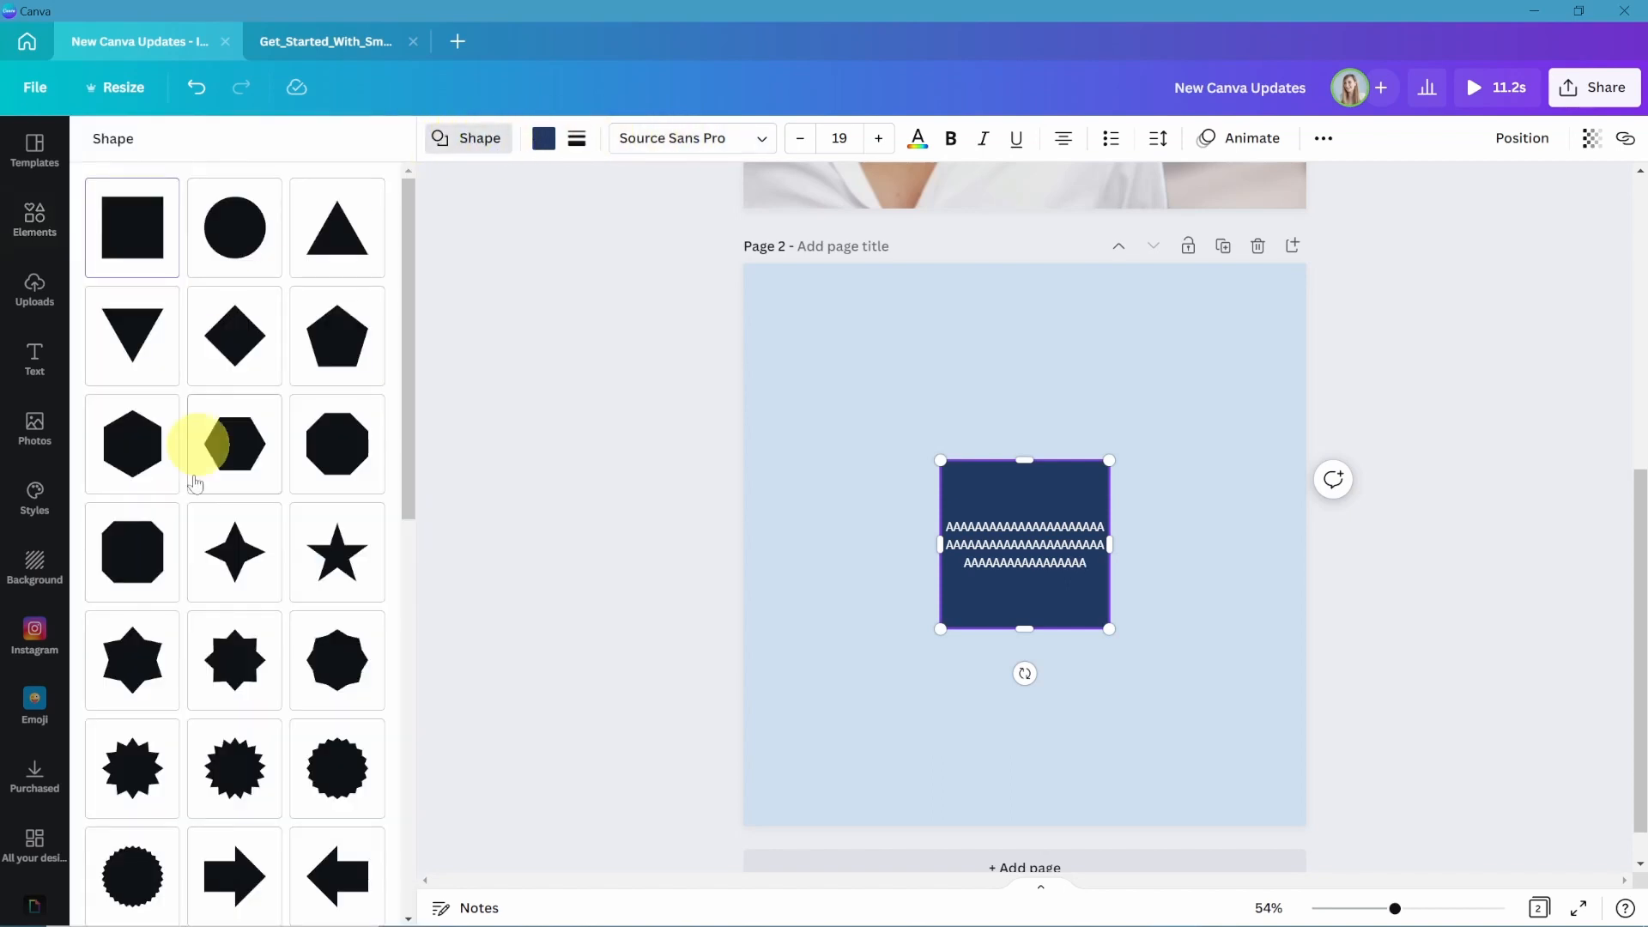
click(234, 227)
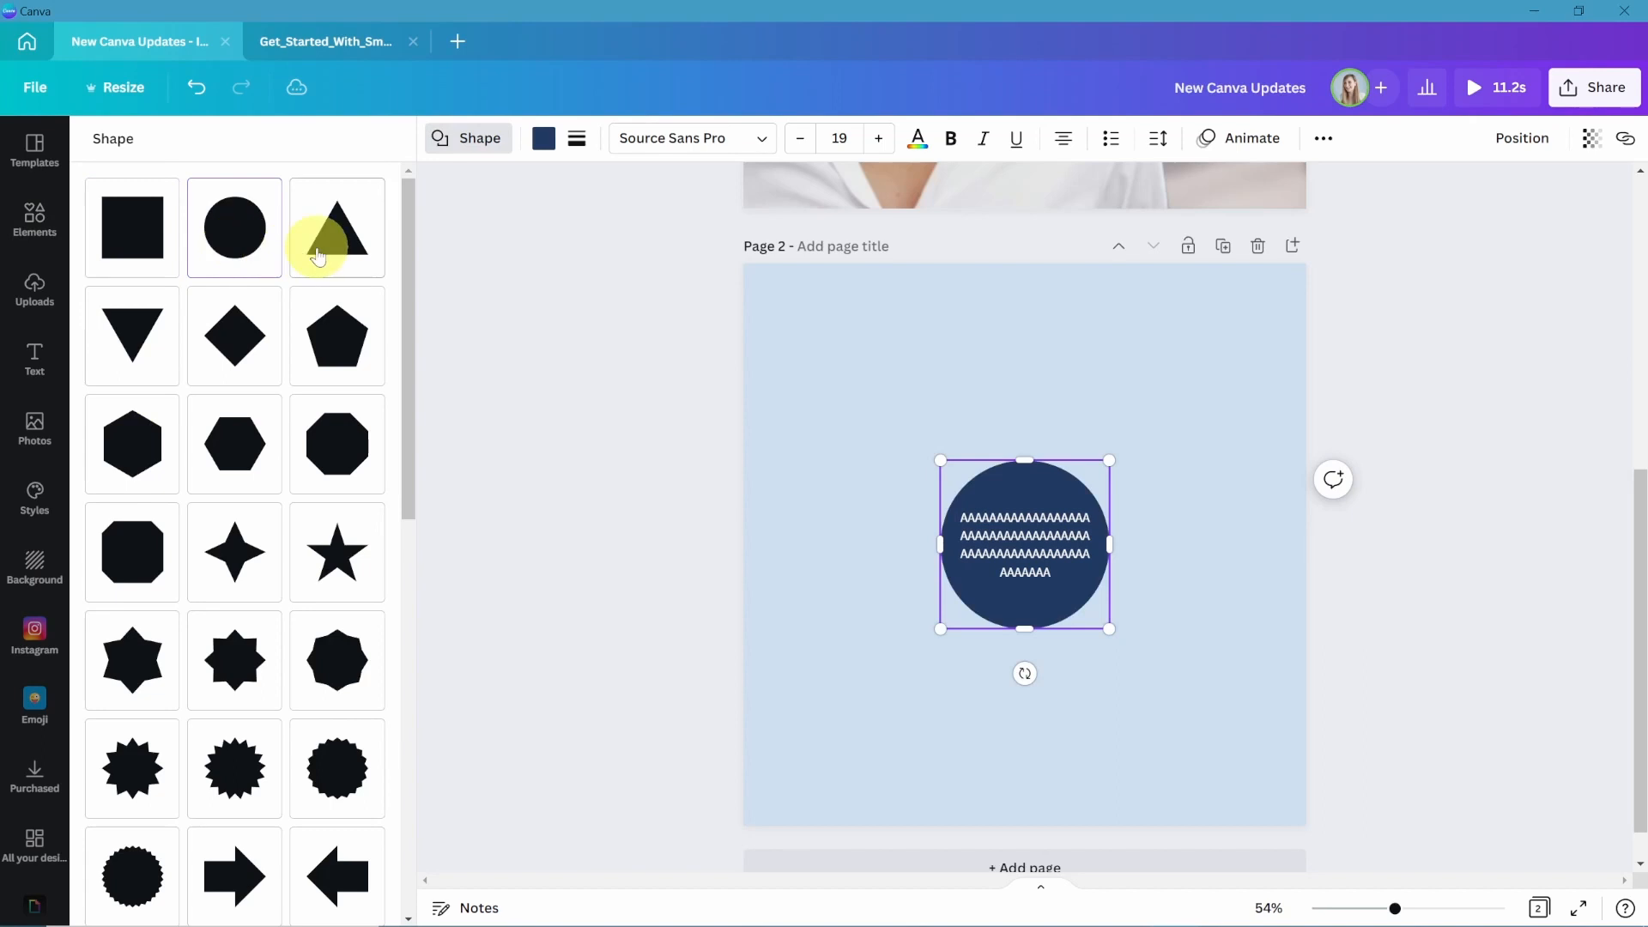
click(131, 227)
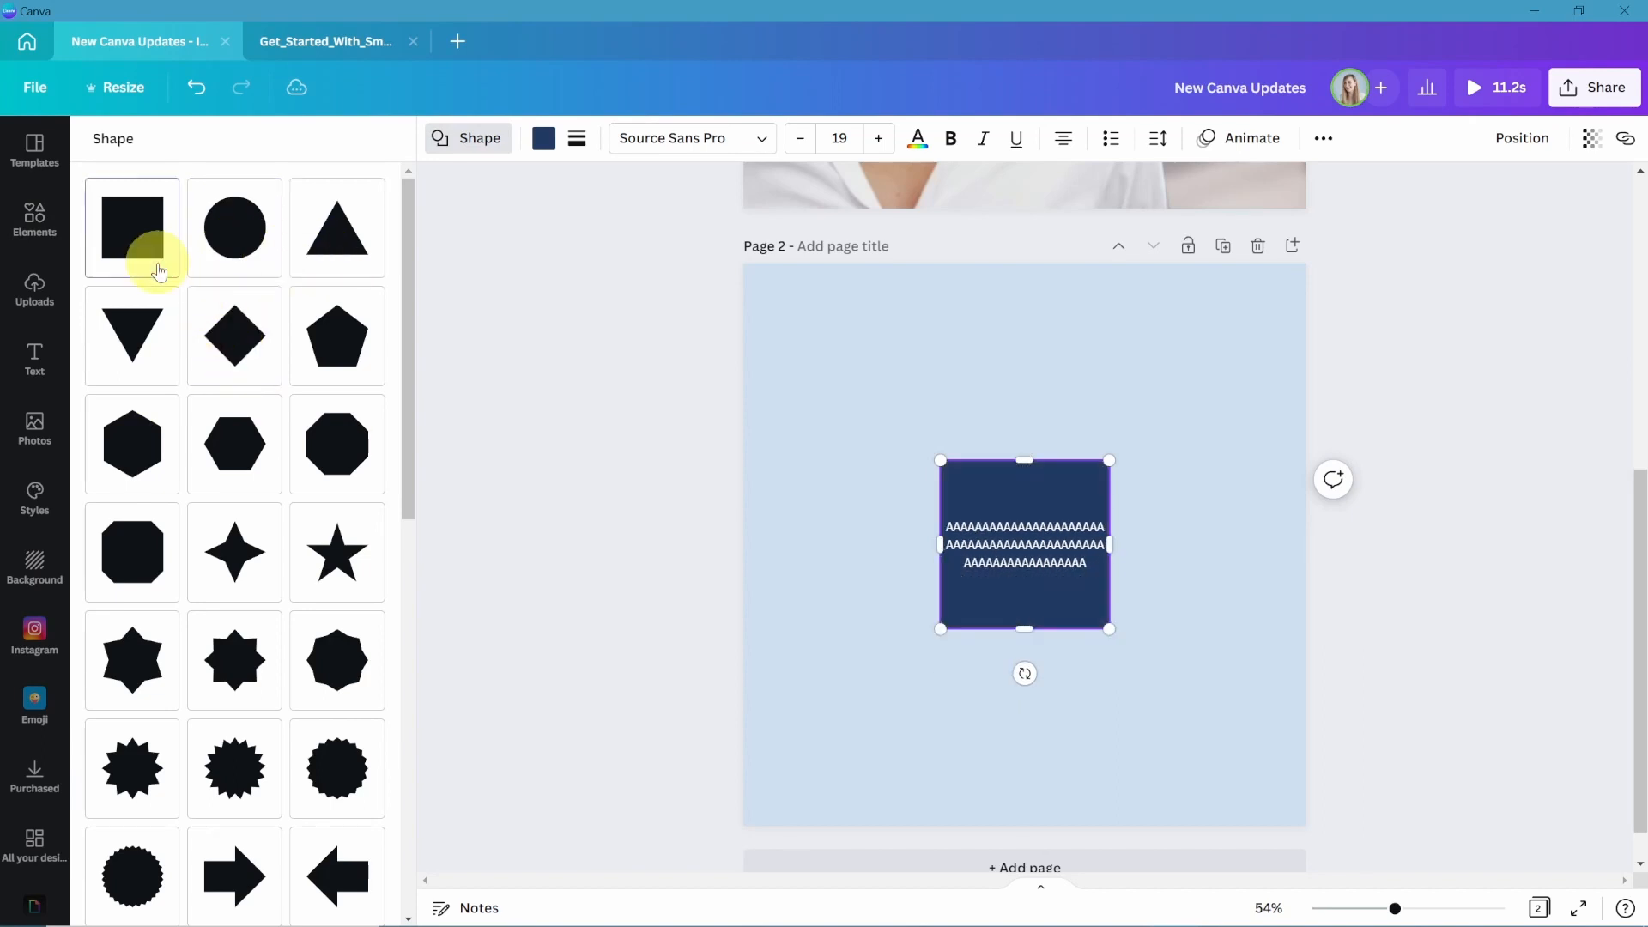
mouse_move(159, 279)
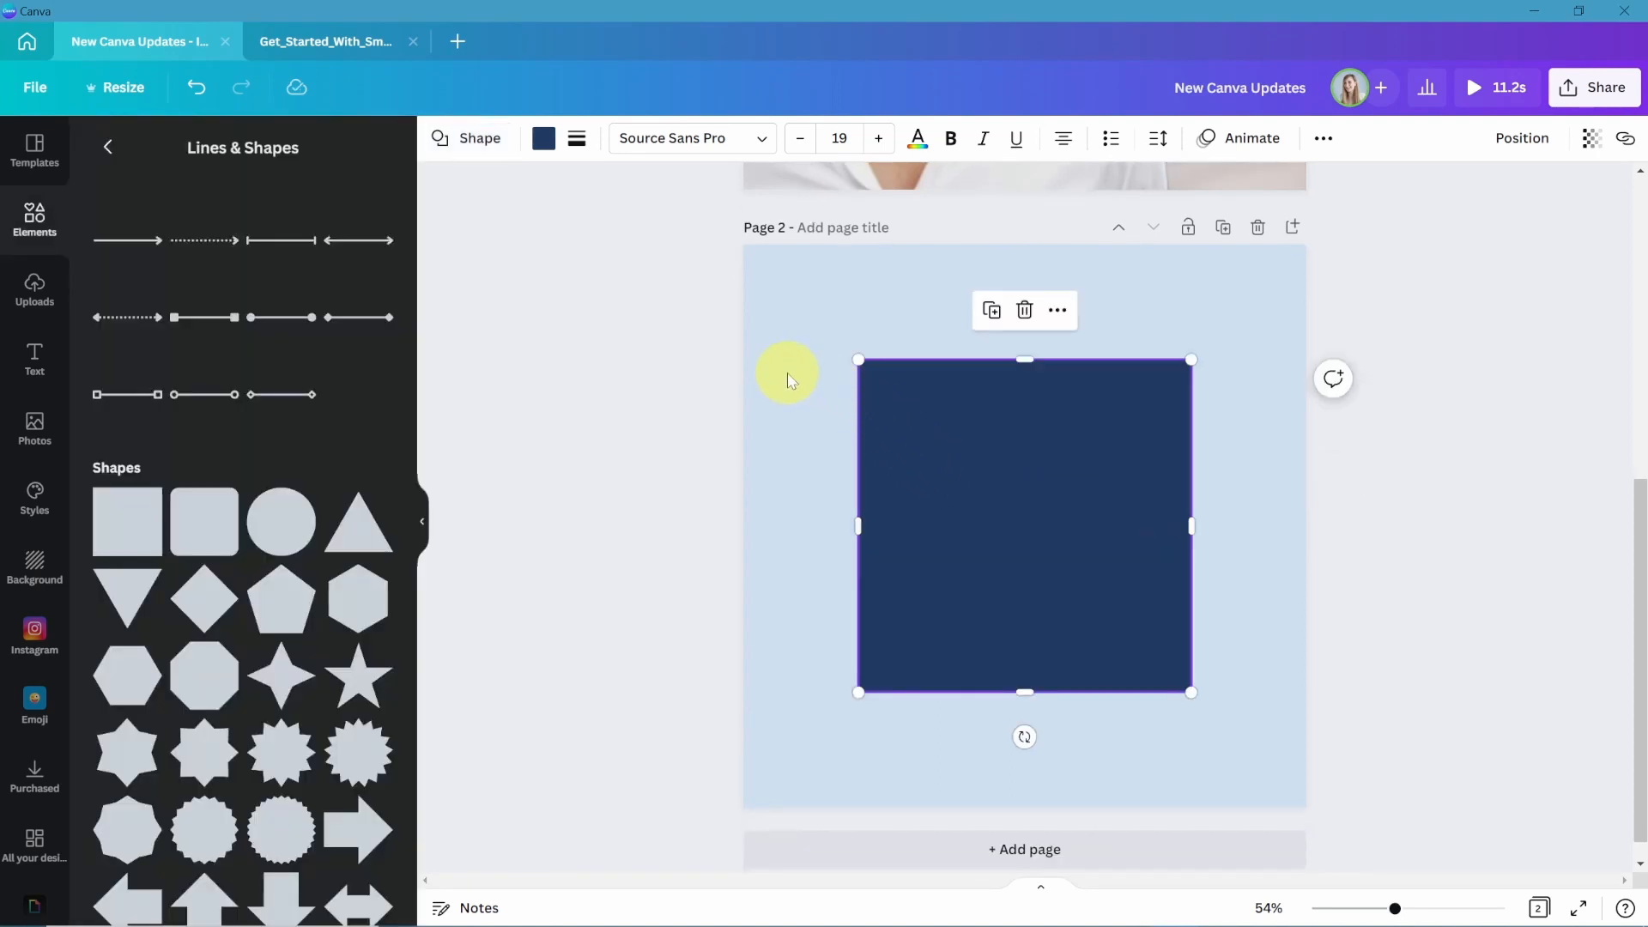
mouse_move(576, 138)
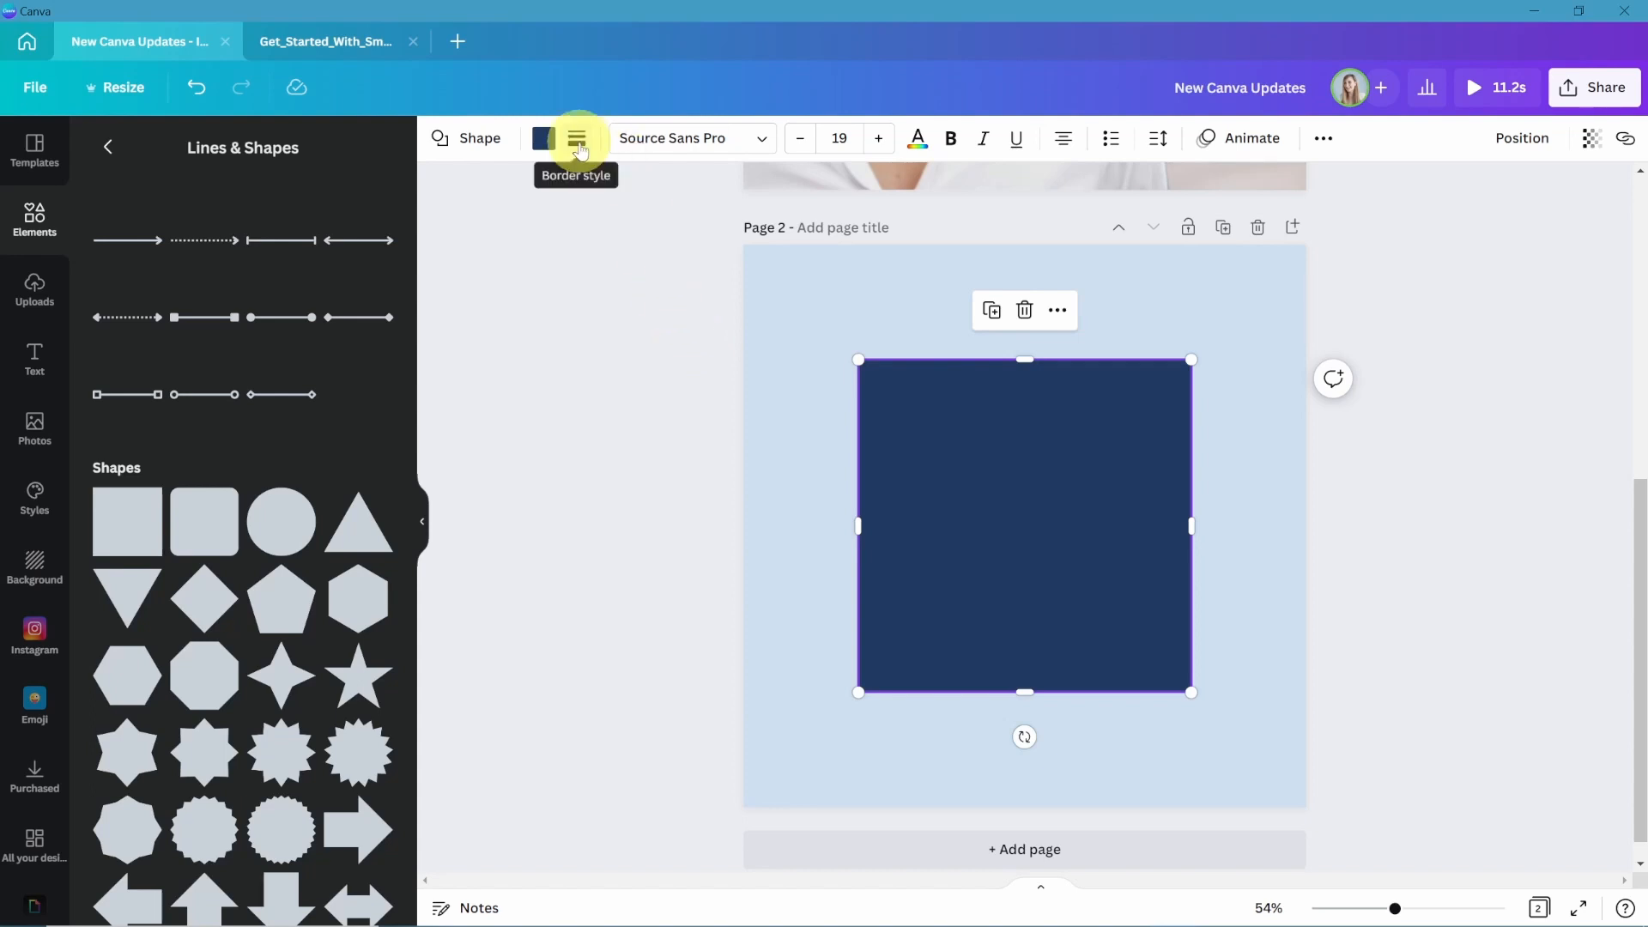
Try solid, dashed, then a thick dotted border on the navy square.
click(576, 138)
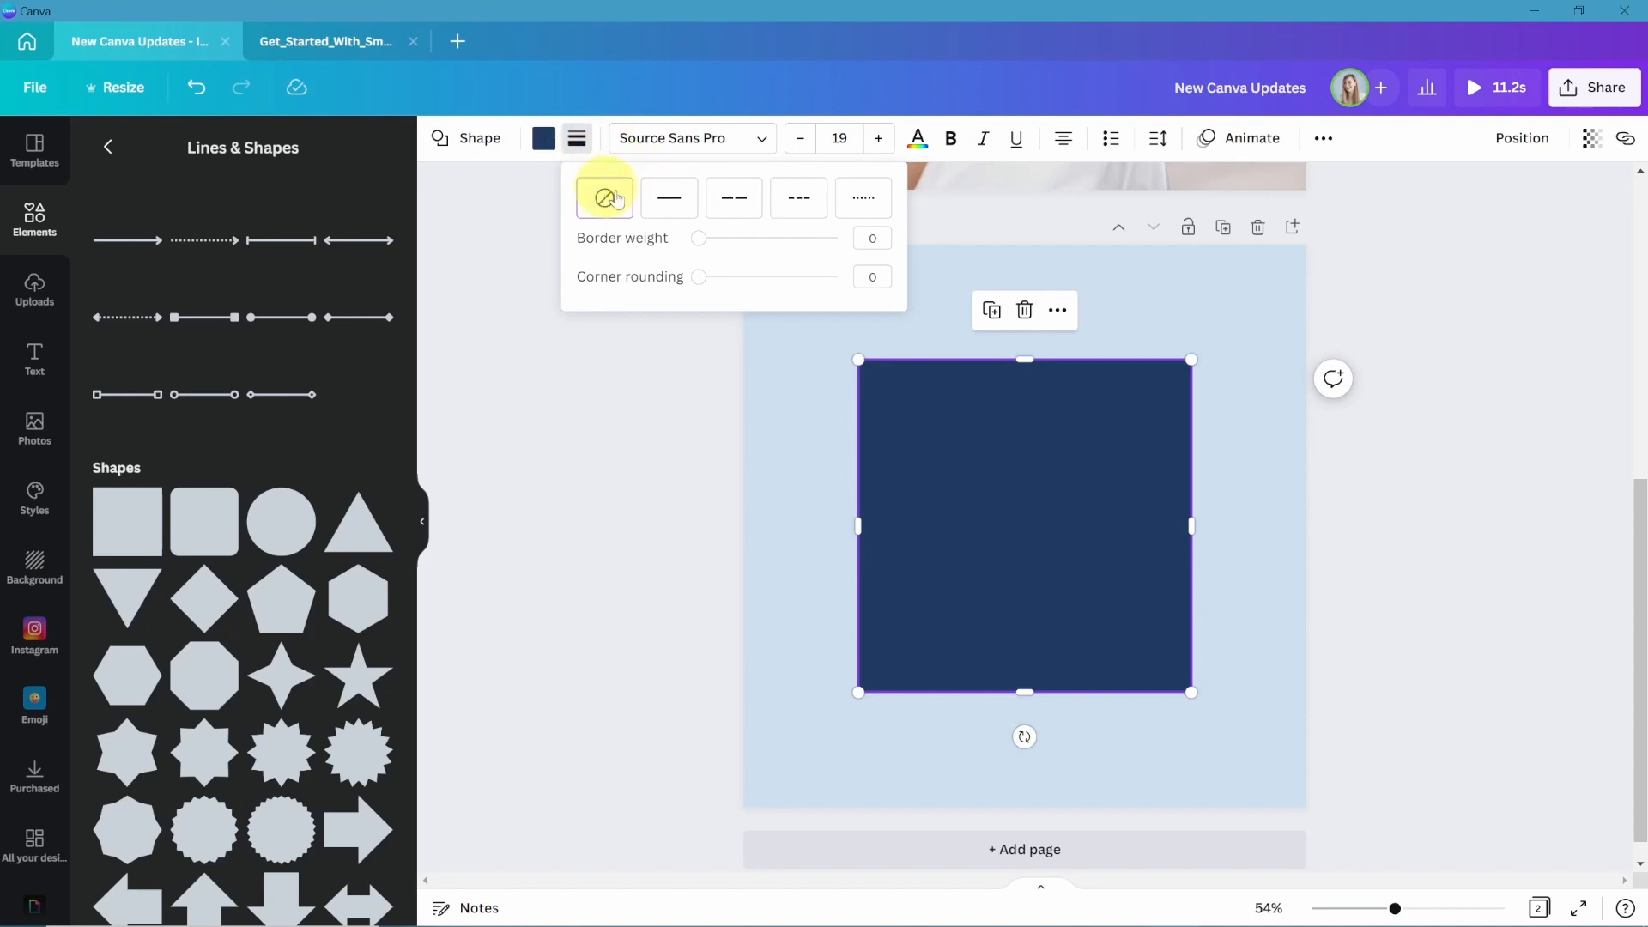
click(668, 198)
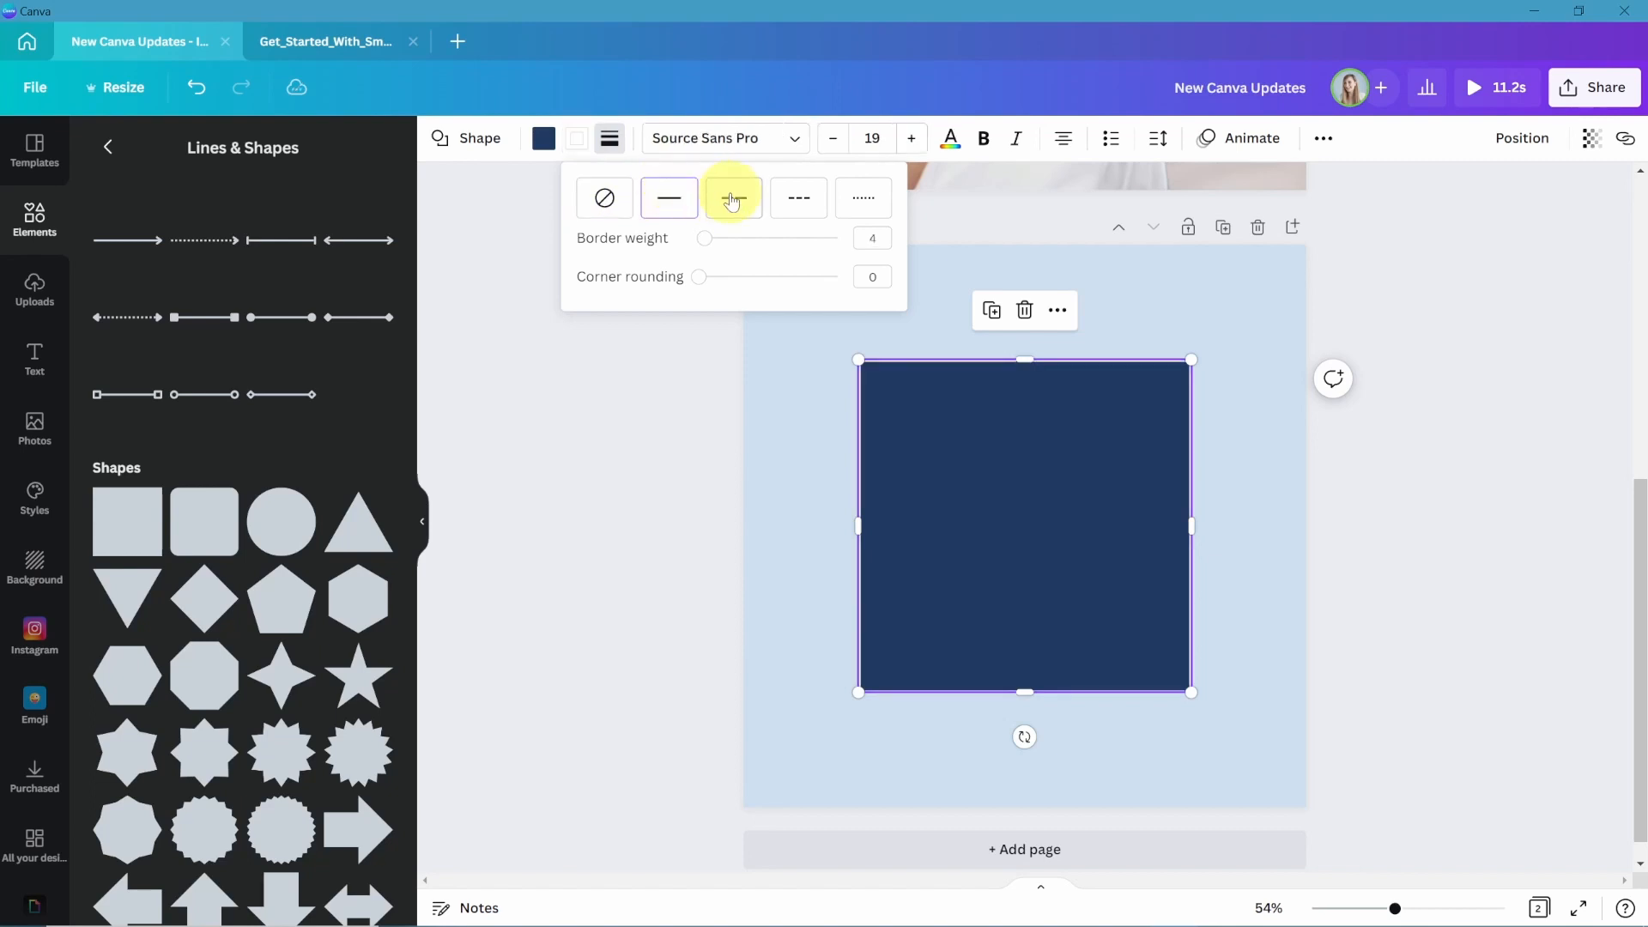
click(863, 197)
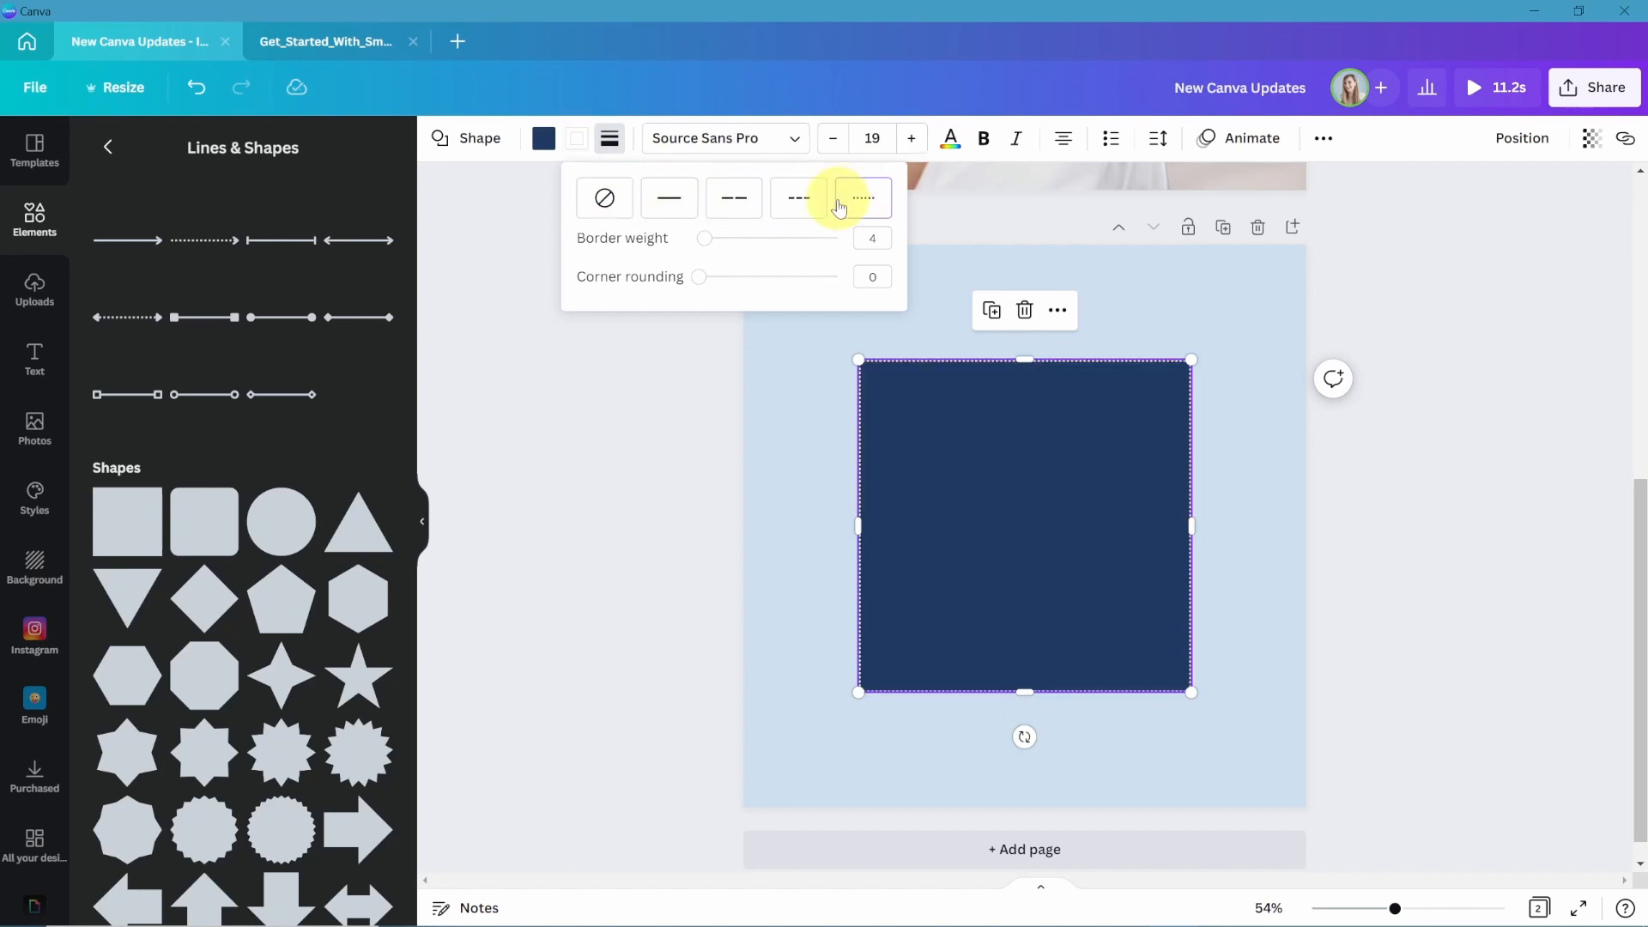
click(863, 197)
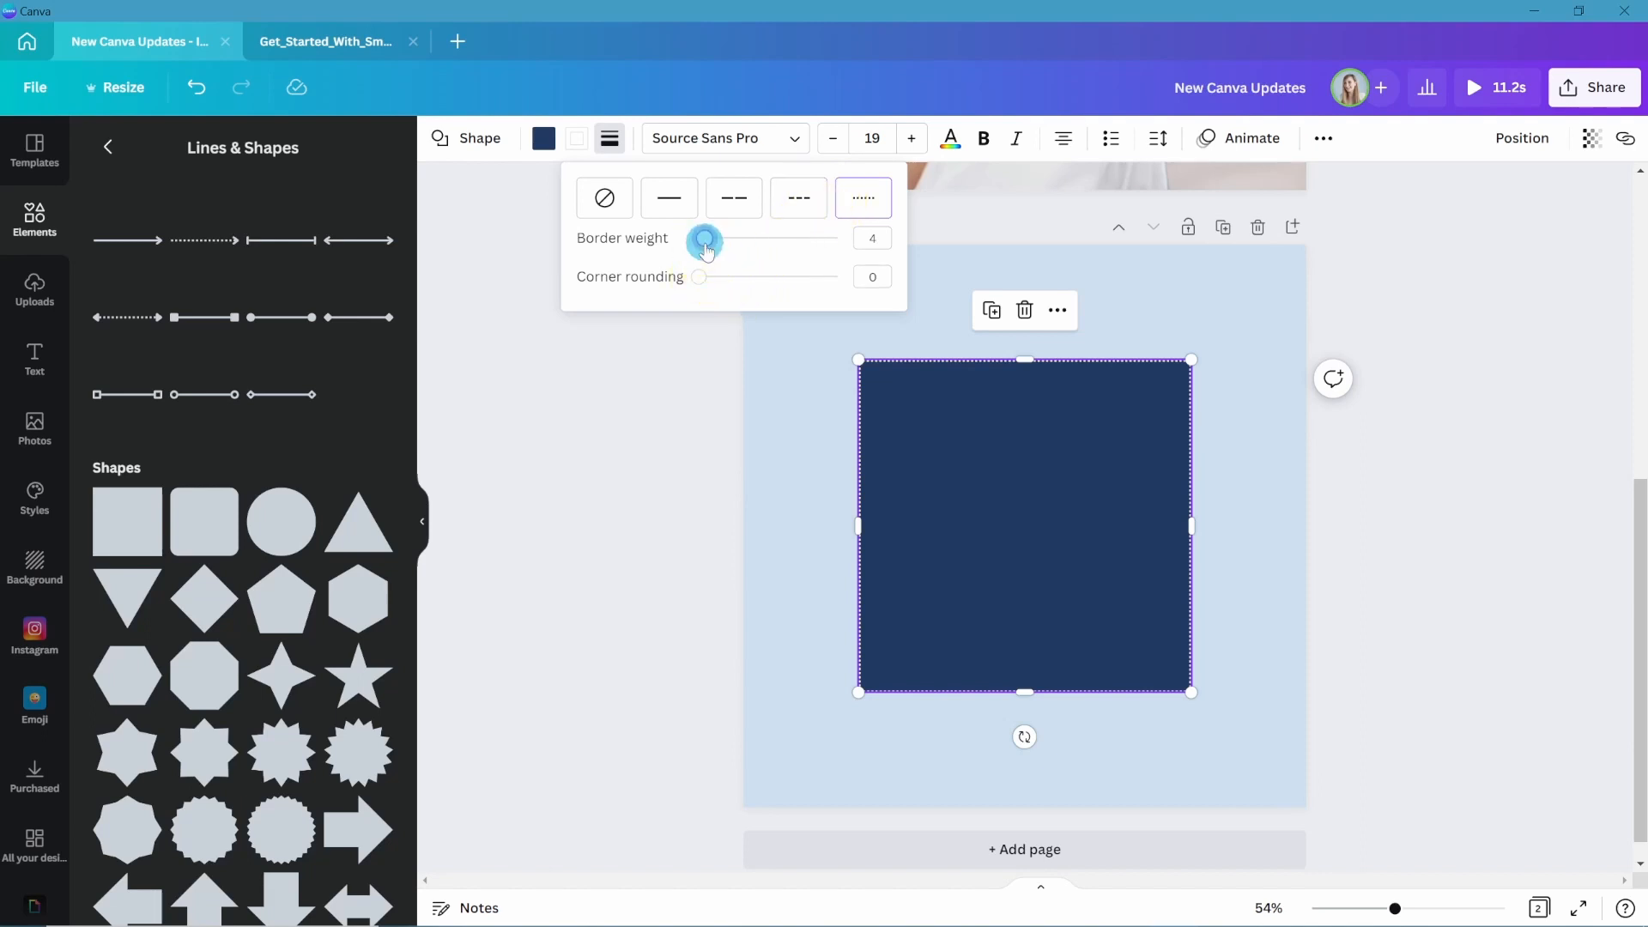
drag(703, 243, 740, 243)
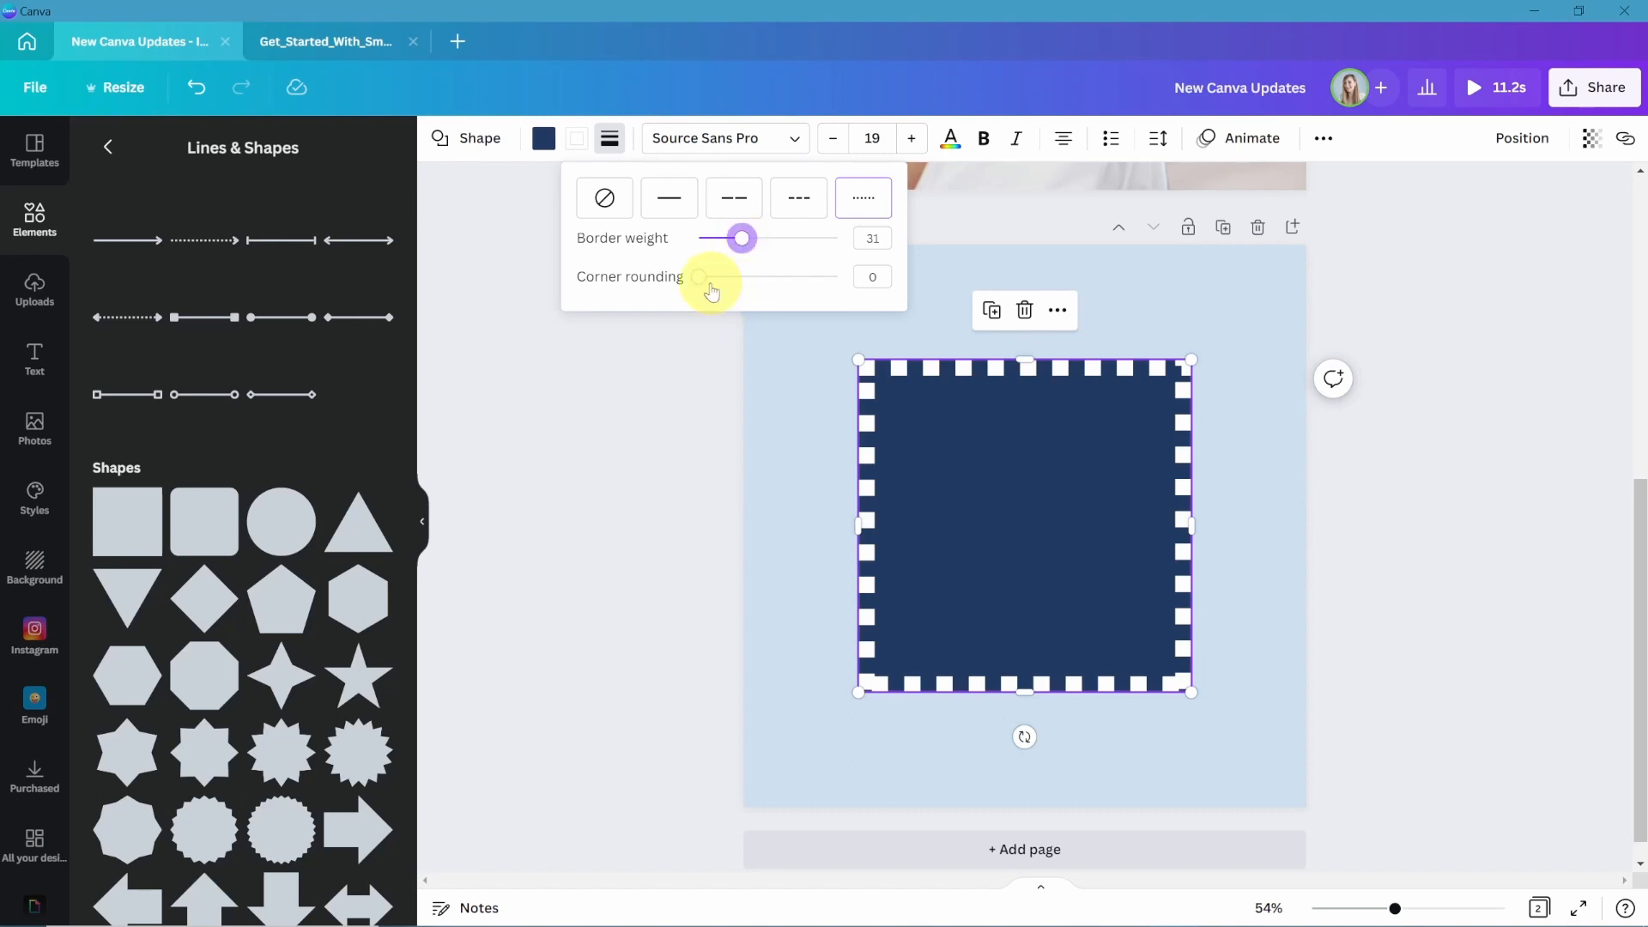
Set the border to none, round the square's corners, and return to Shape options.
click(604, 197)
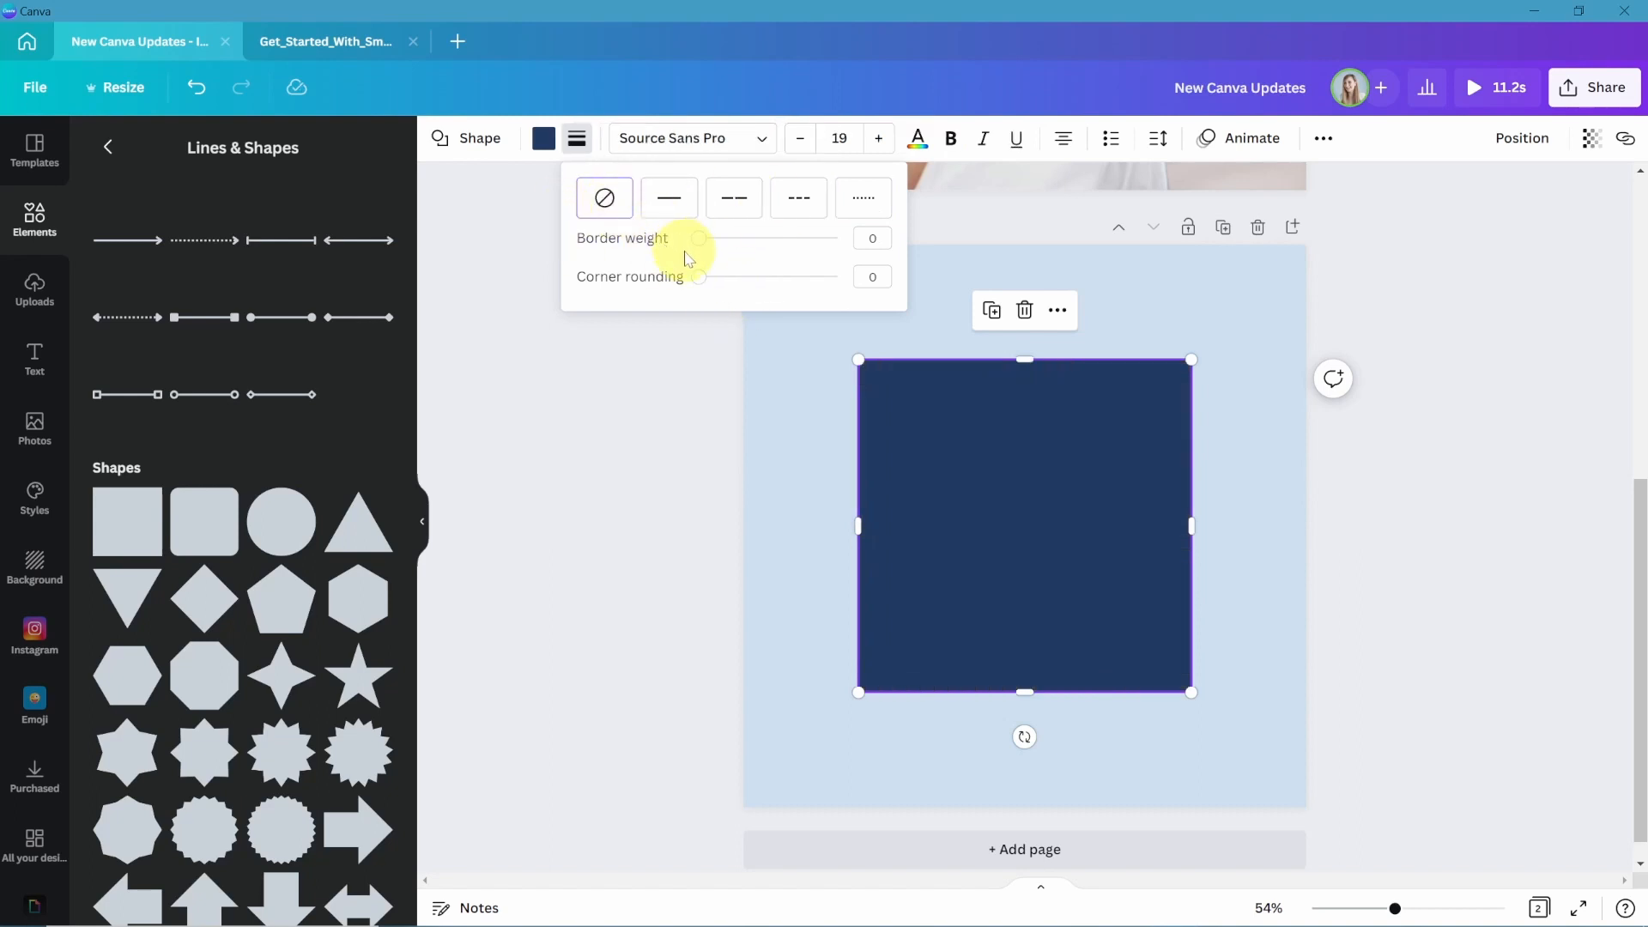
drag(698, 276, 745, 276)
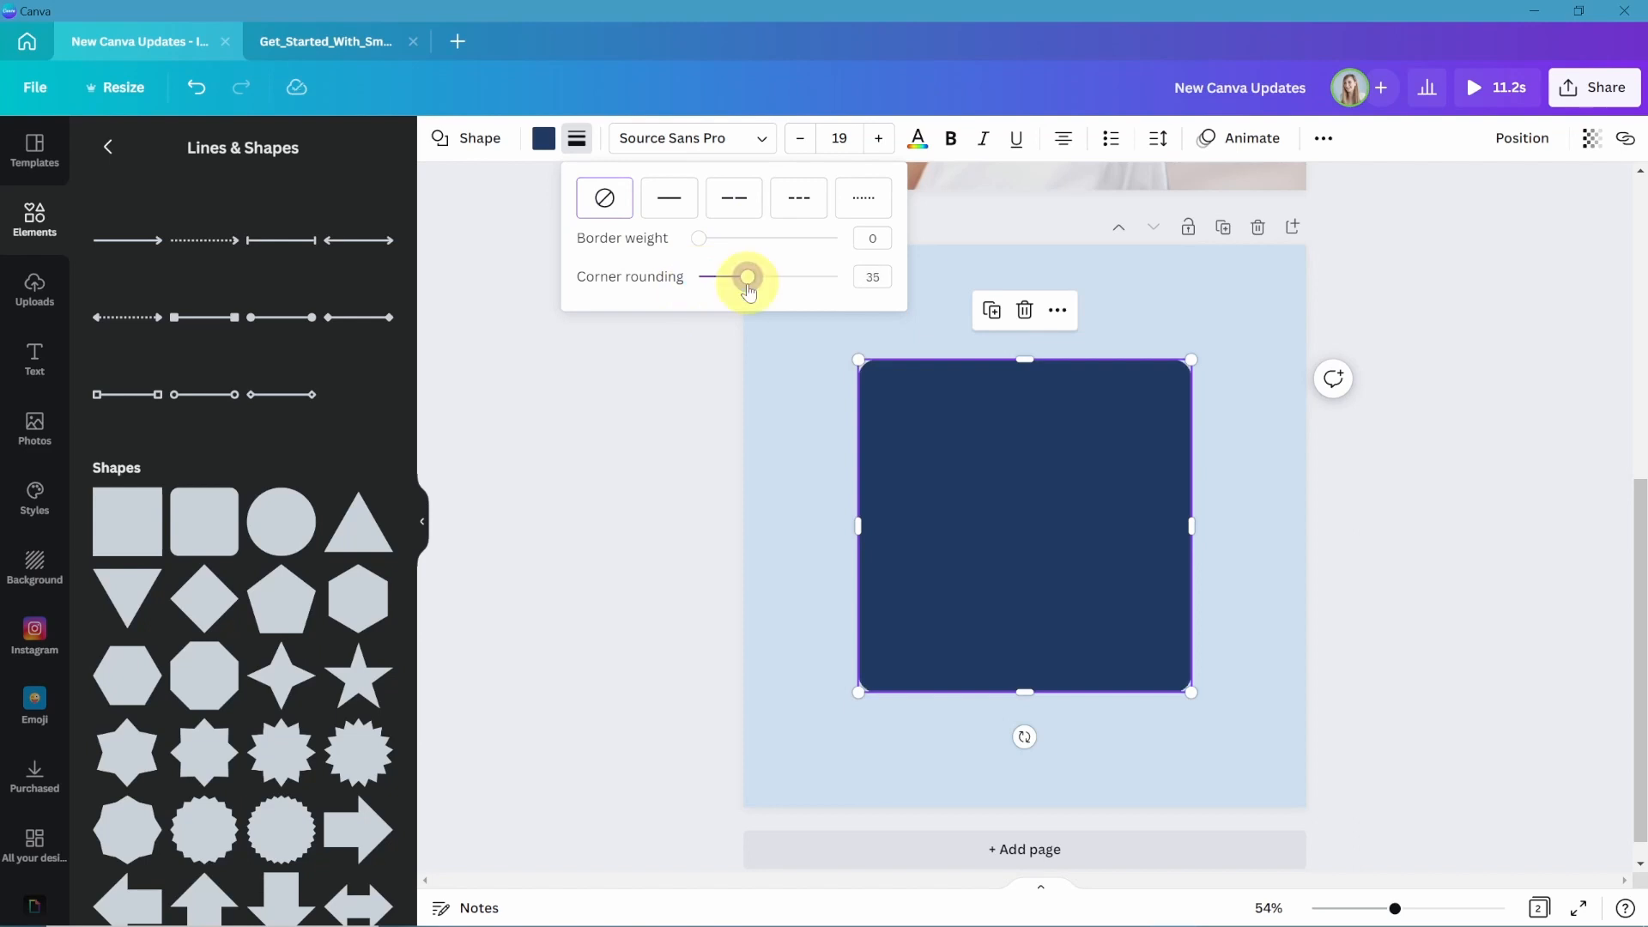
click(481, 138)
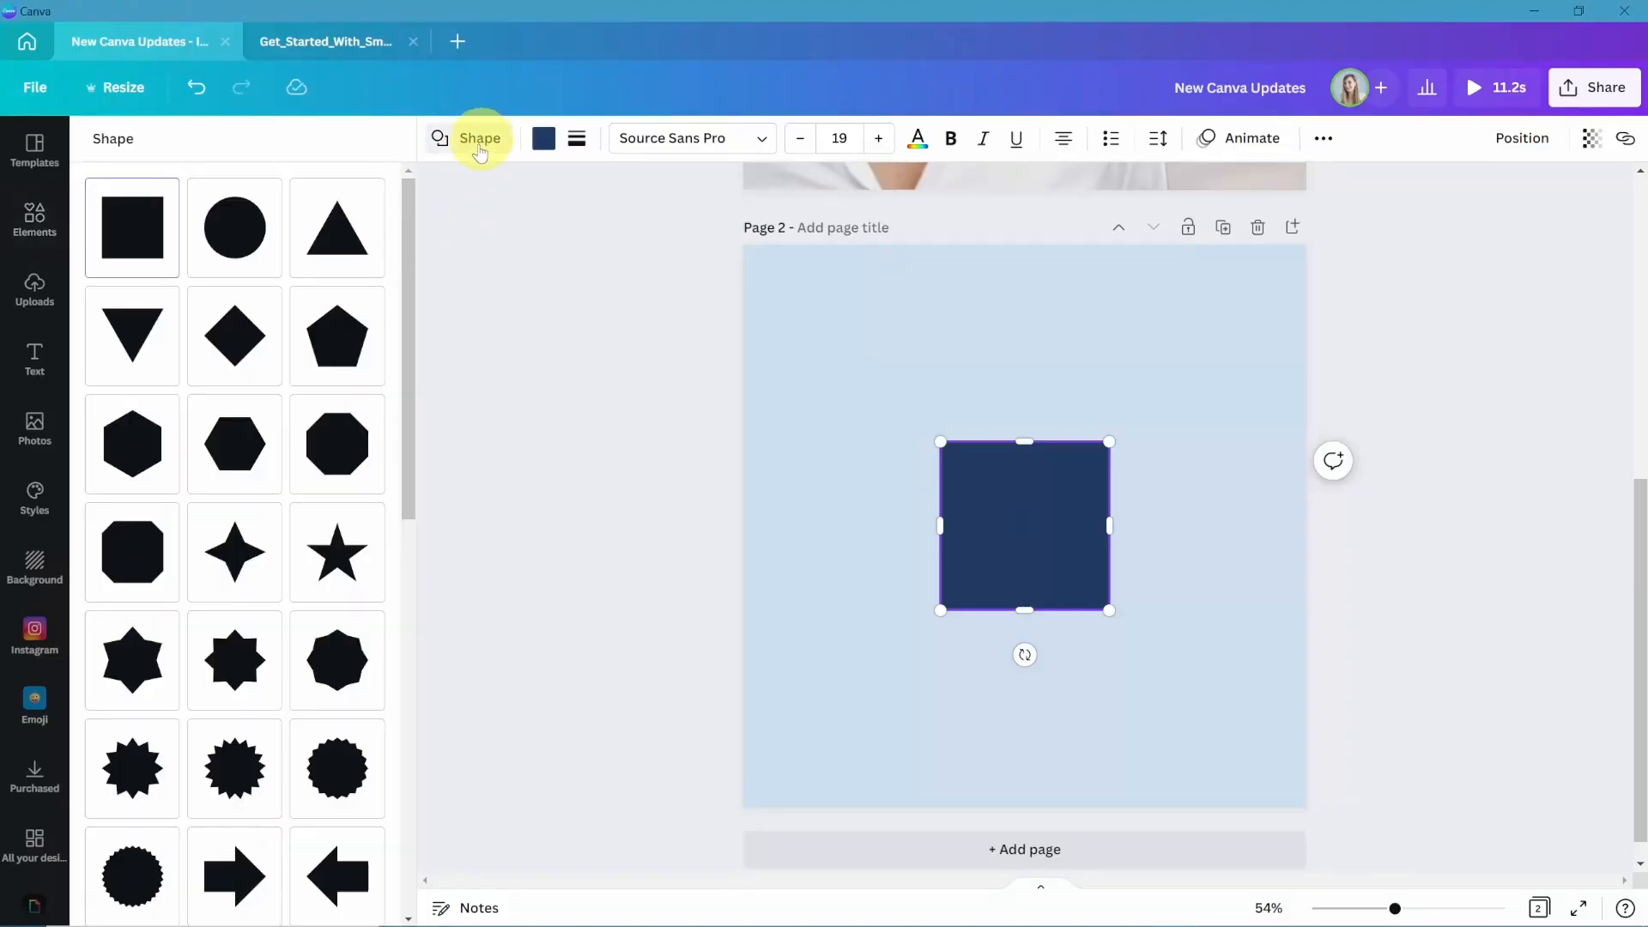
Change the square into a four-point star with rounded points.
click(234, 552)
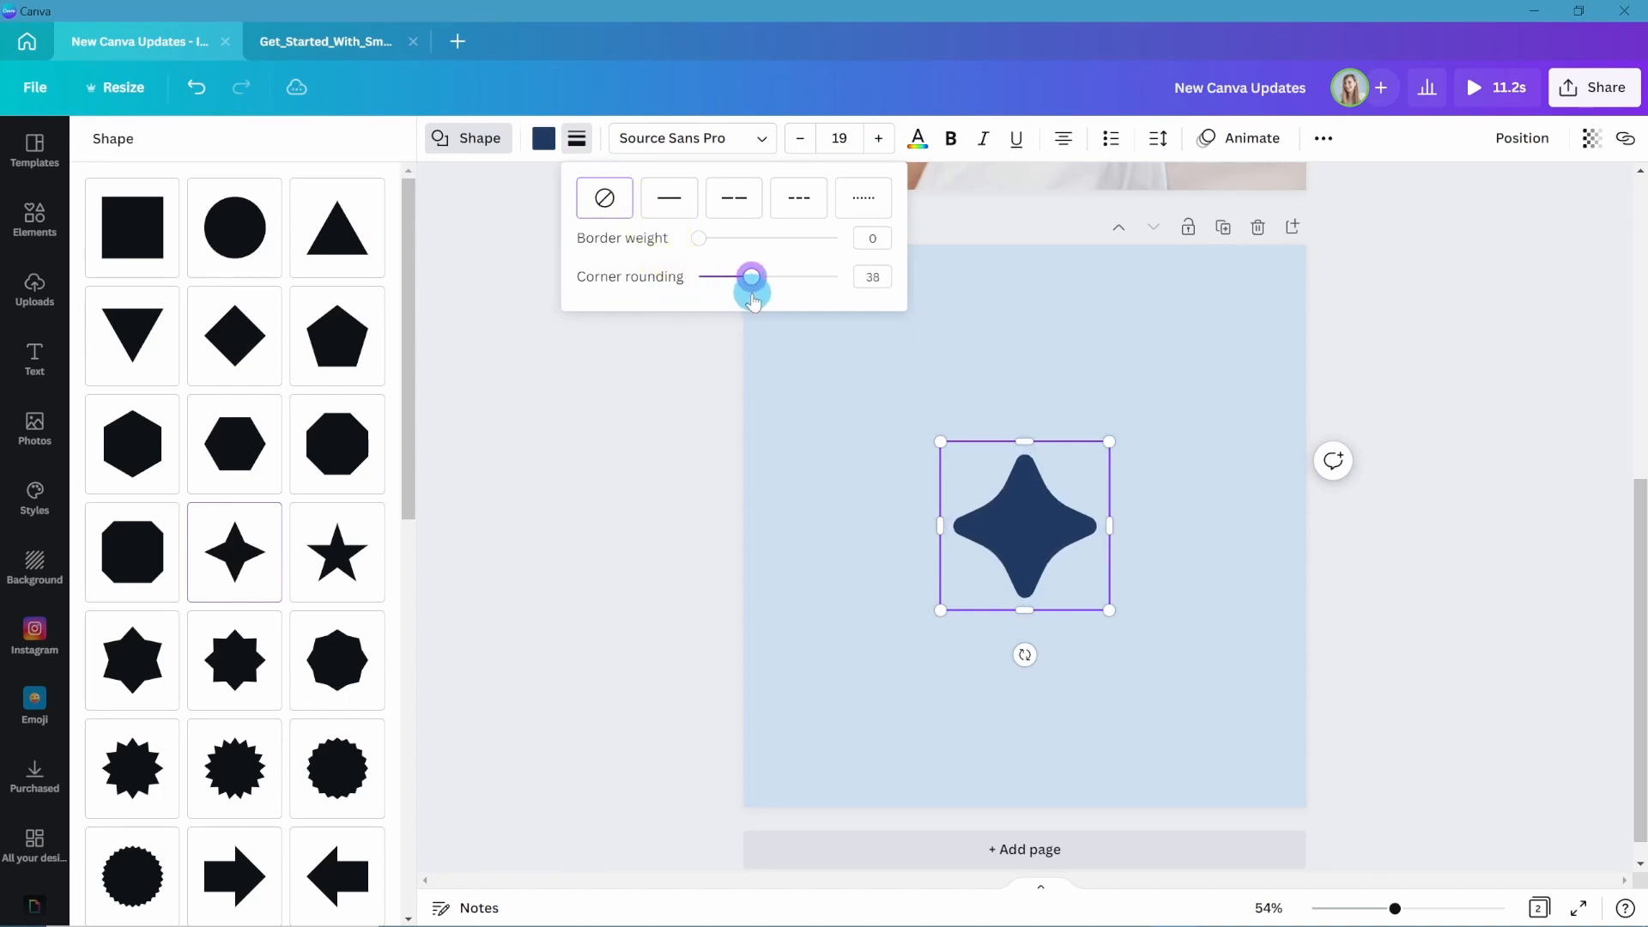
drag(752, 277, 740, 276)
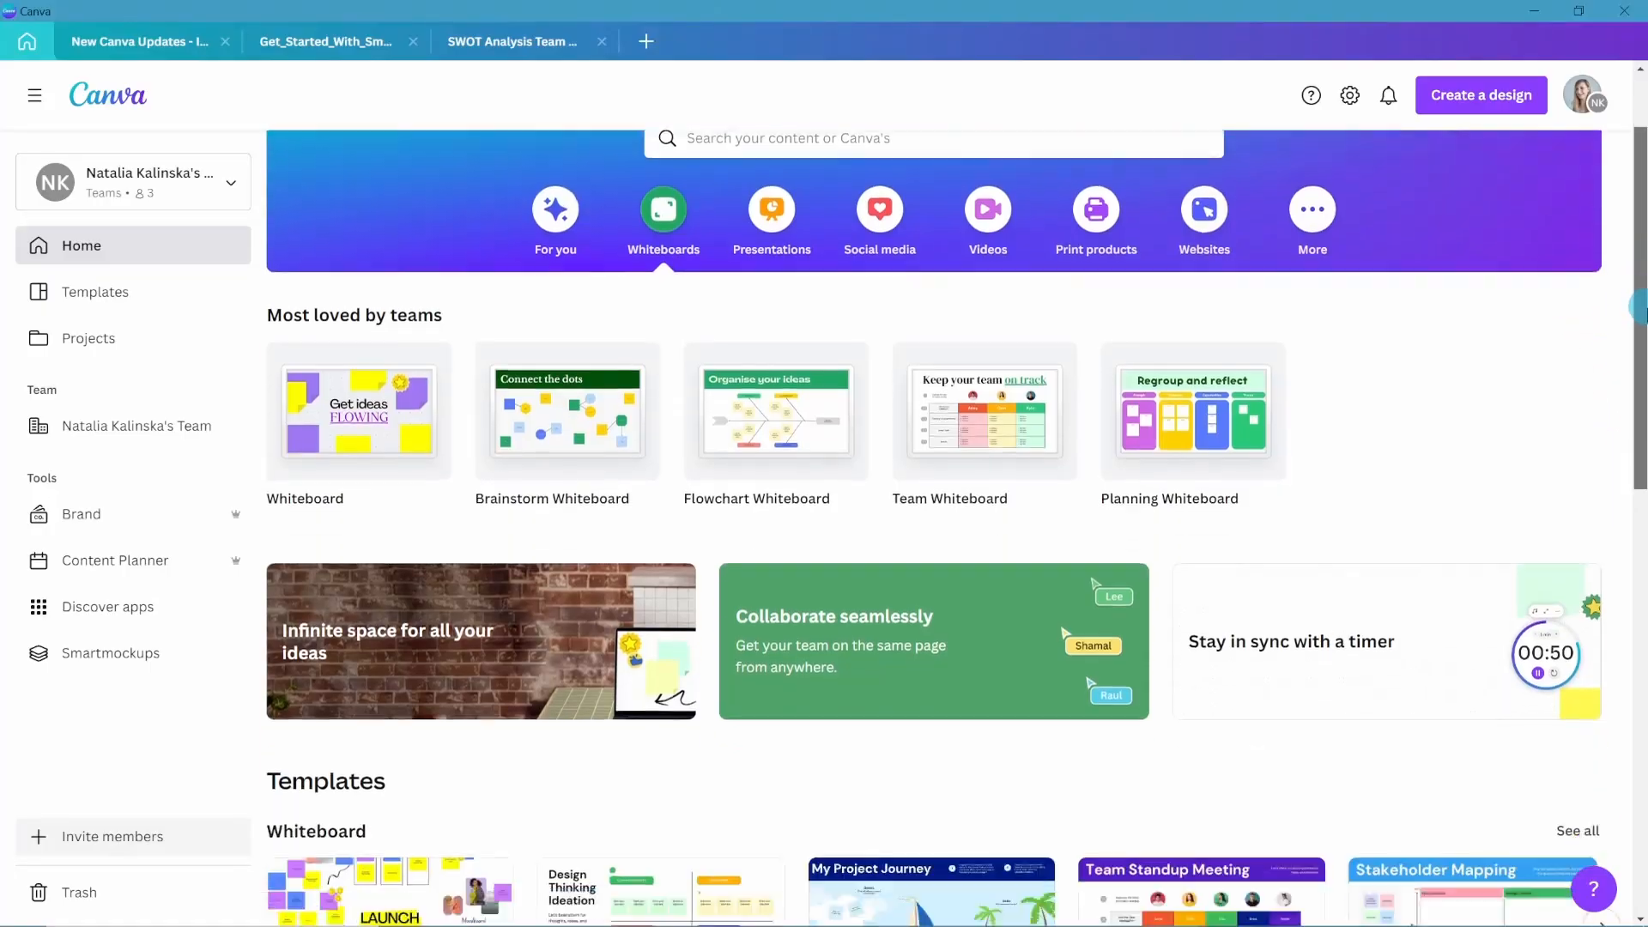
Scroll down through the 111 team whiteboard template results.
scroll(down, 3)
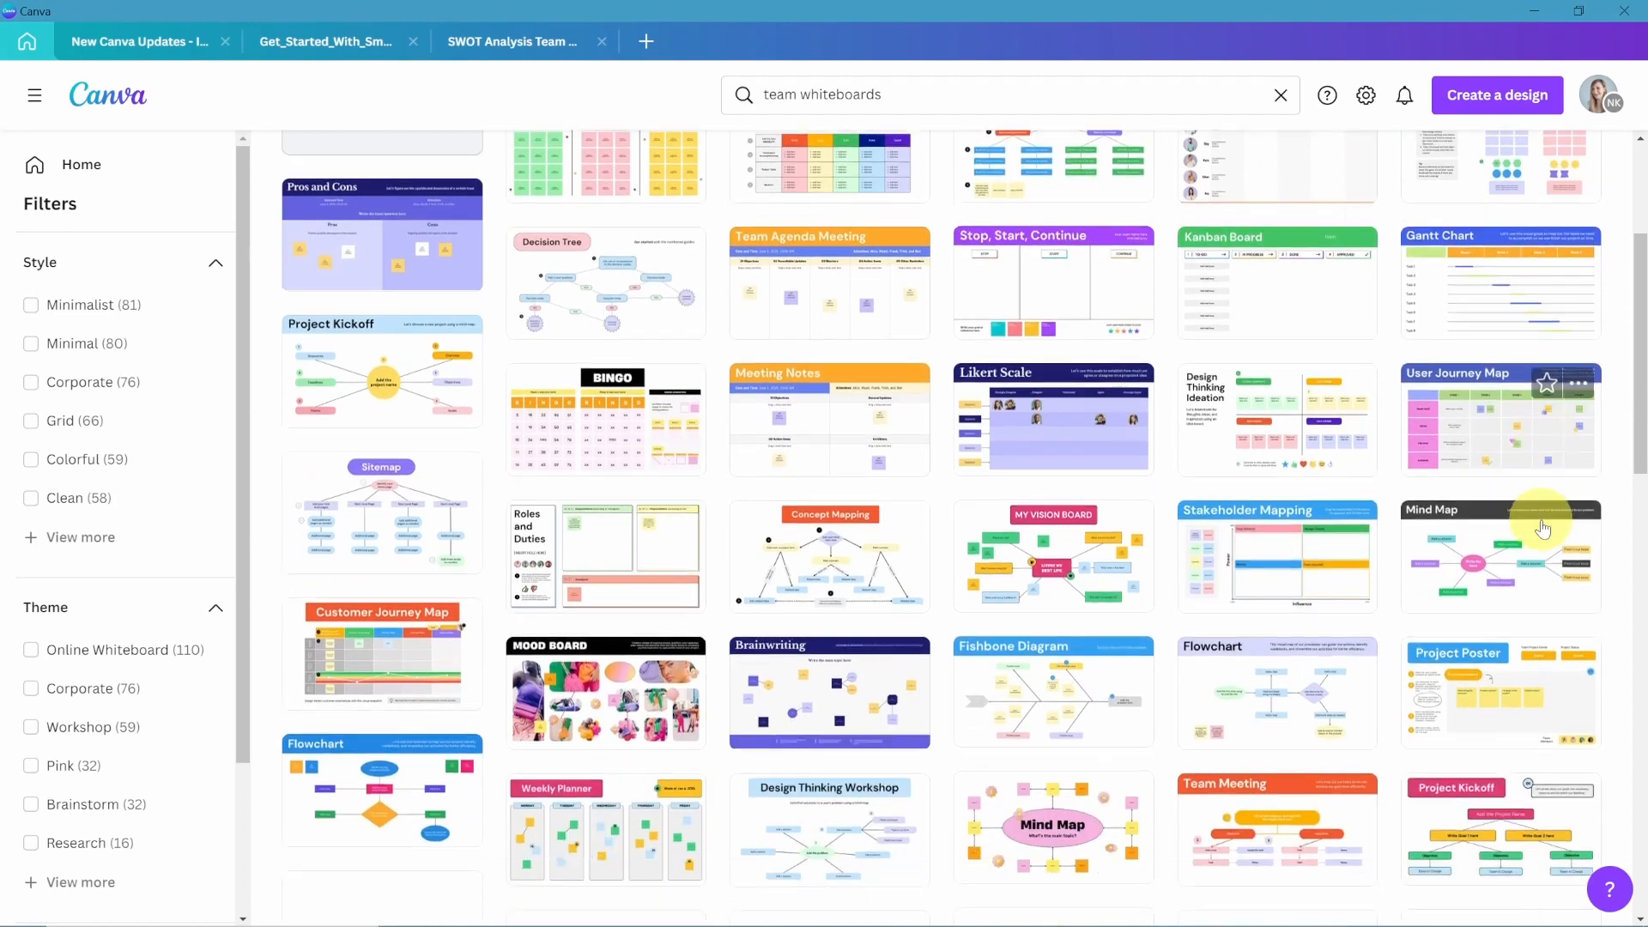
scroll(down, 3)
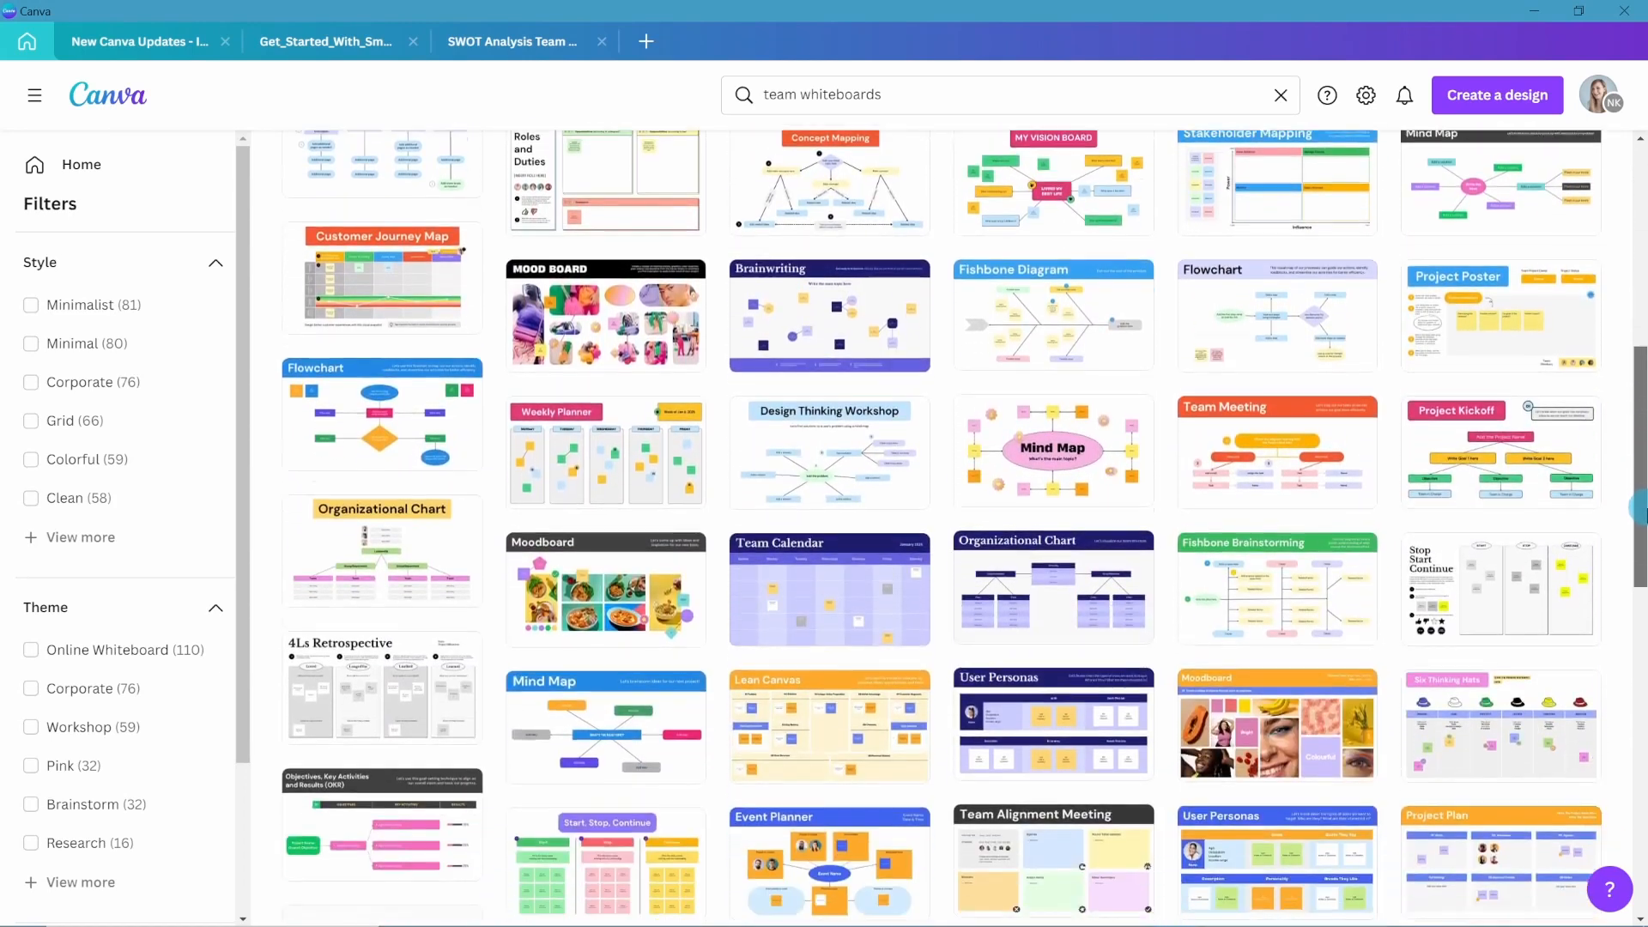
scroll(down, 3)
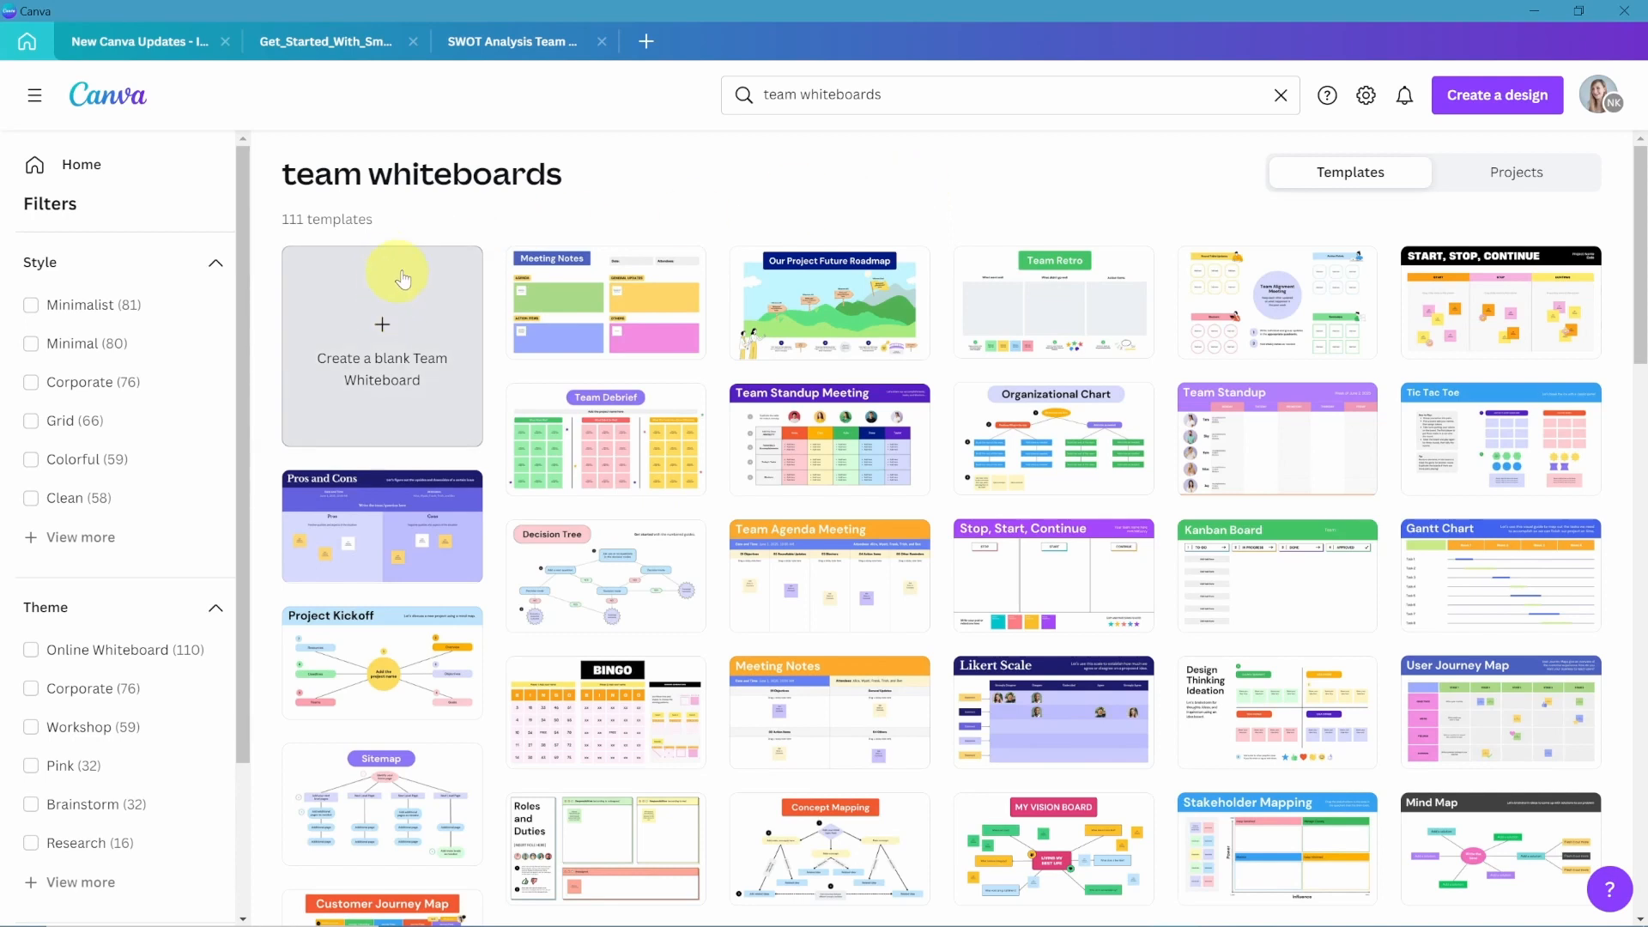
Open the SWOT Analysis whiteboard, zoom out to the full board, then zoom back in.
click(512, 41)
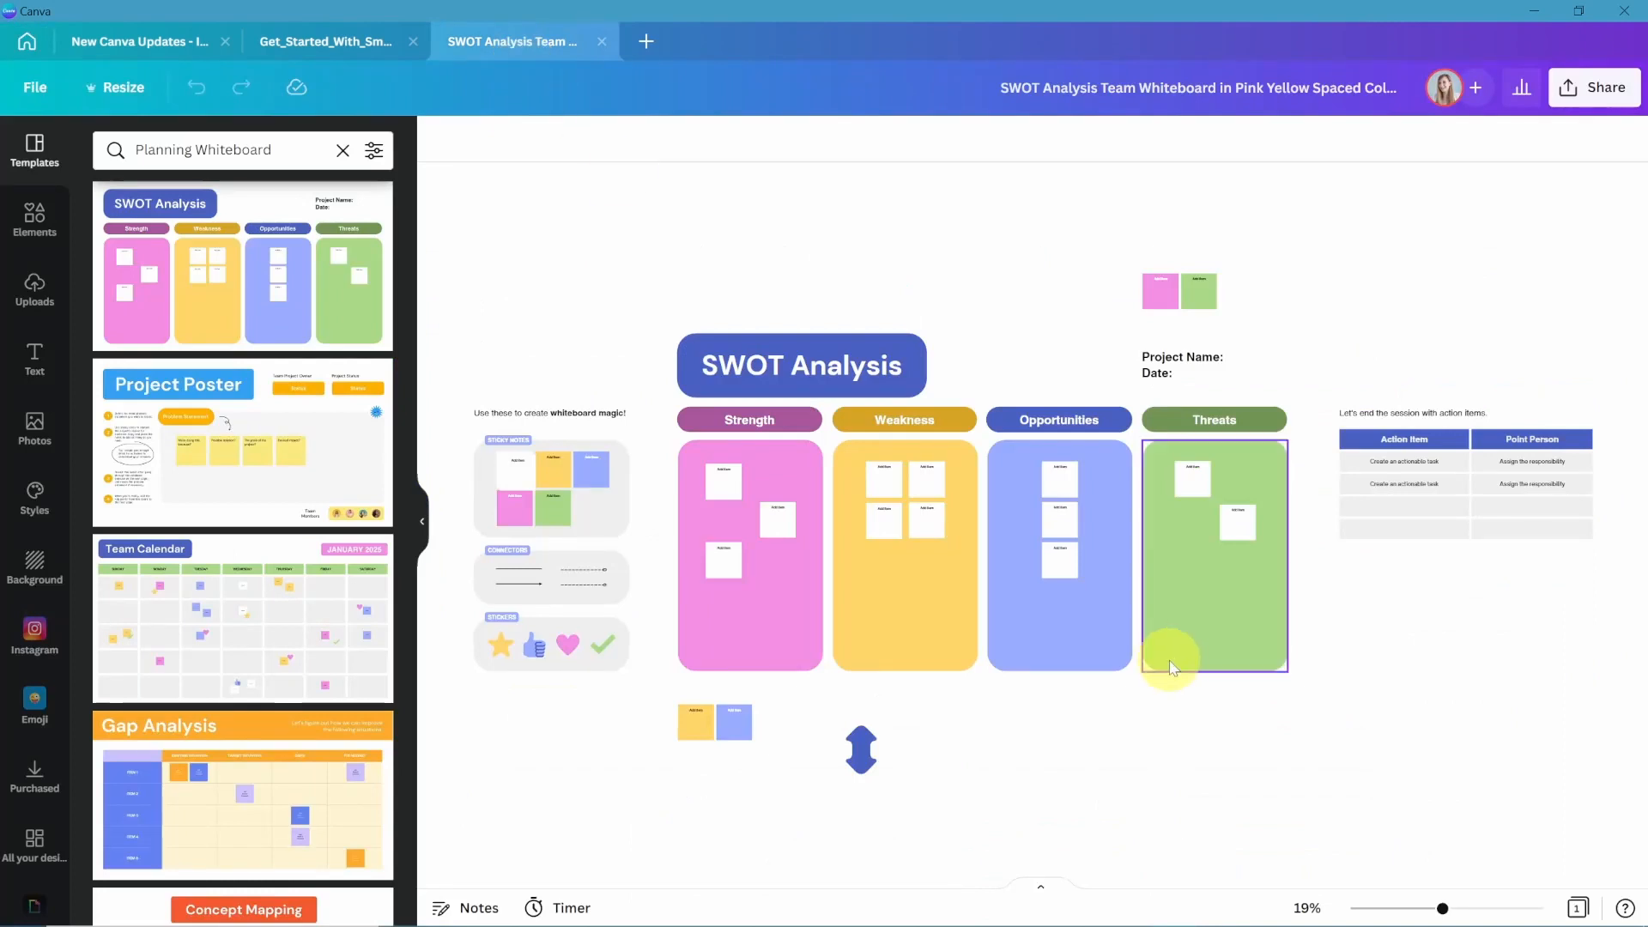
drag(1445, 907, 1431, 907)
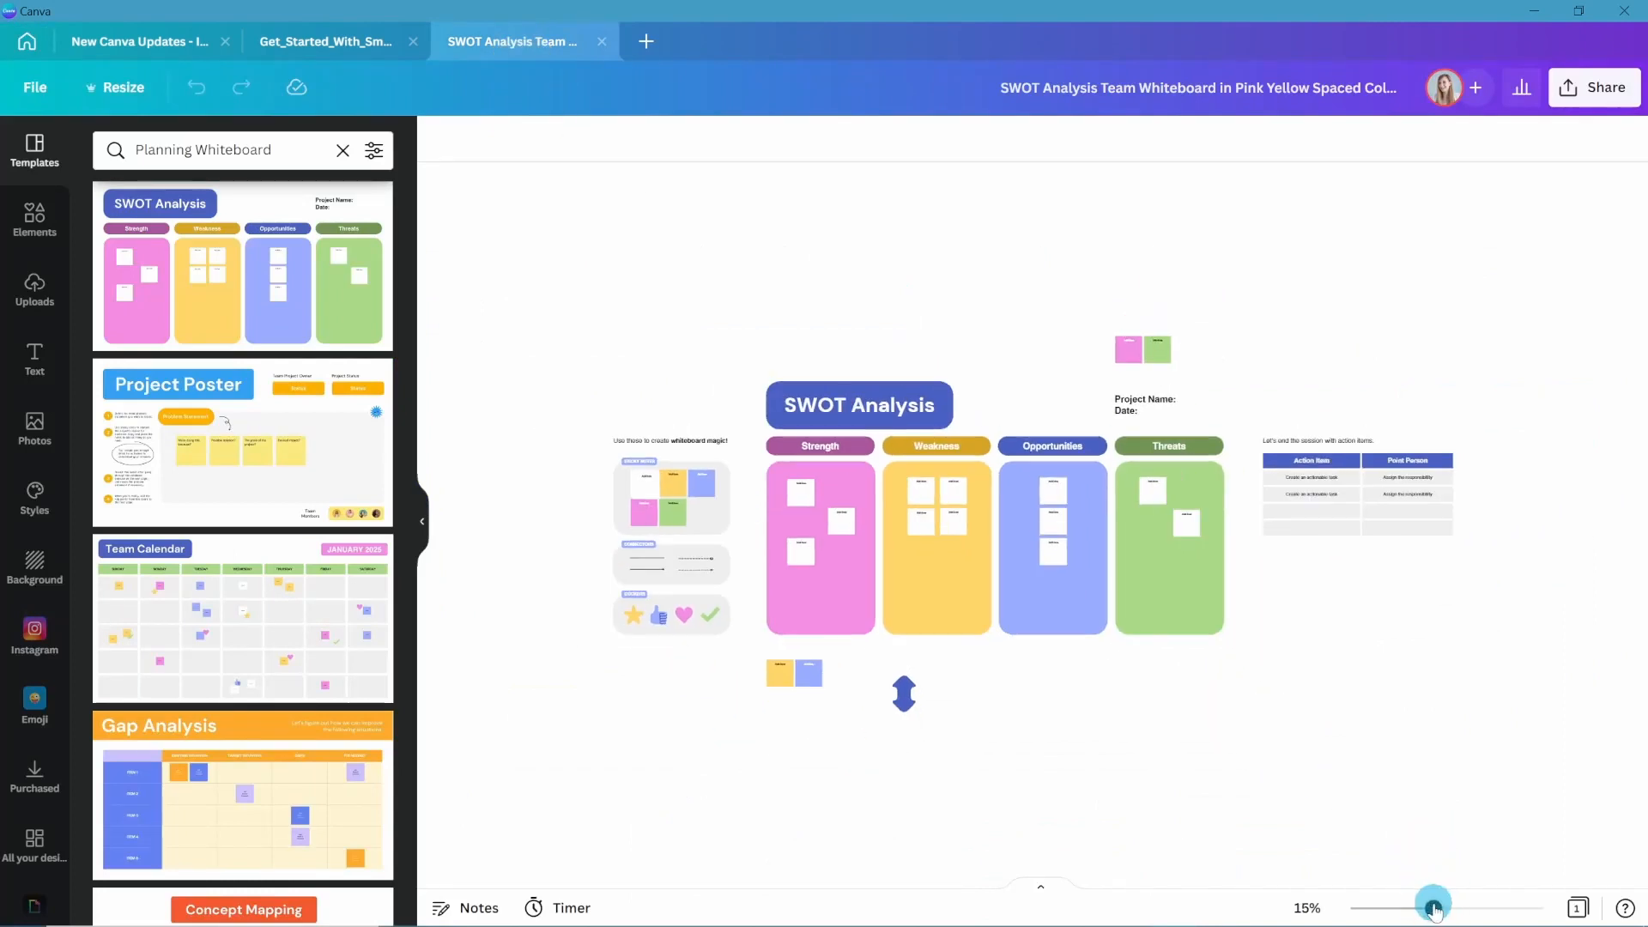
drag(1432, 902, 1387, 902)
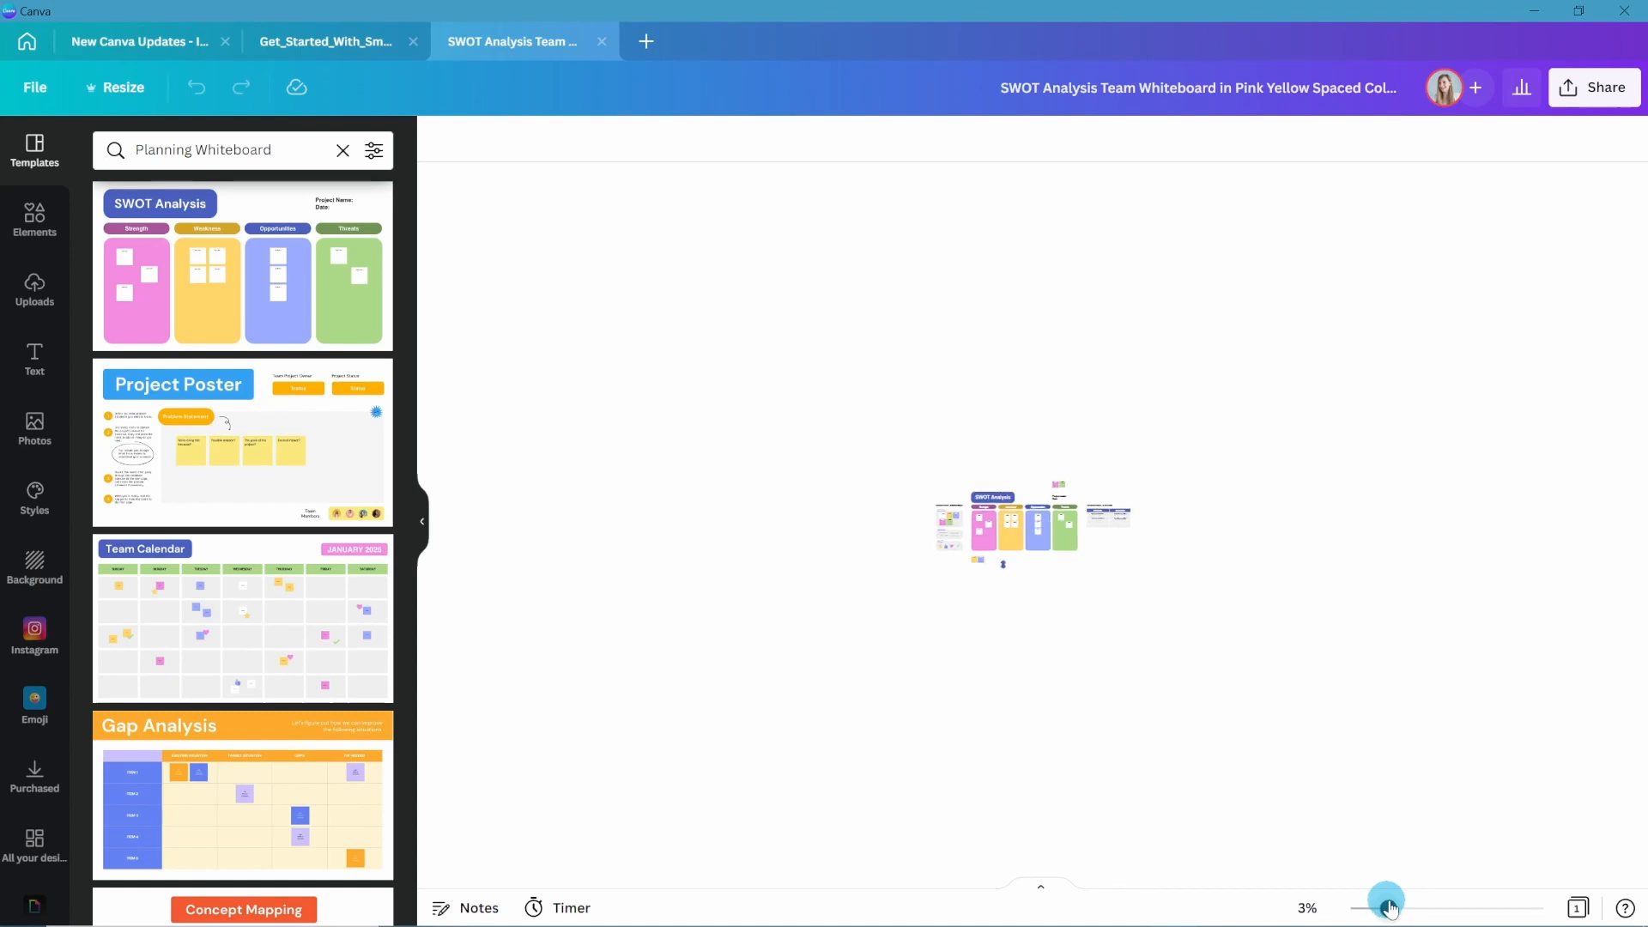
drag(1385, 902, 1511, 902)
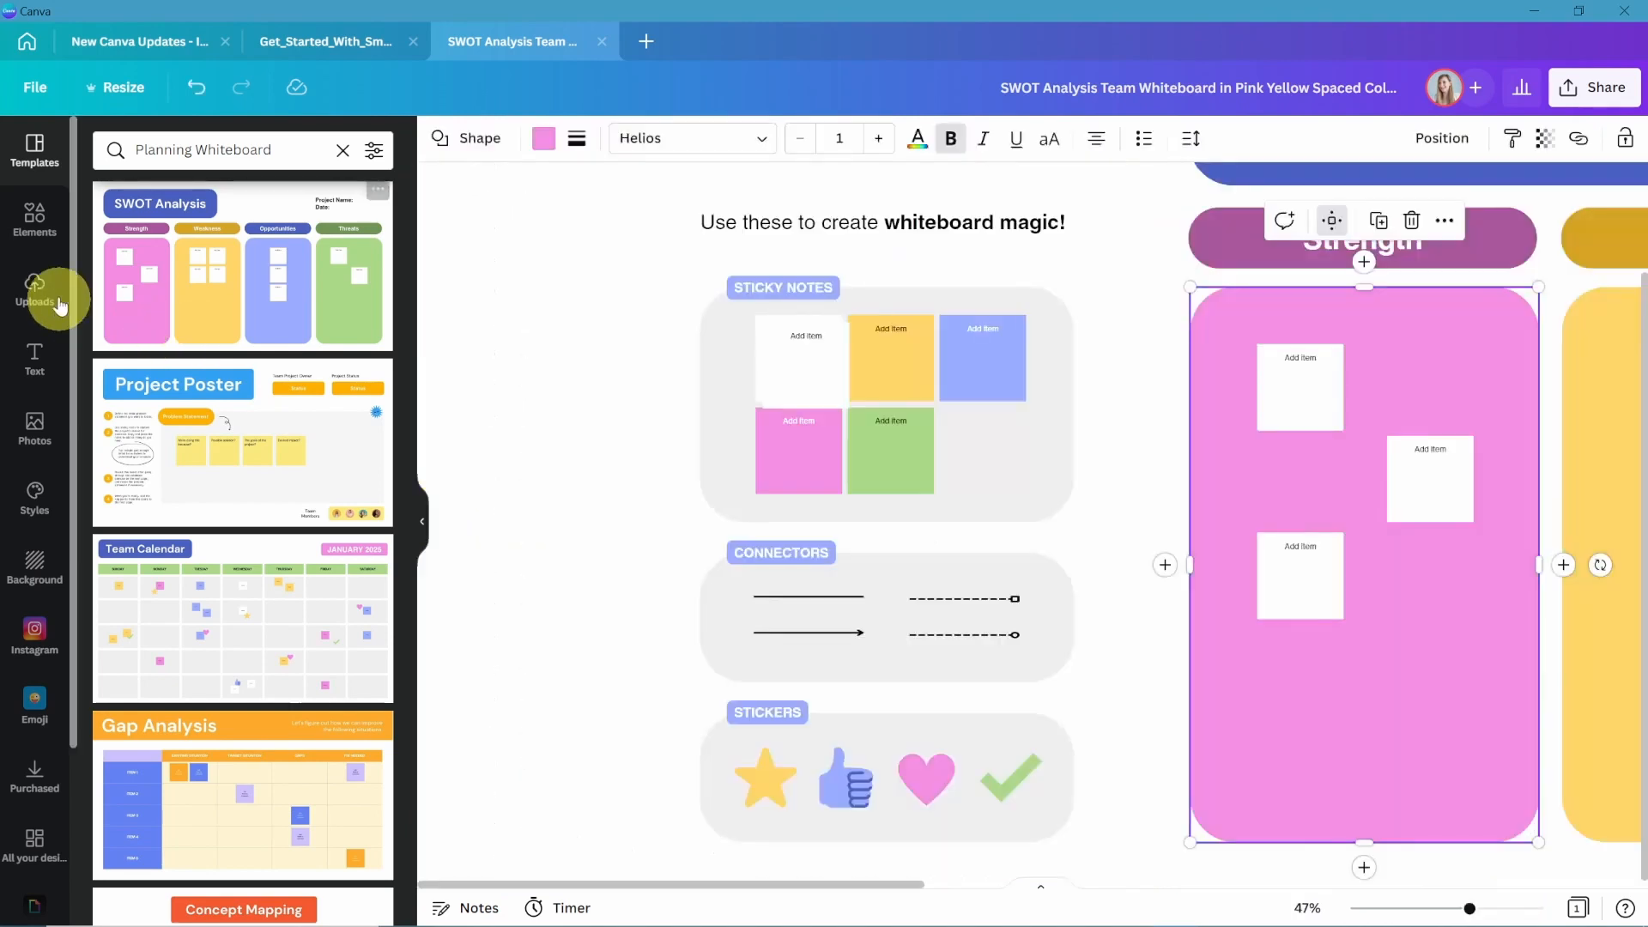
Open the elements library, hide it, then add a yellow sticky note to the Strength column.
click(35, 223)
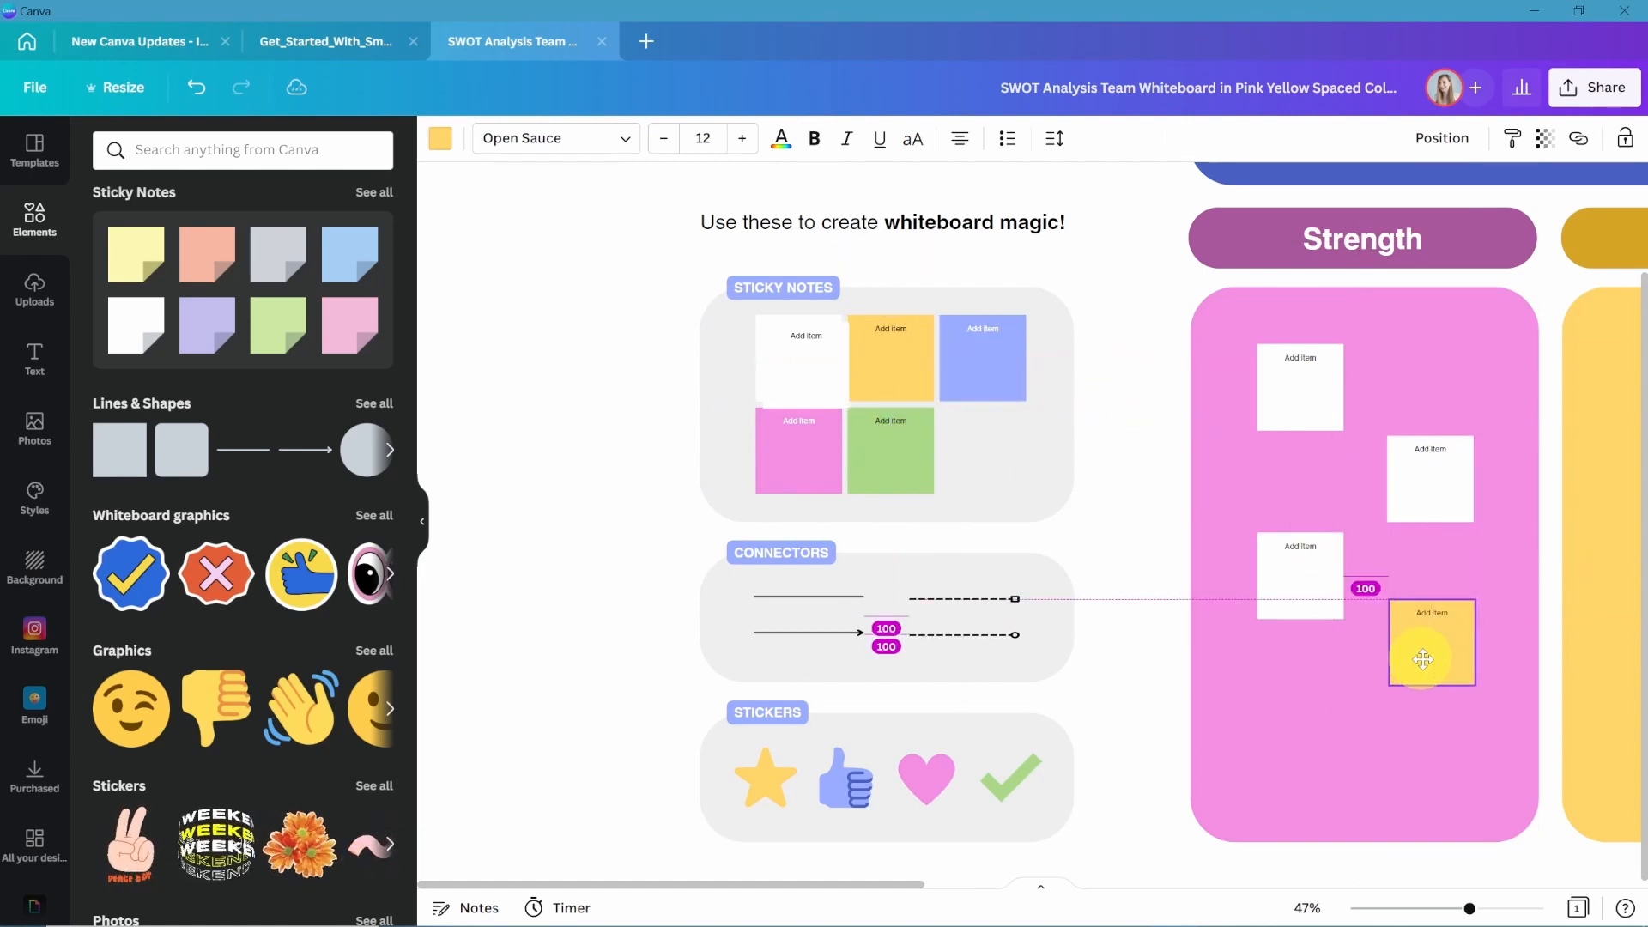
click(1429, 656)
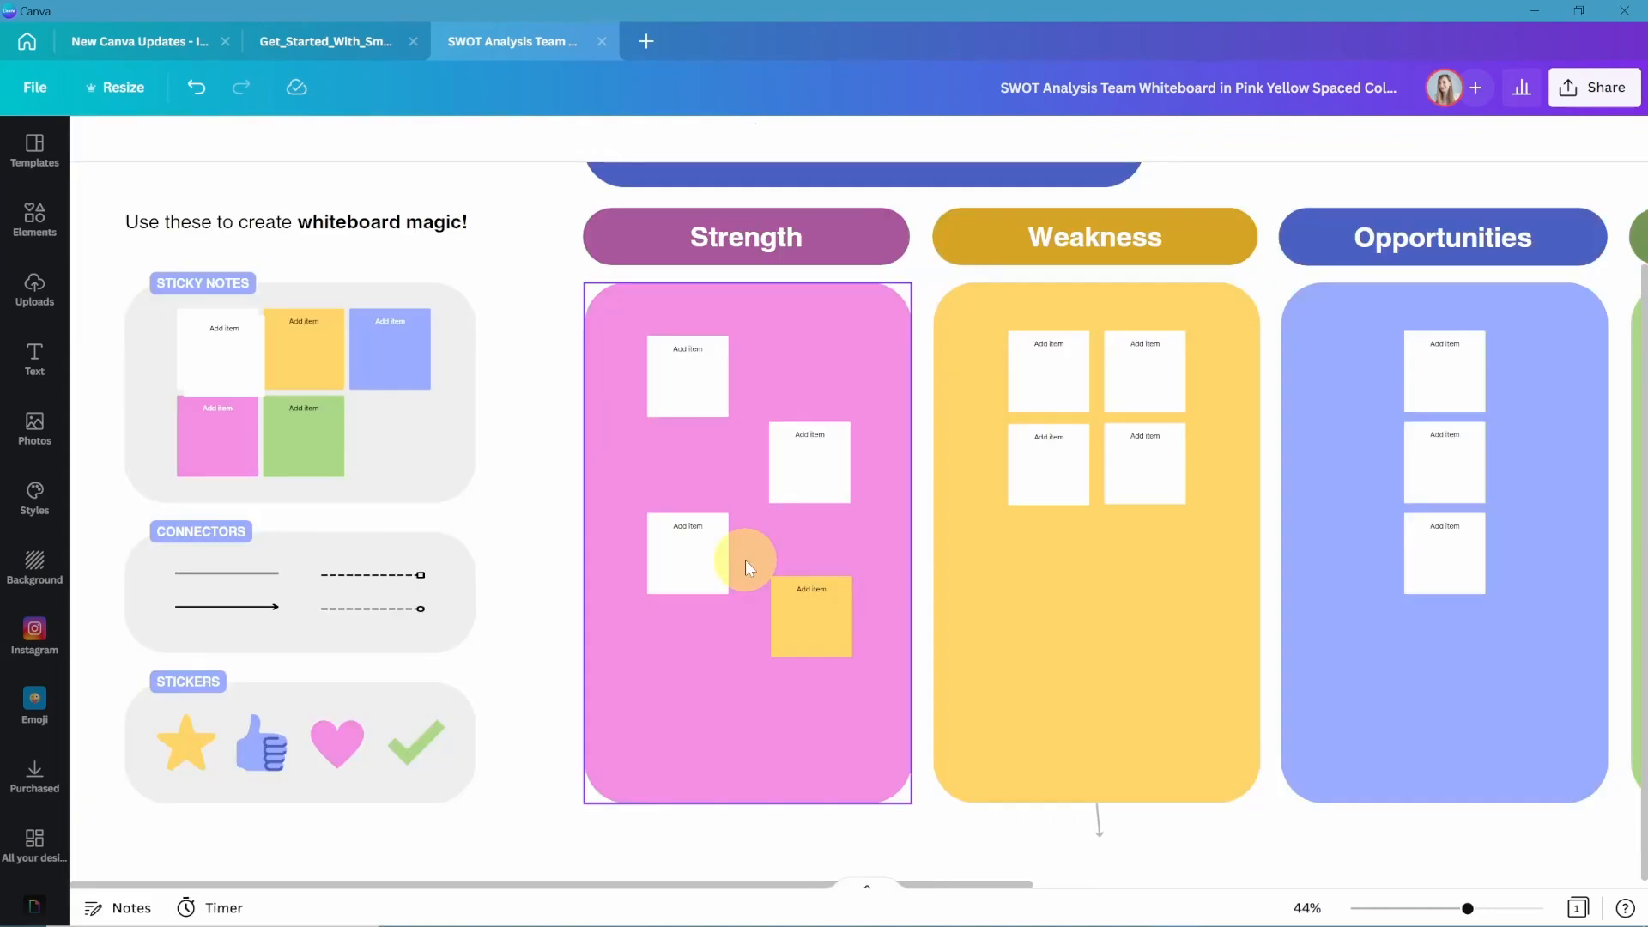
mouse_move(750, 559)
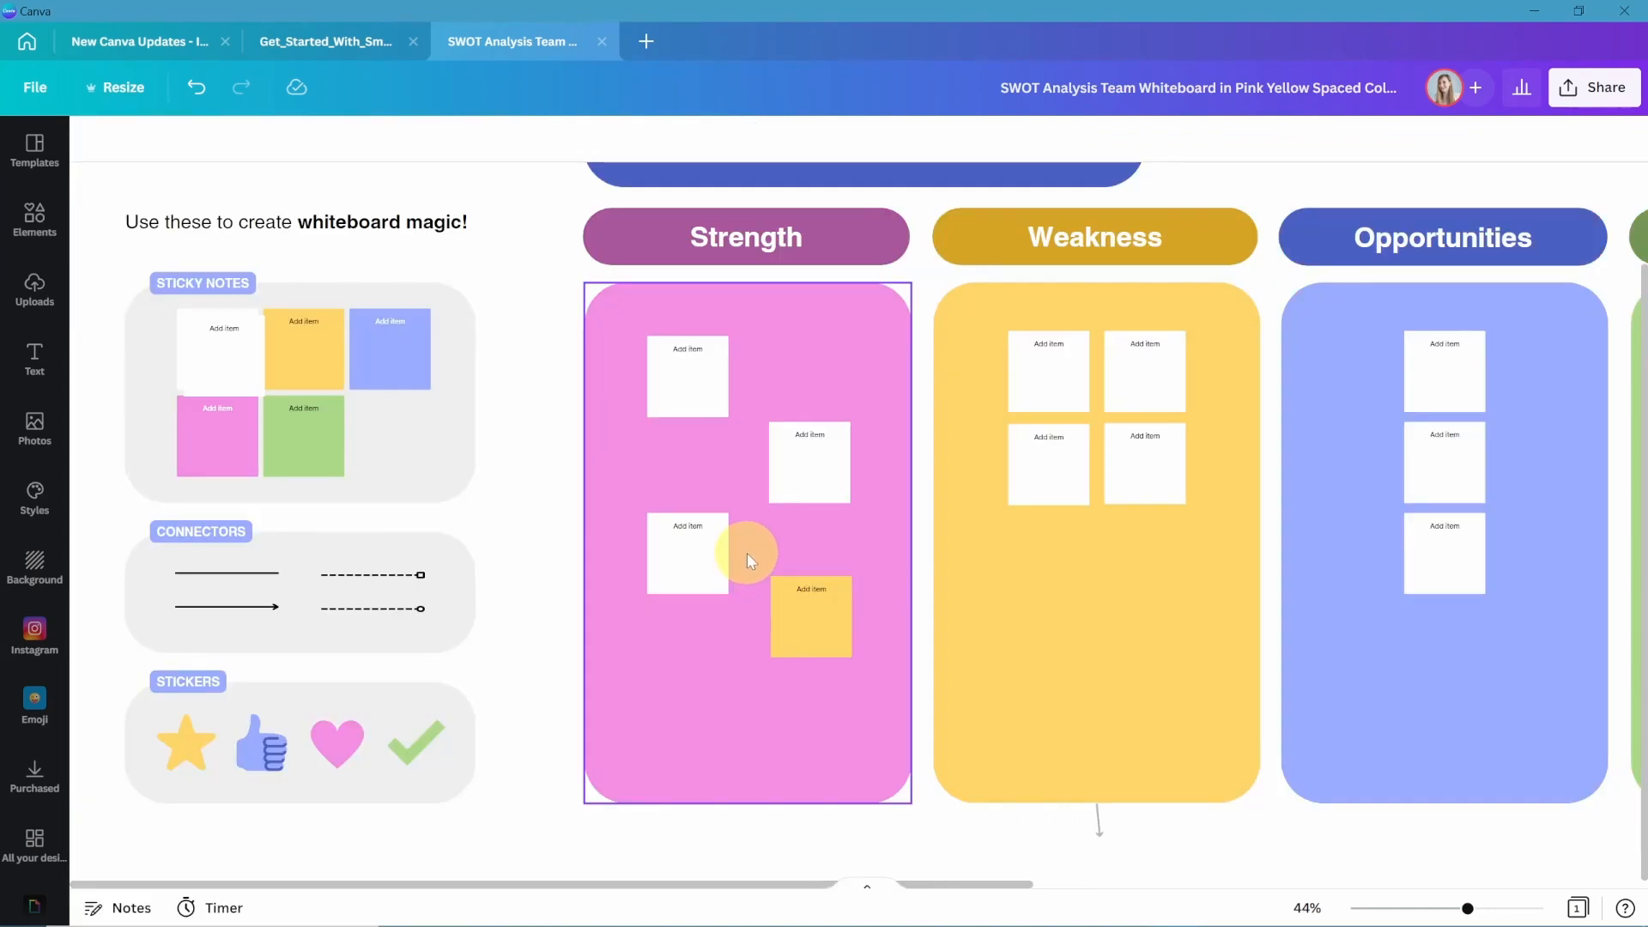
mouse_move(610, 581)
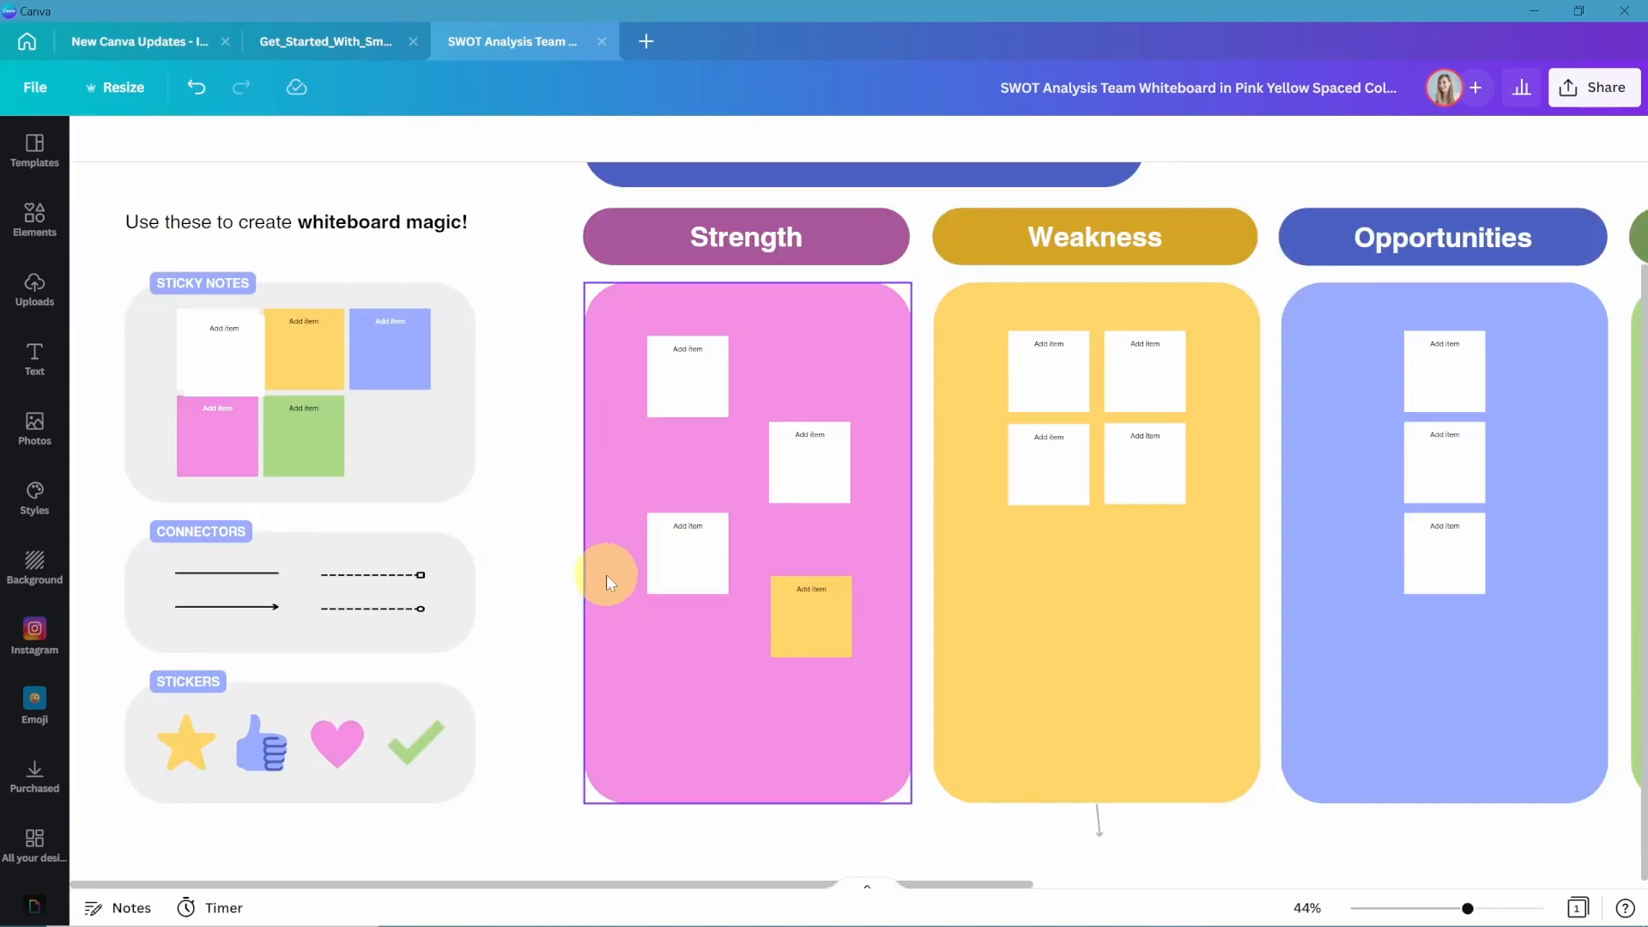
click(687, 553)
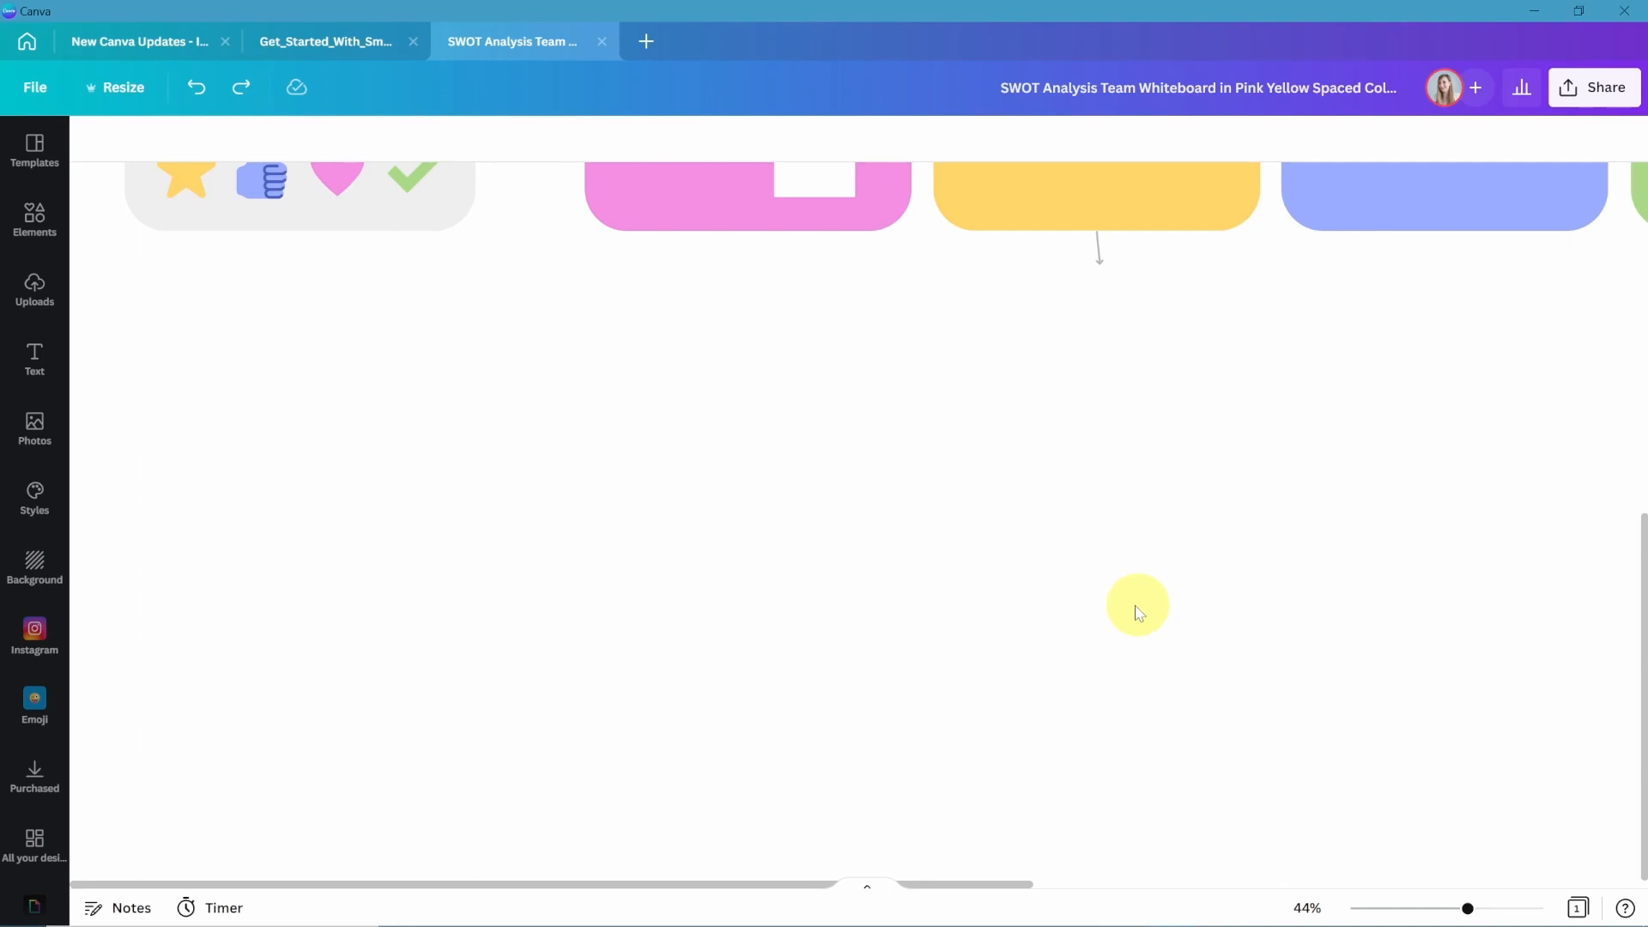
Resize the Weakness column to match the others and start a comment on a Strength sticky note.
right_click(1138, 604)
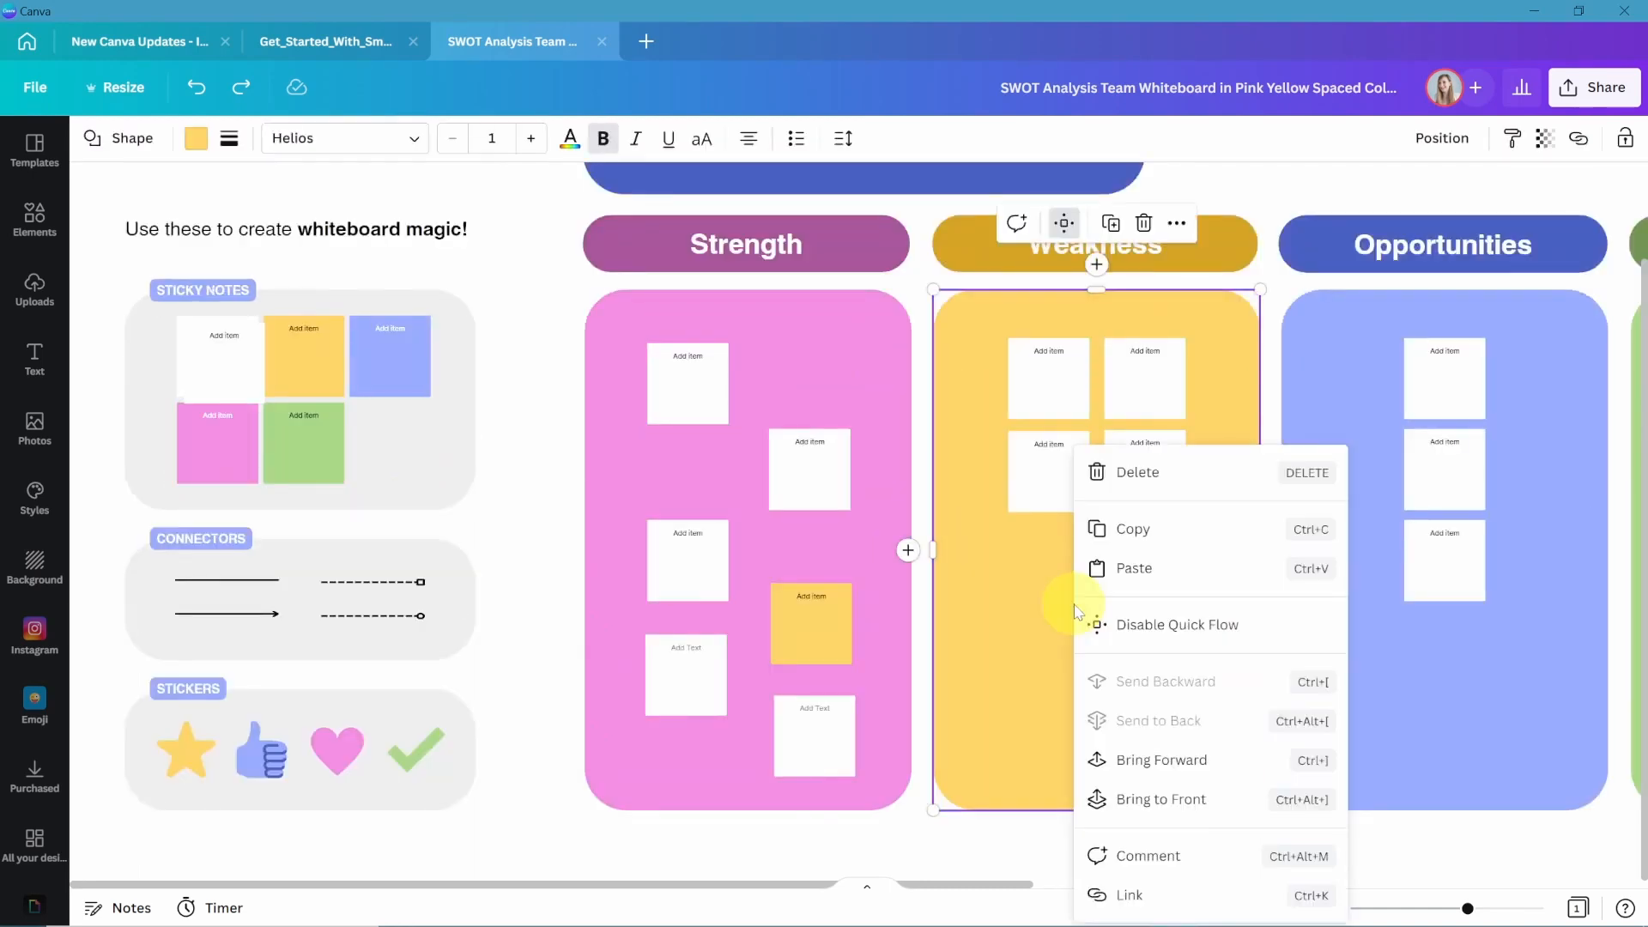
mouse_move(1099, 631)
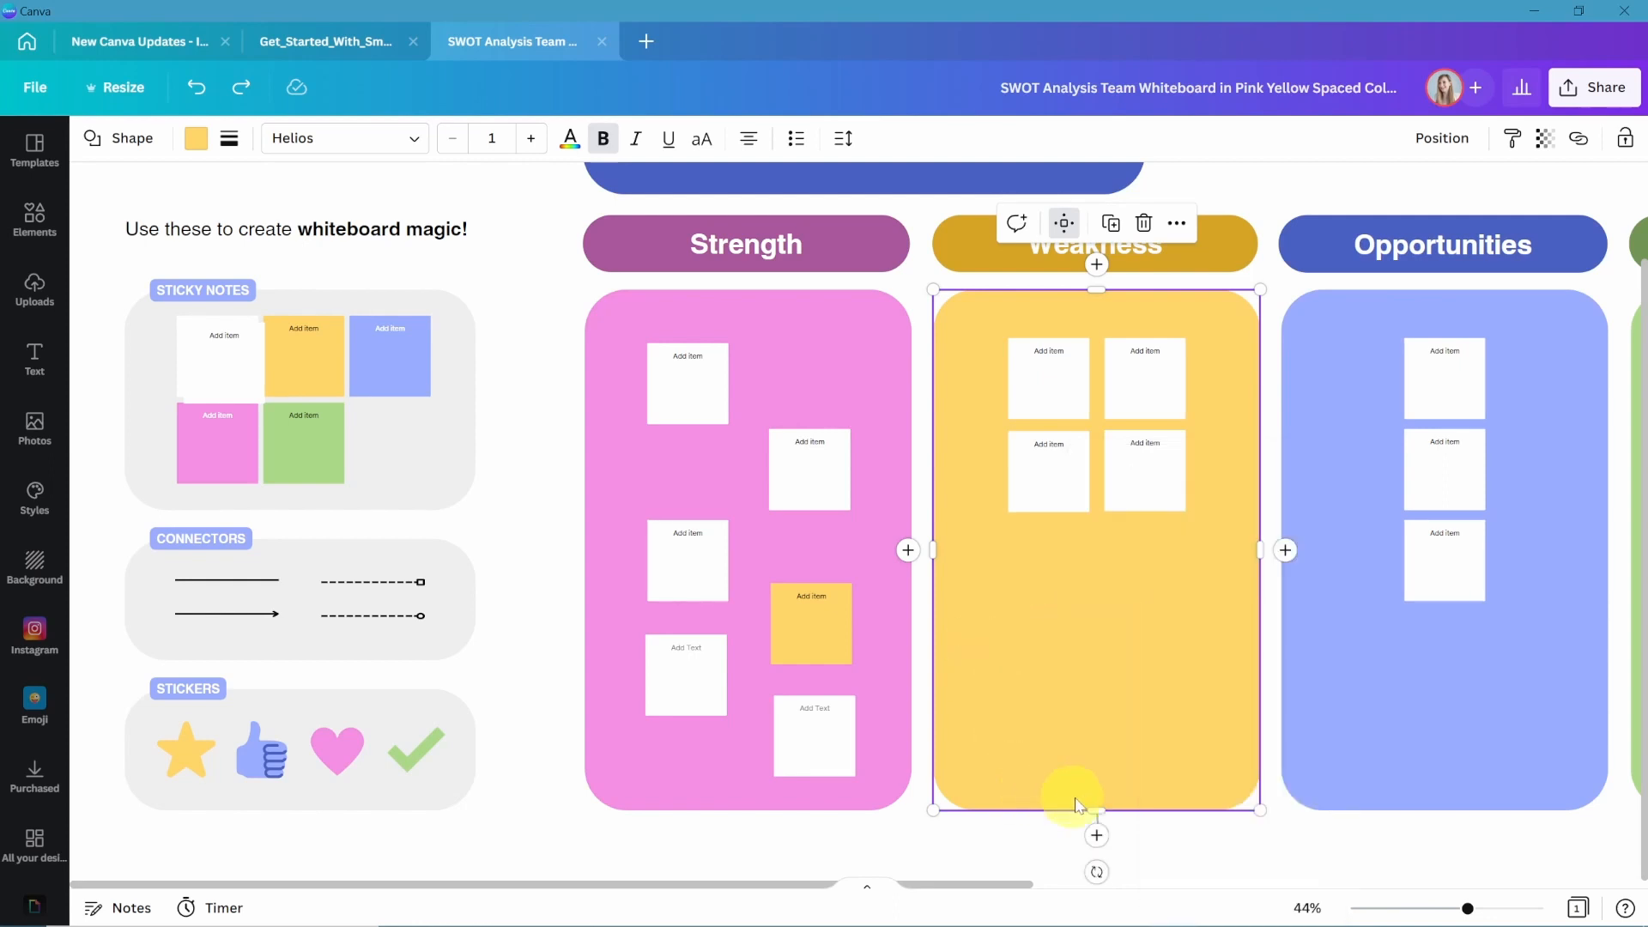
drag(1072, 809, 1110, 798)
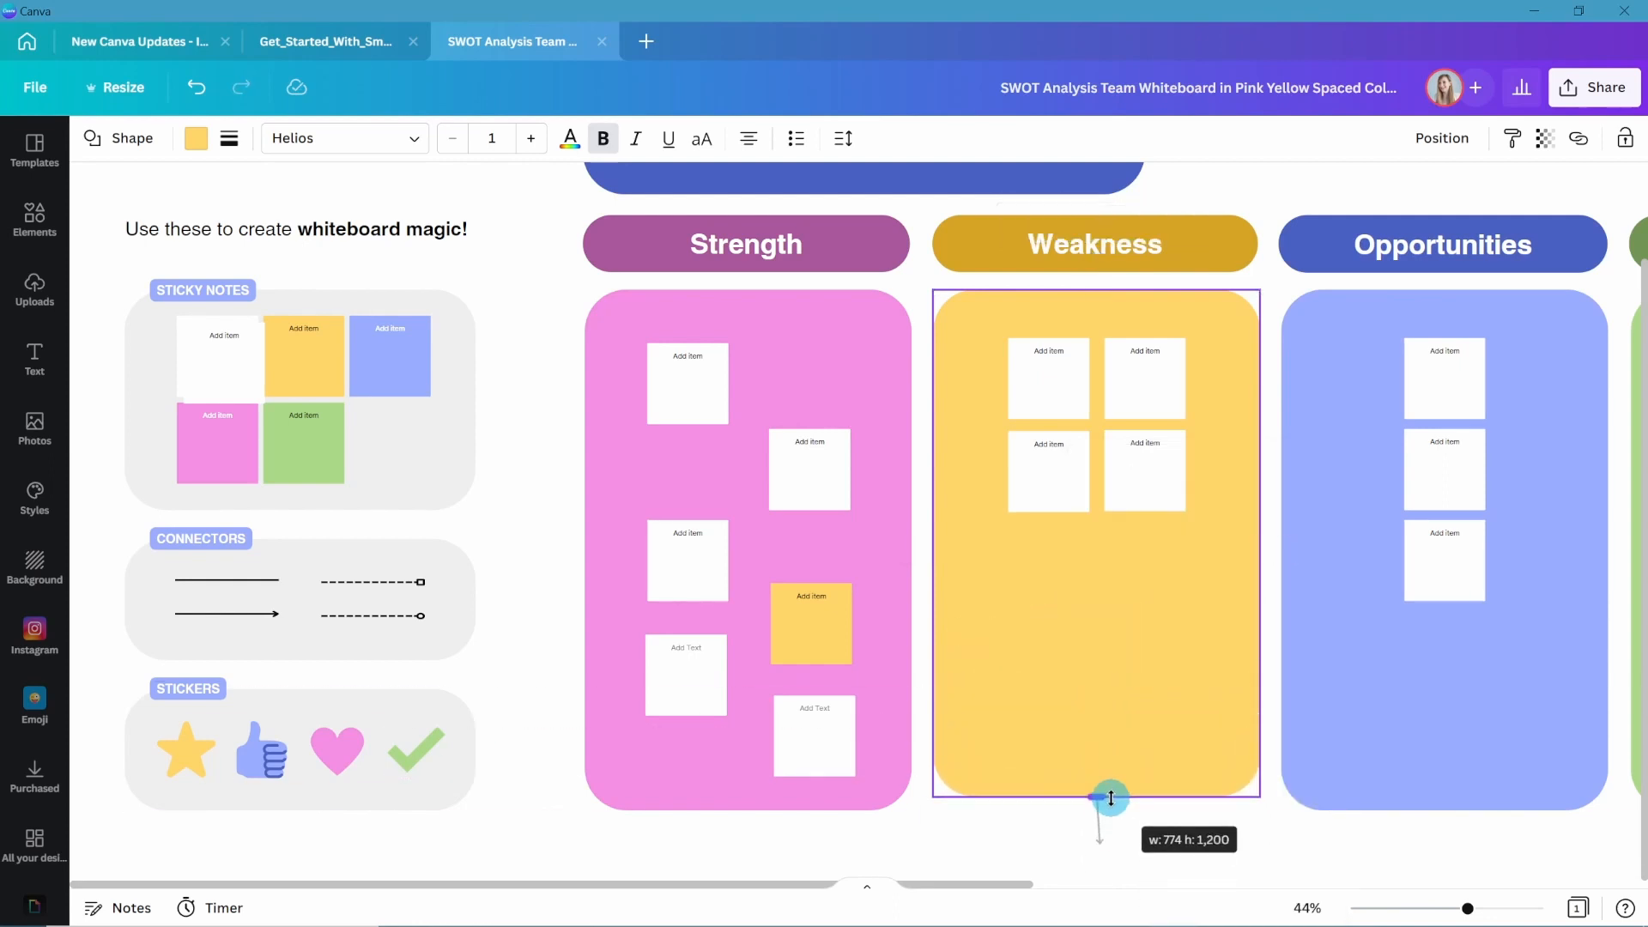
drag(1109, 796, 1109, 810)
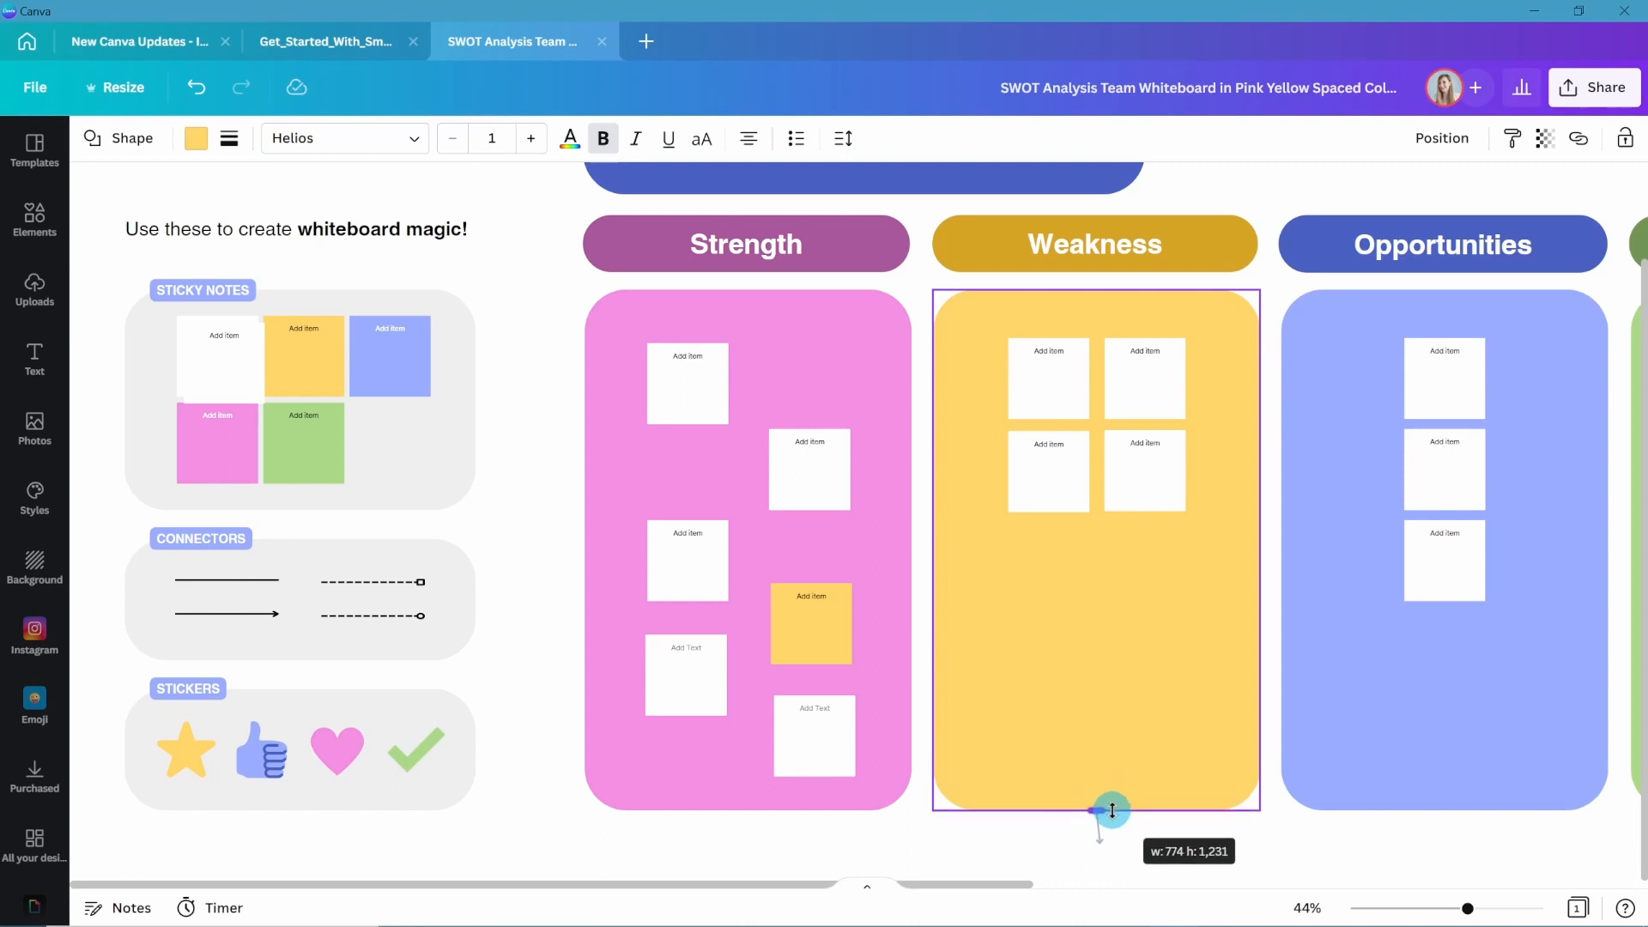
click(685, 675)
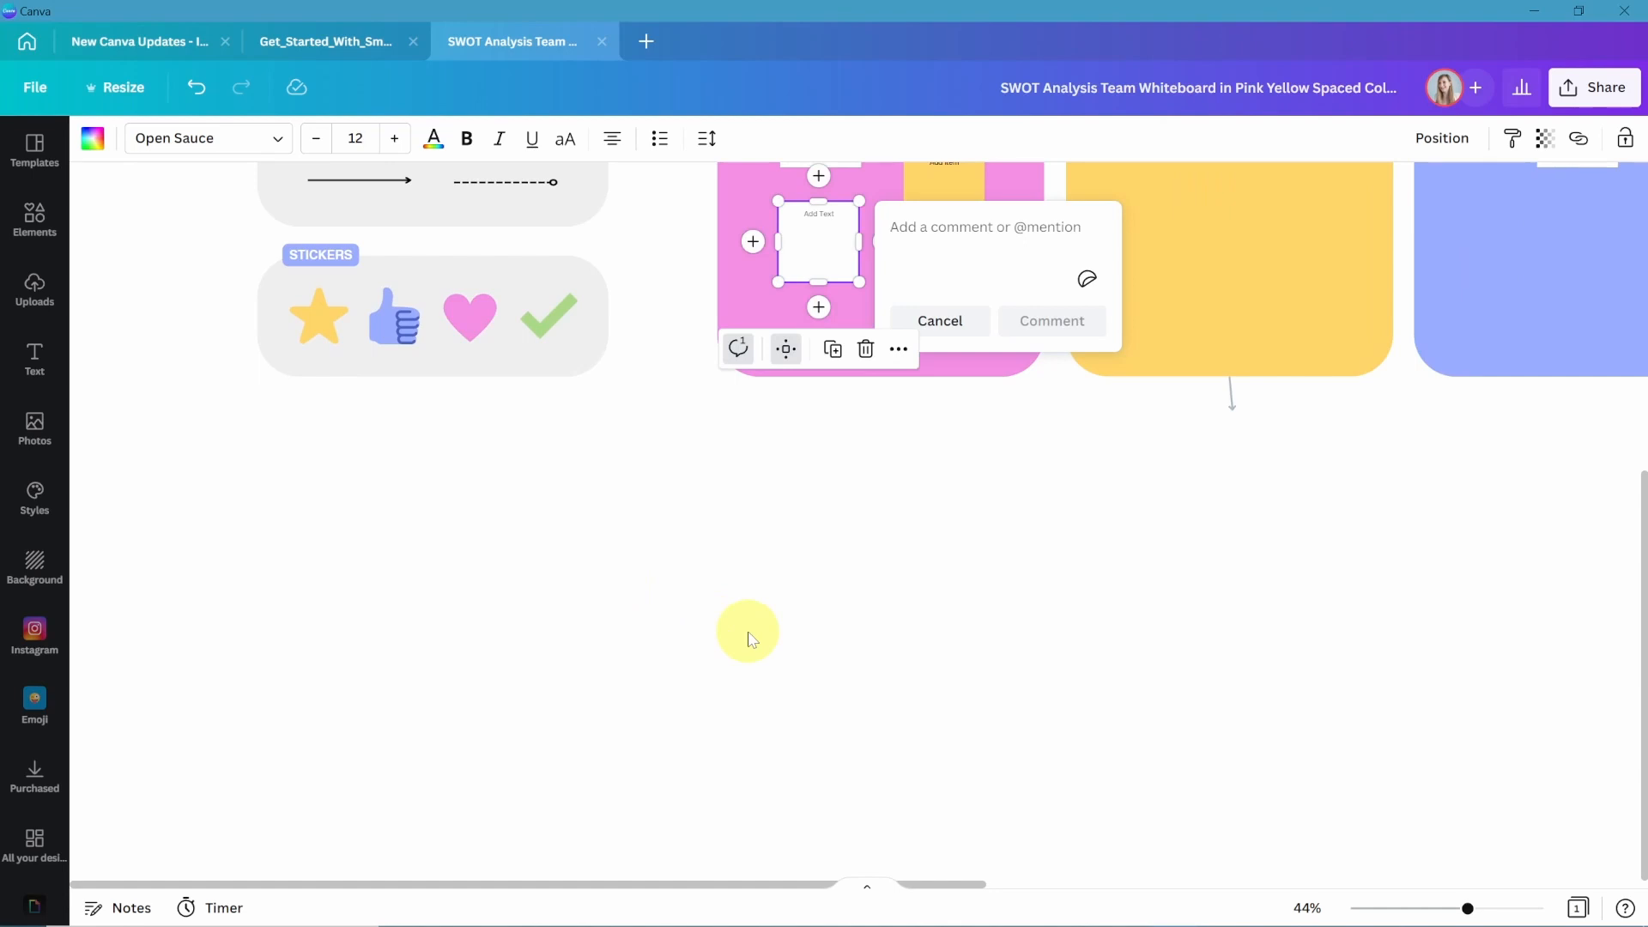
mouse_move(550, 725)
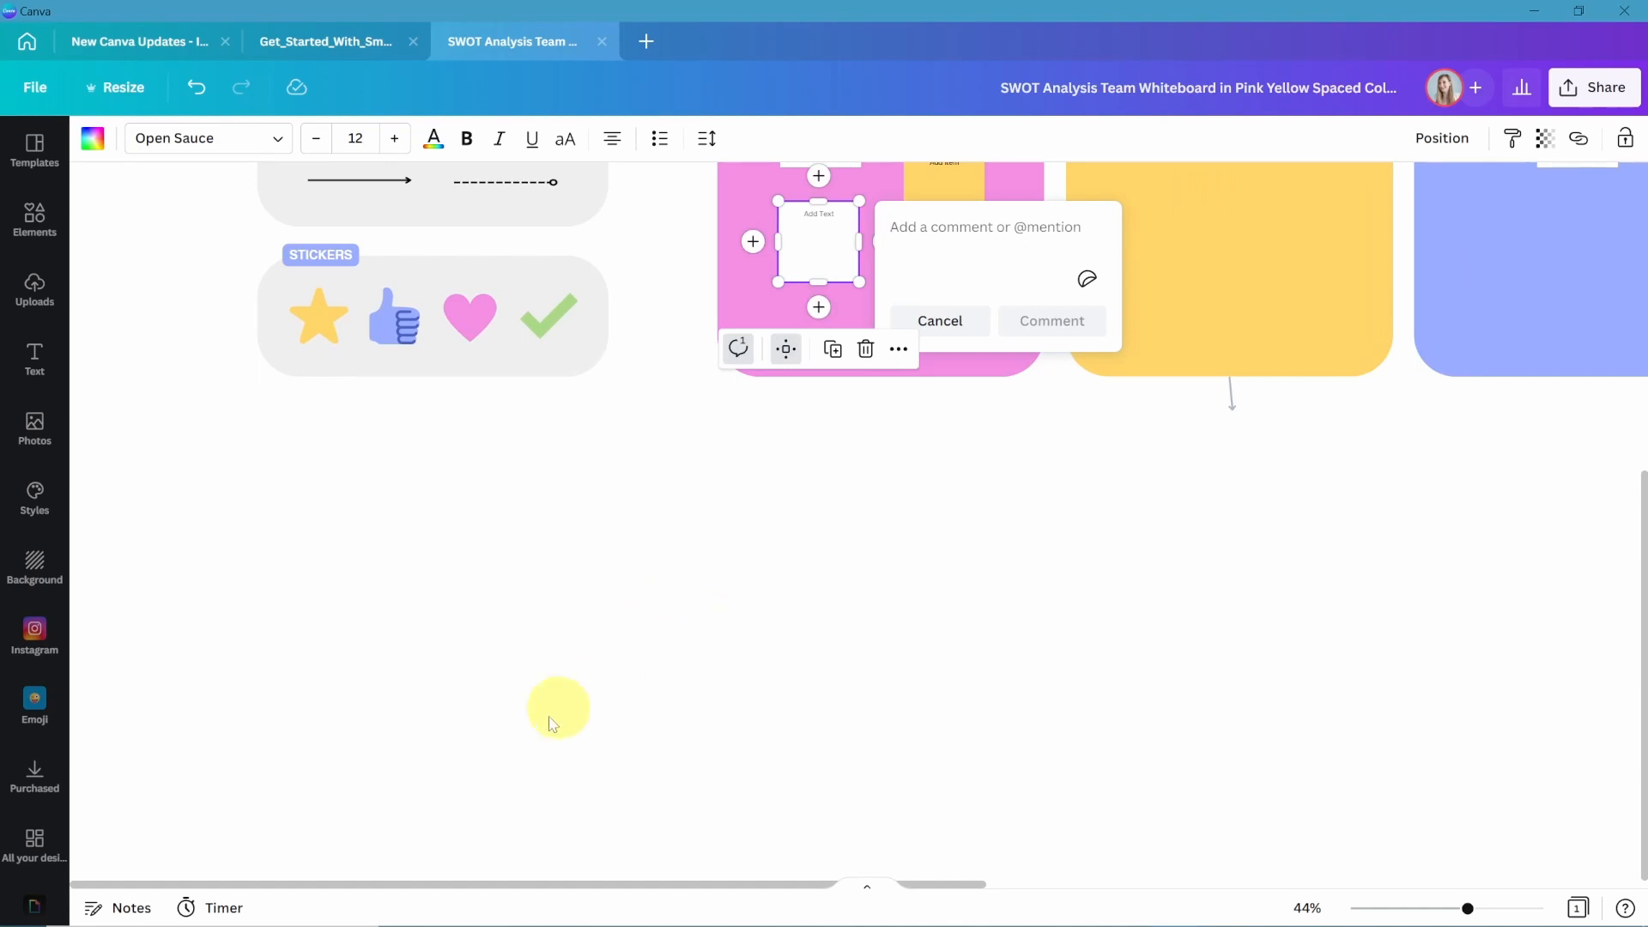
Preview the Studio Moone jewellery website full screen.
click(186, 907)
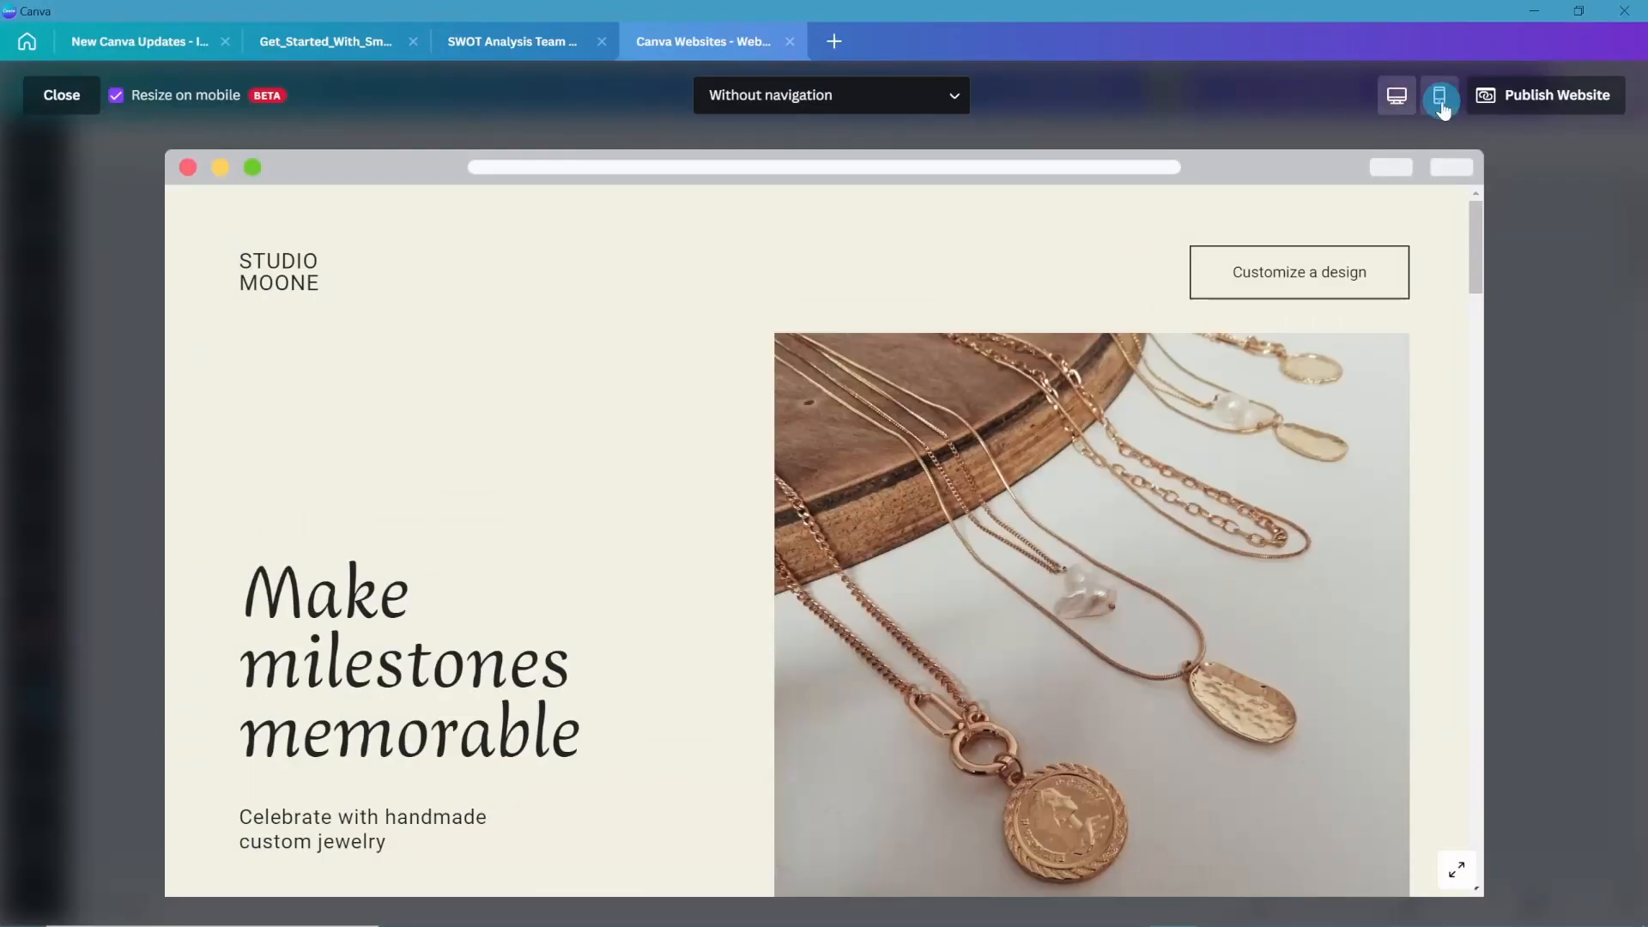
View the Studio Moone site in mobile layout, then close the preview.
click(1439, 95)
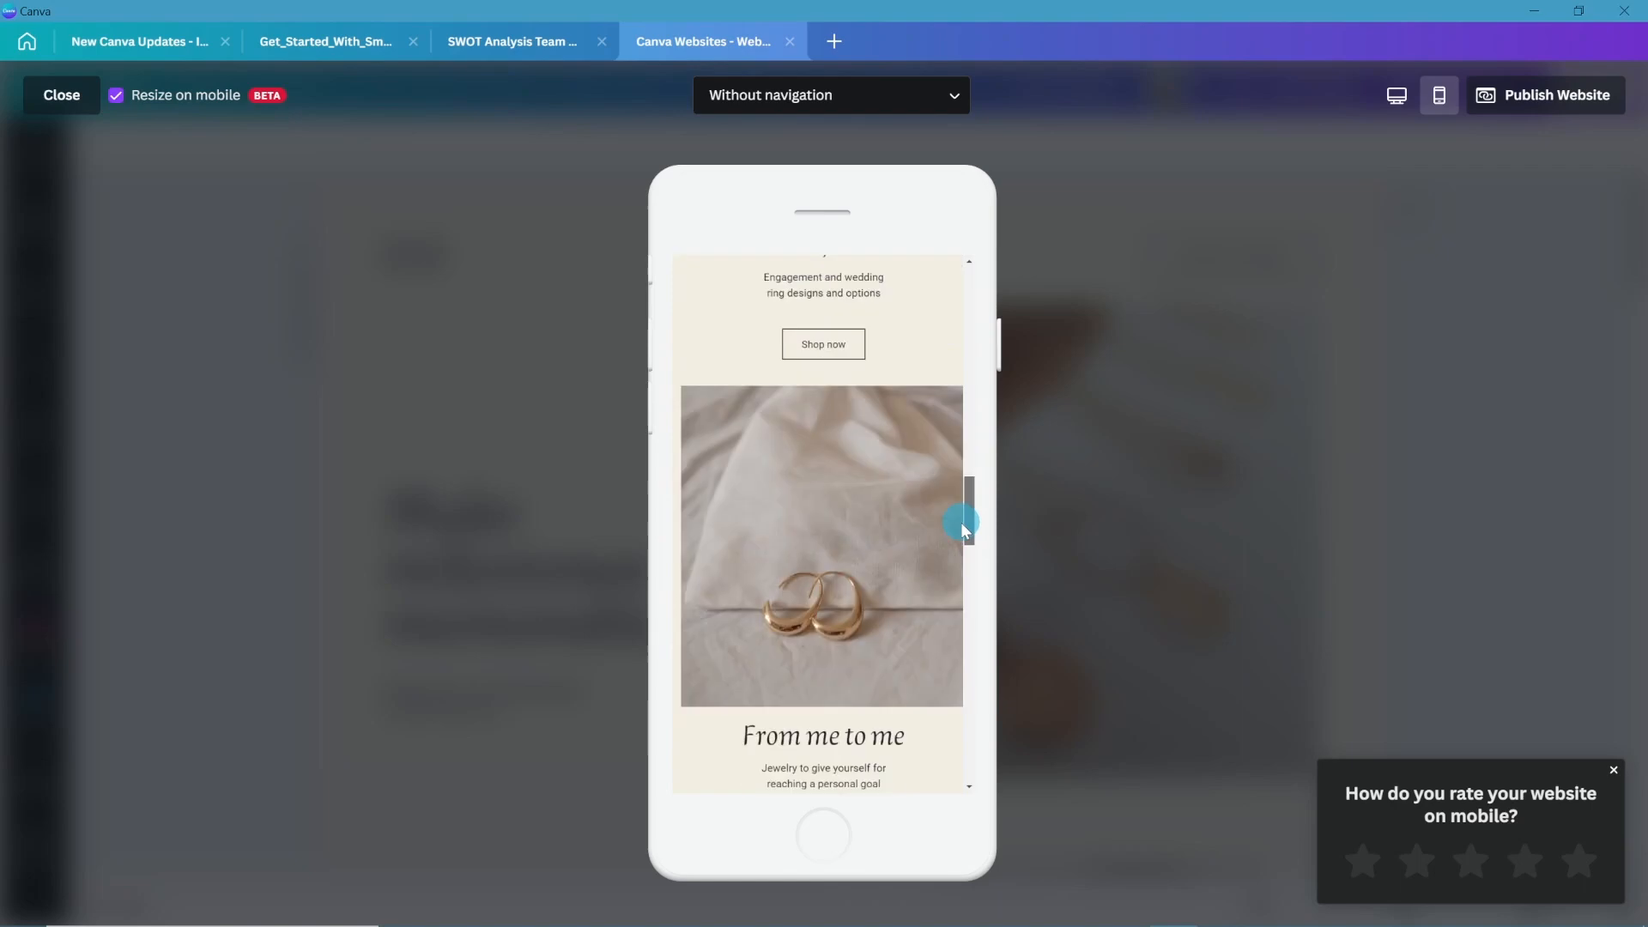
click(61, 94)
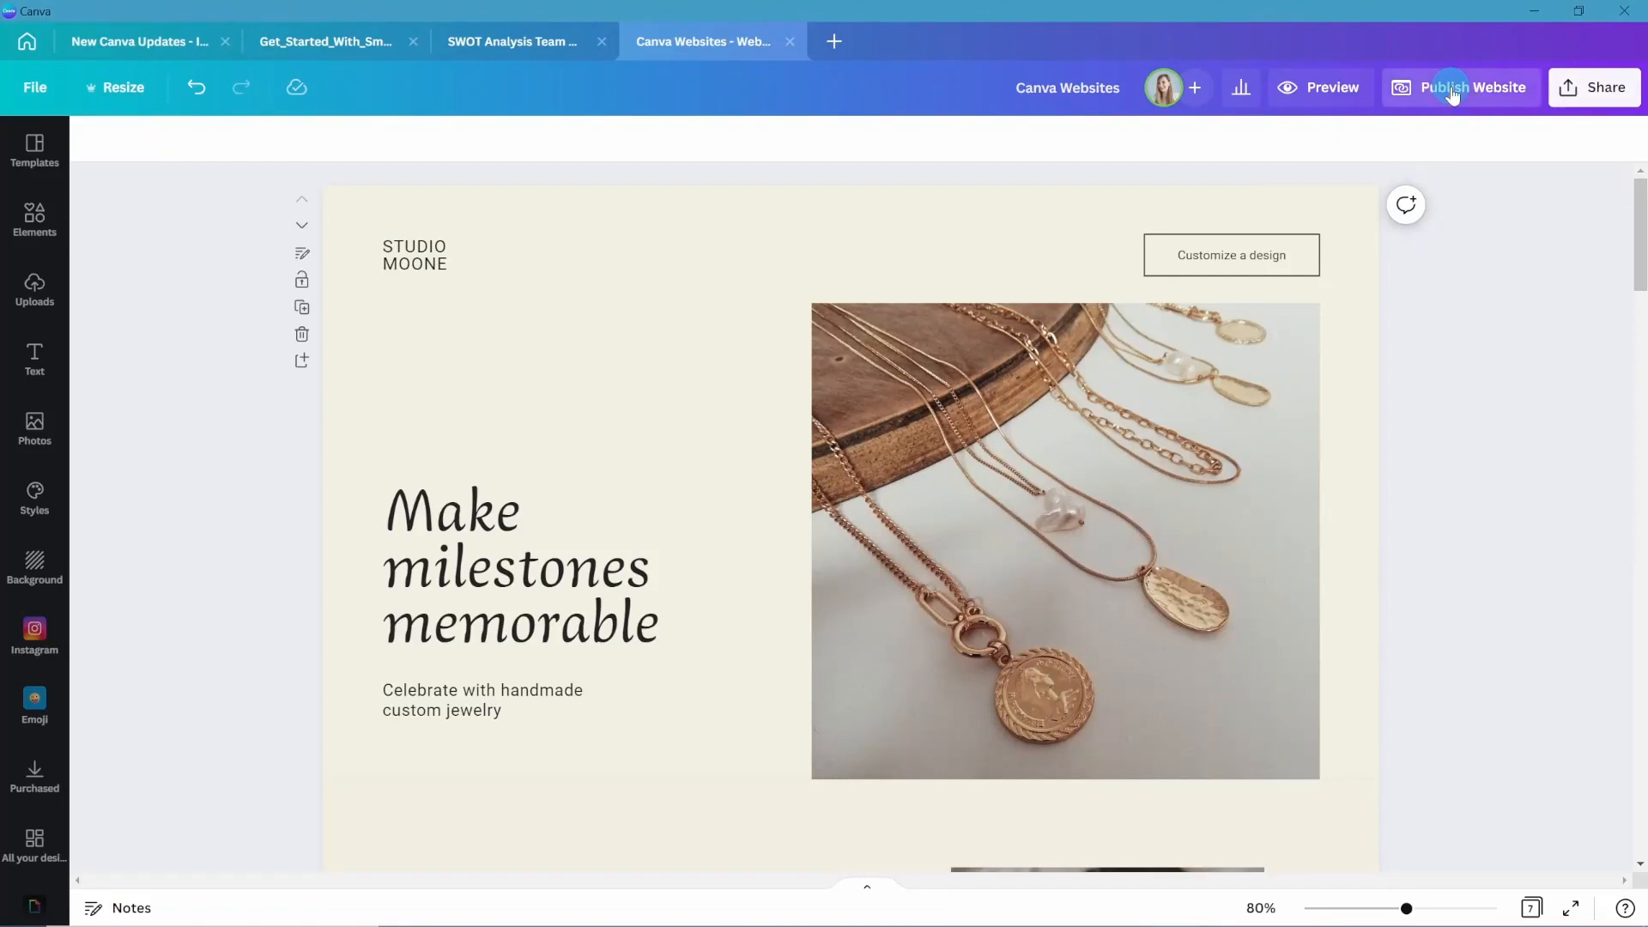
click(1472, 87)
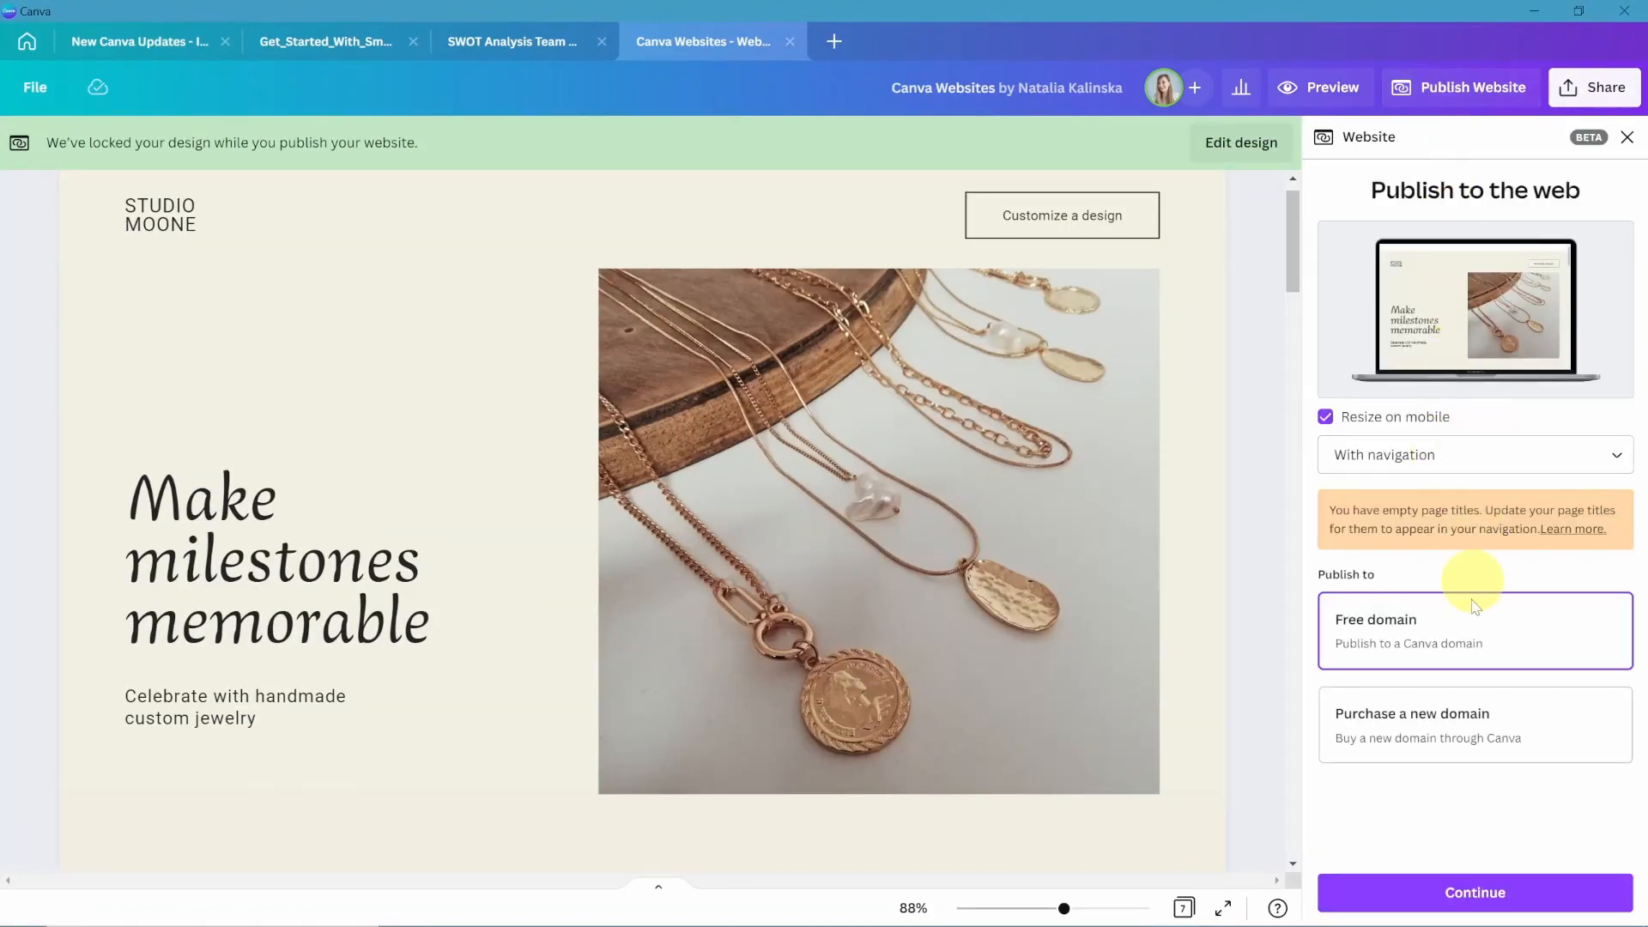
click(1627, 136)
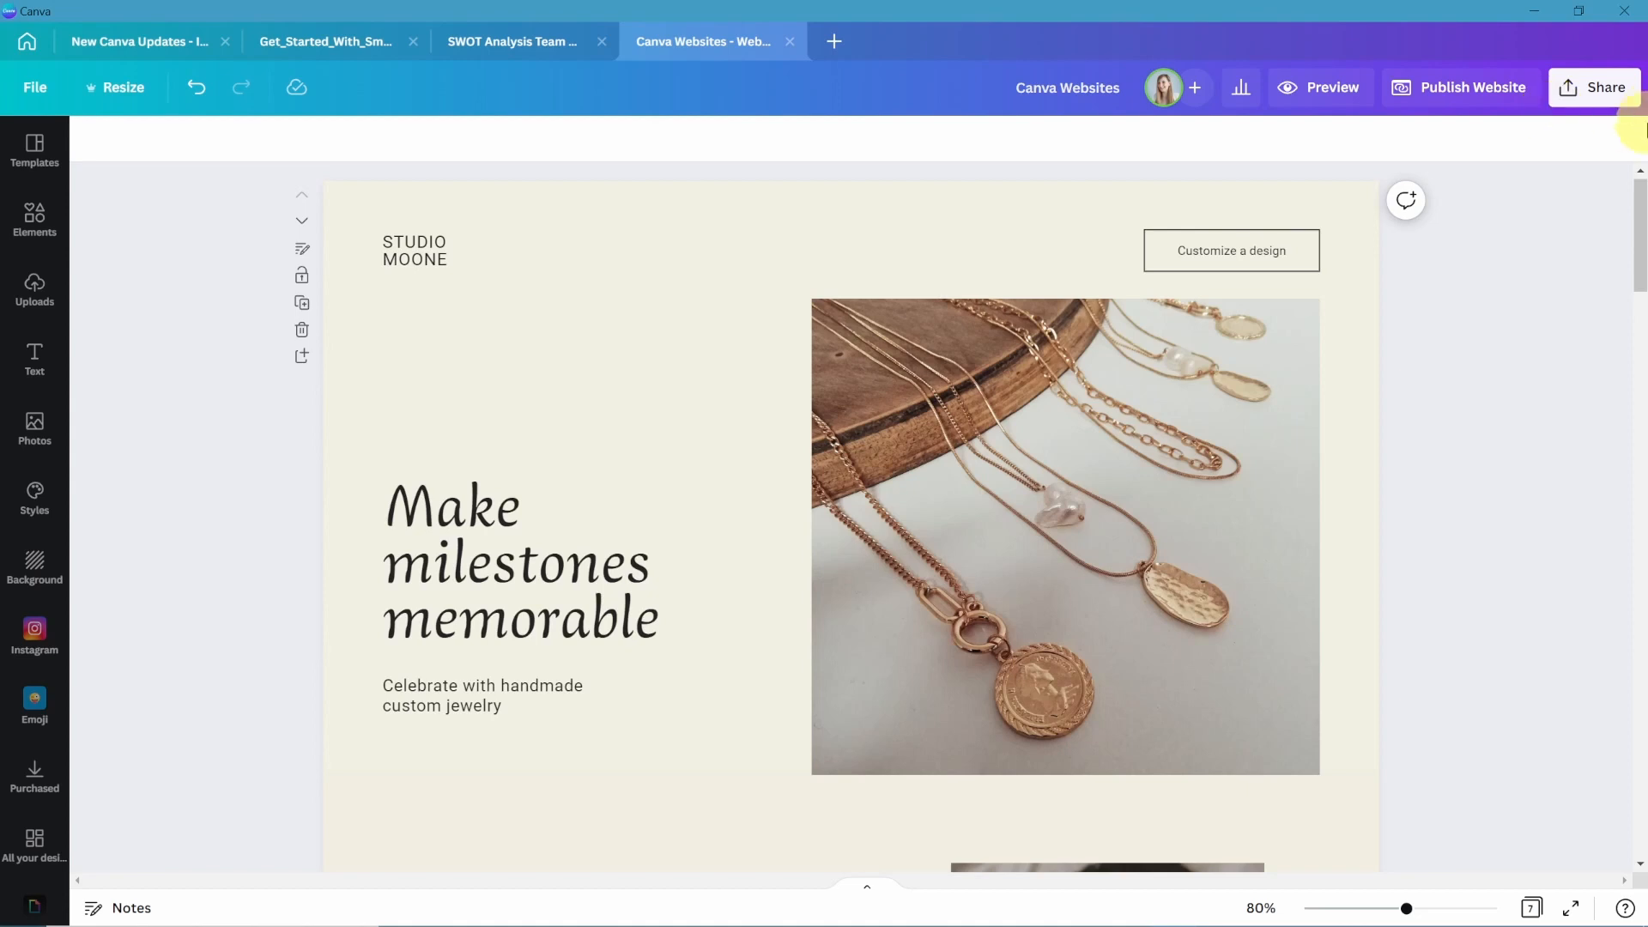
Toggle website password protection on and off, then switch to the New Canva Updates design.
scroll(down, 3)
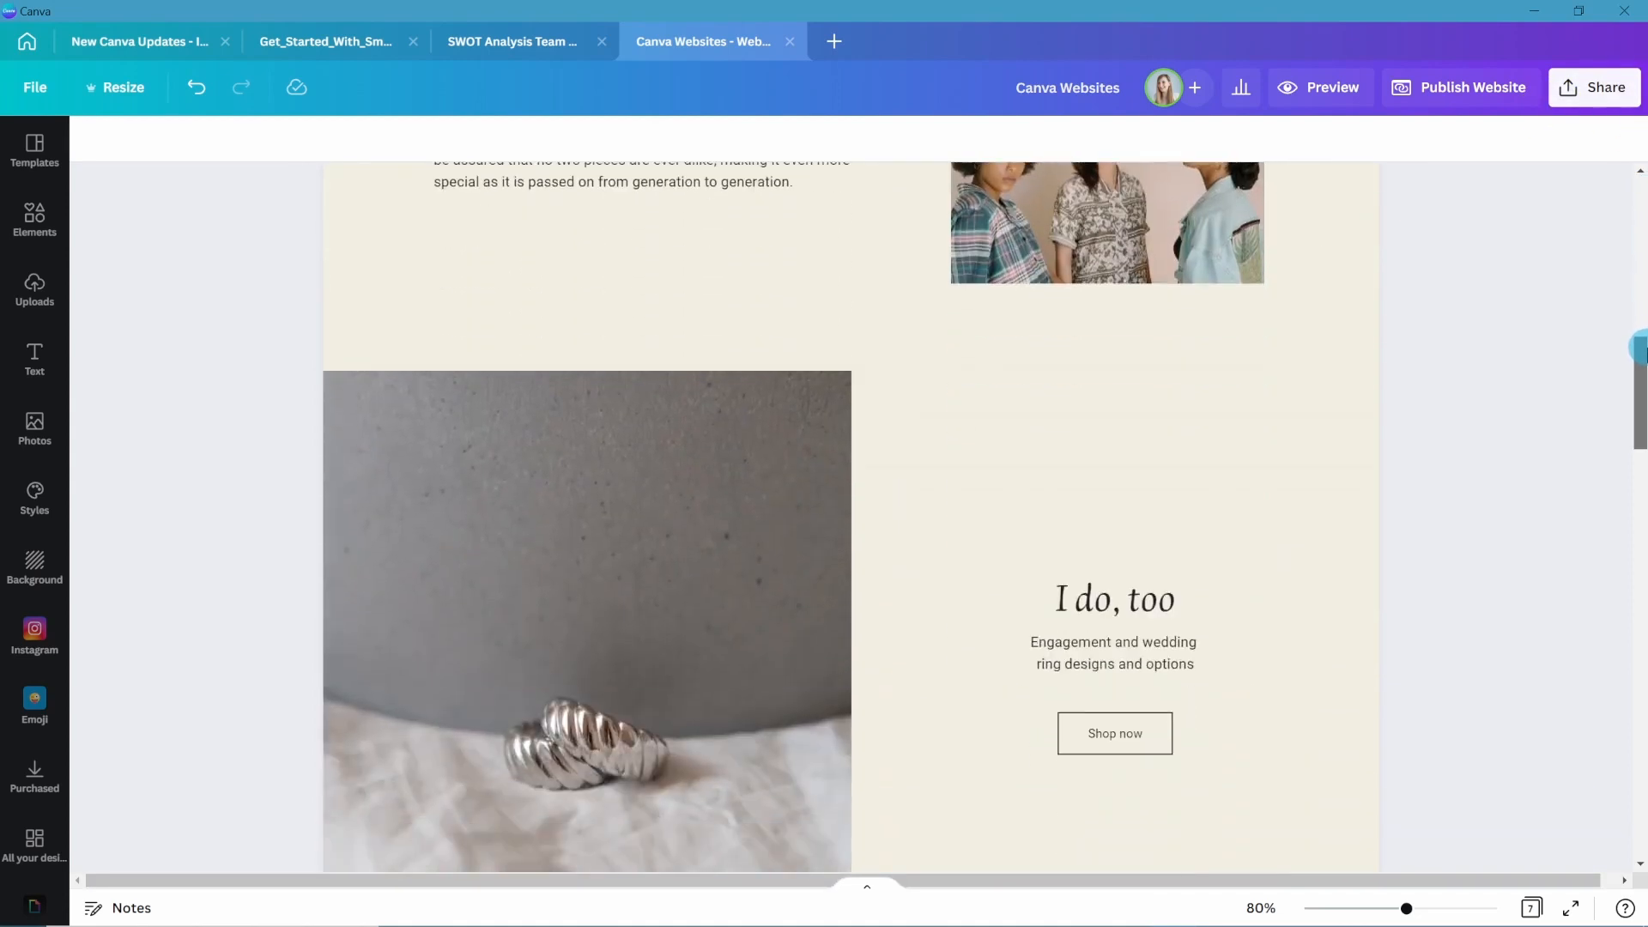
scroll(down, 3)
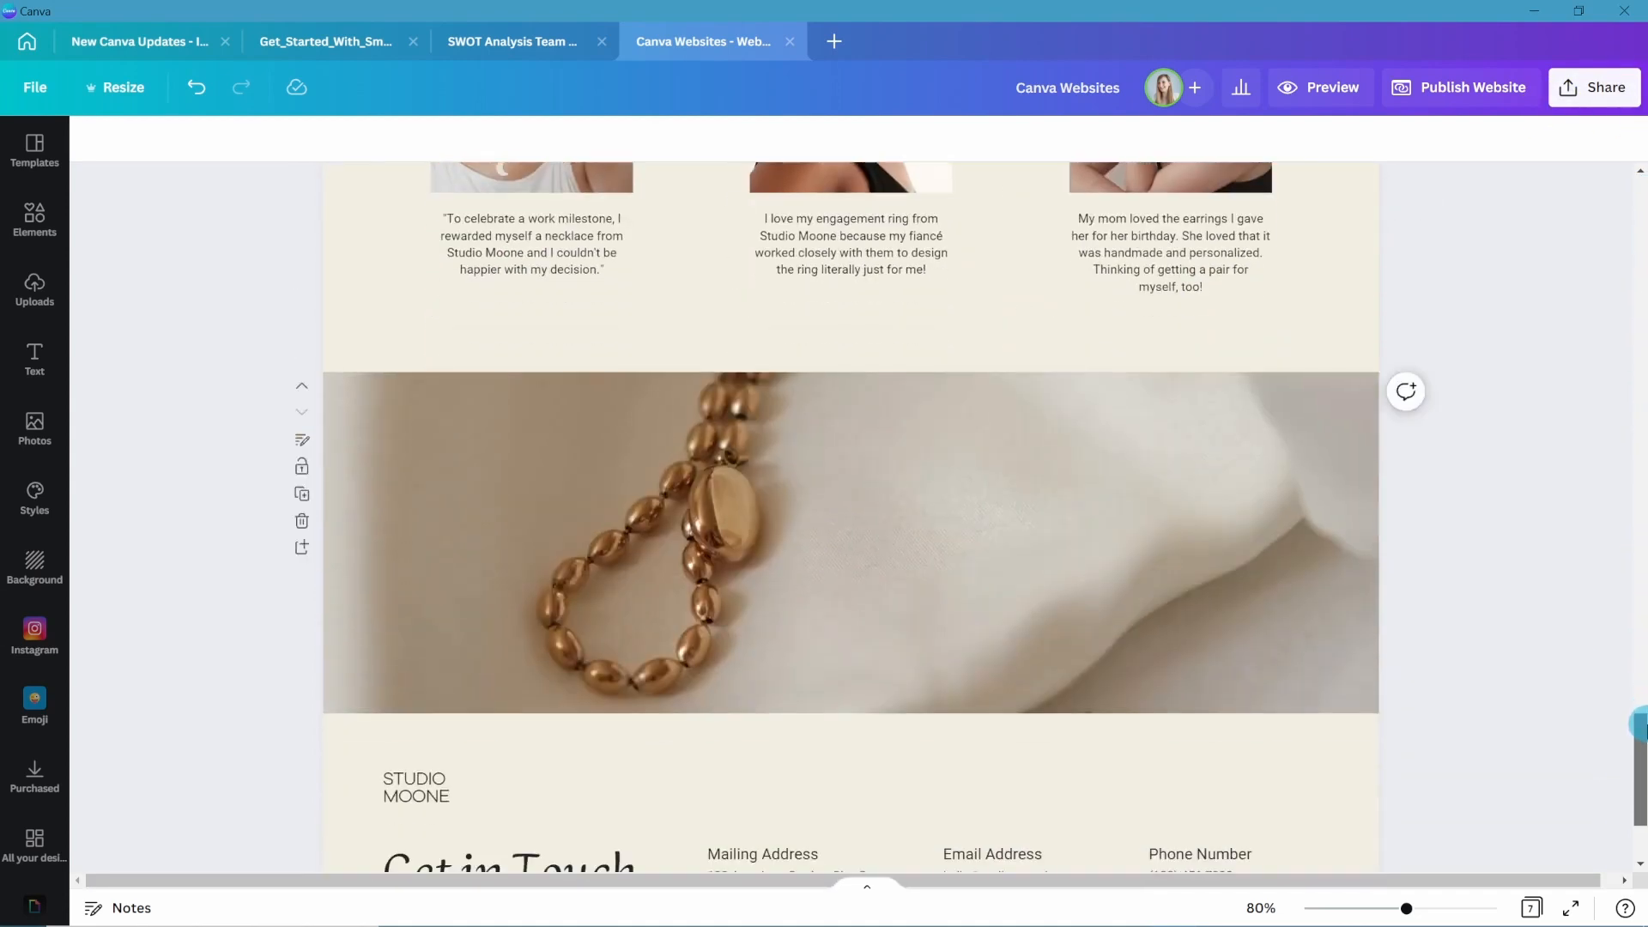
click(1459, 87)
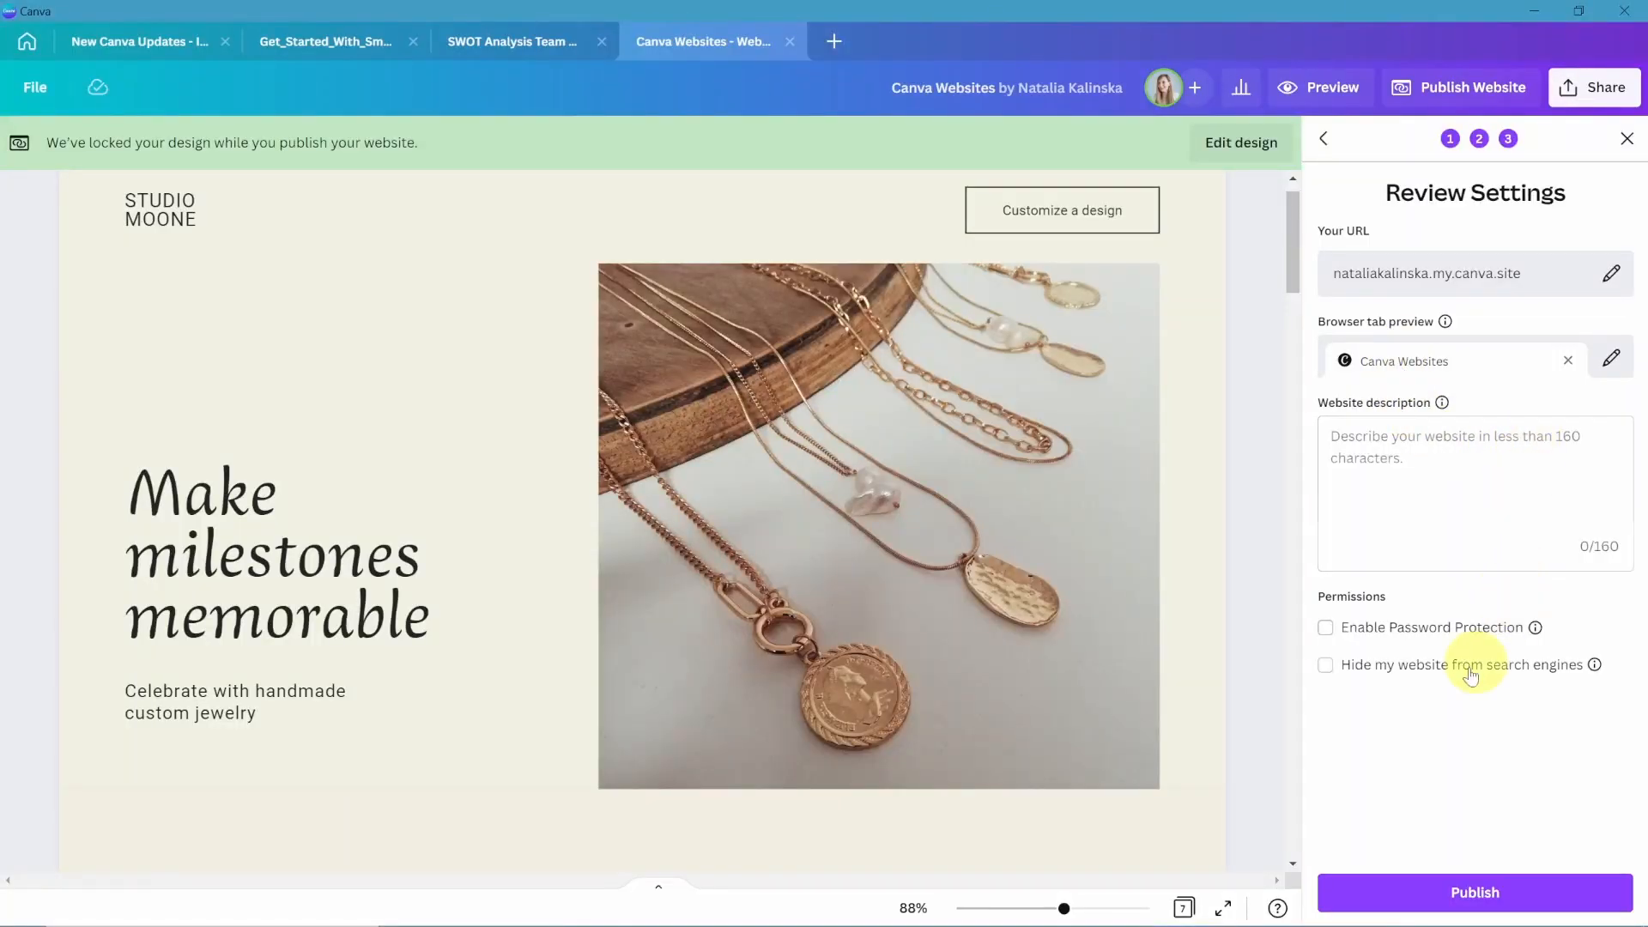
click(1325, 628)
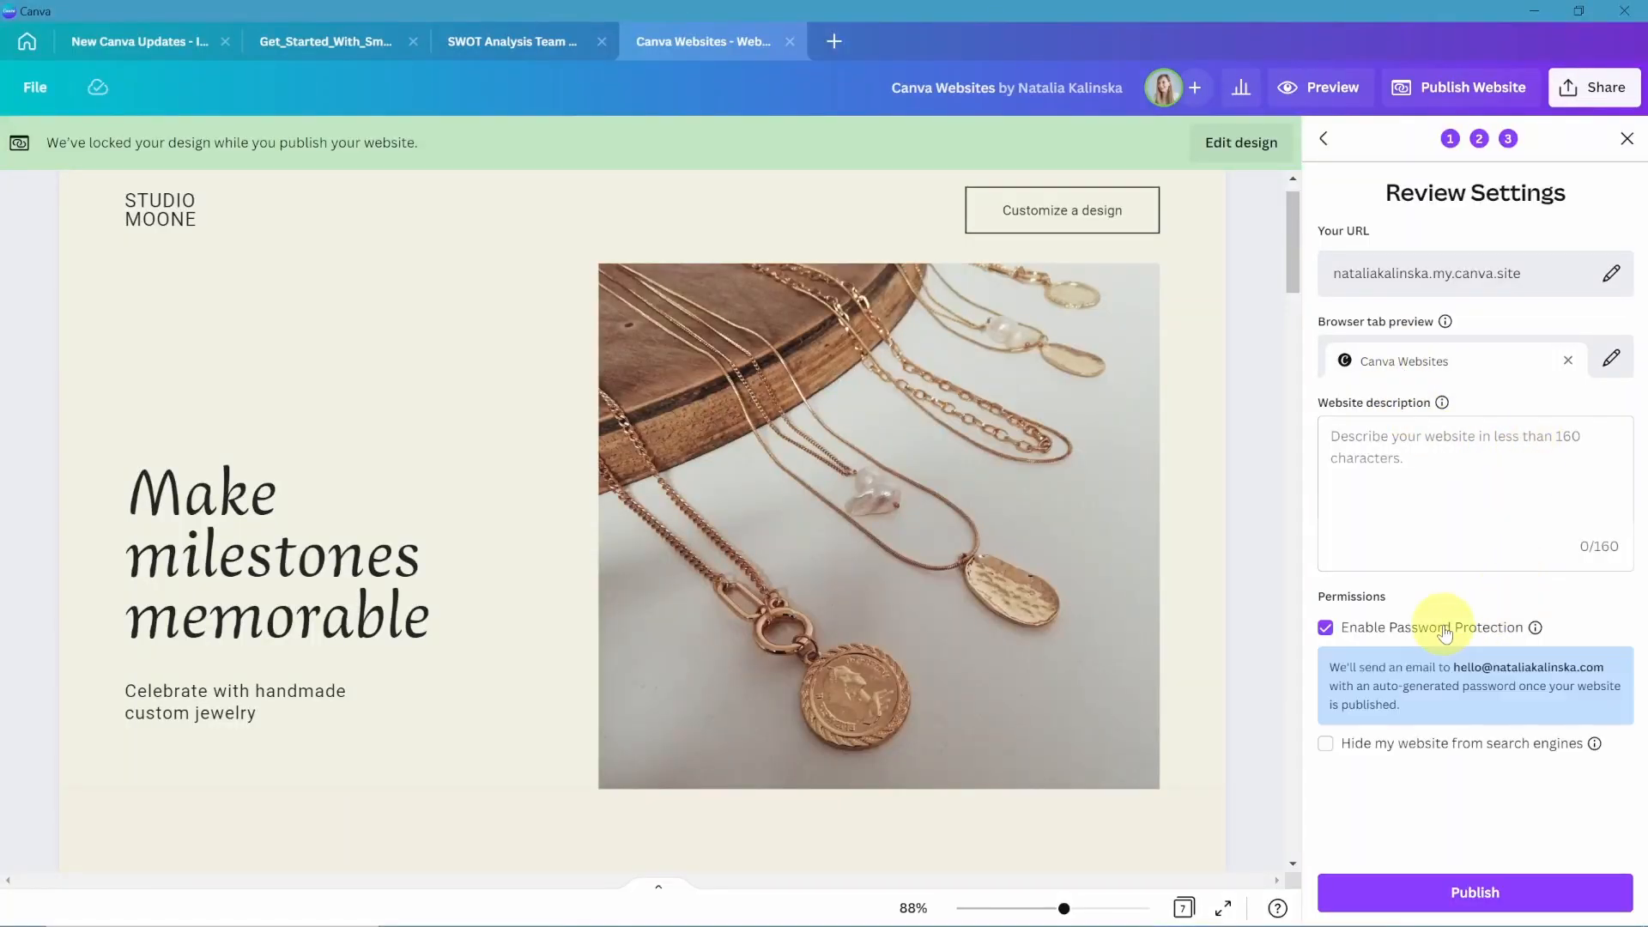
click(1325, 627)
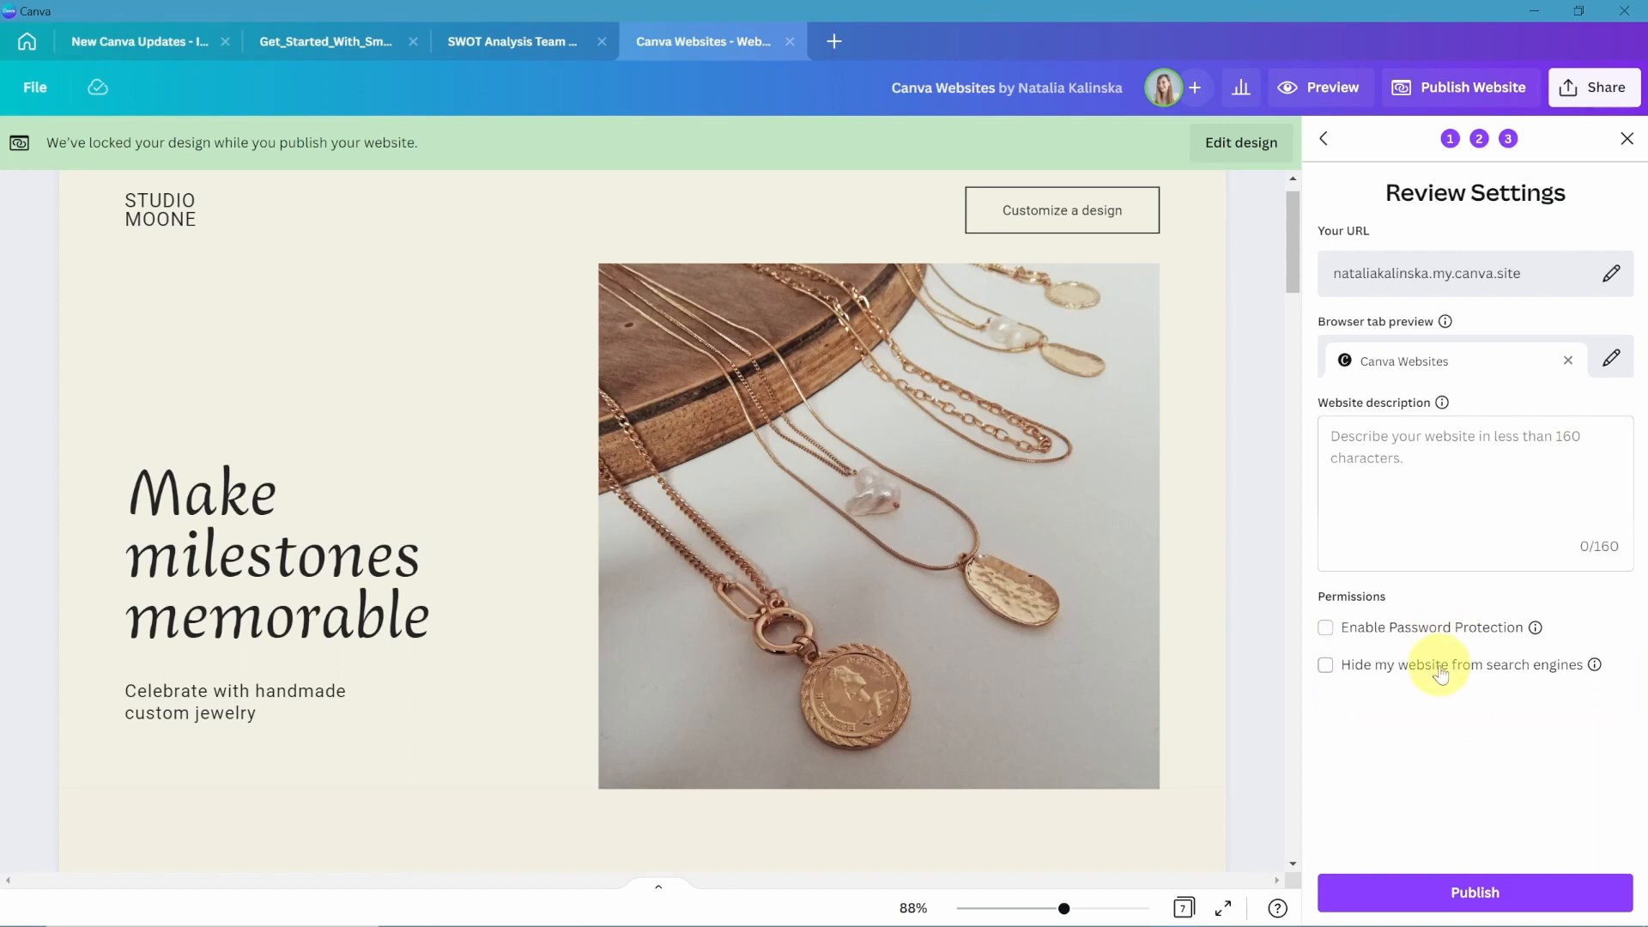
click(137, 42)
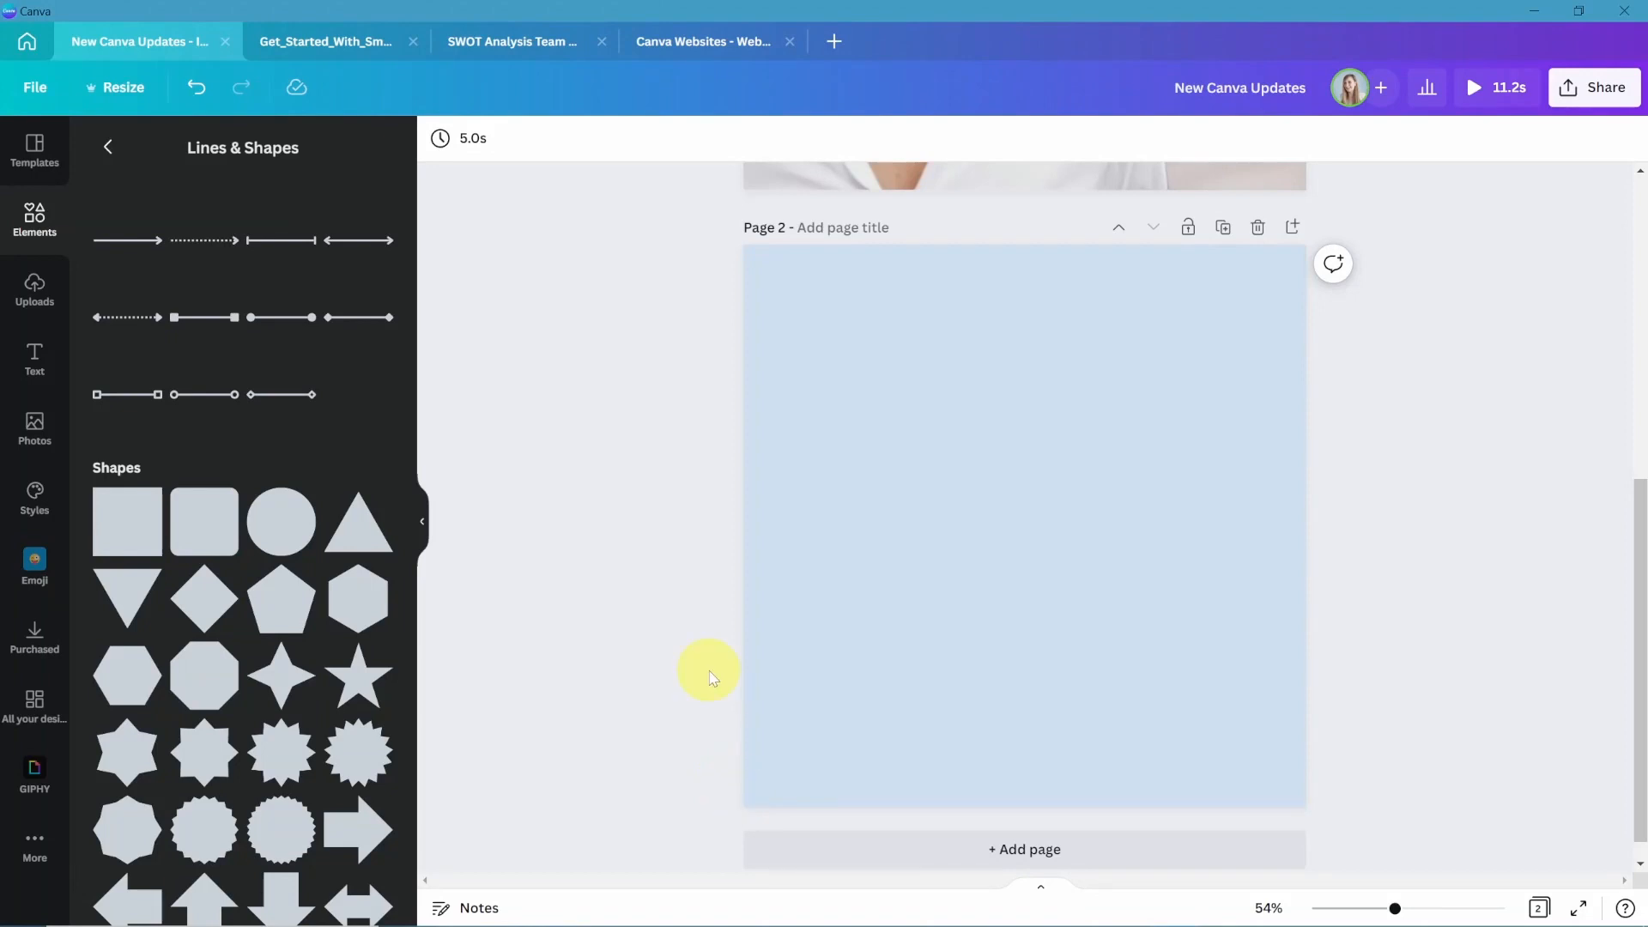
mouse_move(727, 696)
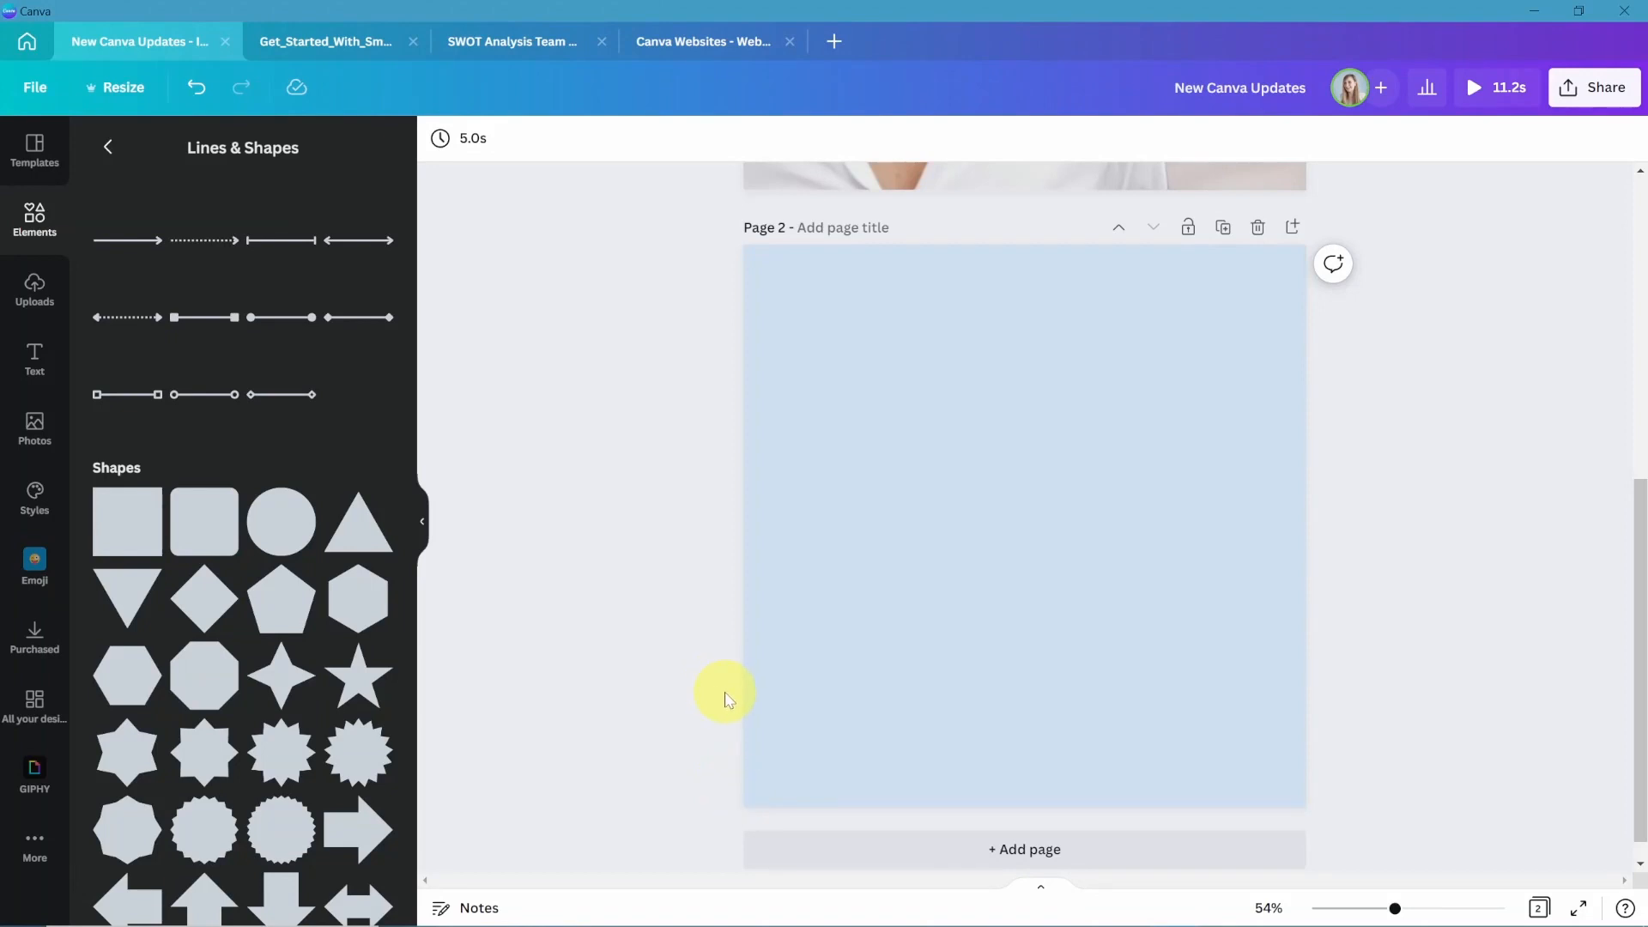
Choose Text to Image (Beta) from the sidebar's More apps.
click(34, 842)
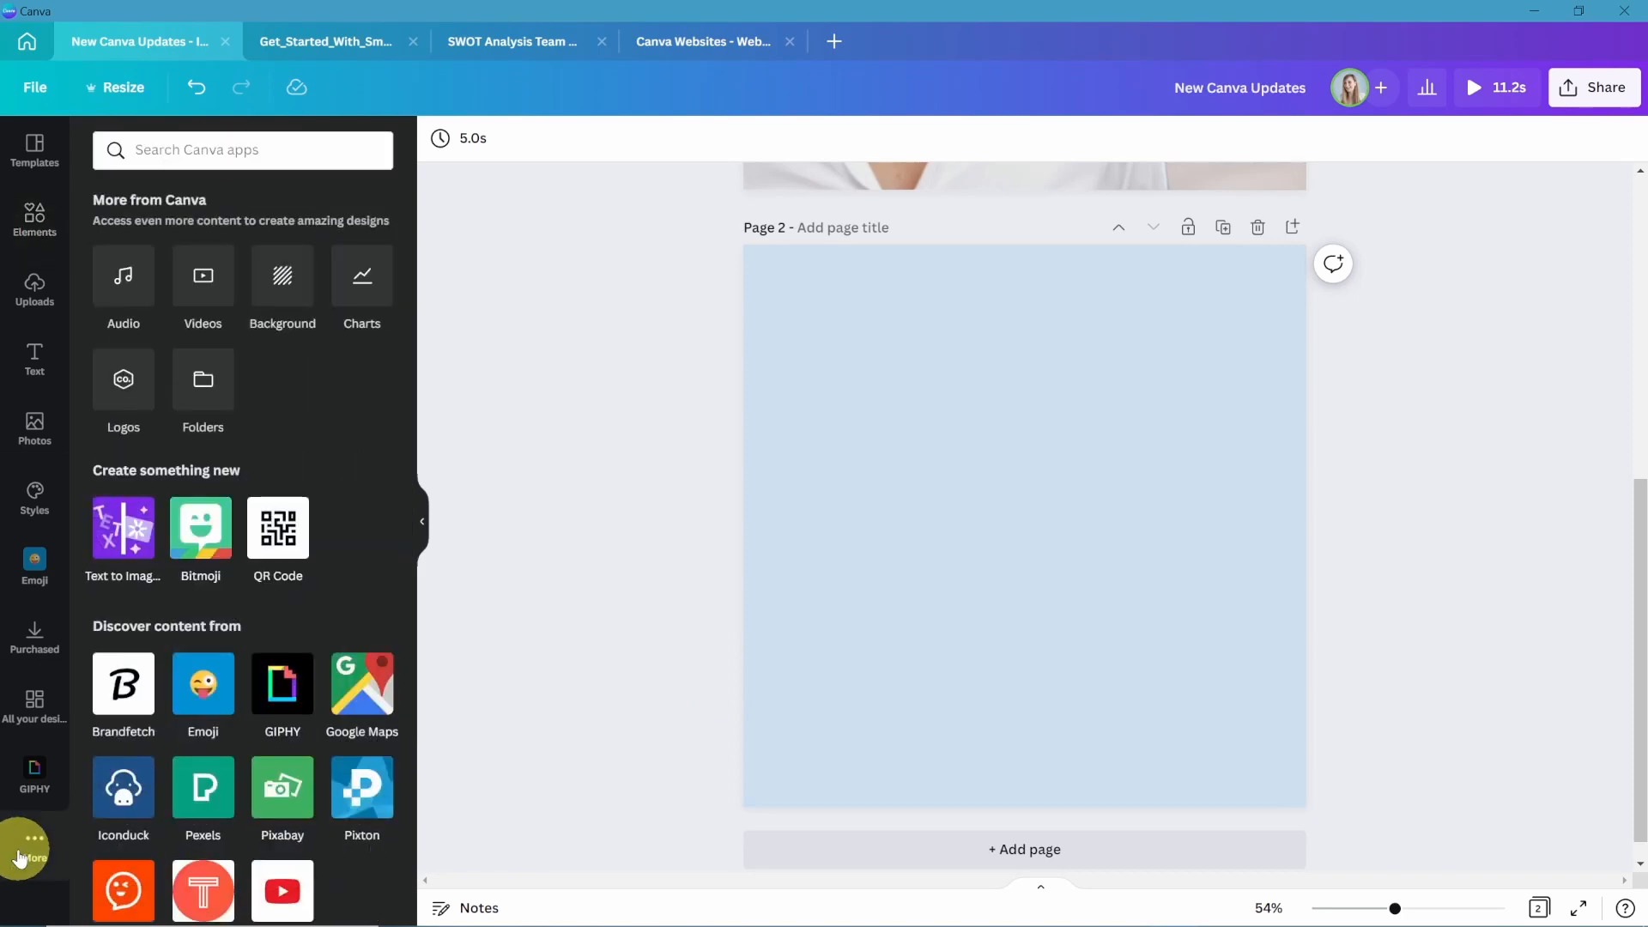
mouse_move(159, 587)
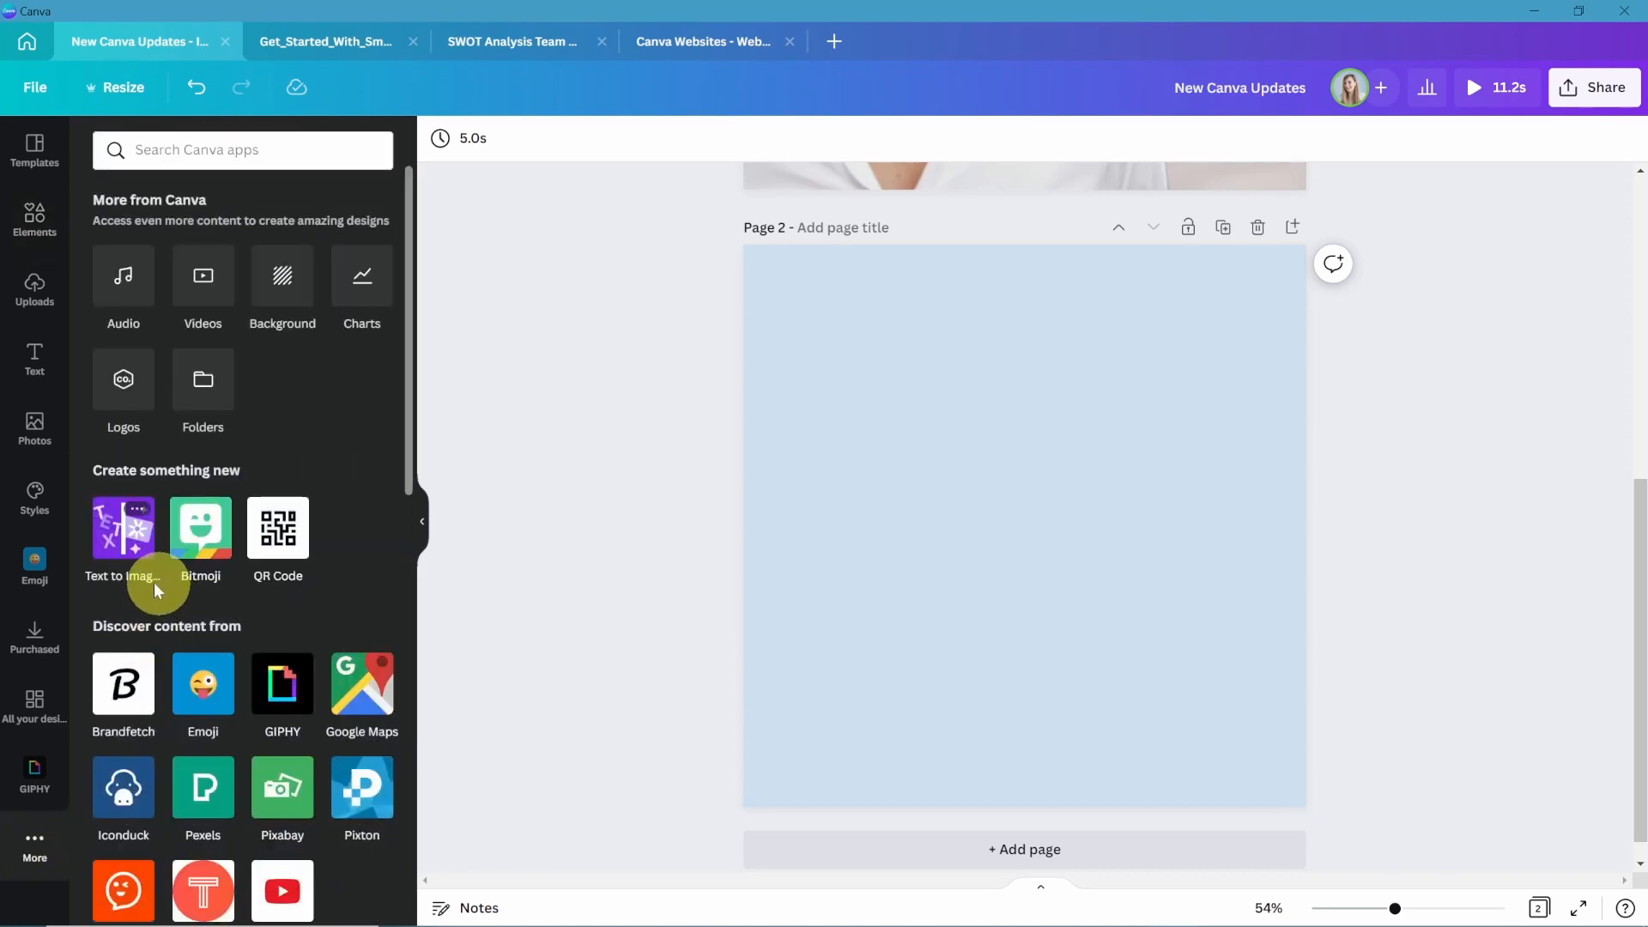
click(122, 527)
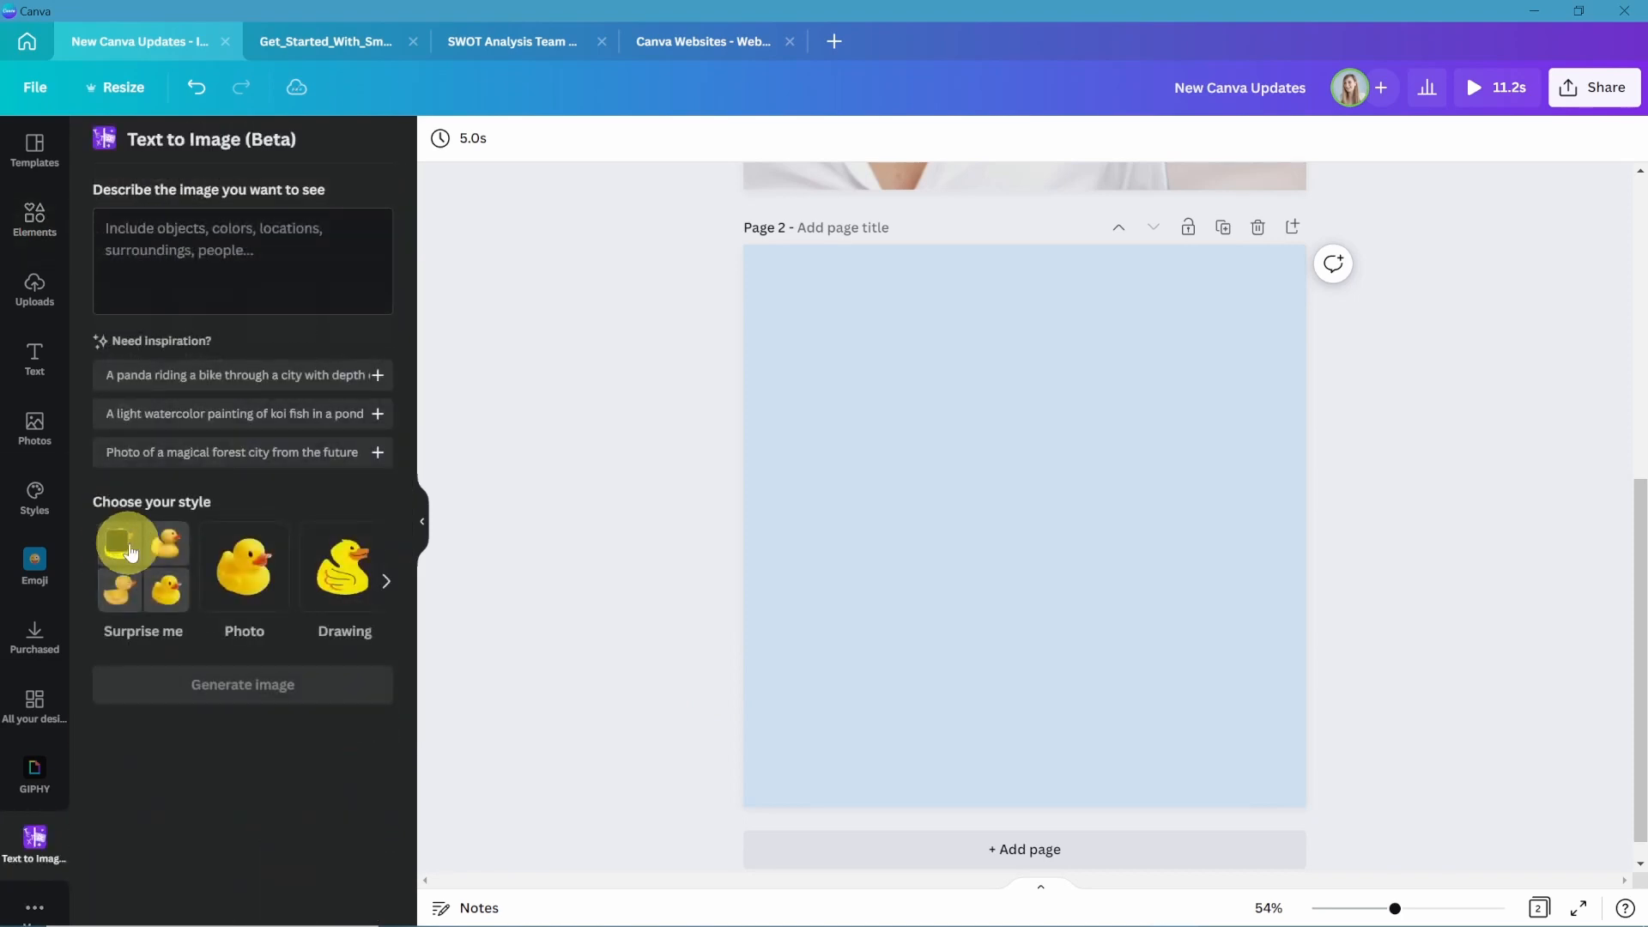
Generate an image from 'A climbing a mountain', then switch to the magical forest city suggestion.
text(A man with a backpack)
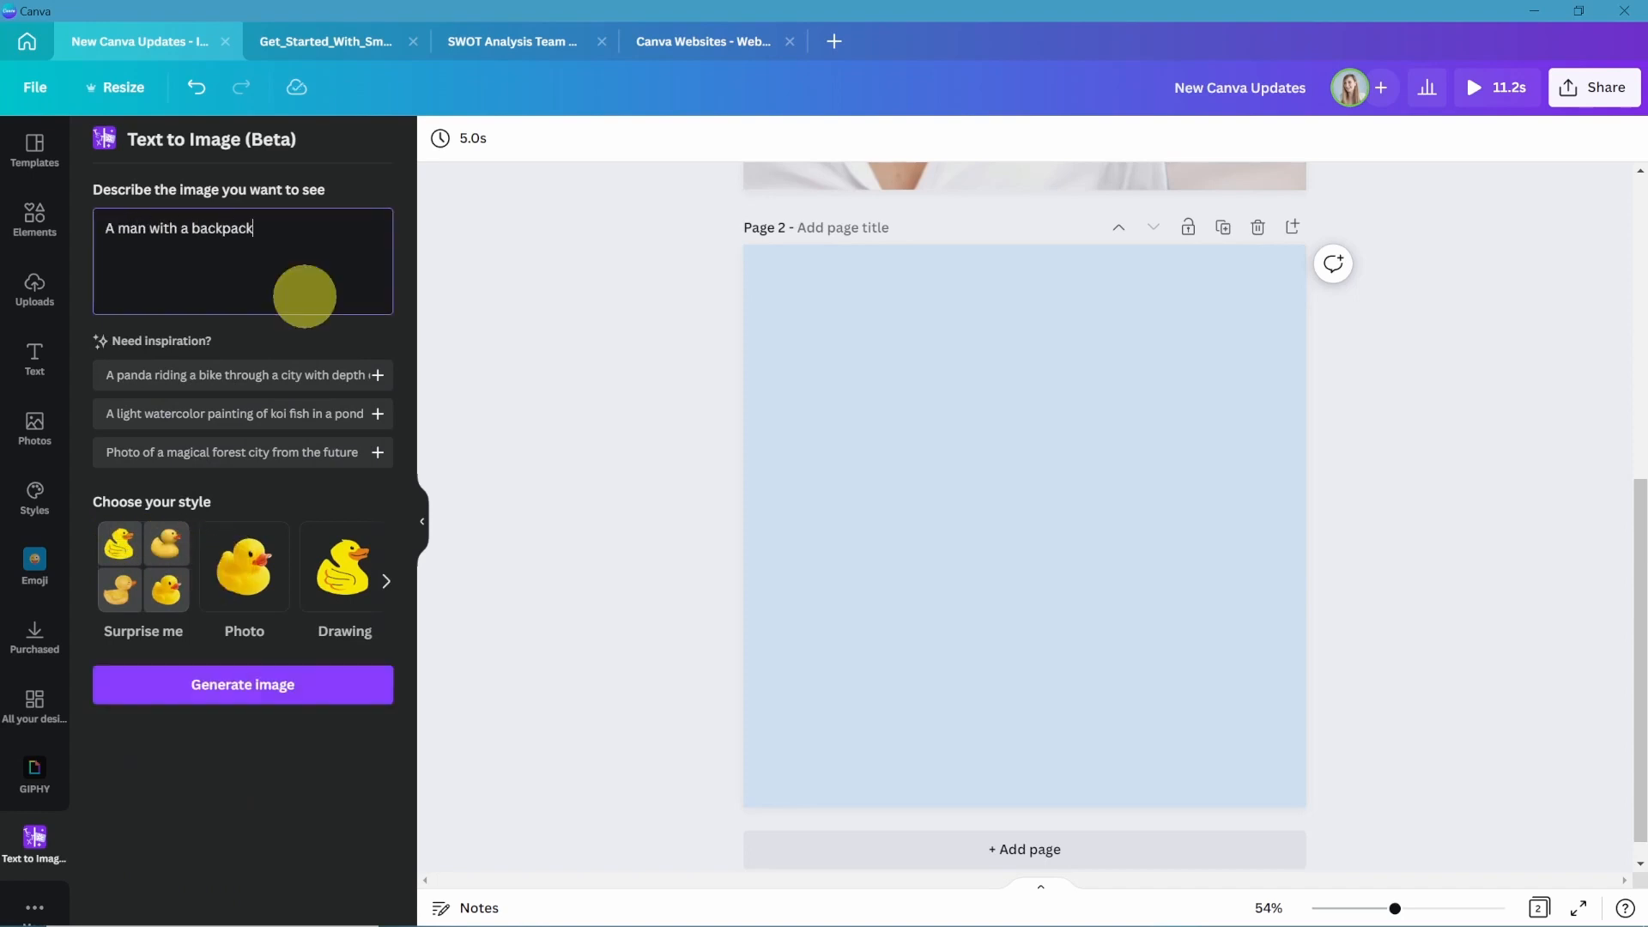
text(climbing a)
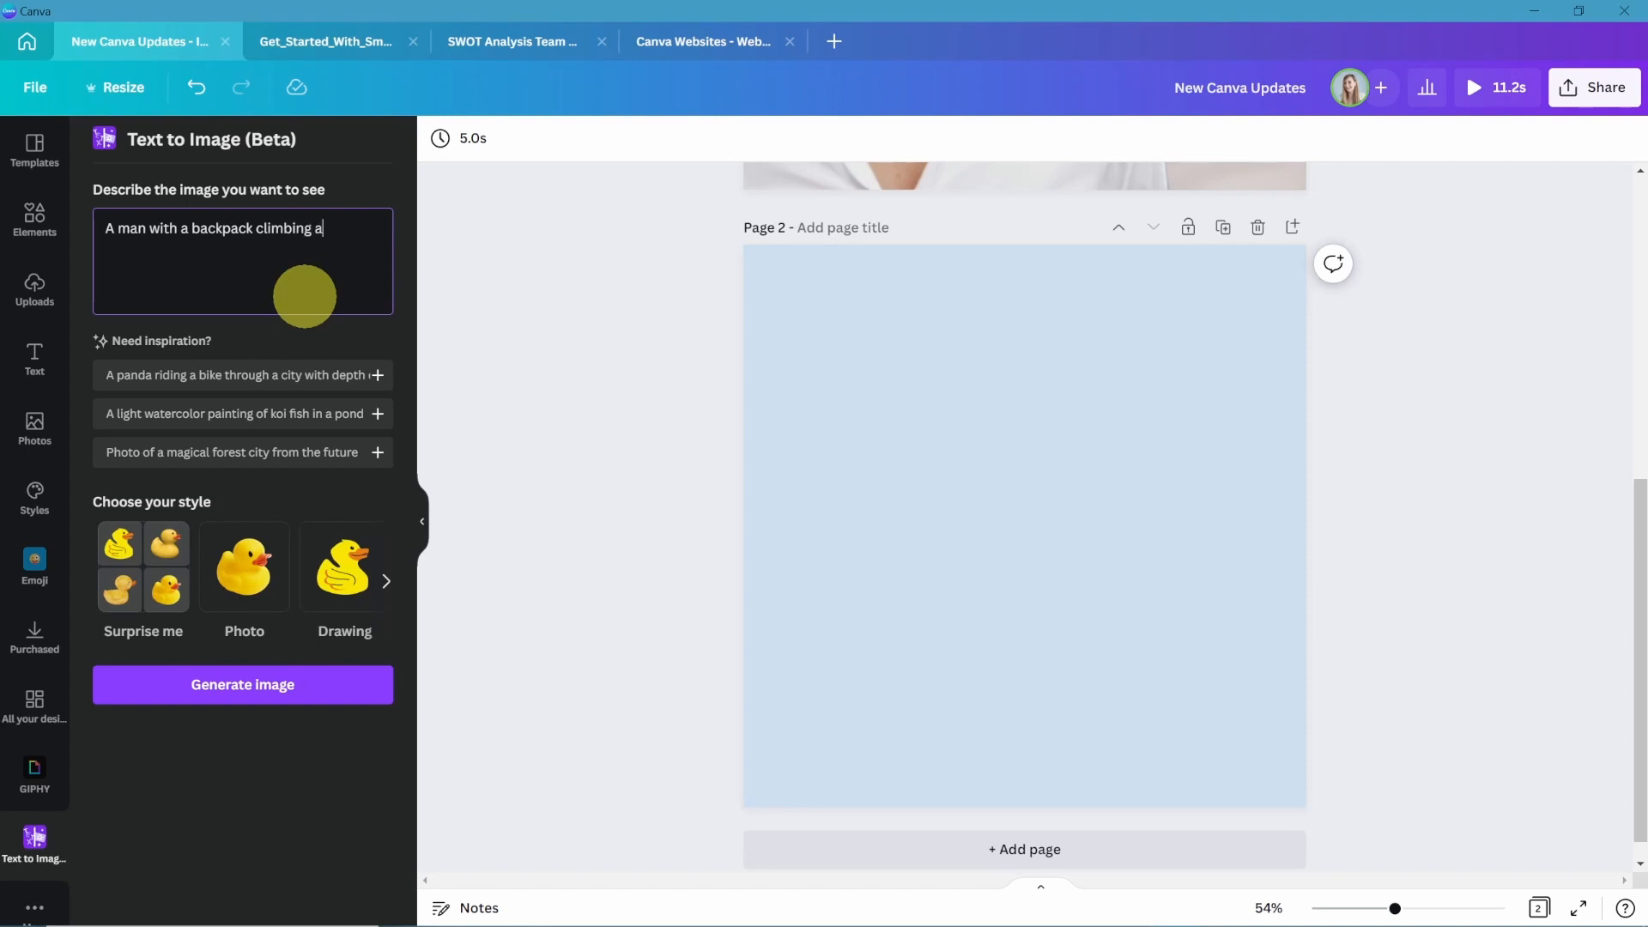
text(mountain)
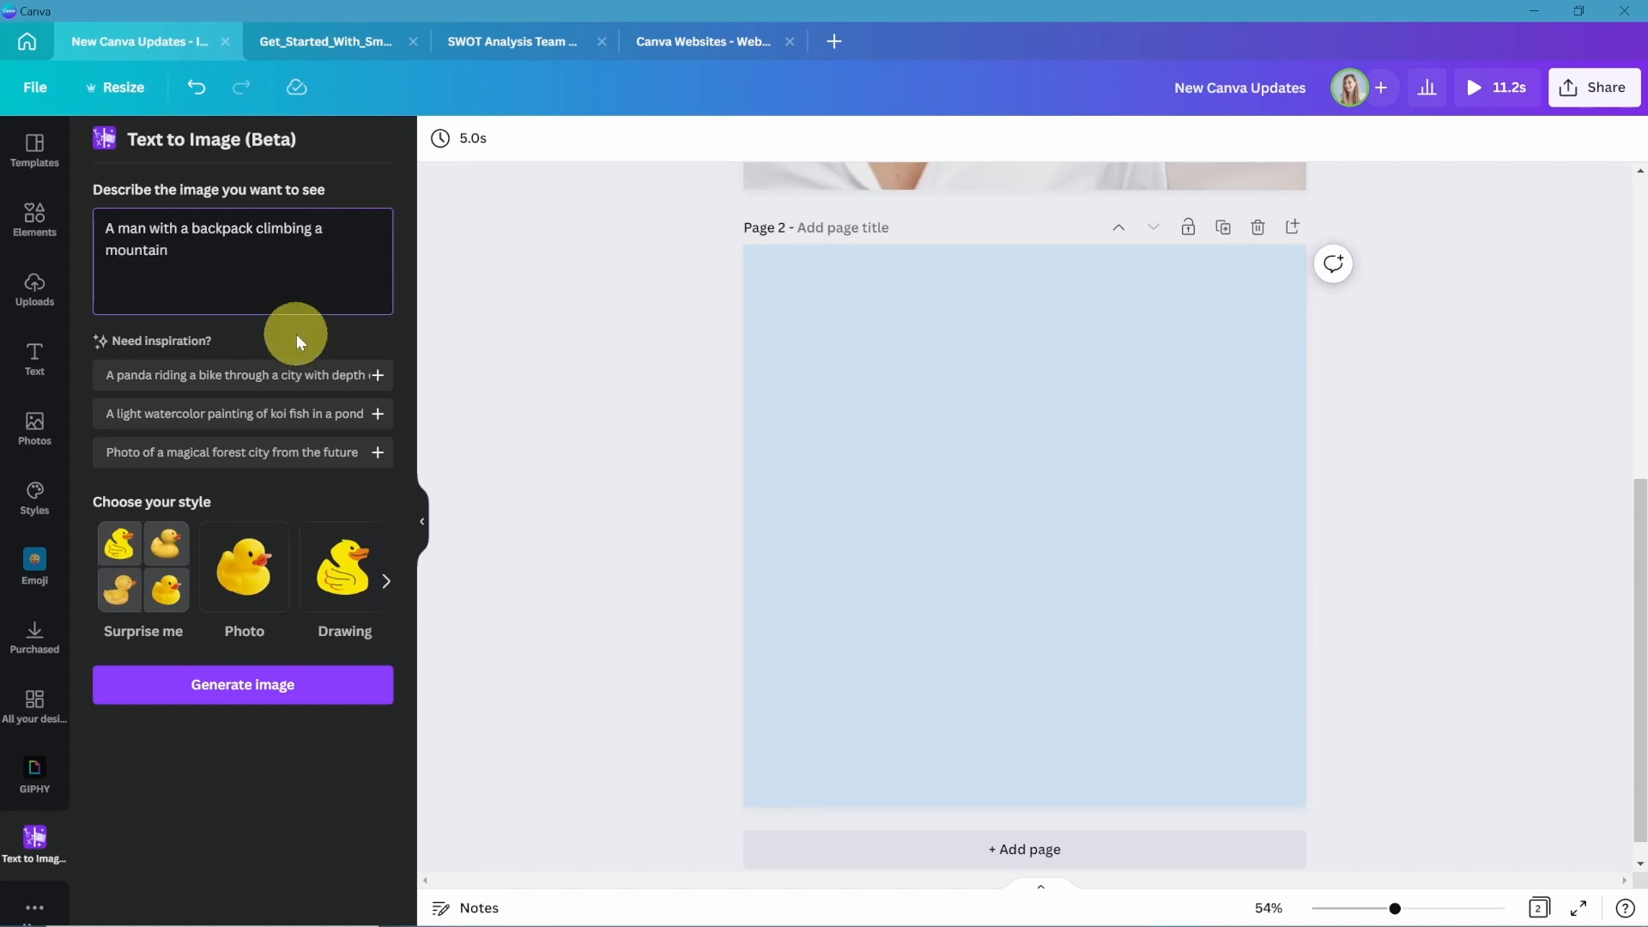
click(243, 684)
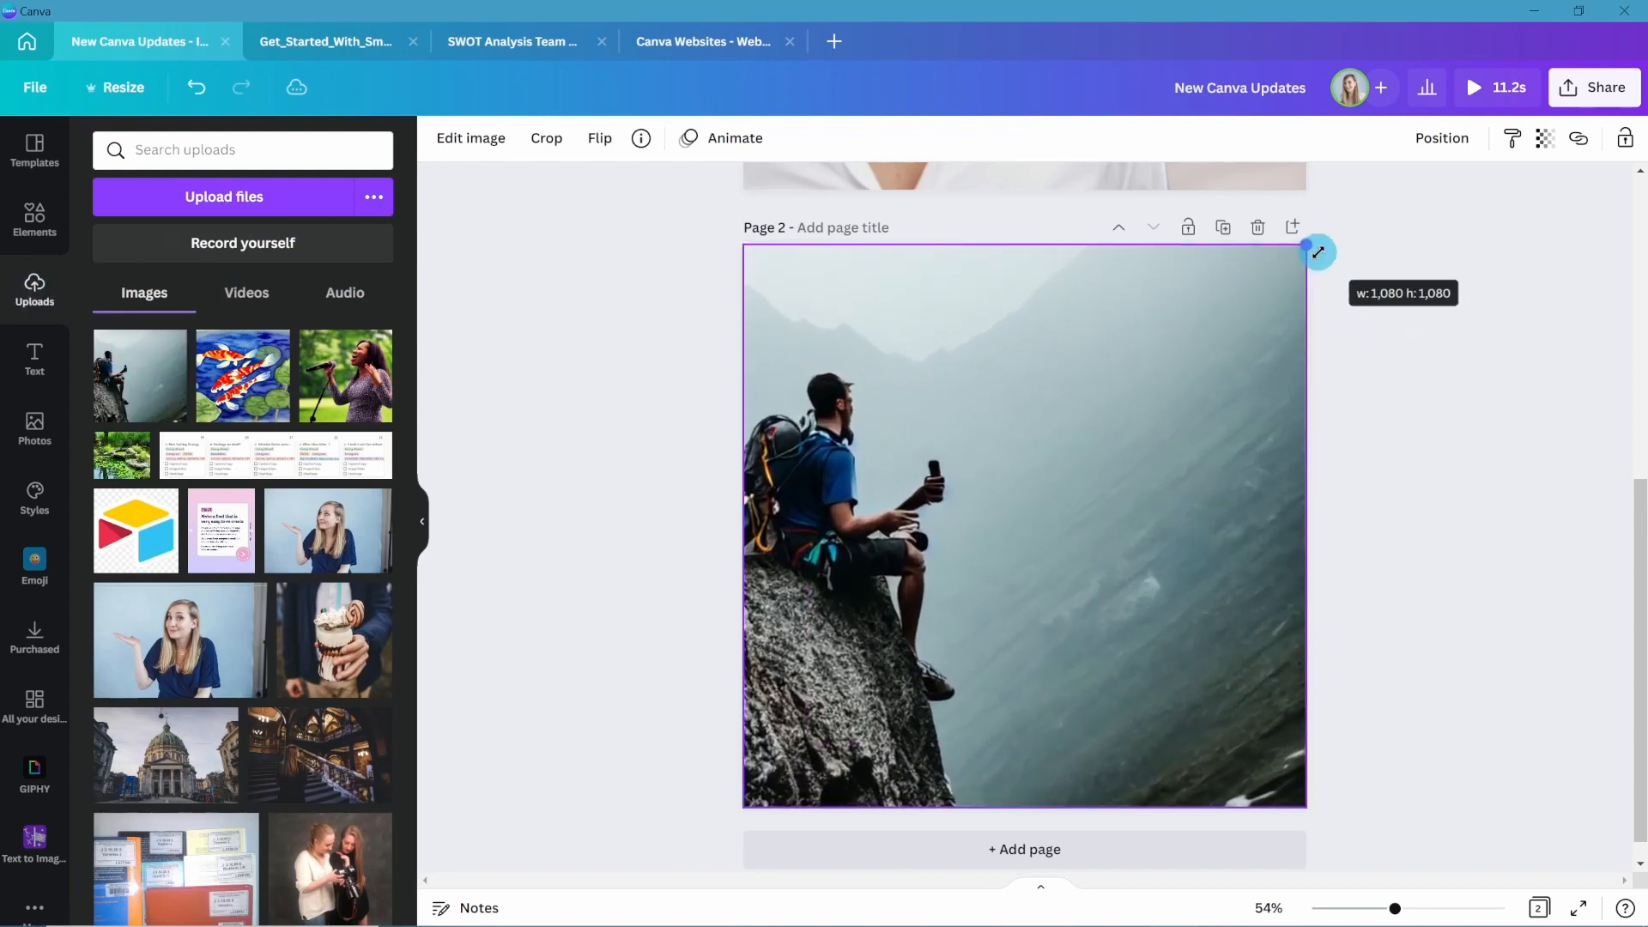
click(35, 840)
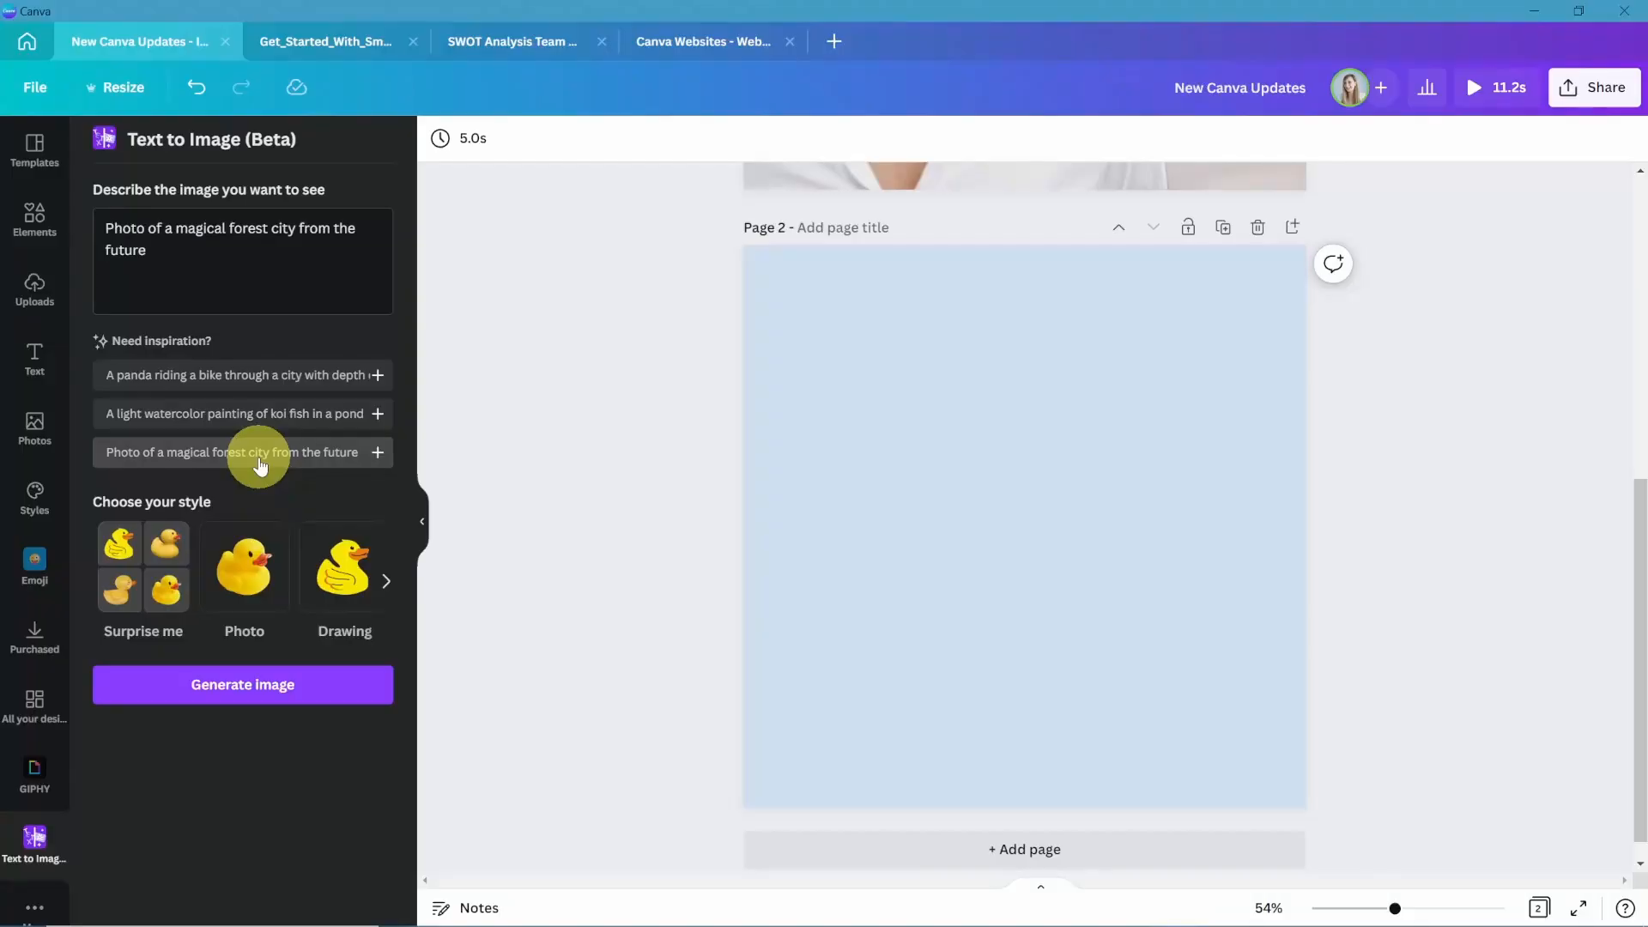
Go to the Canva home page and show the Social media design options.
click(243, 684)
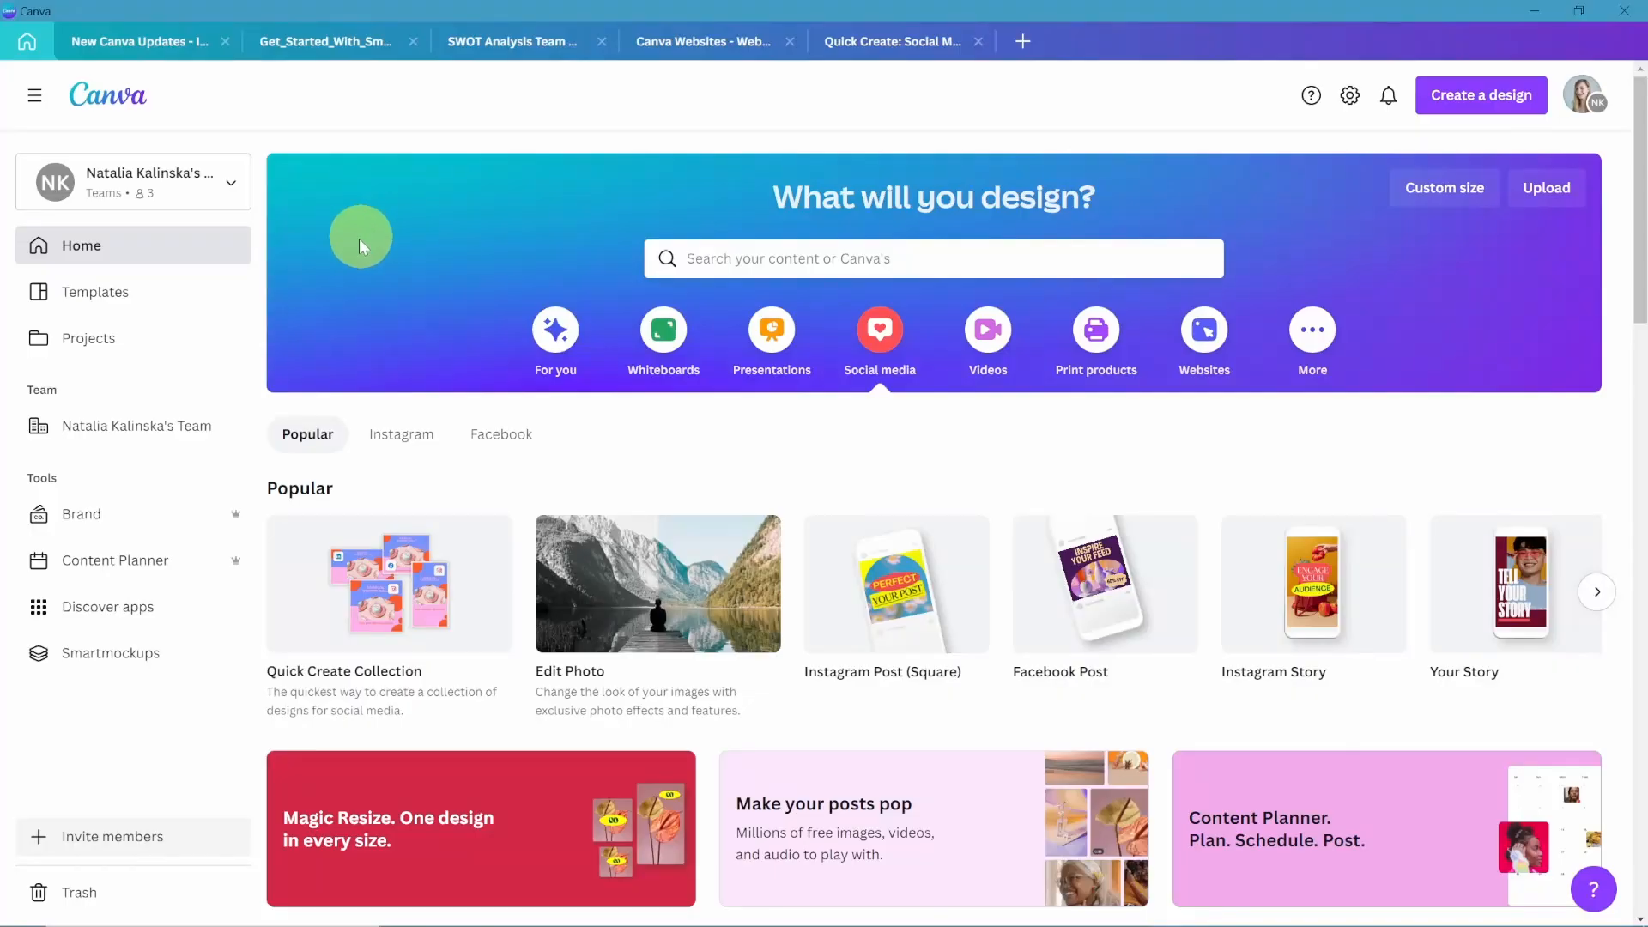
mouse_move(881, 335)
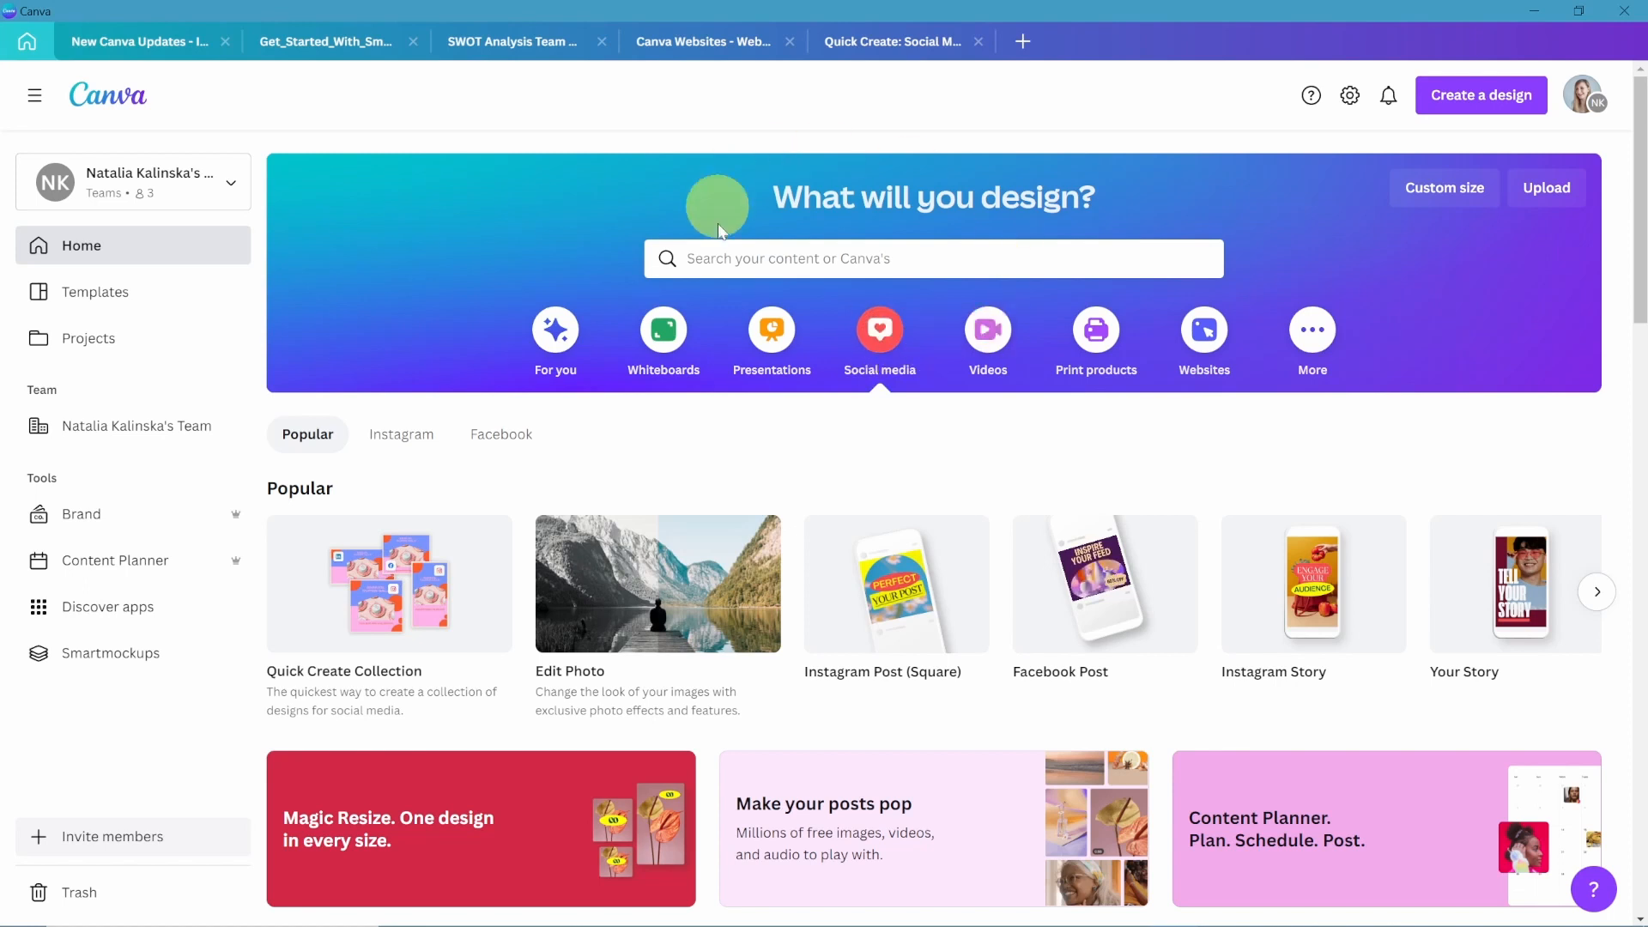
mouse_move(714, 381)
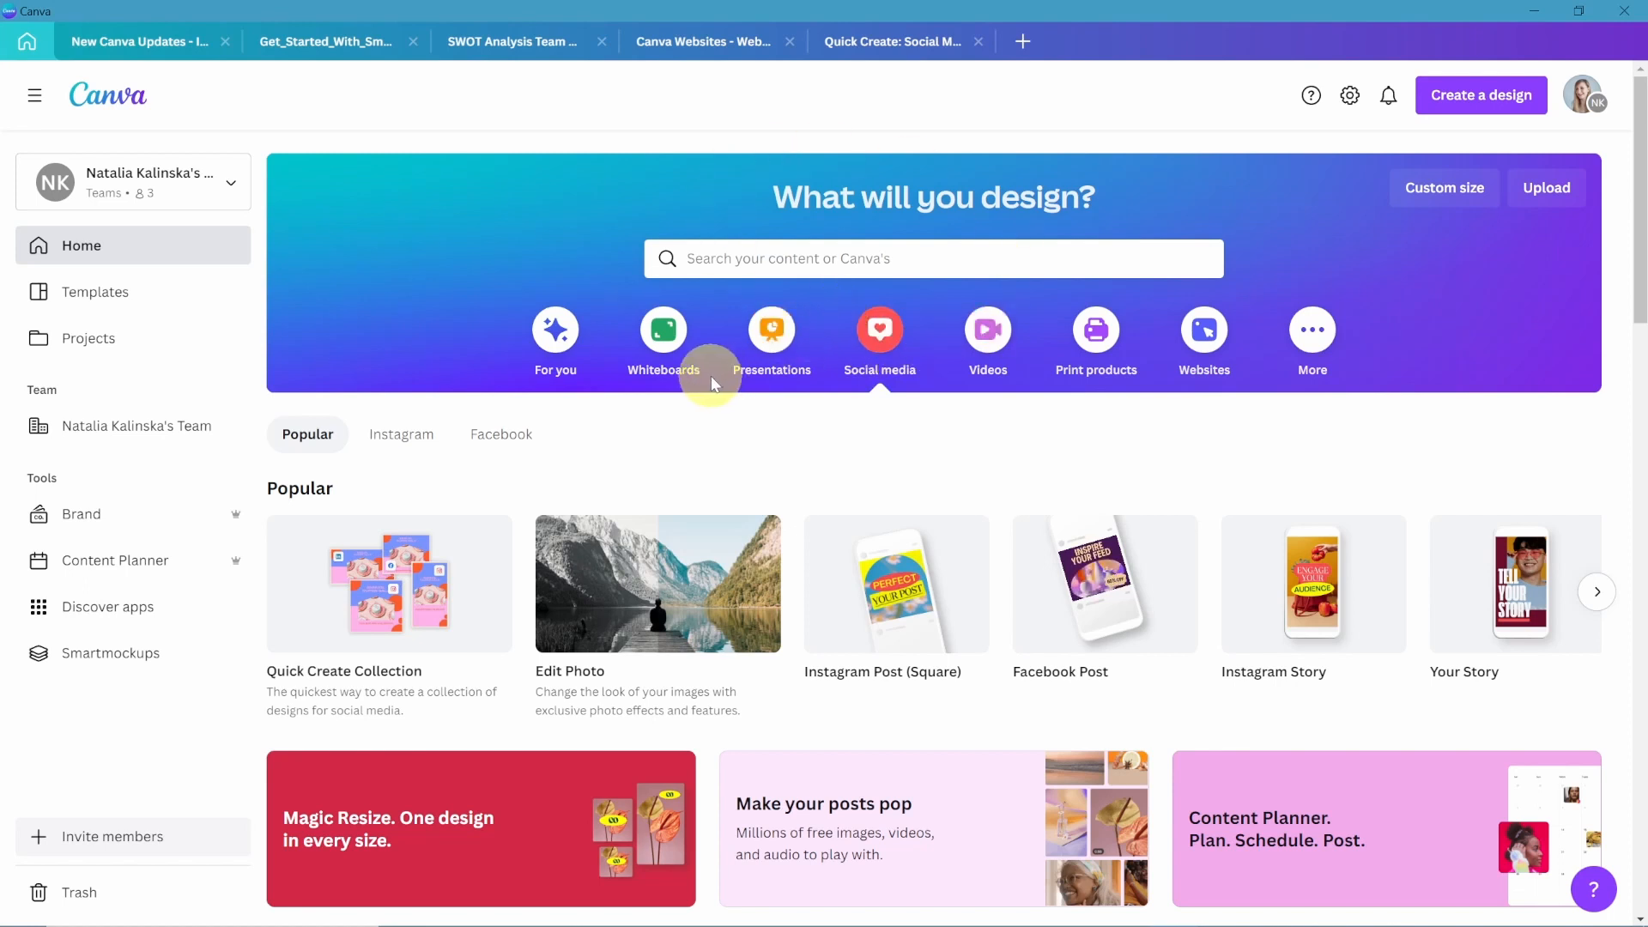
mouse_move(376, 567)
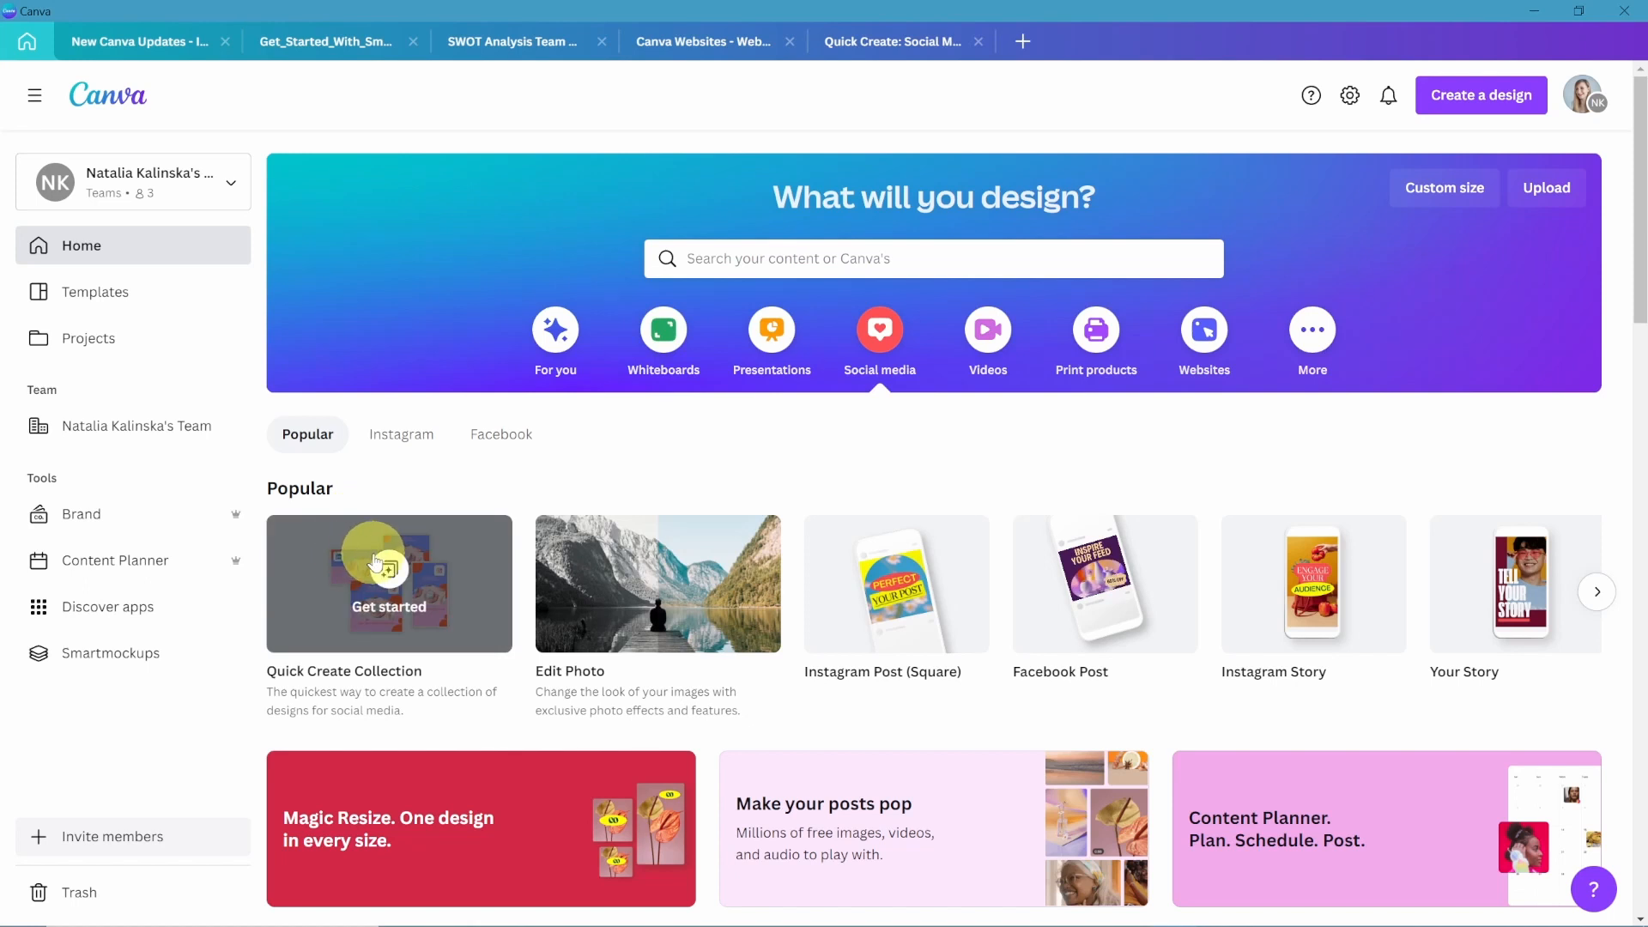
mouse_move(386, 564)
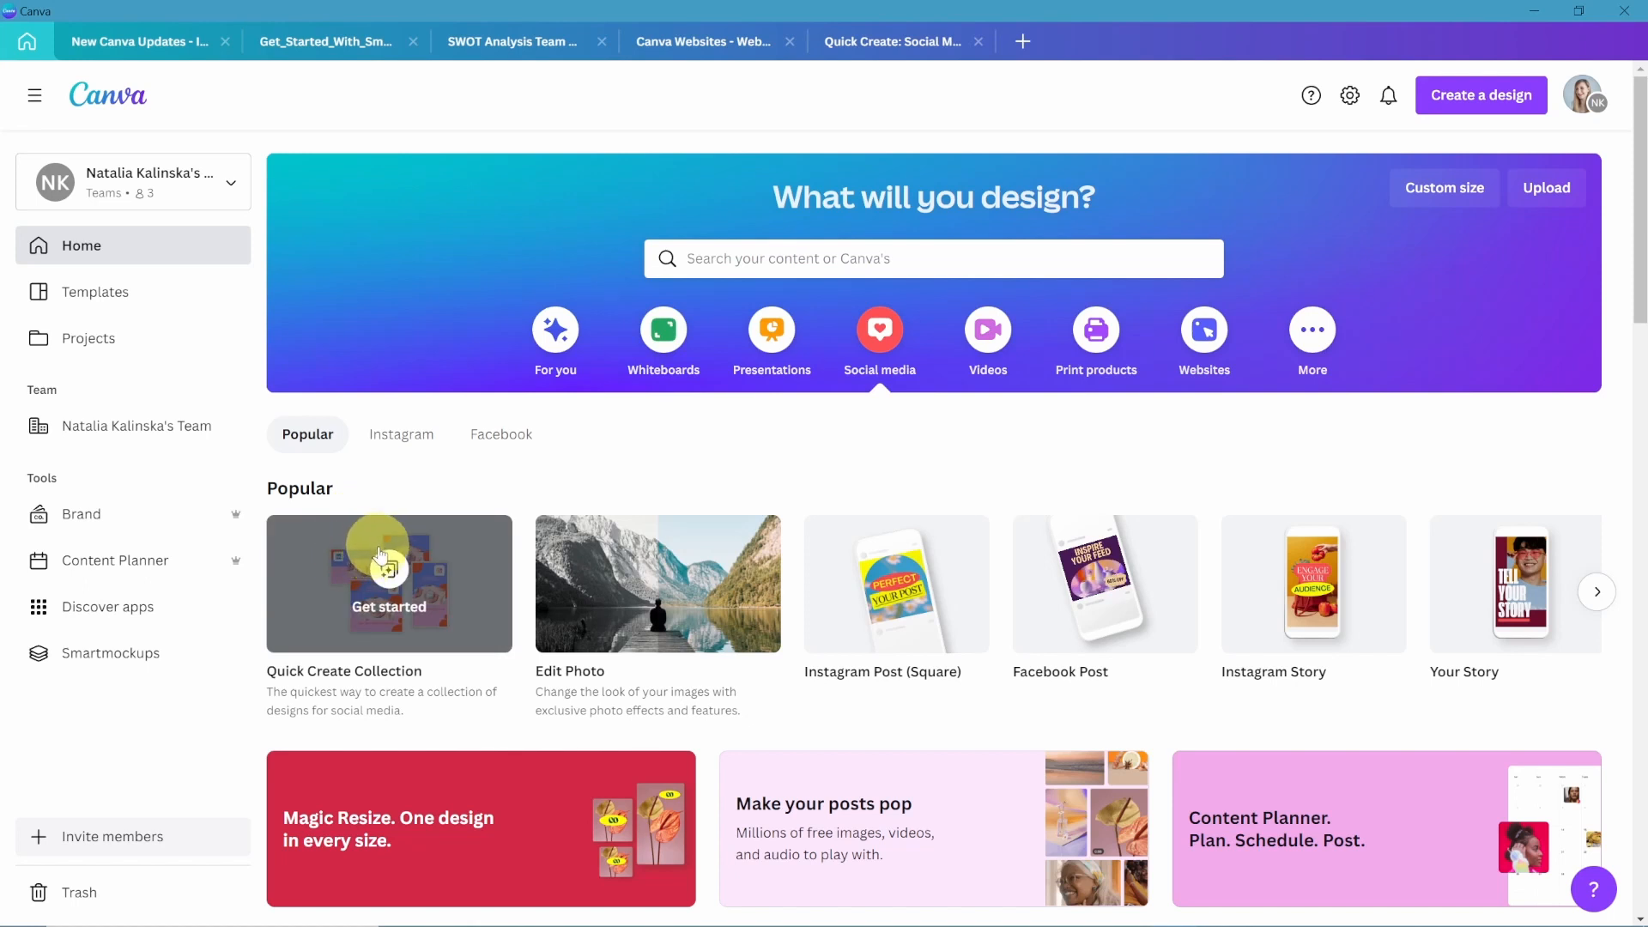
Launch Quick Create Collection from Popular to open a second tab listing social post formats.
click(388, 583)
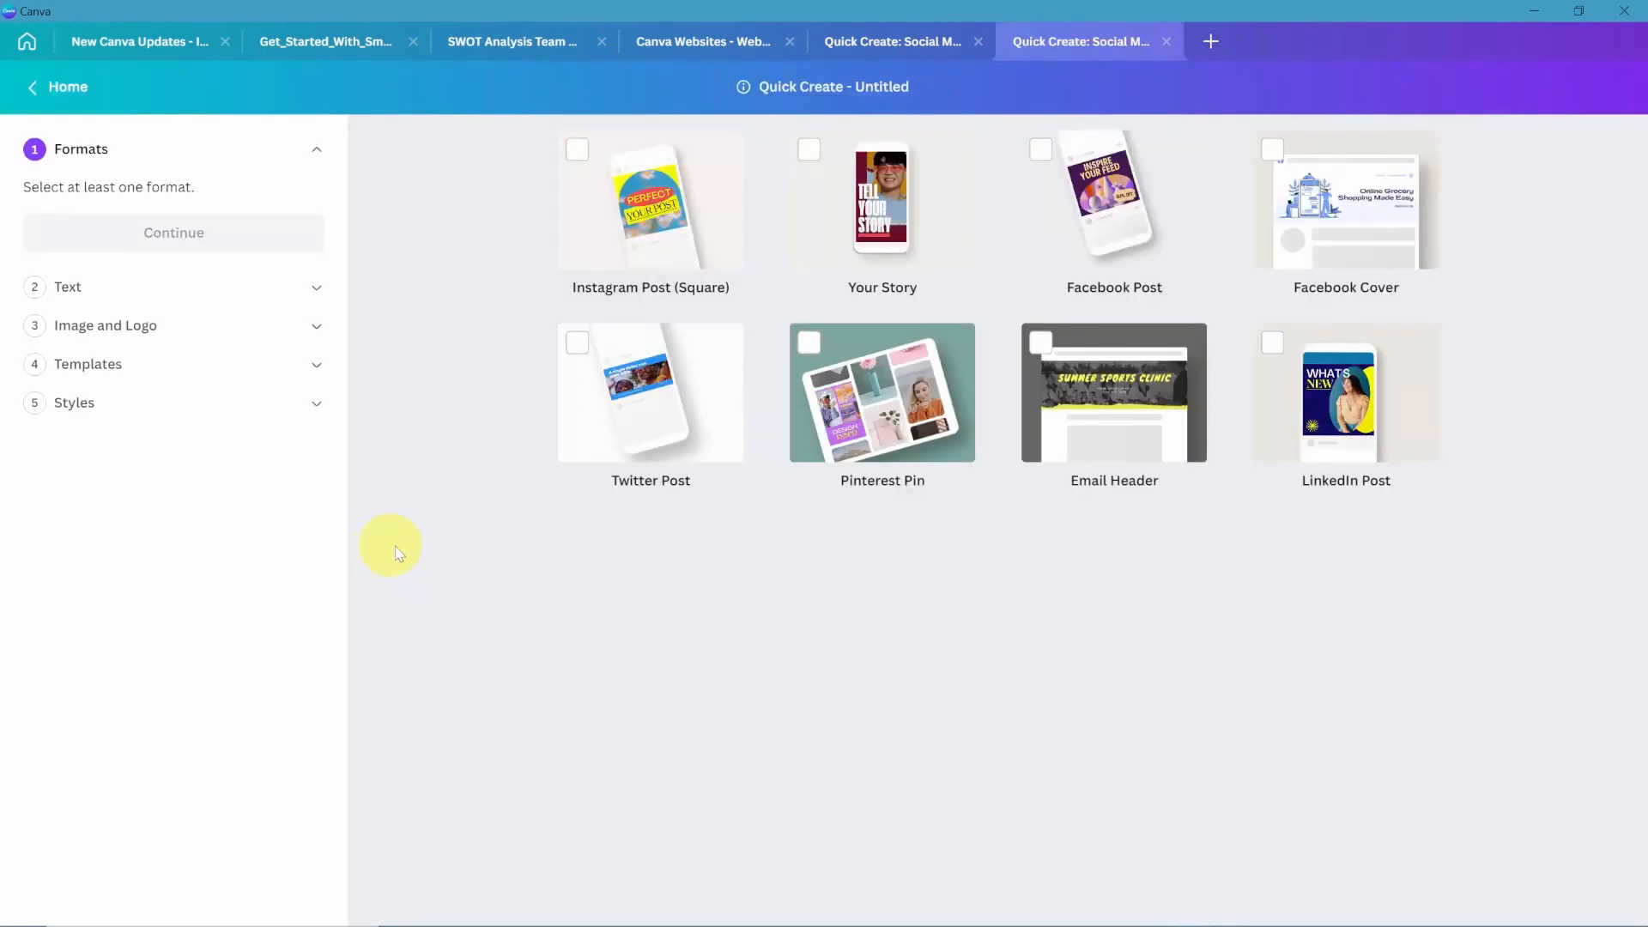
mouse_move(436, 544)
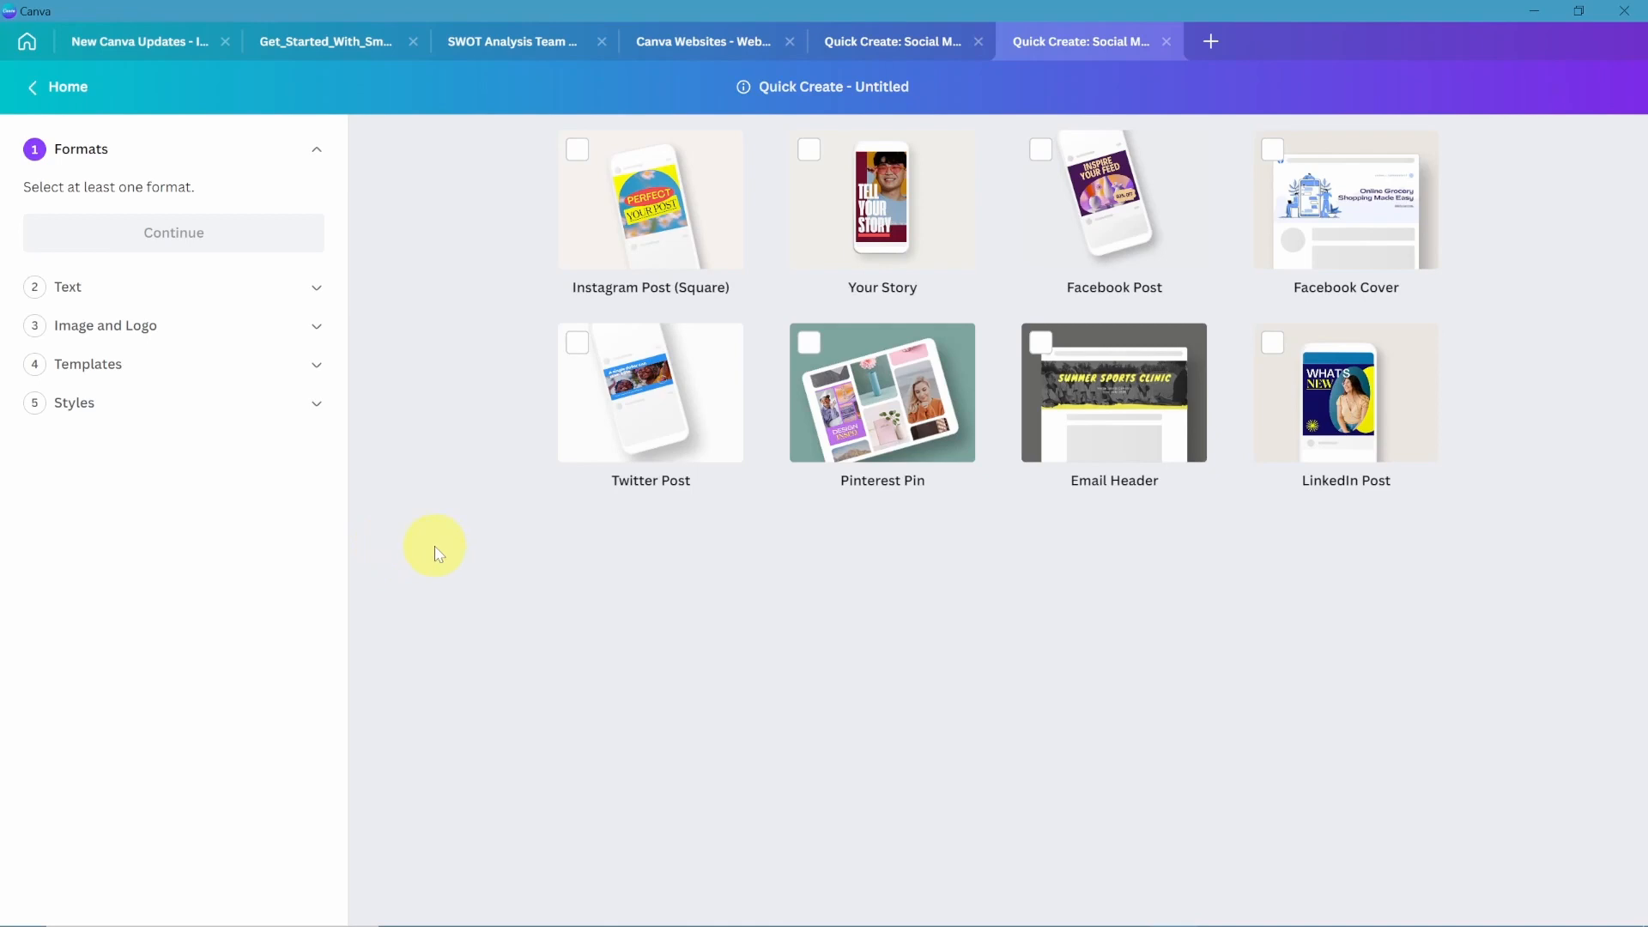
mouse_move(442, 508)
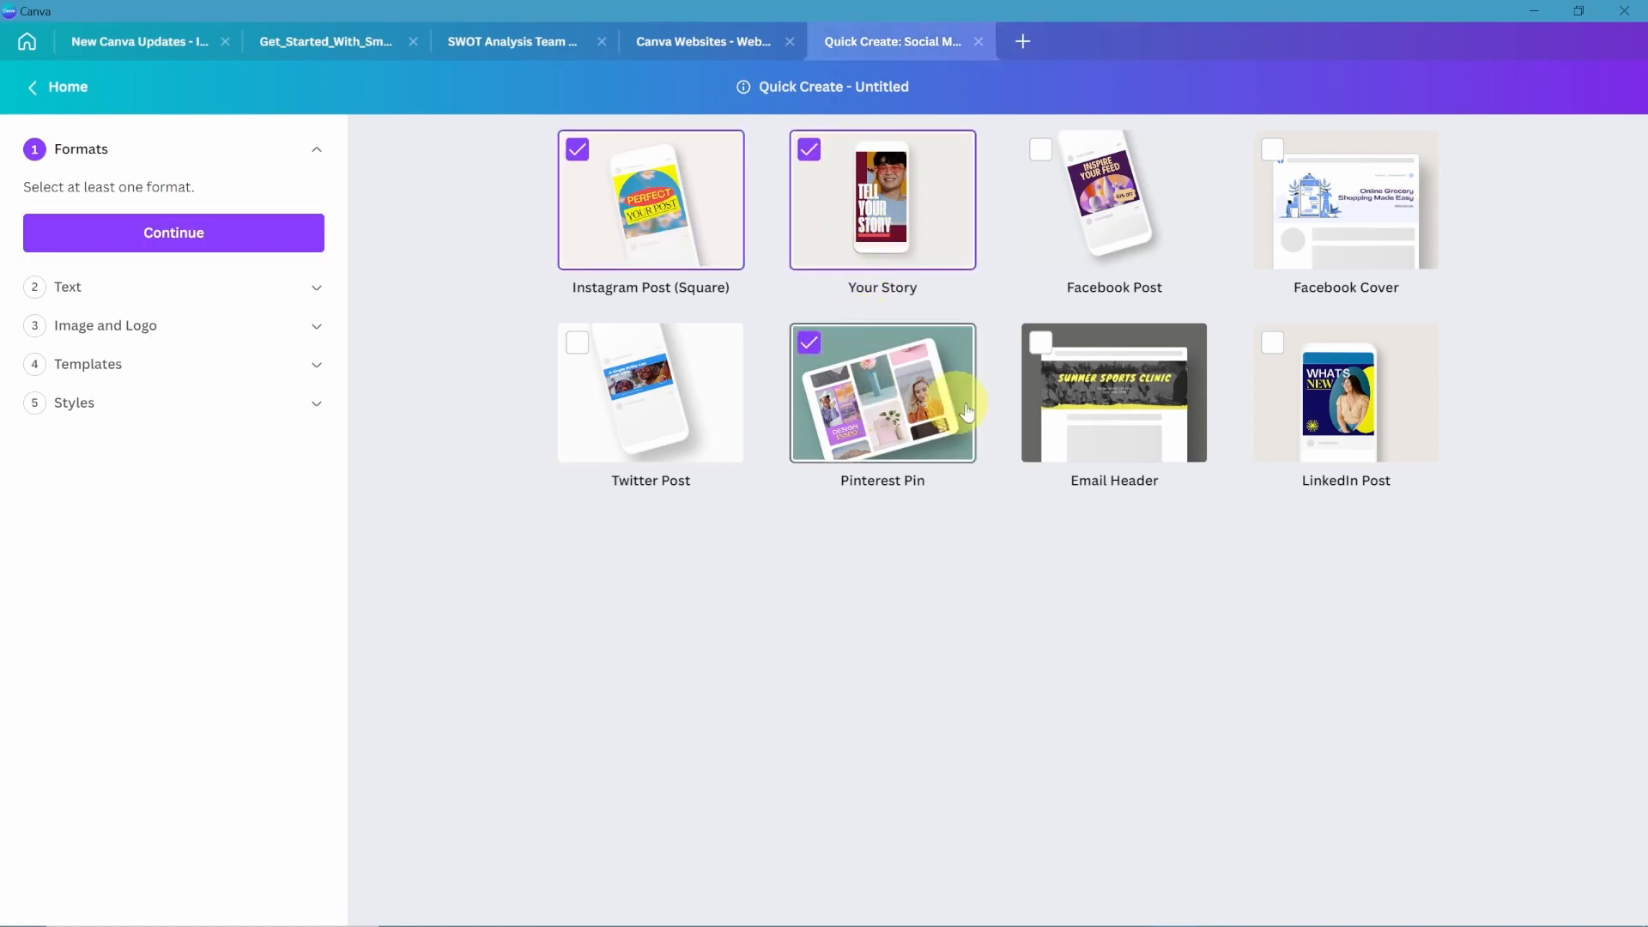
Begin the collection's main text by typing 'NEW CANV'.
text(NEW CANV)
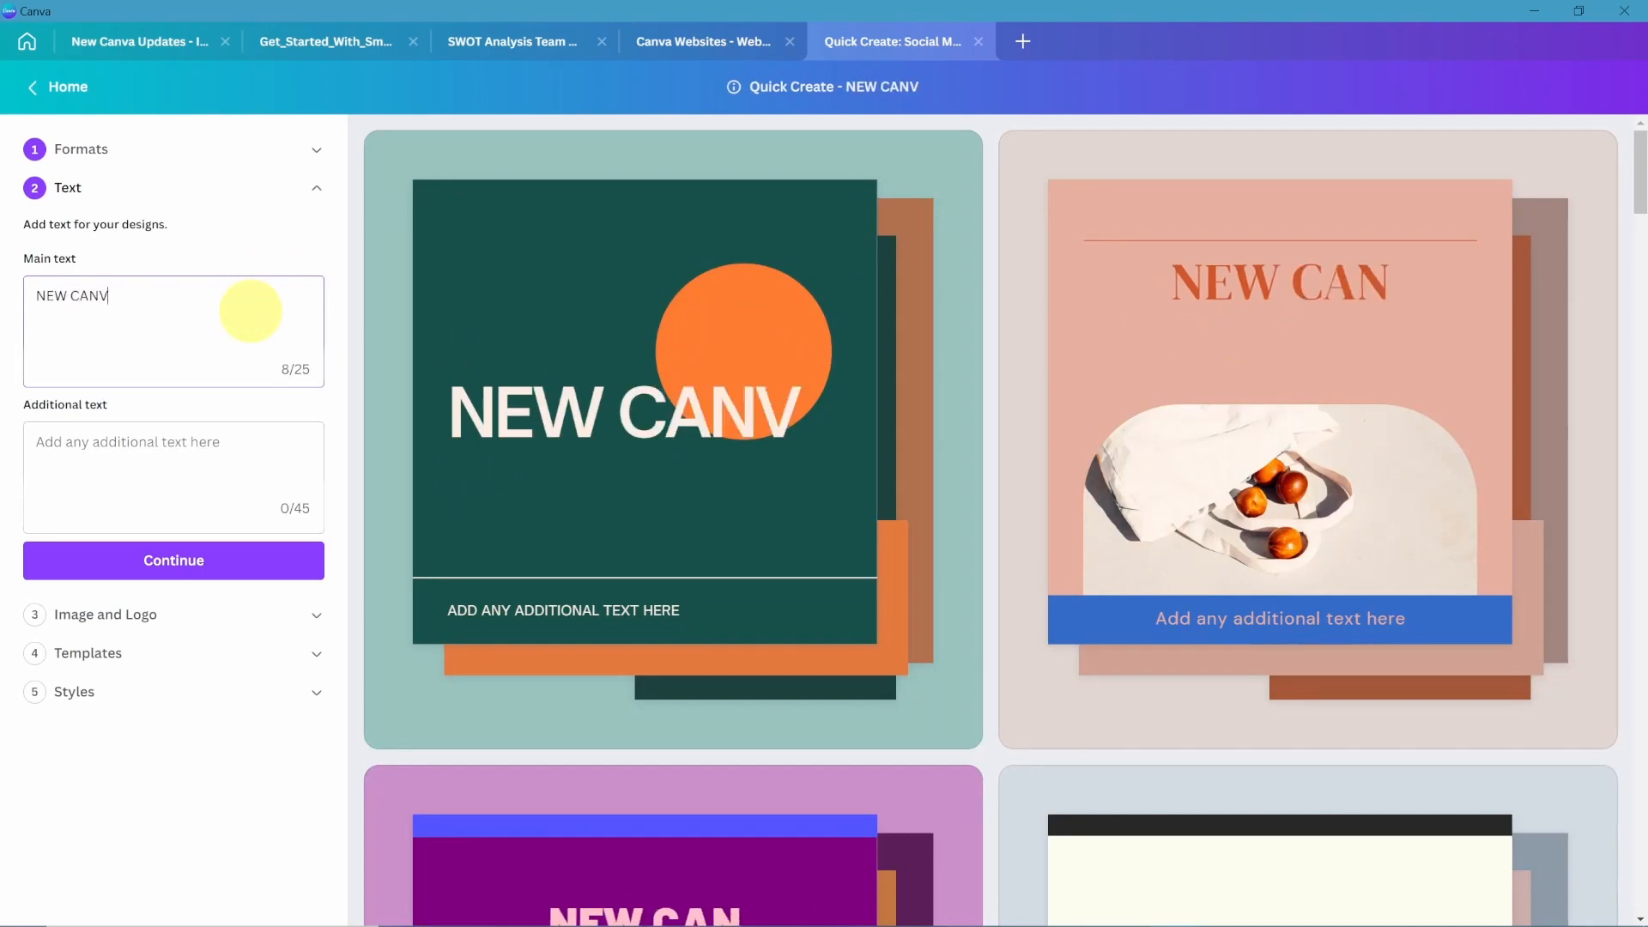
Finish 'NEW CANVA UPDATES' and add a 'Watch the full video on my YouTube' line.
text(Watch the full video on my YouTube channel!)
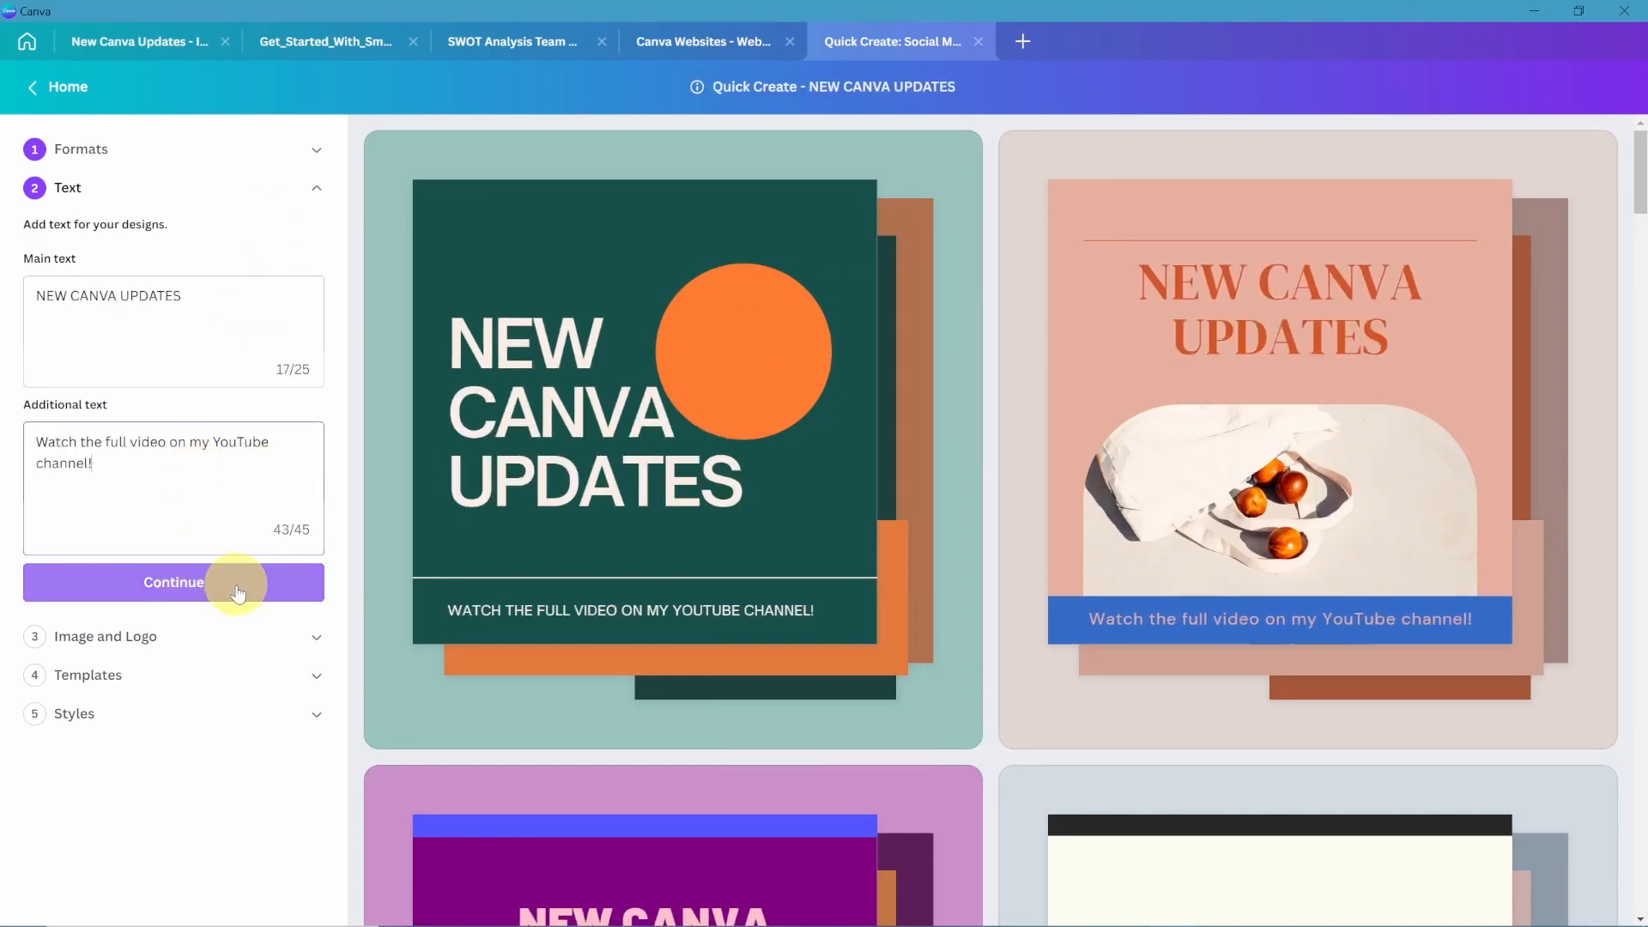
click(173, 581)
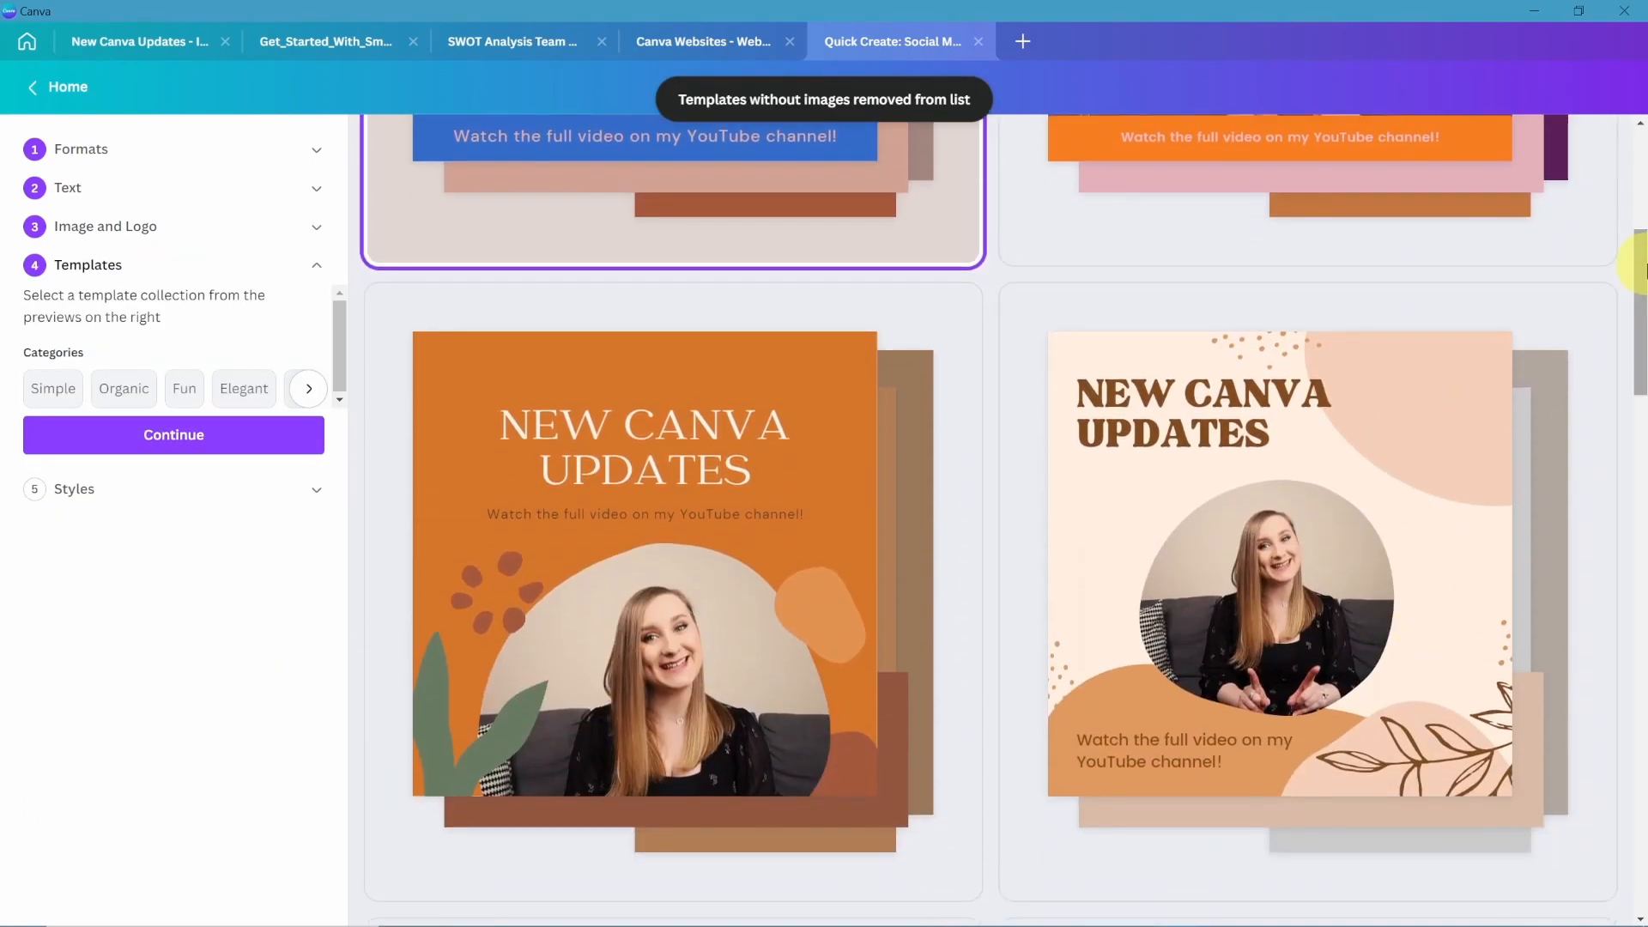
Choose the dark-background template with the woman's oval photo.
scroll(down, 3)
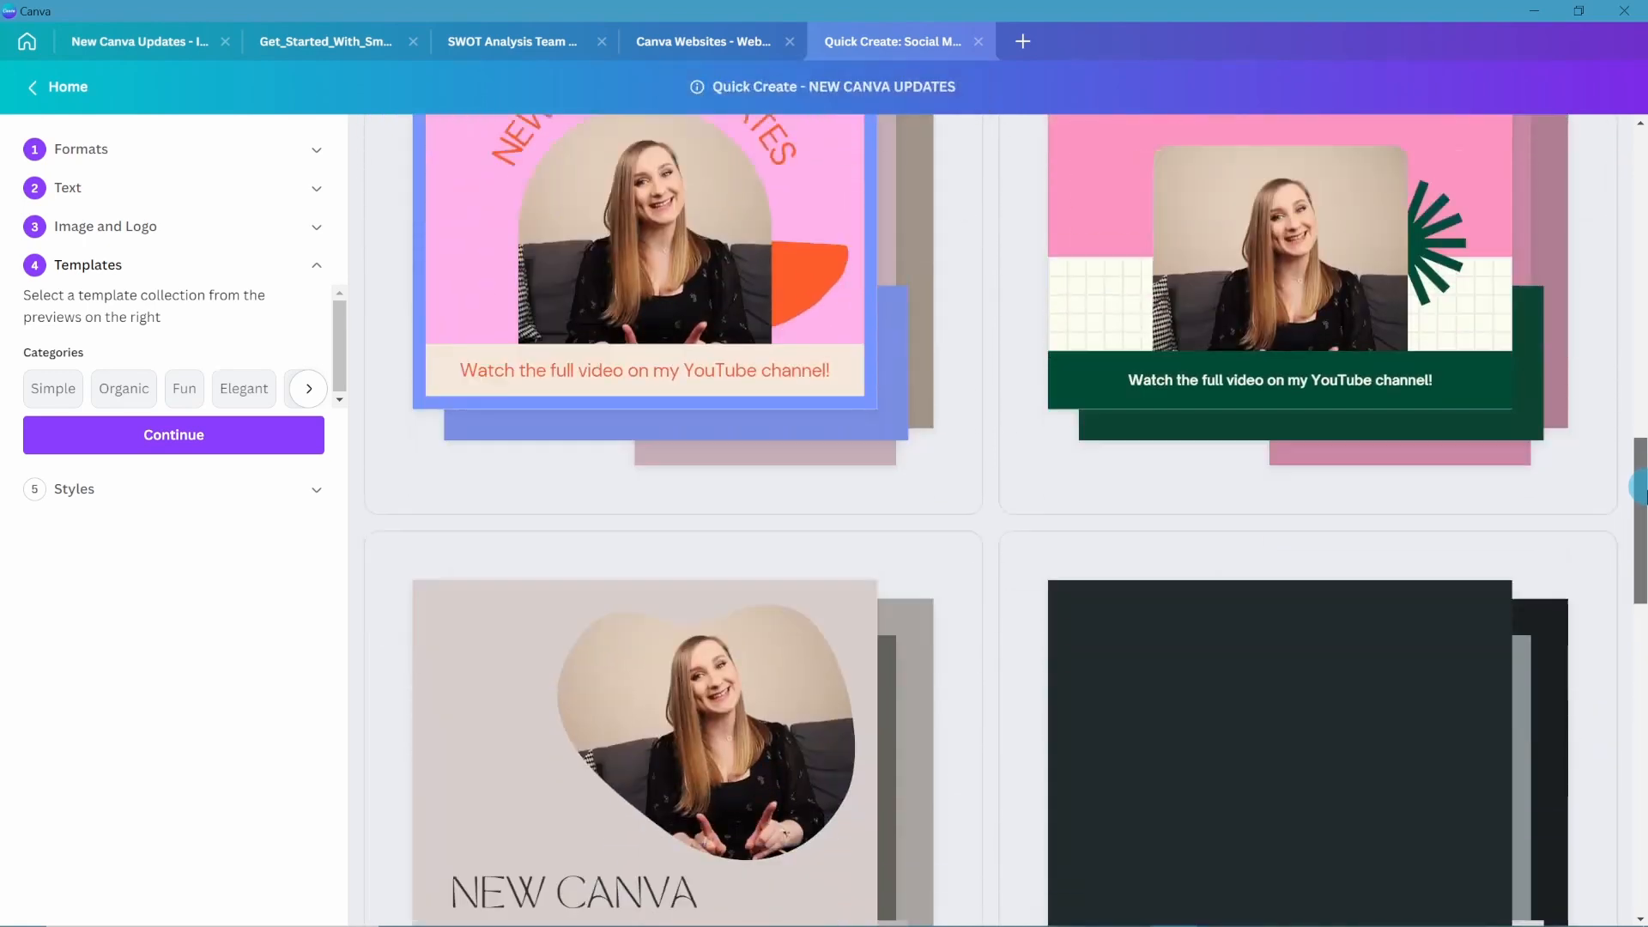
scroll(down, 3)
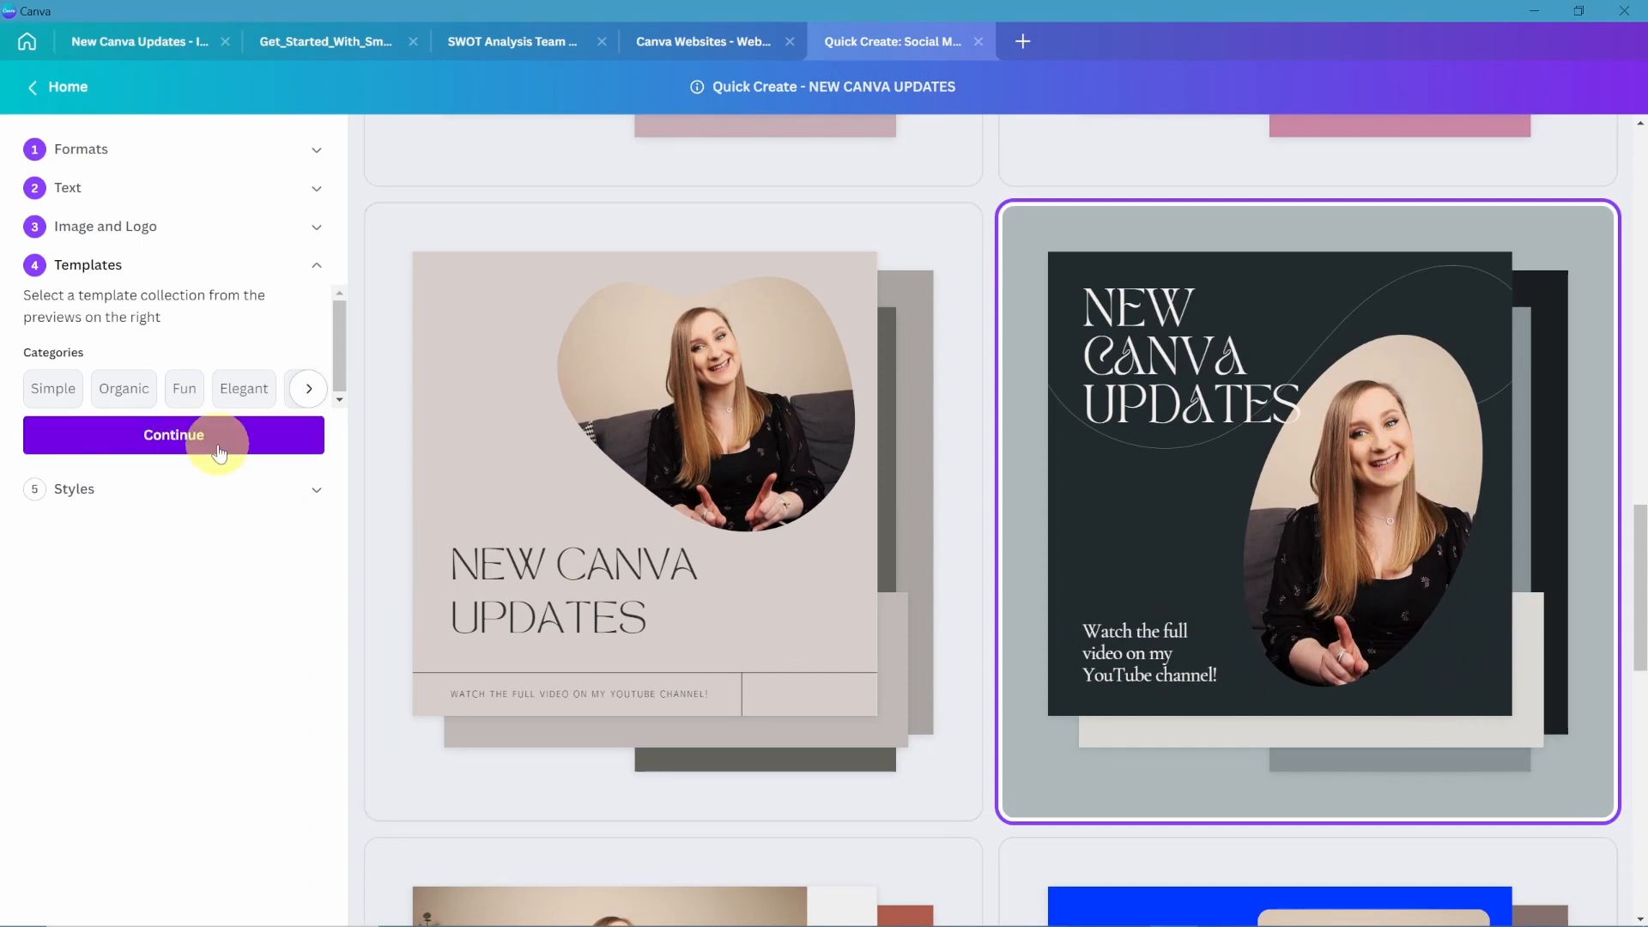
click(173, 435)
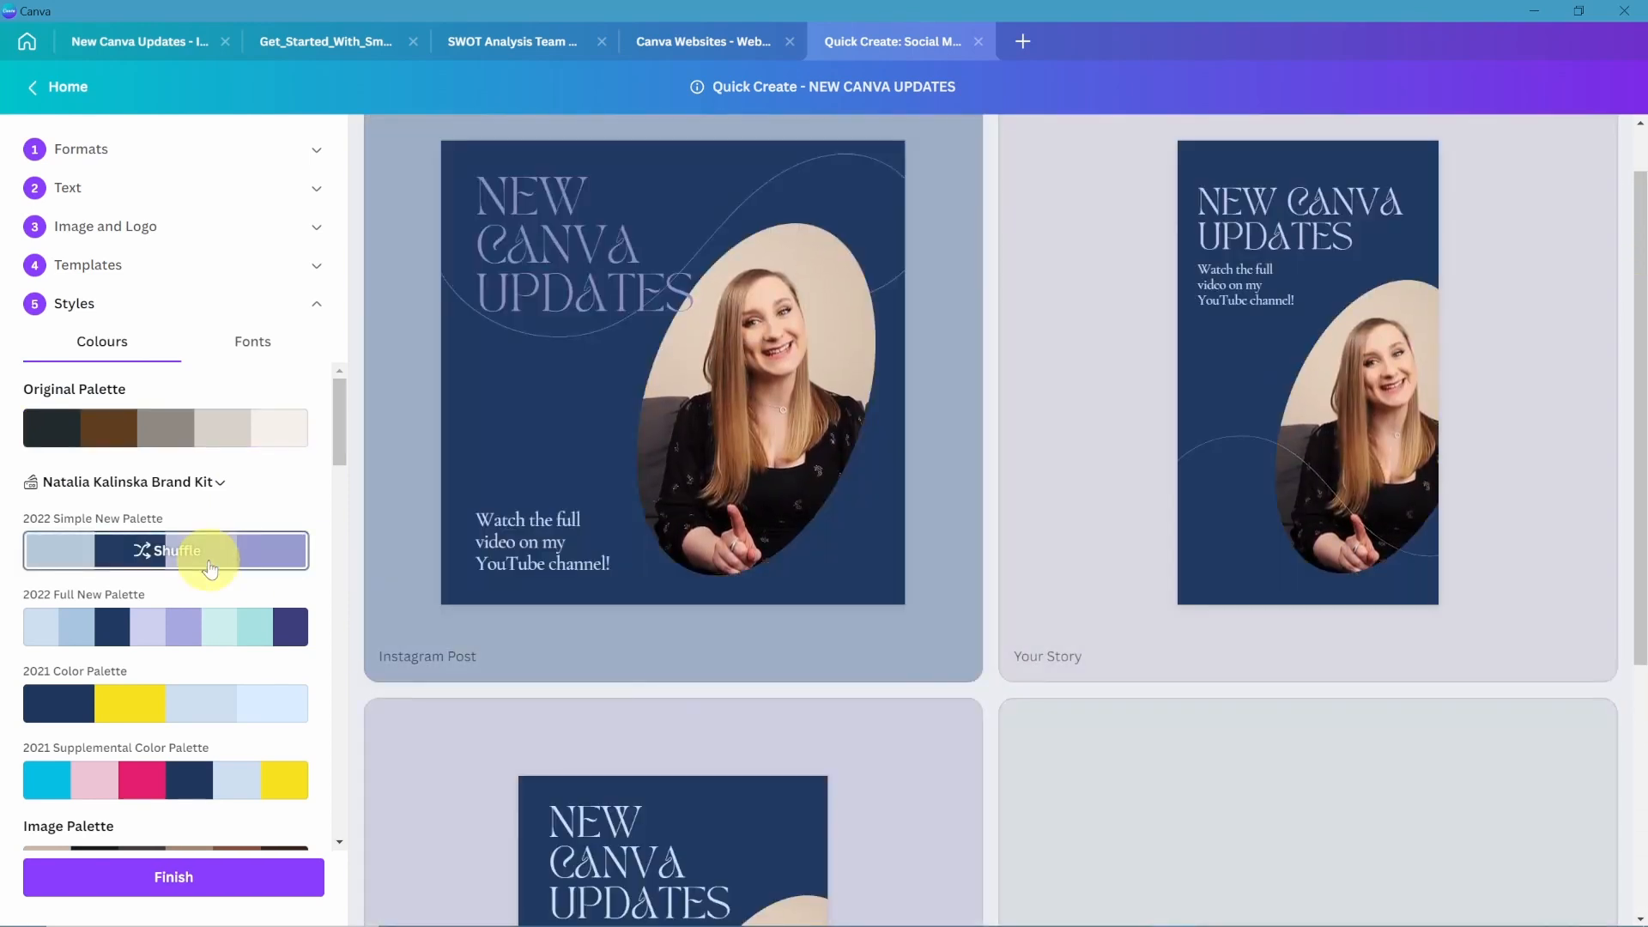
Preview the 2022 Full New and 2021 navy-yellow palettes, shuffling each.
click(178, 551)
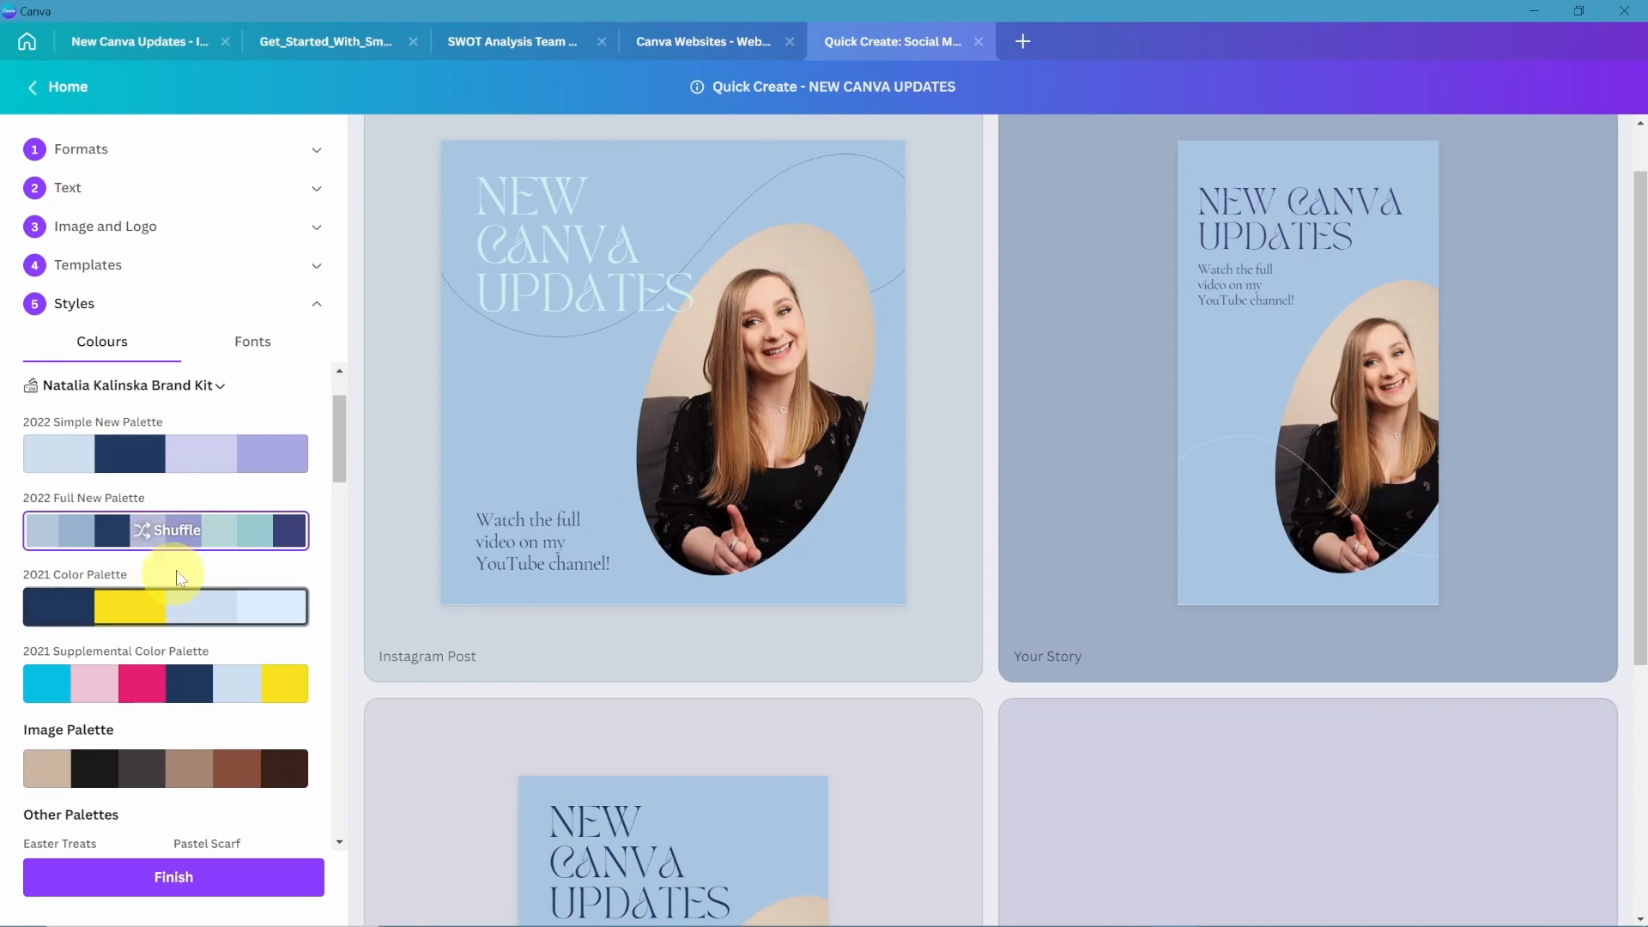
click(174, 531)
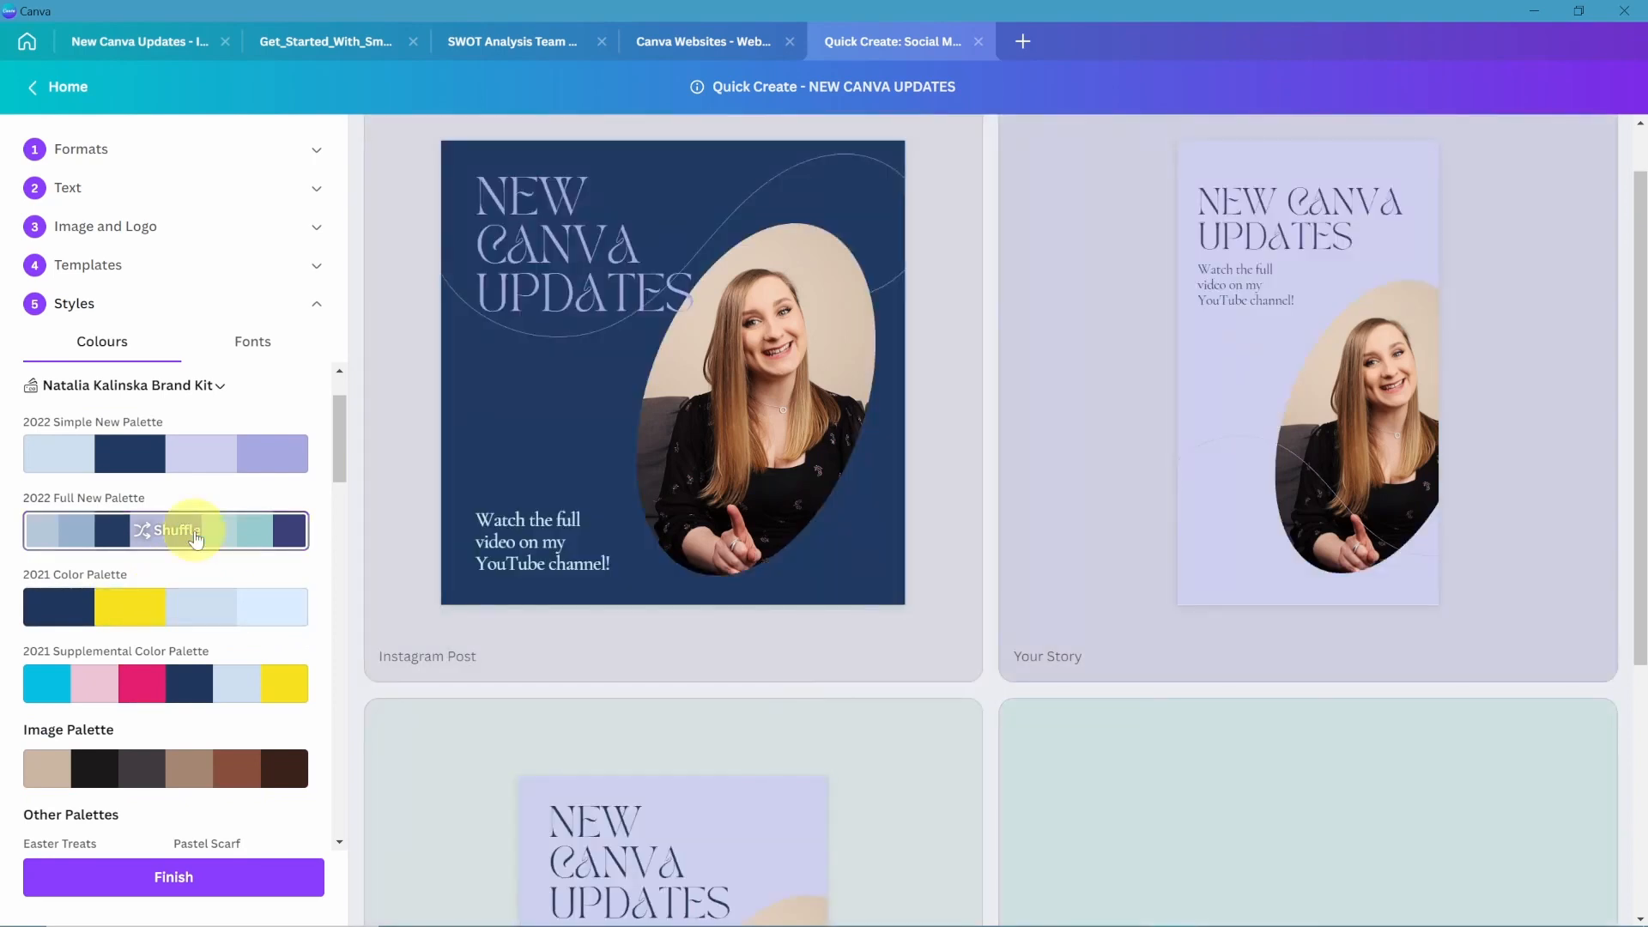
click(170, 530)
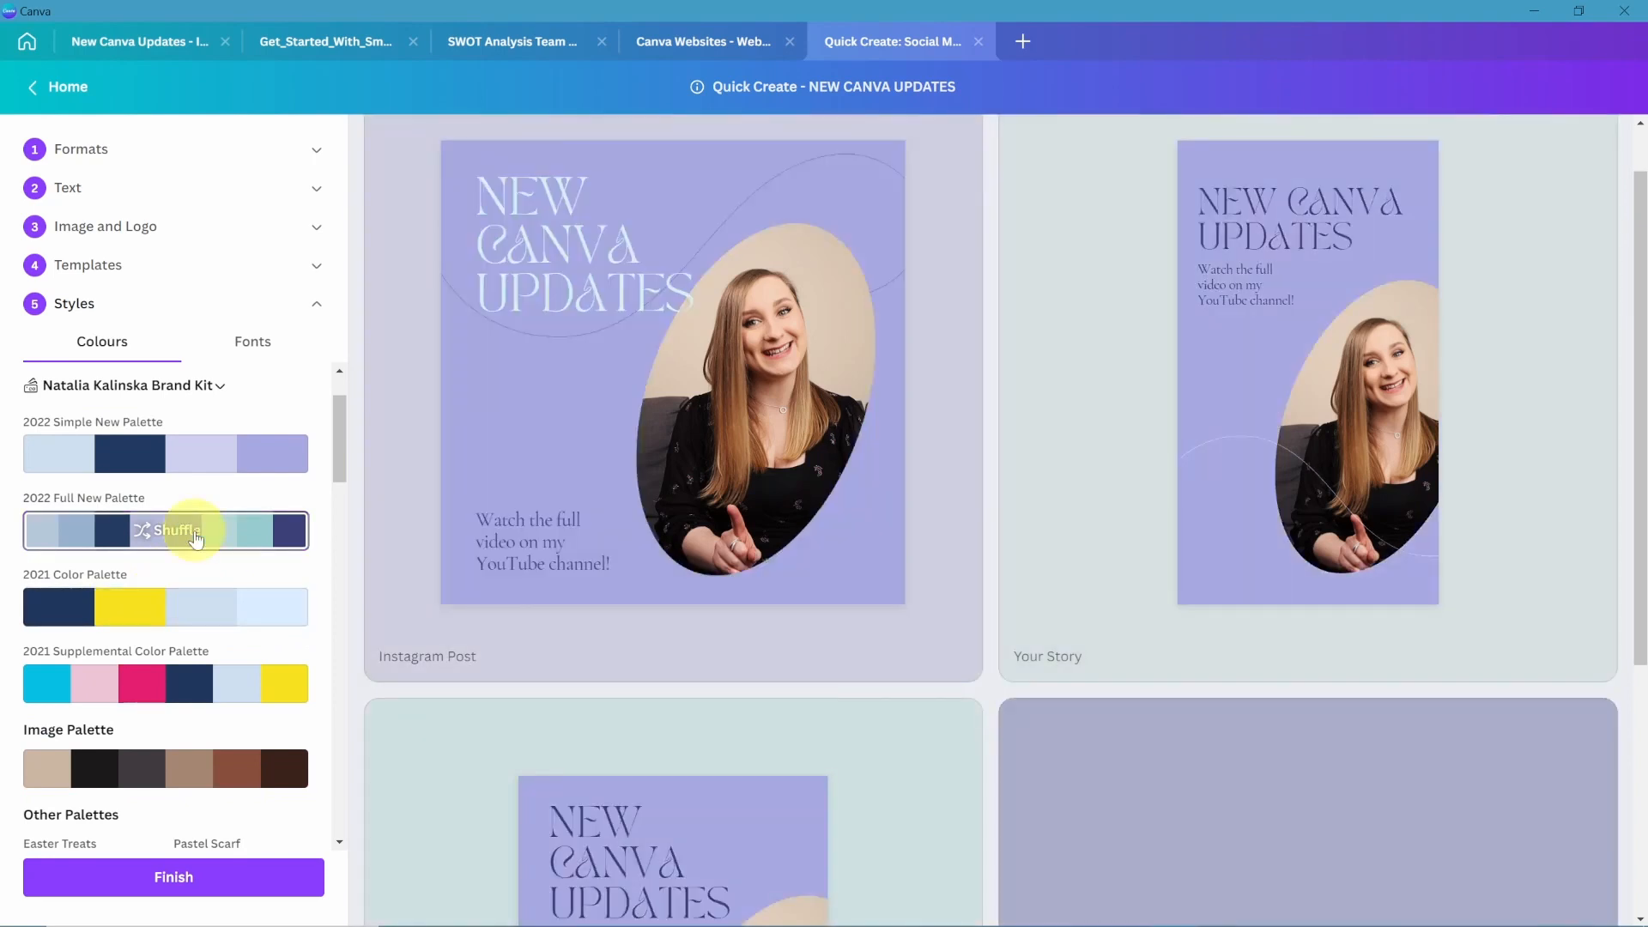
click(252, 341)
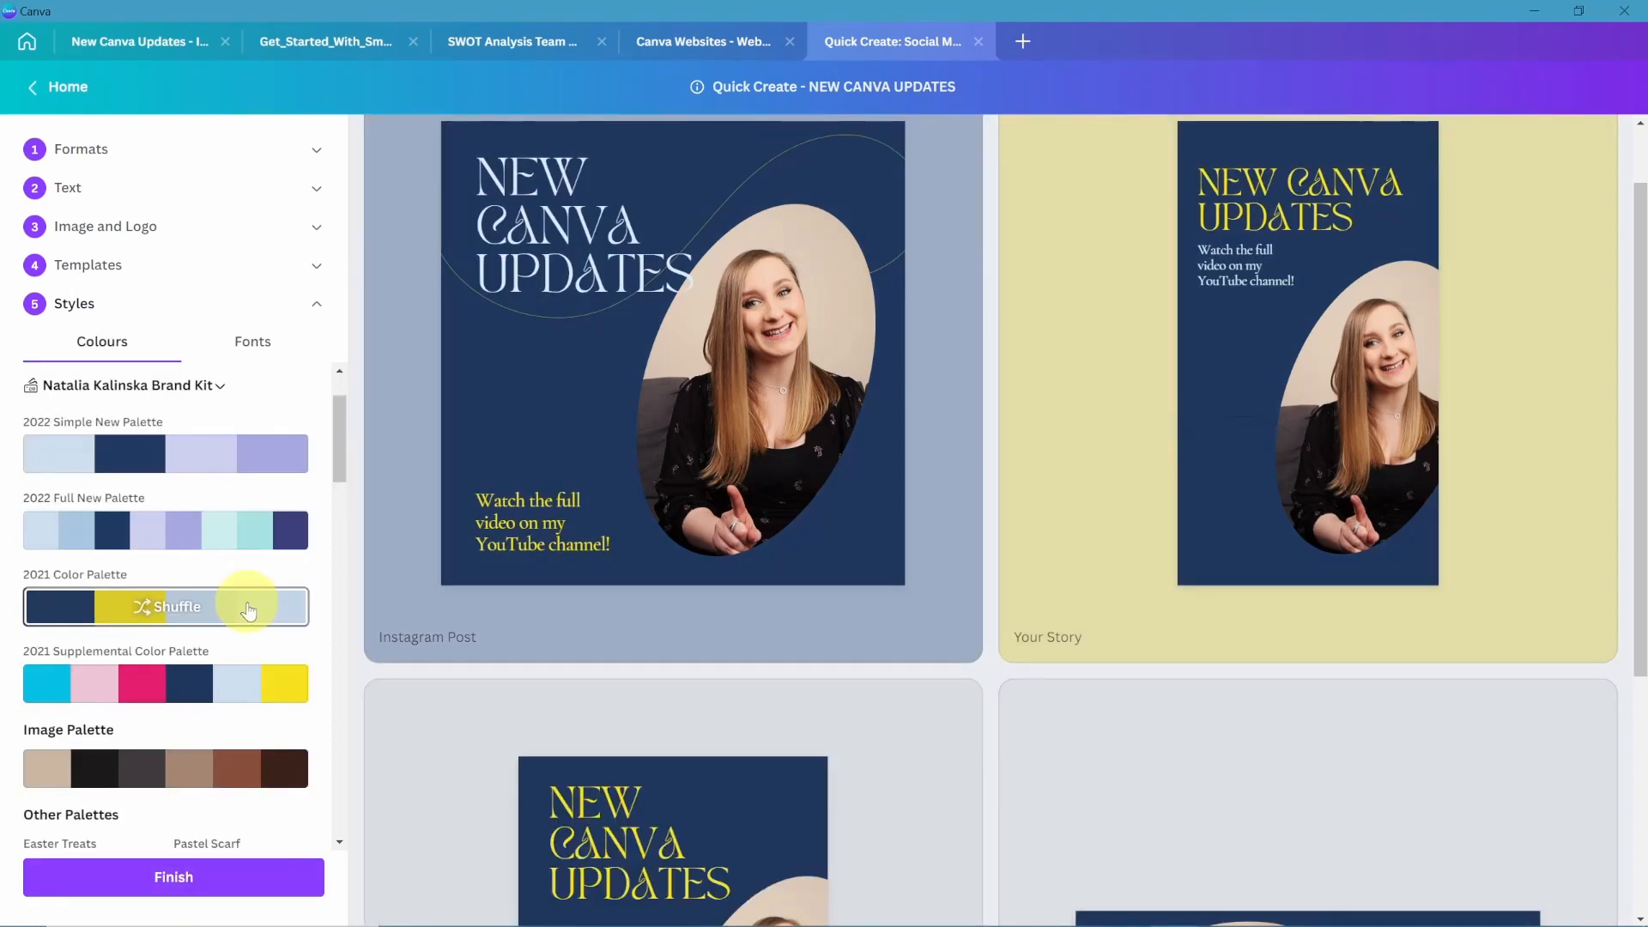
click(176, 607)
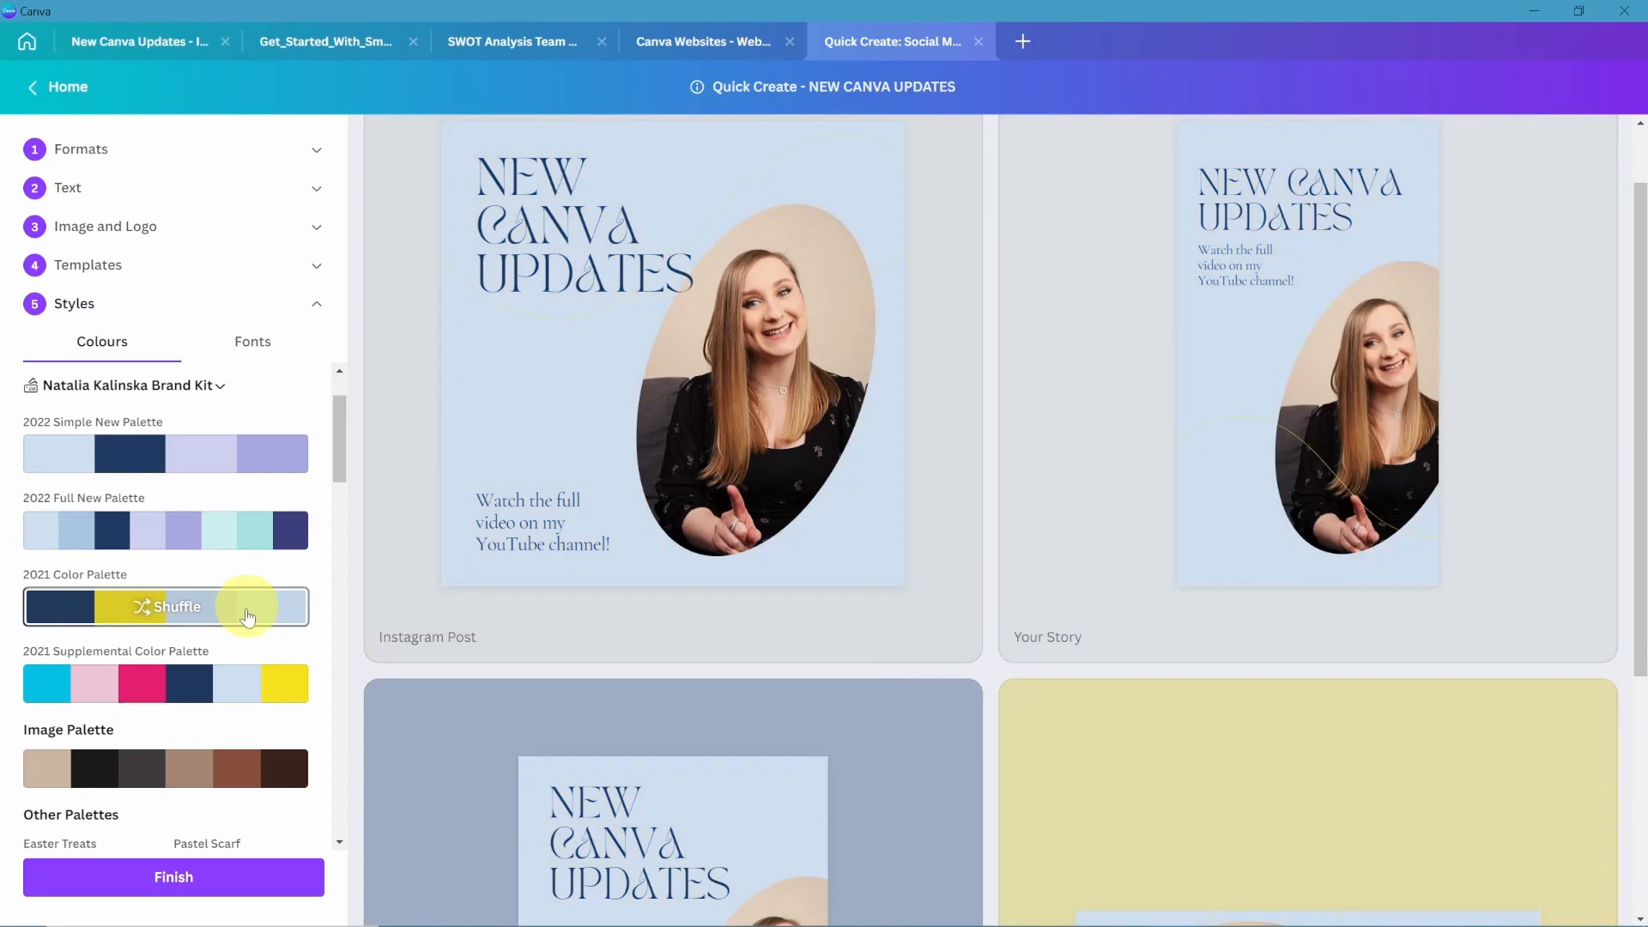
Try the Image Palette, reapply 2022 Full New Palette, and finish the collection.
click(166, 768)
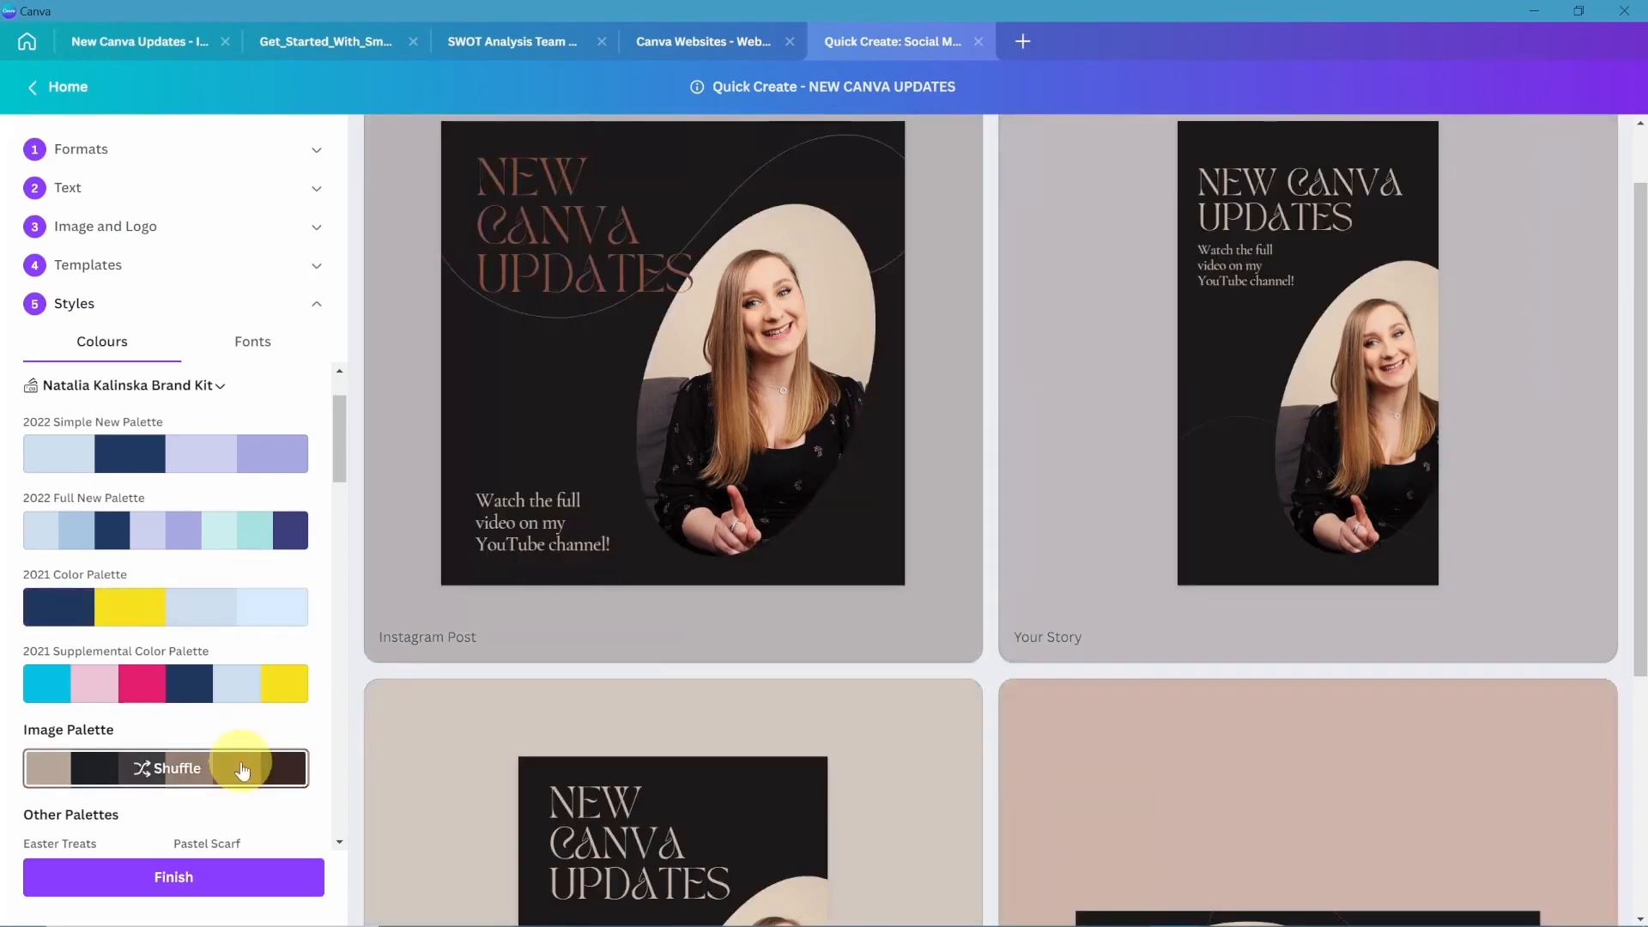
click(172, 768)
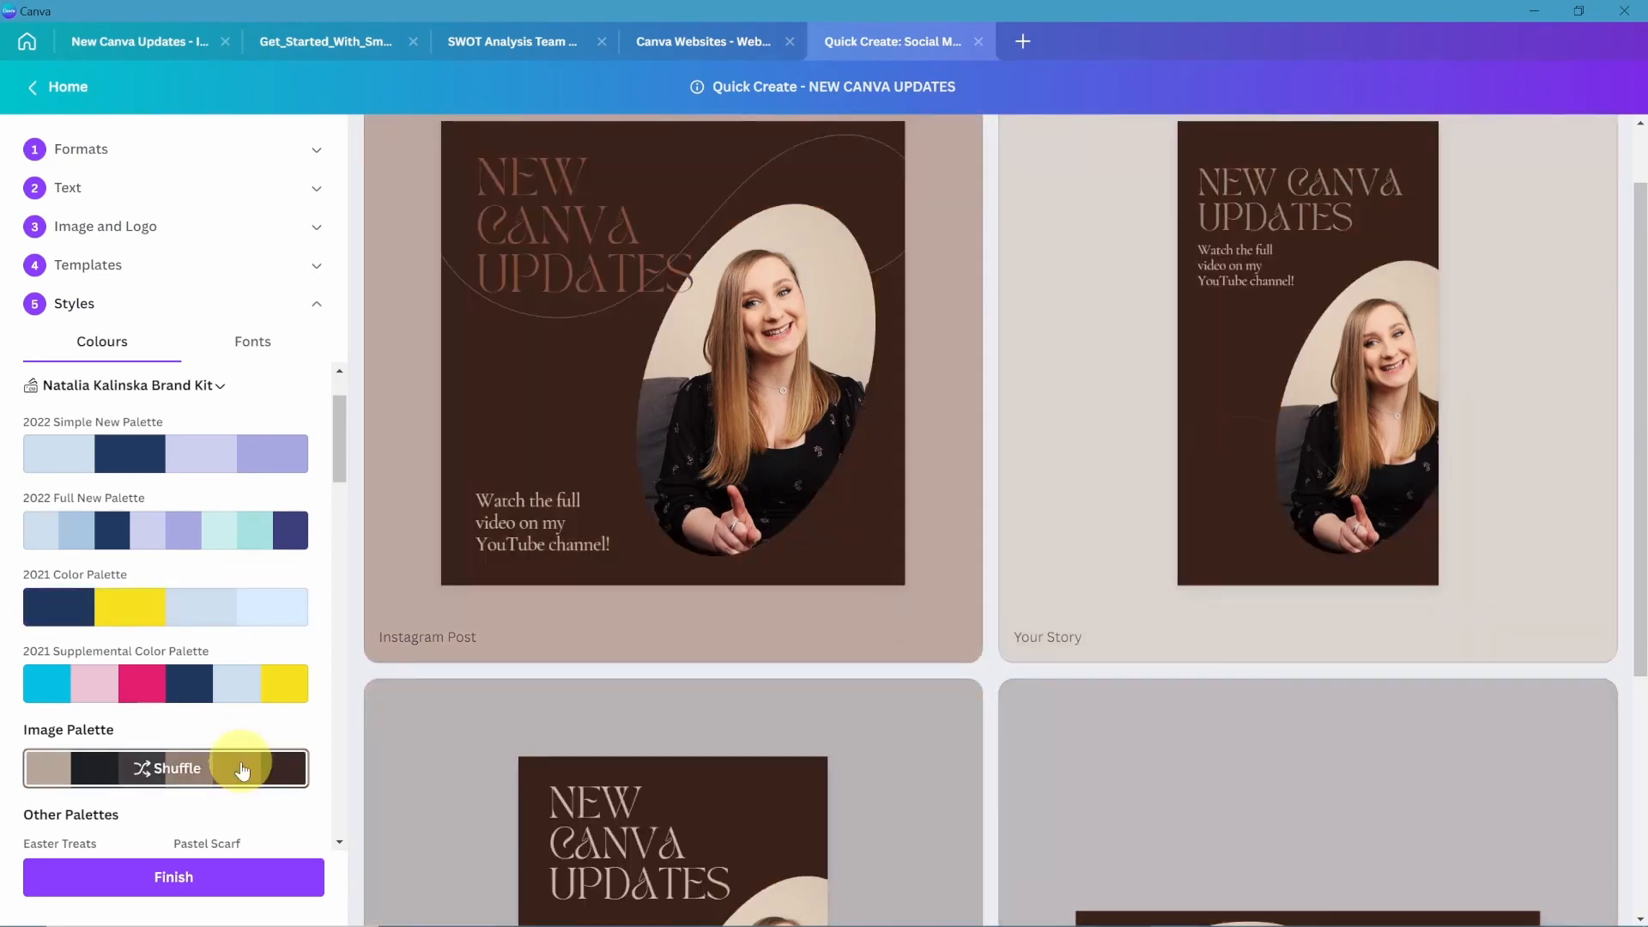
click(173, 768)
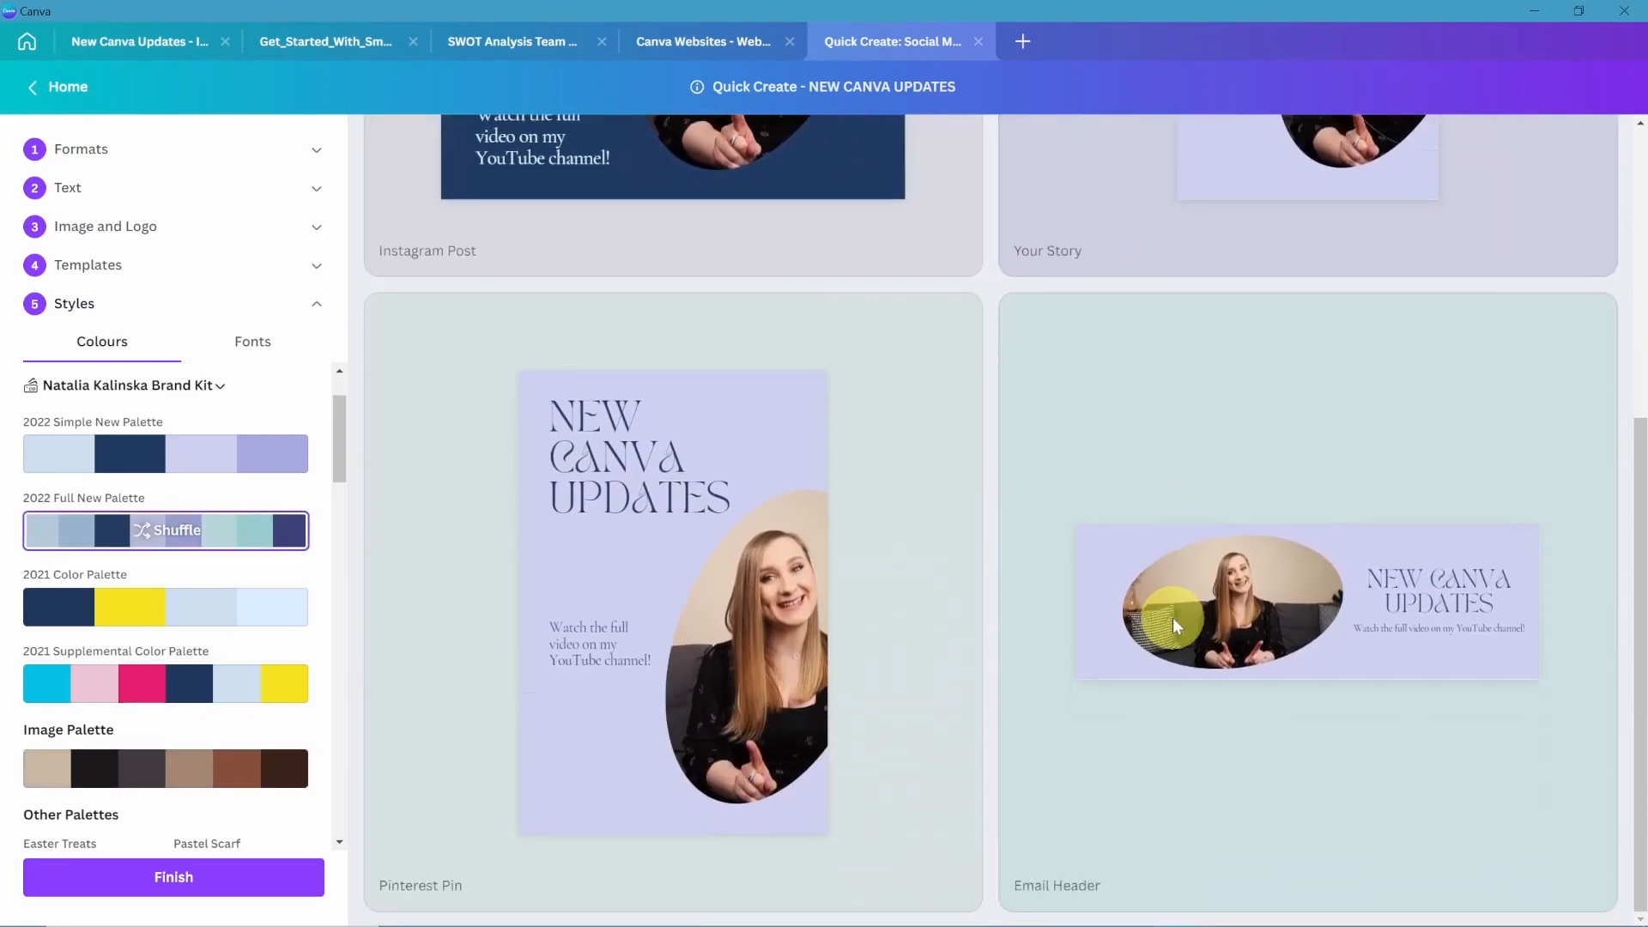
click(172, 877)
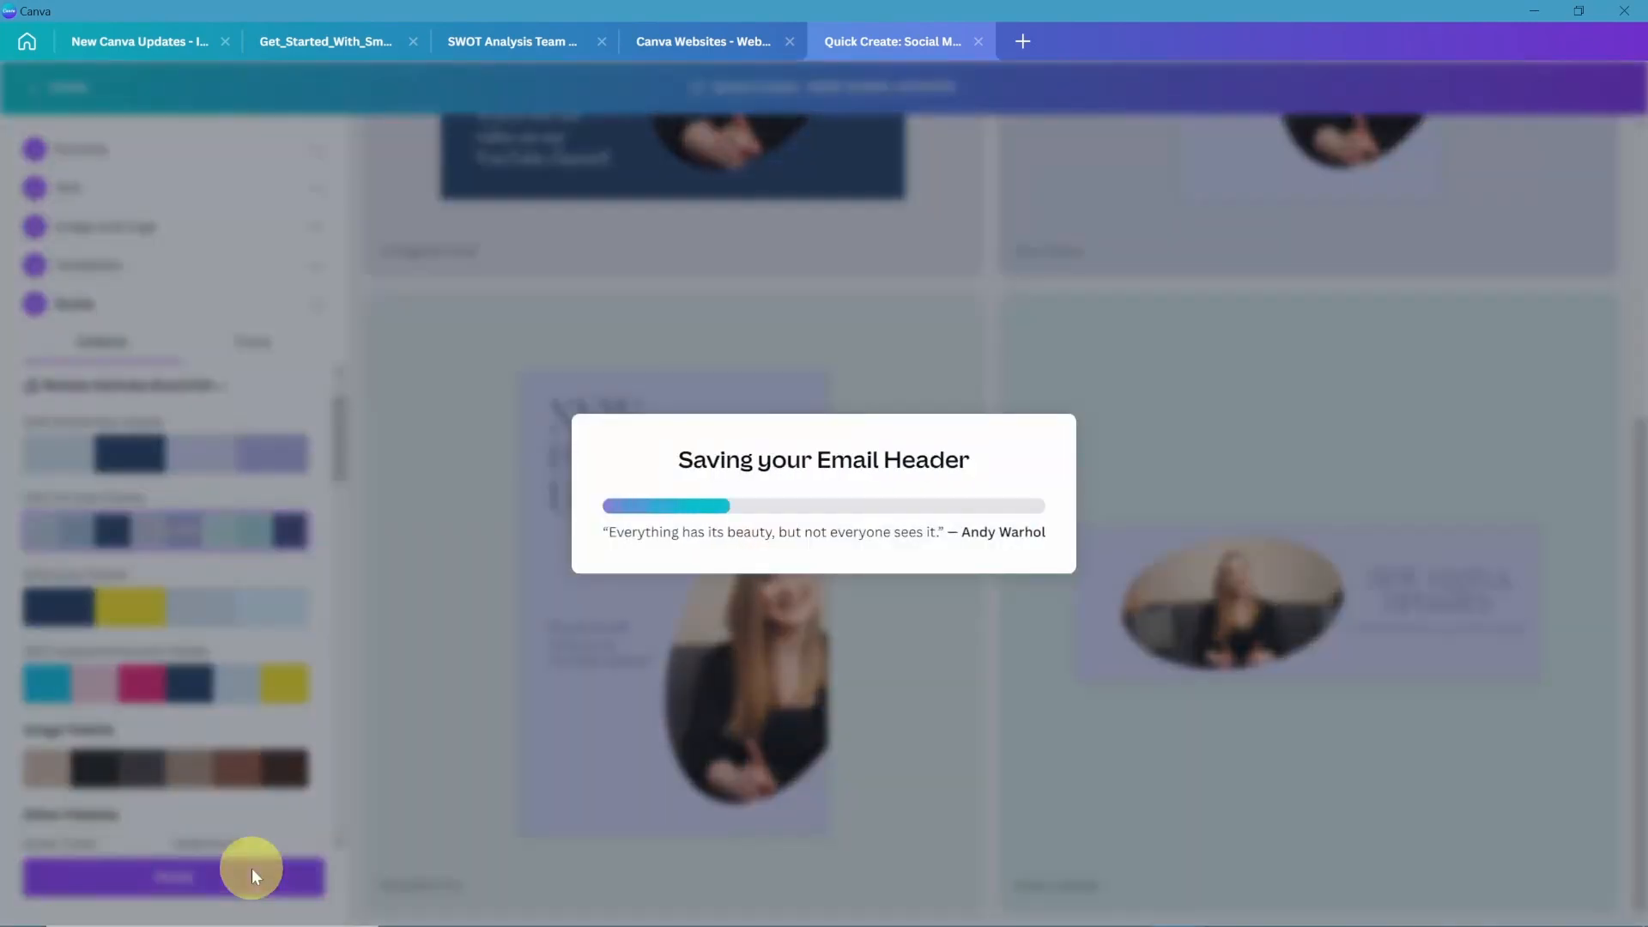